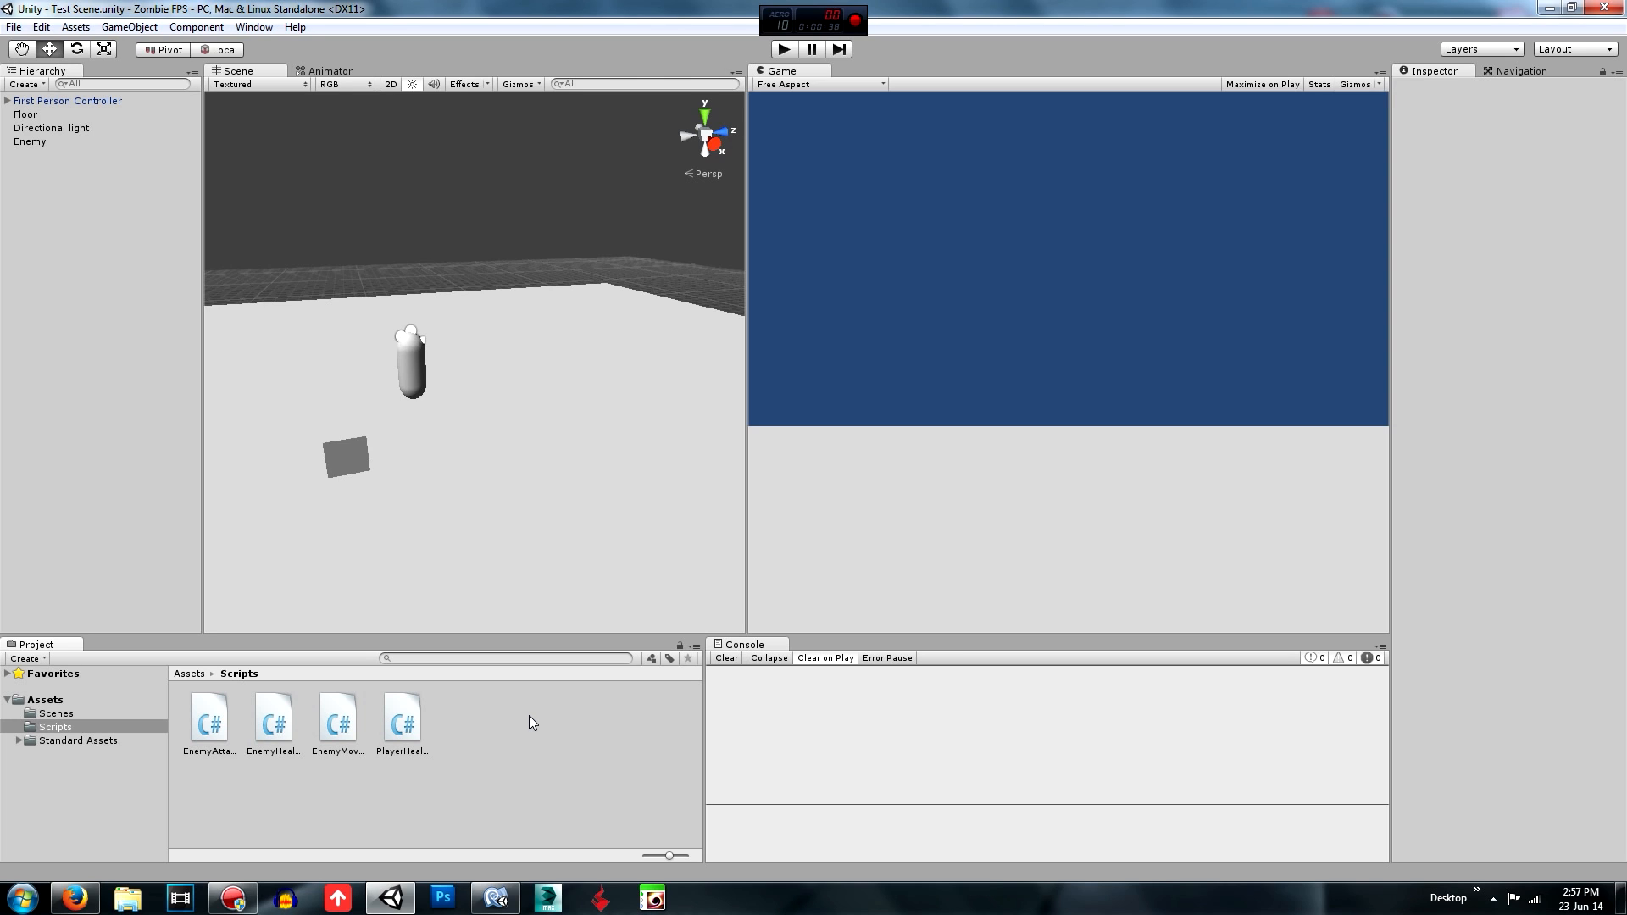
mouse_move(376, 217)
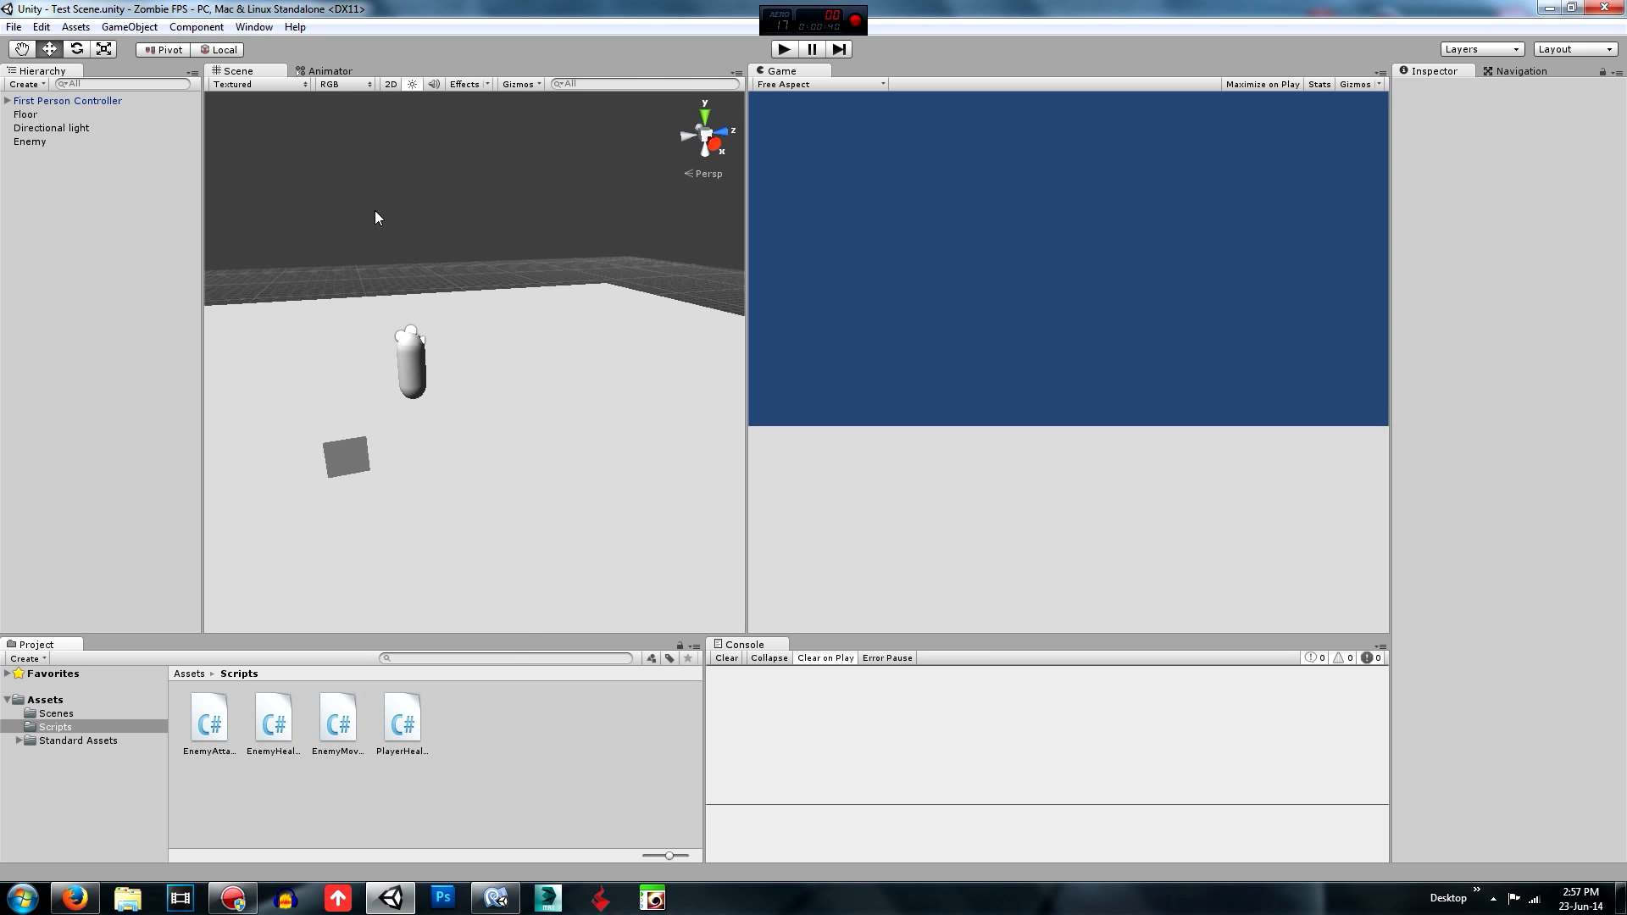
mouse_move(433, 425)
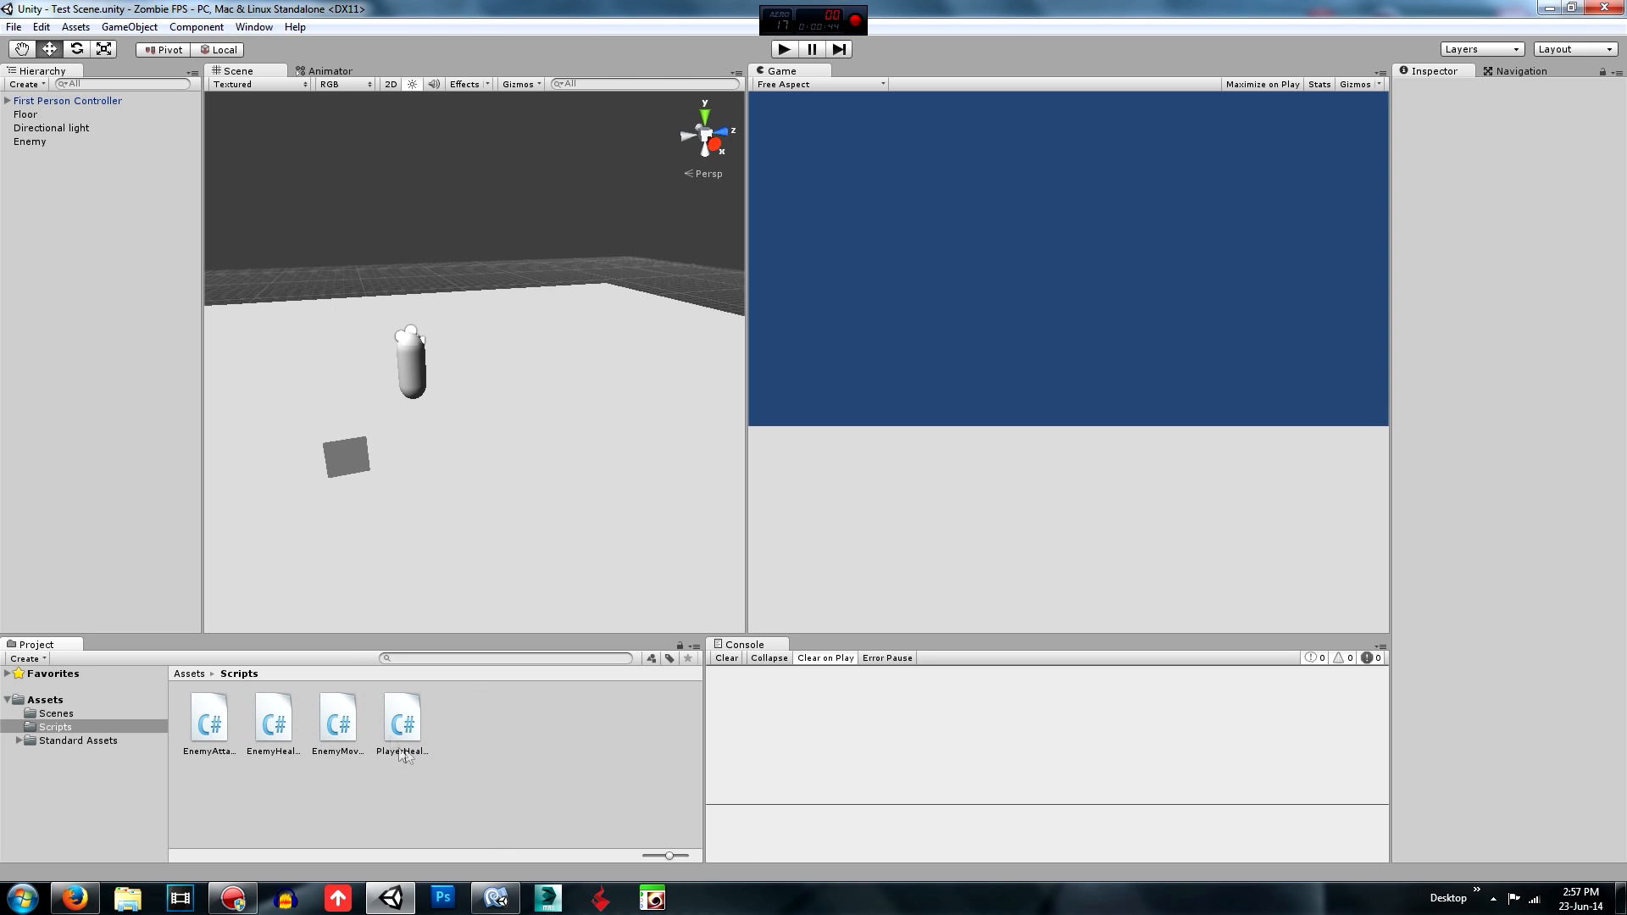
mouse_move(305, 271)
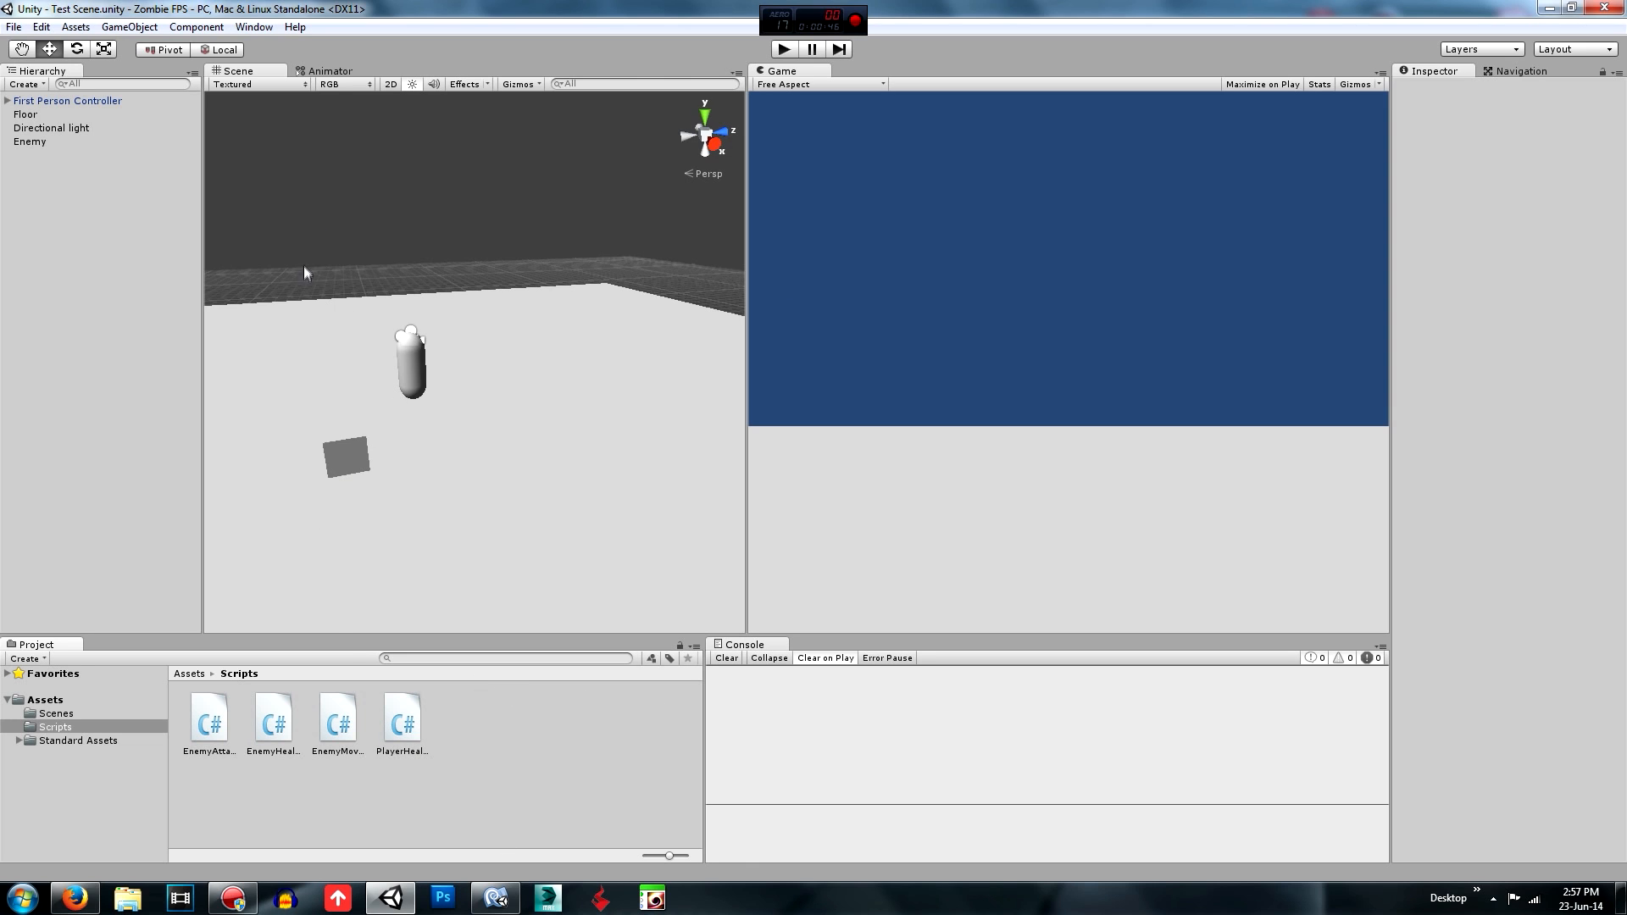
mouse_move(413, 490)
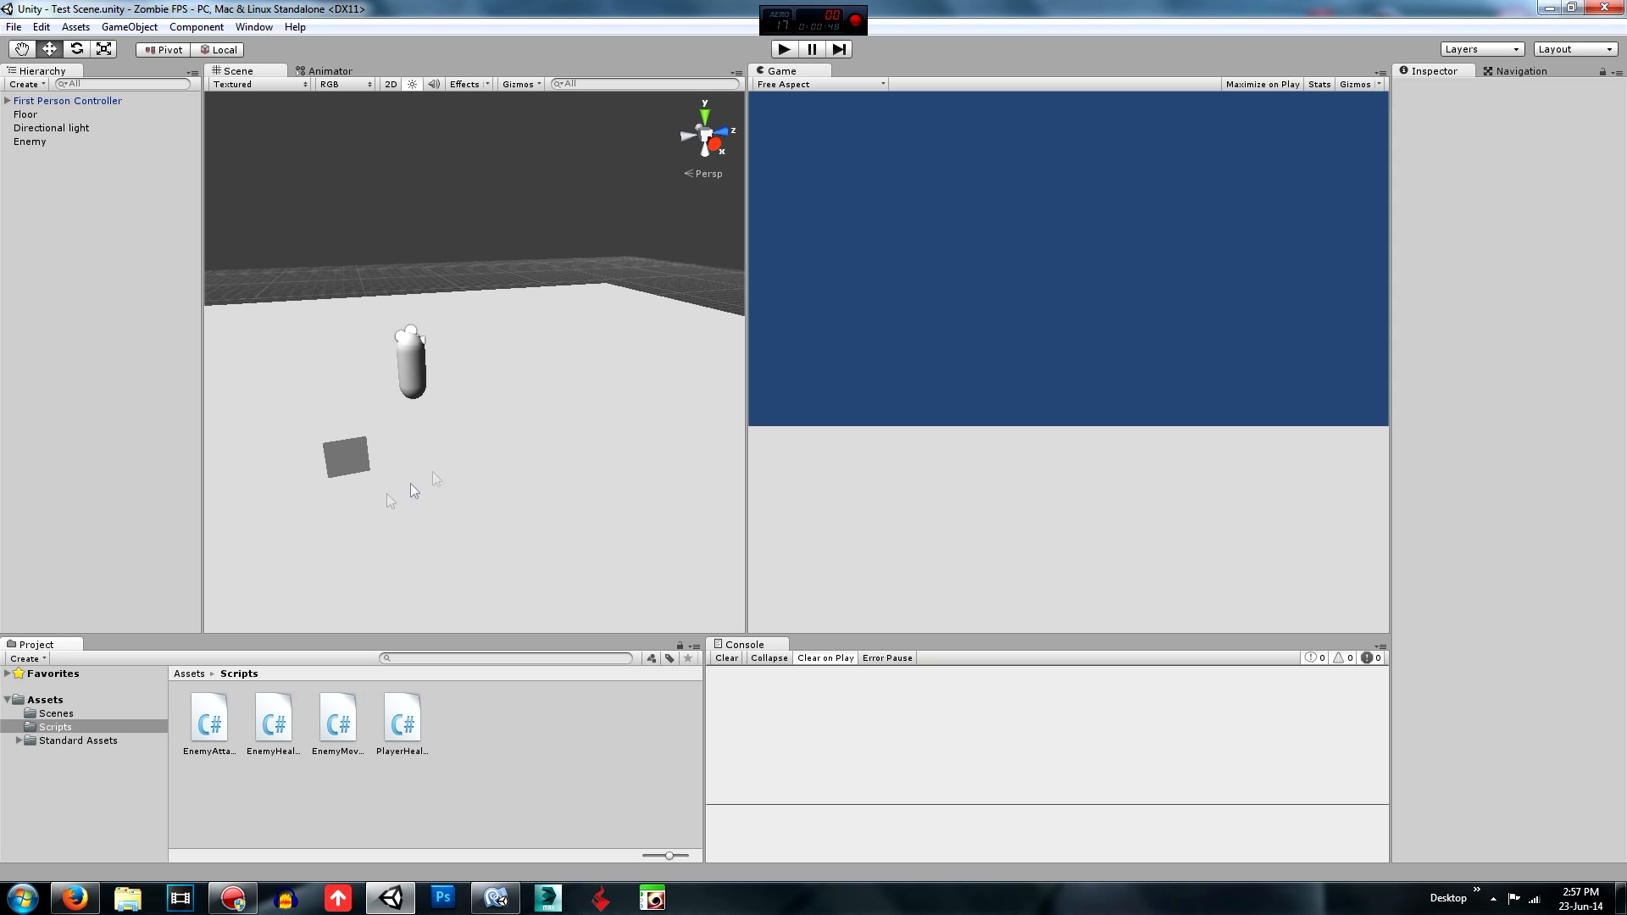
mouse_move(412, 436)
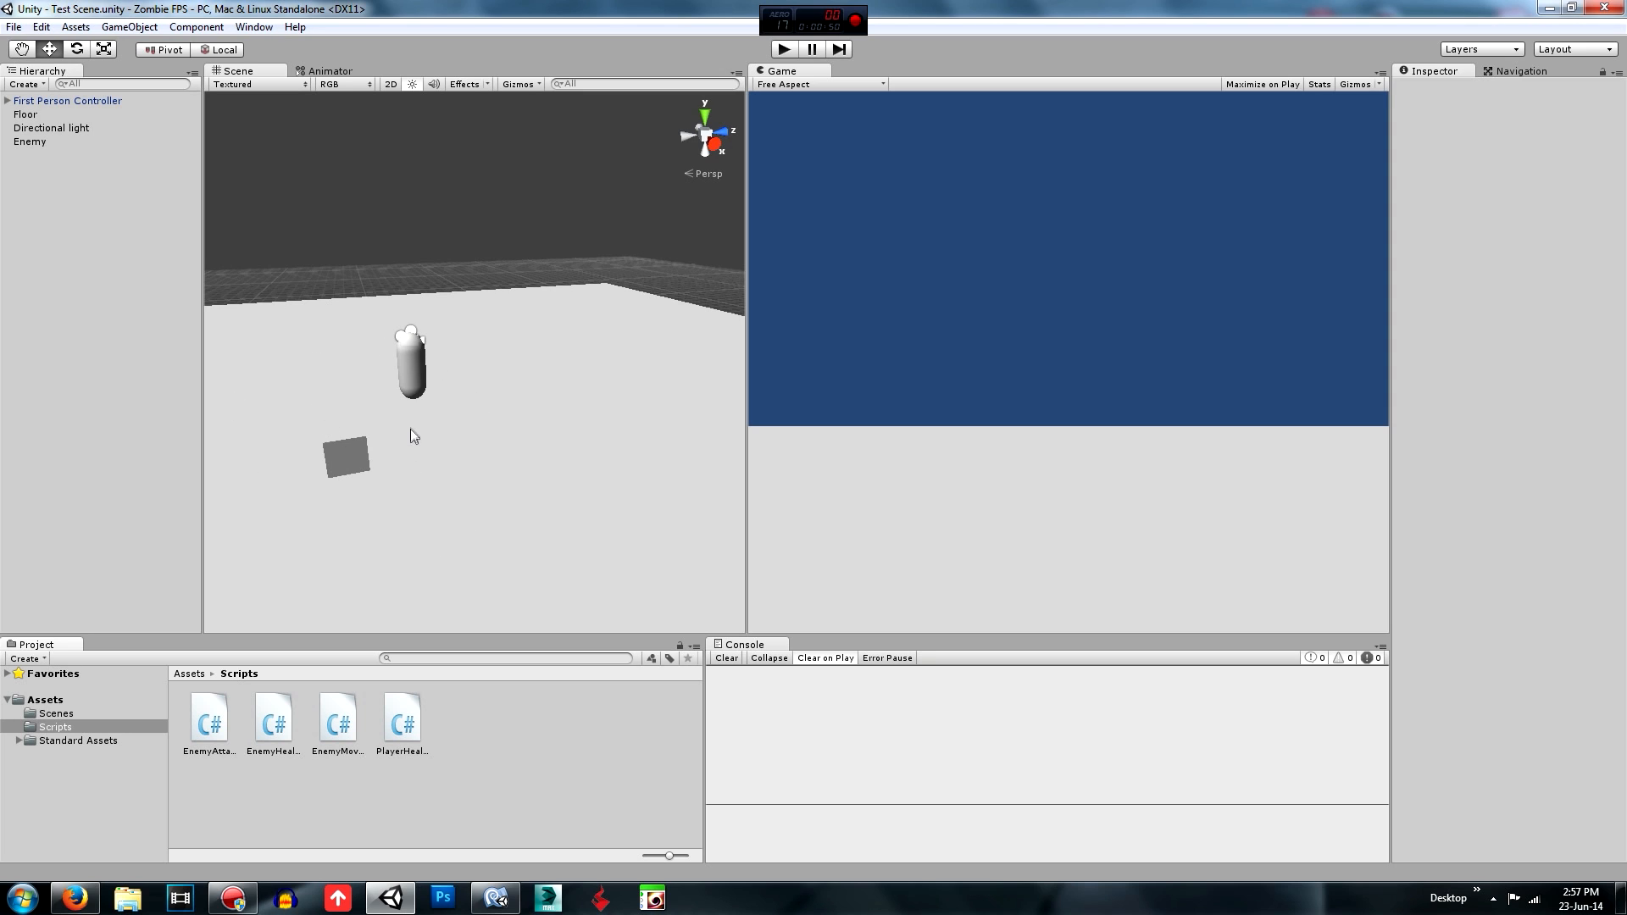
mouse_move(763, 113)
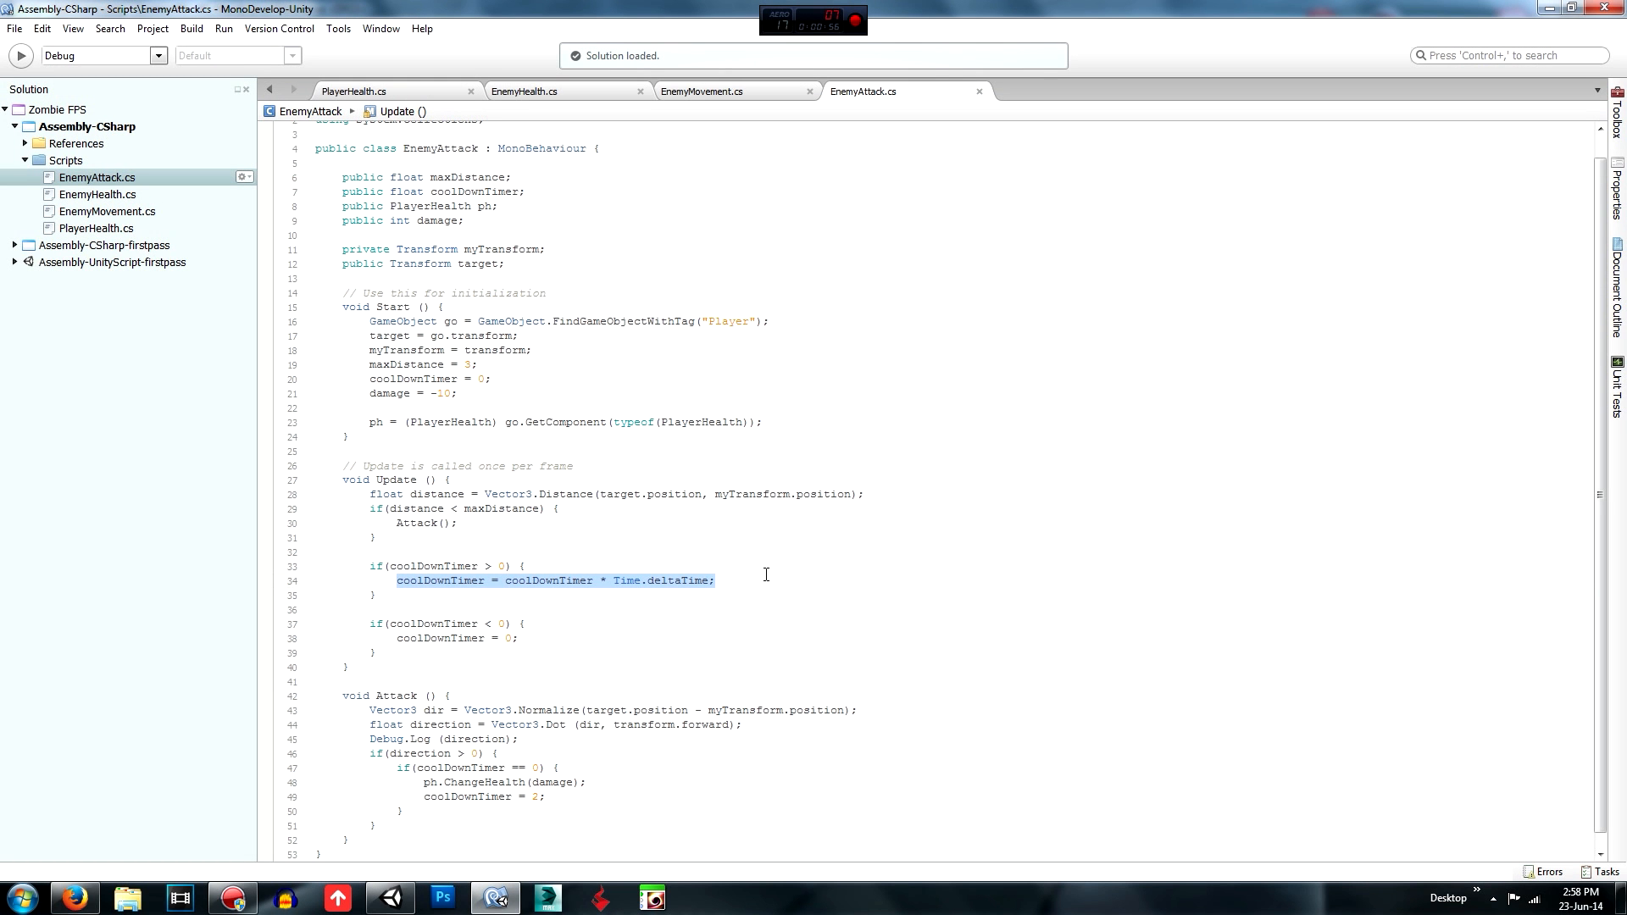
Delete the Debug.Log(direction) line from Attack() in EnemyAttack.cs and save.
click(605, 580)
text(-)
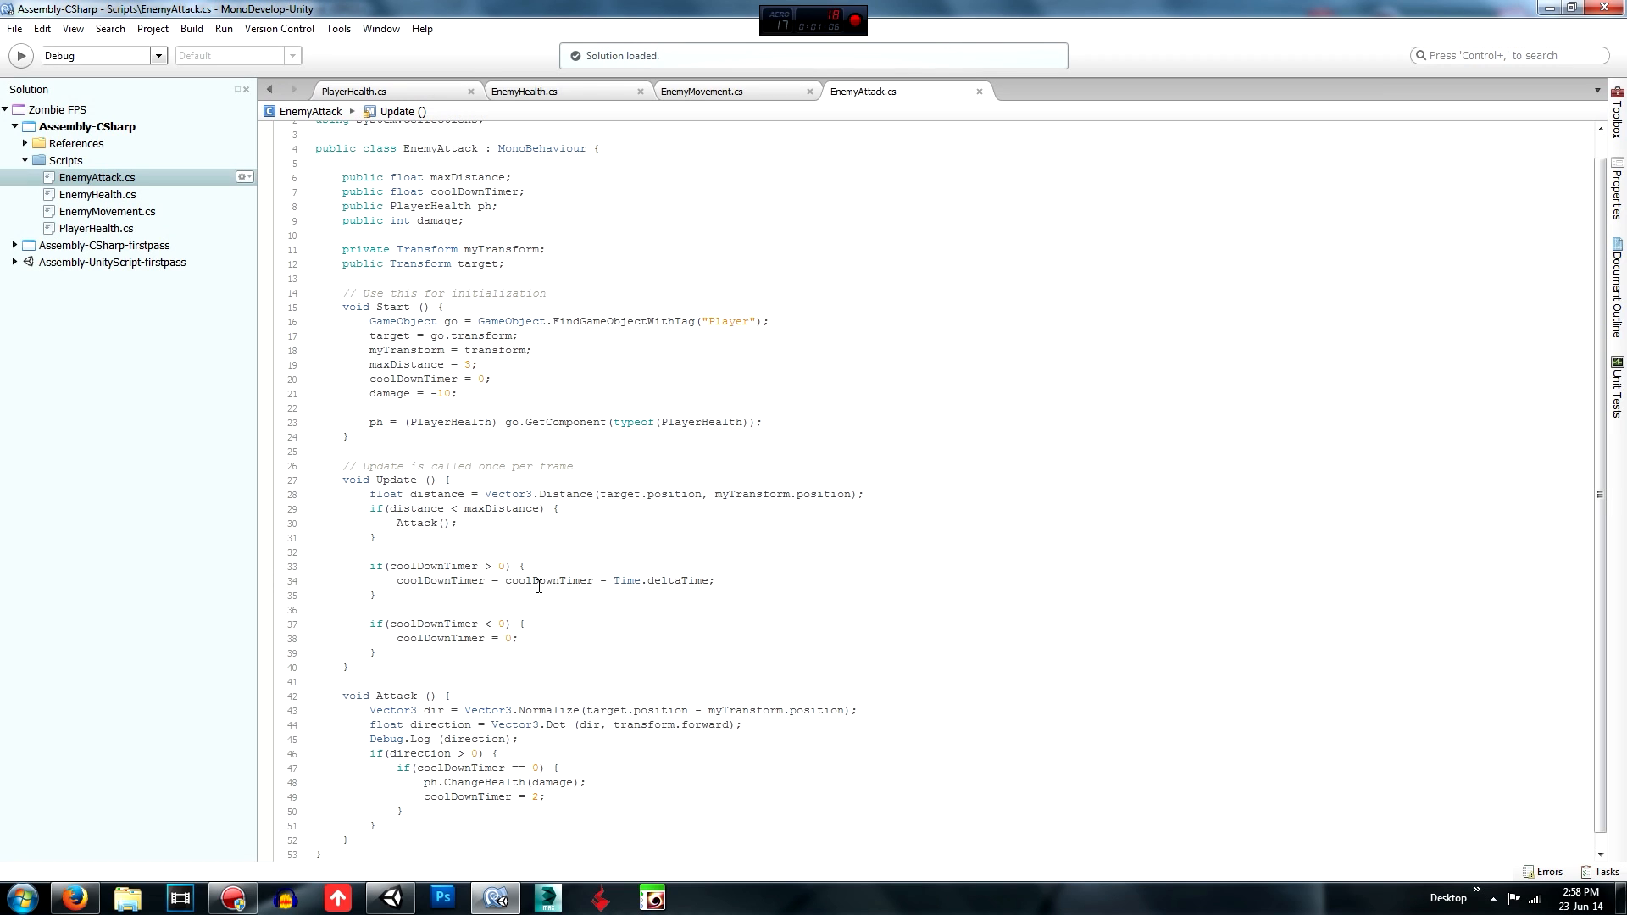
mouse_move(537, 579)
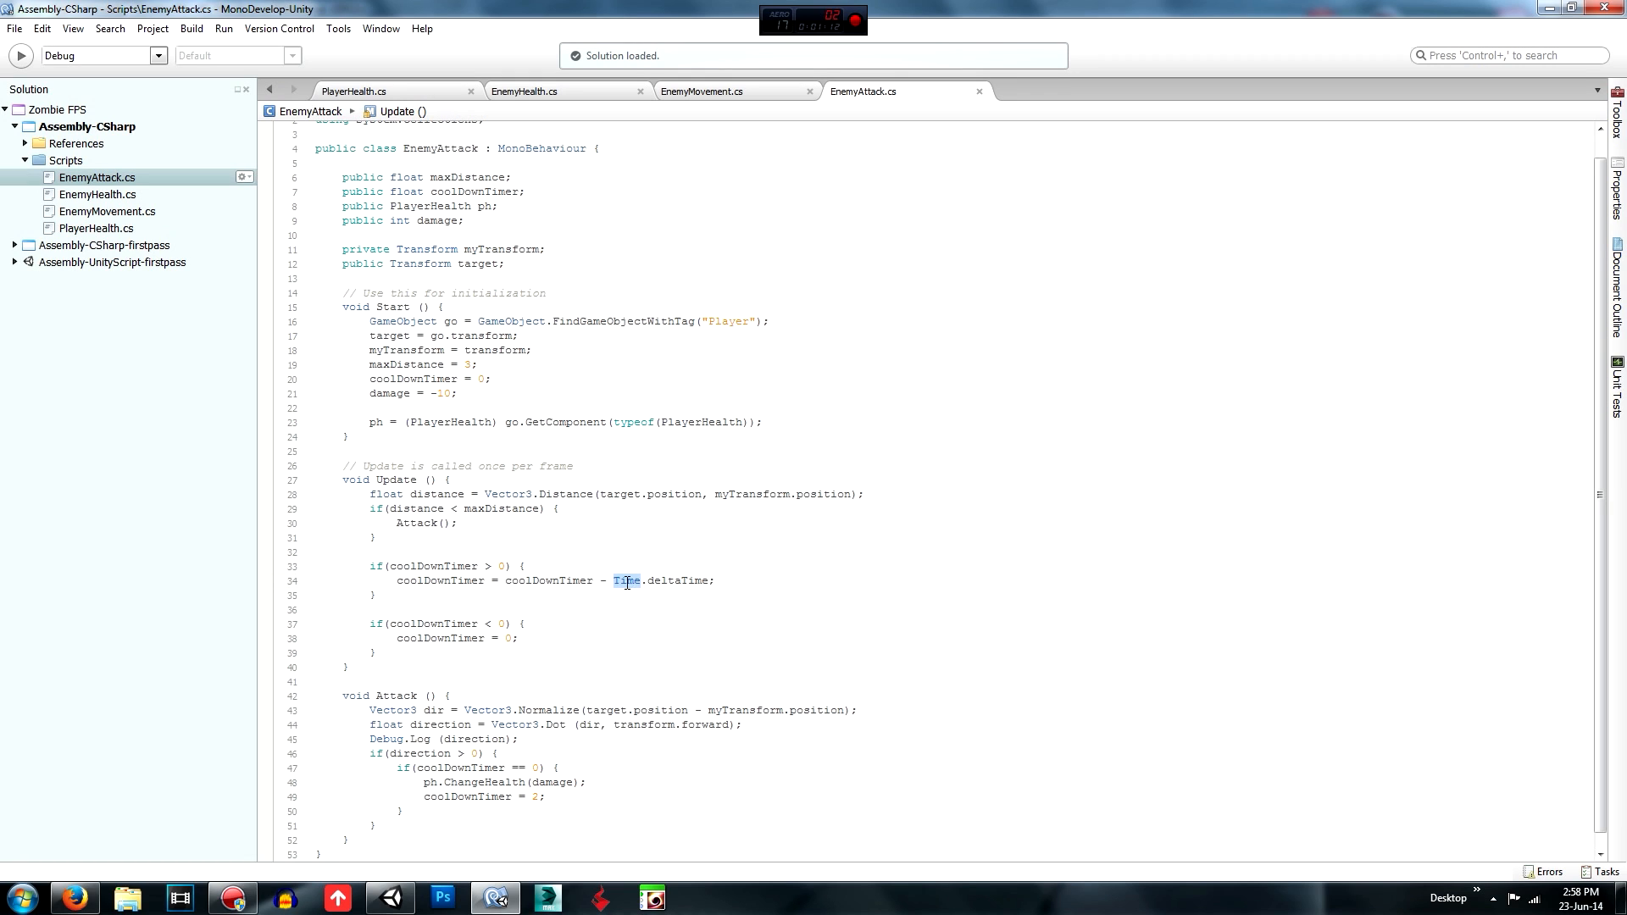
double_click(547, 579)
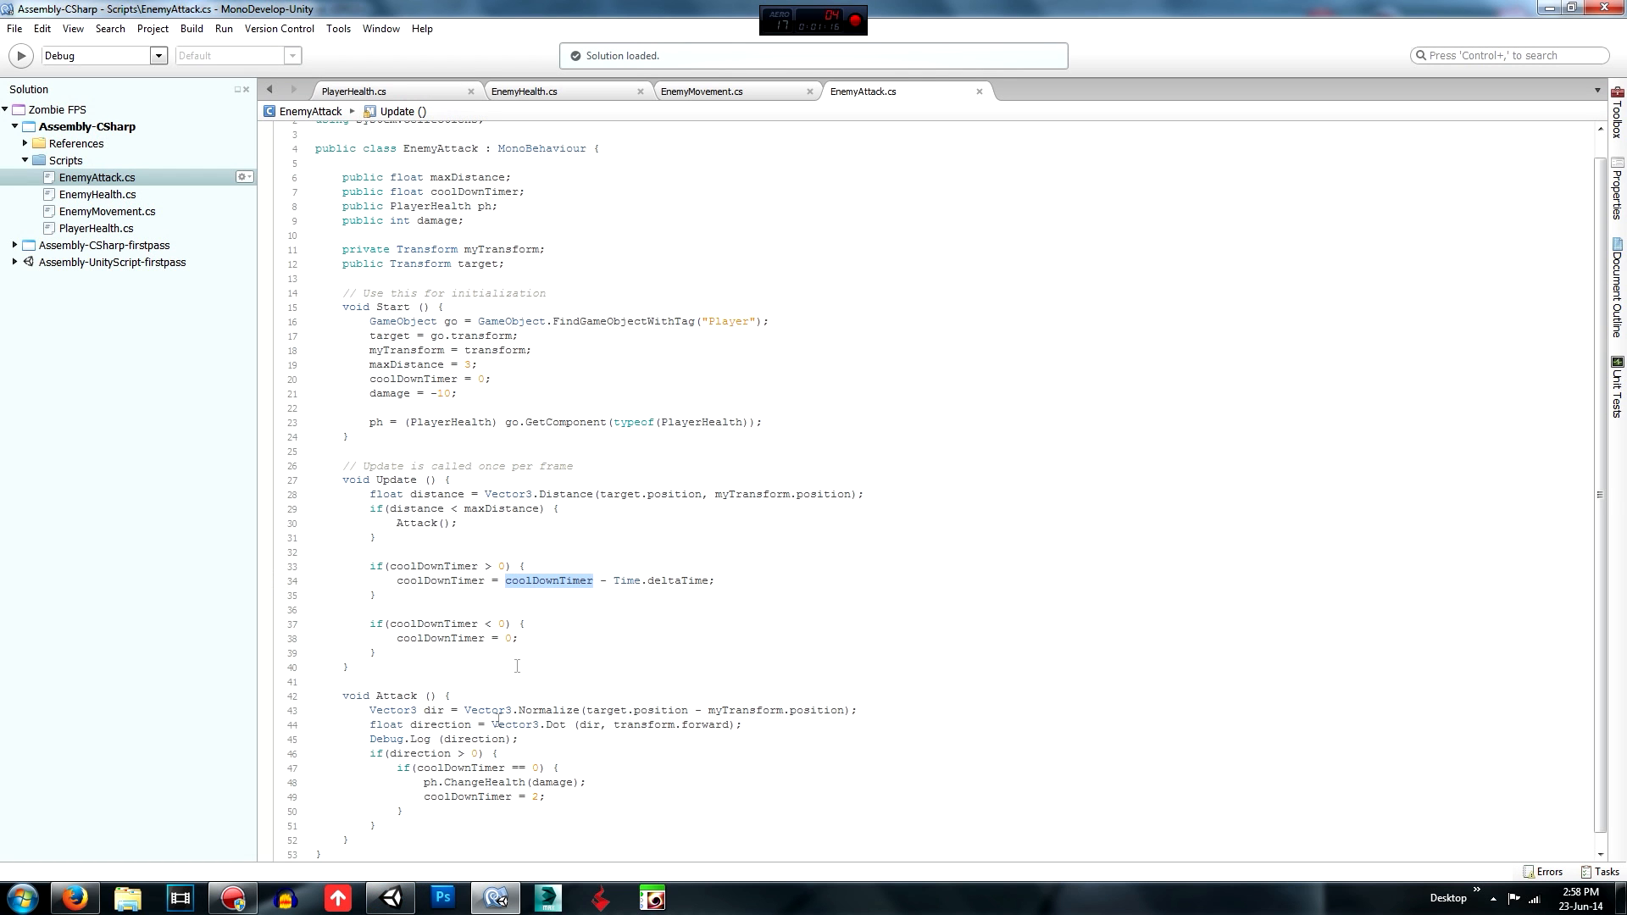
click(388, 898)
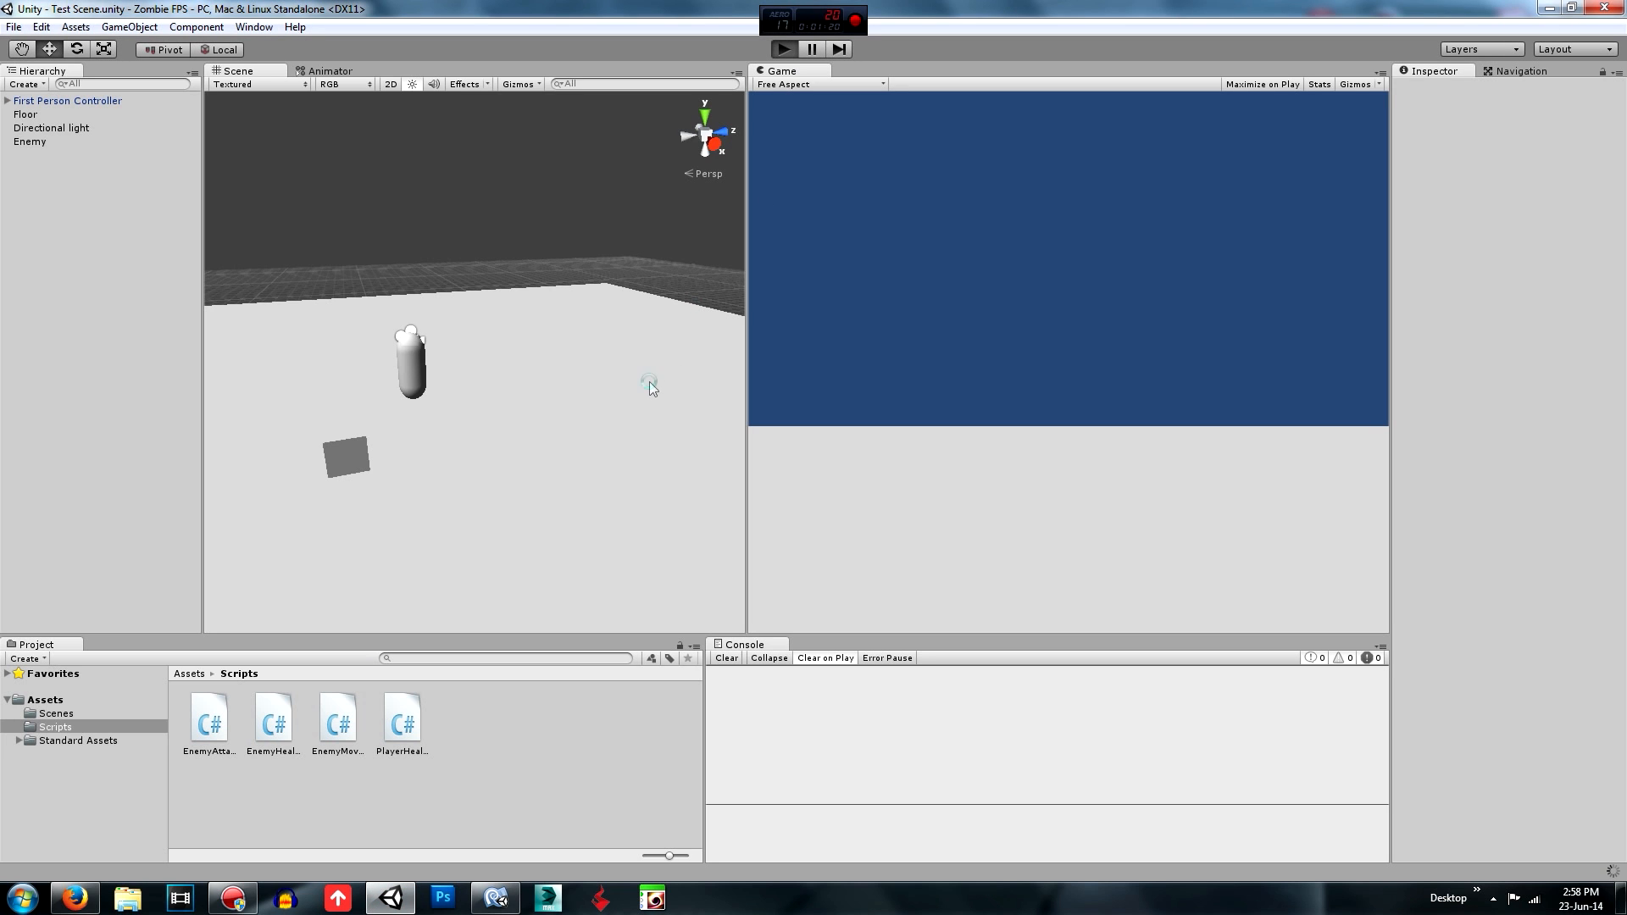
click(783, 49)
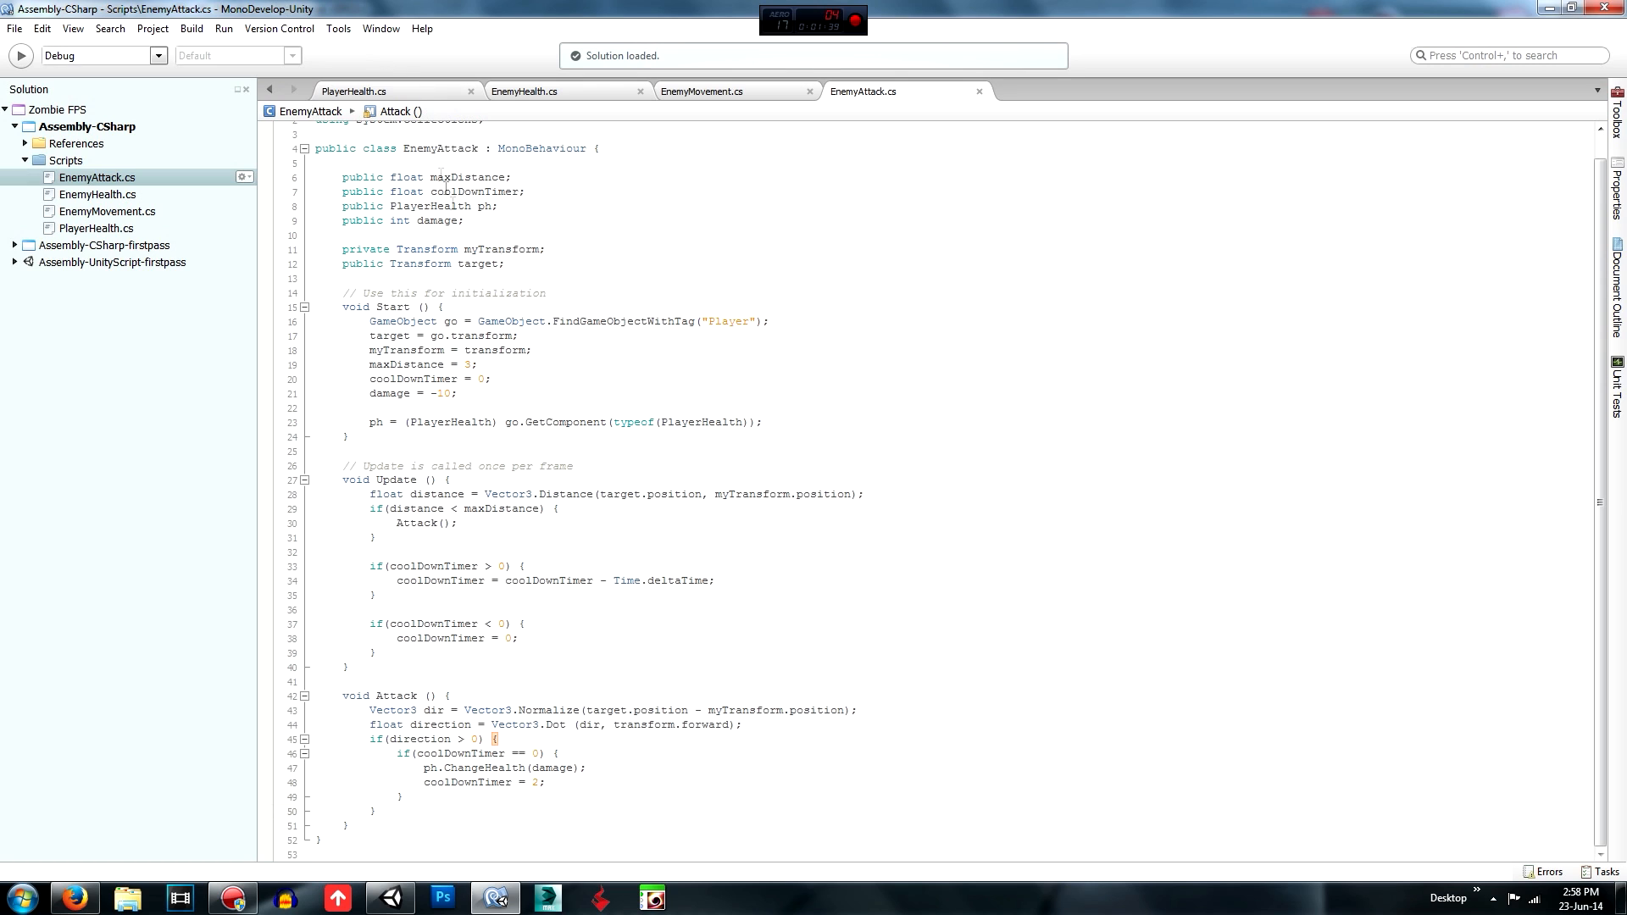
mouse_move(776, 99)
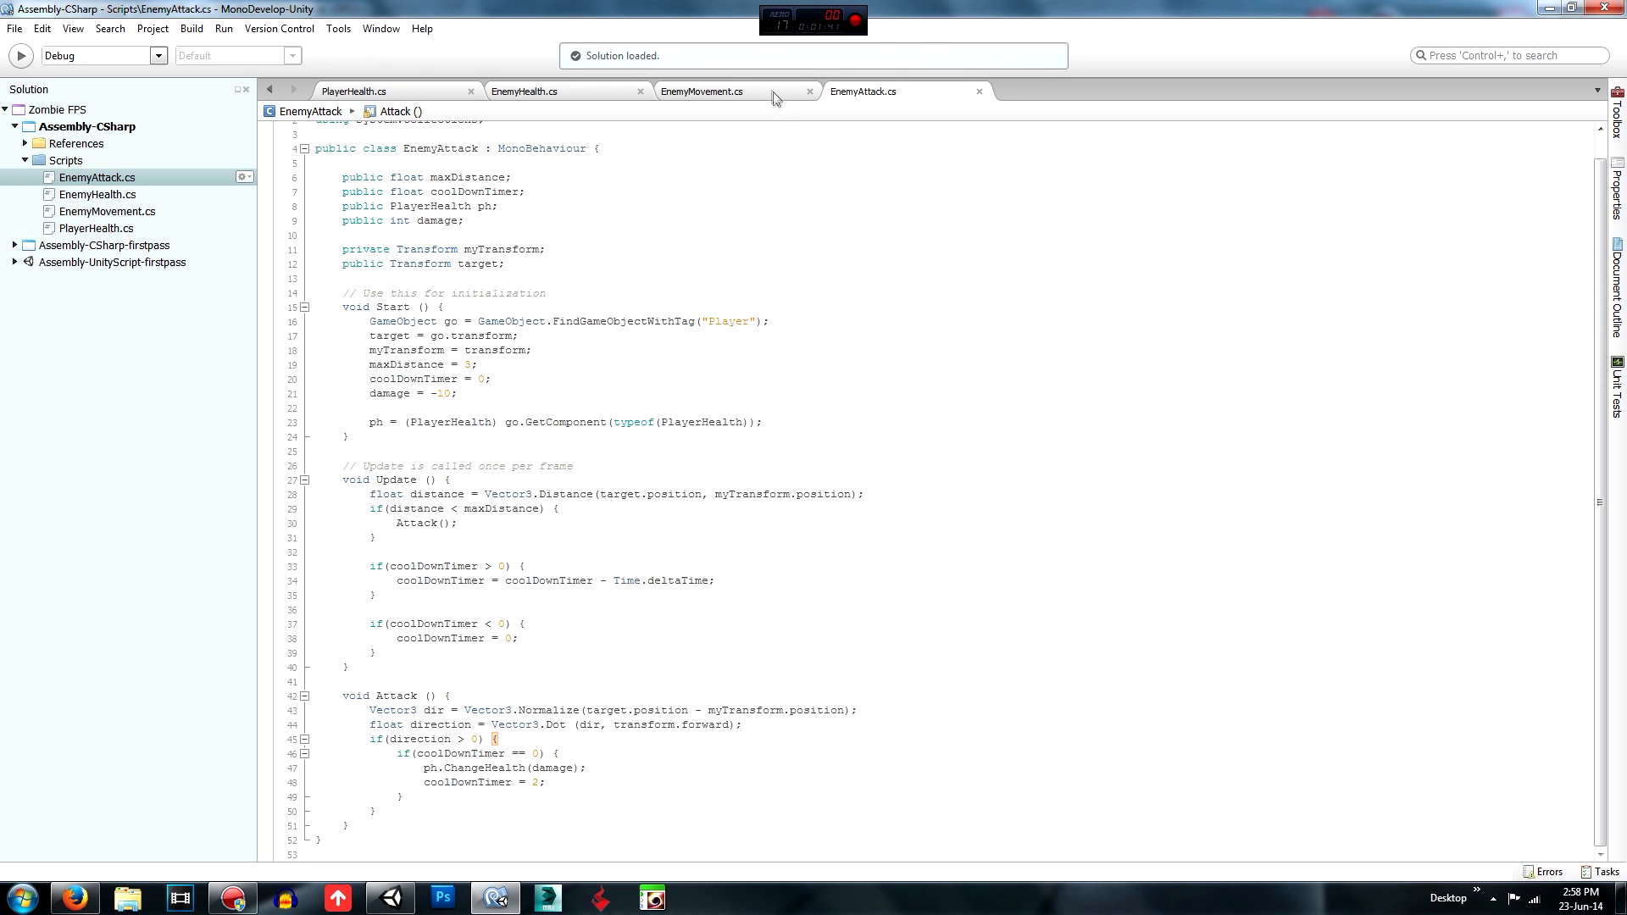
Play-test the zombie scene until the health bar shows 50/100, then stop the test.
click(703, 89)
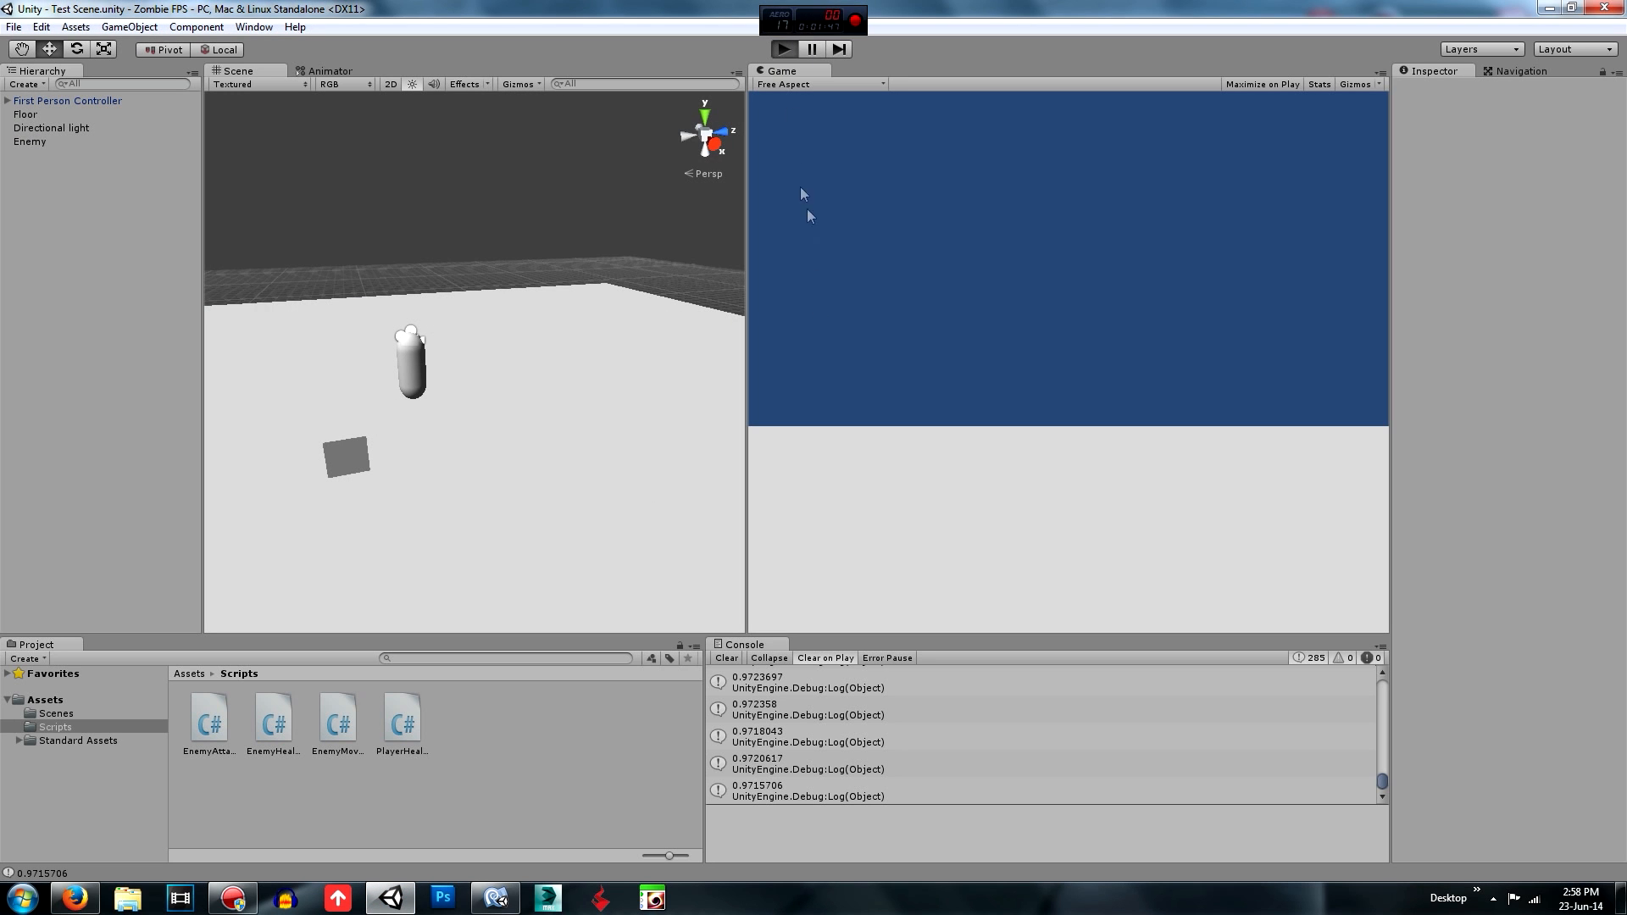
click(783, 47)
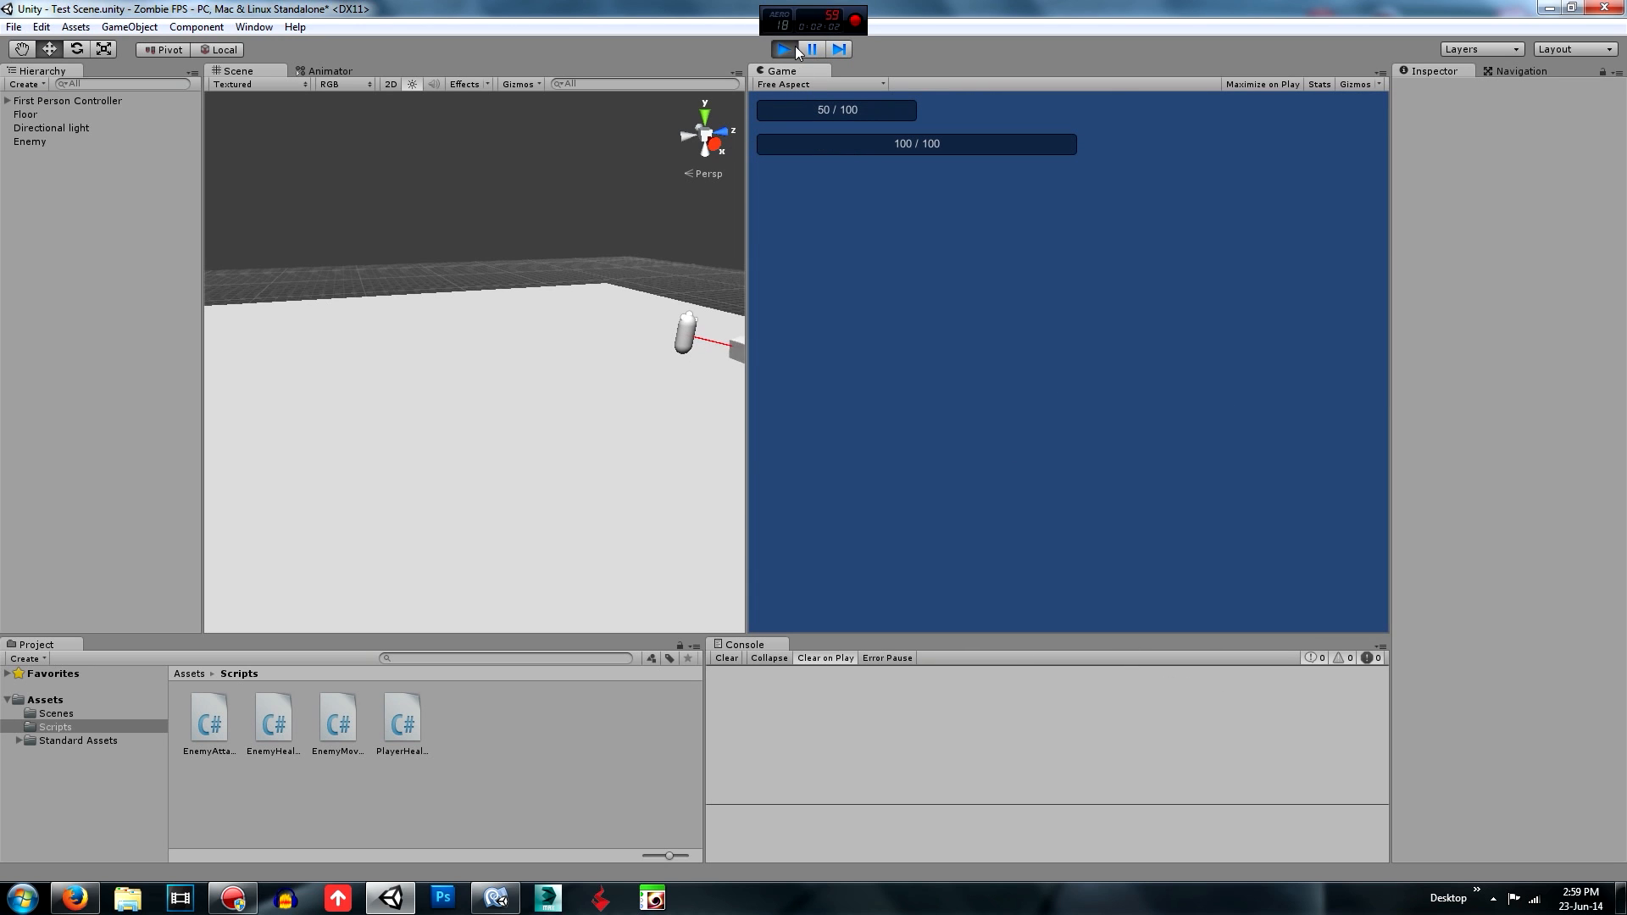
click(783, 49)
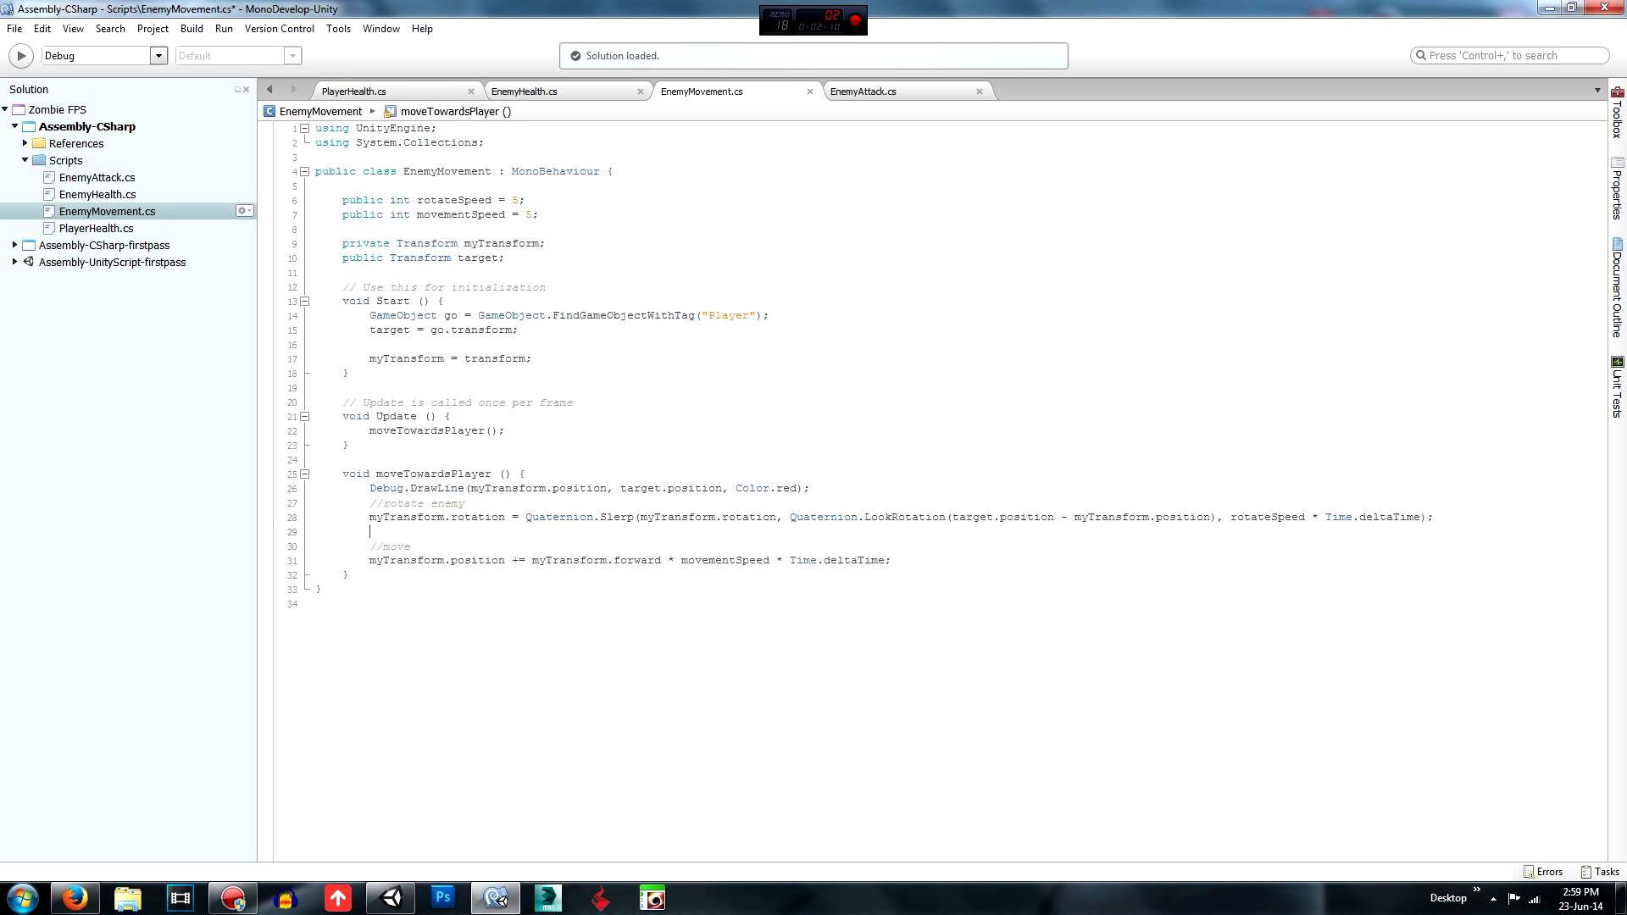
Wrap moveTowardsPlayer in if (Vector3.Distance(target.position, myTransform.position) > maxDistance).
text(if ()
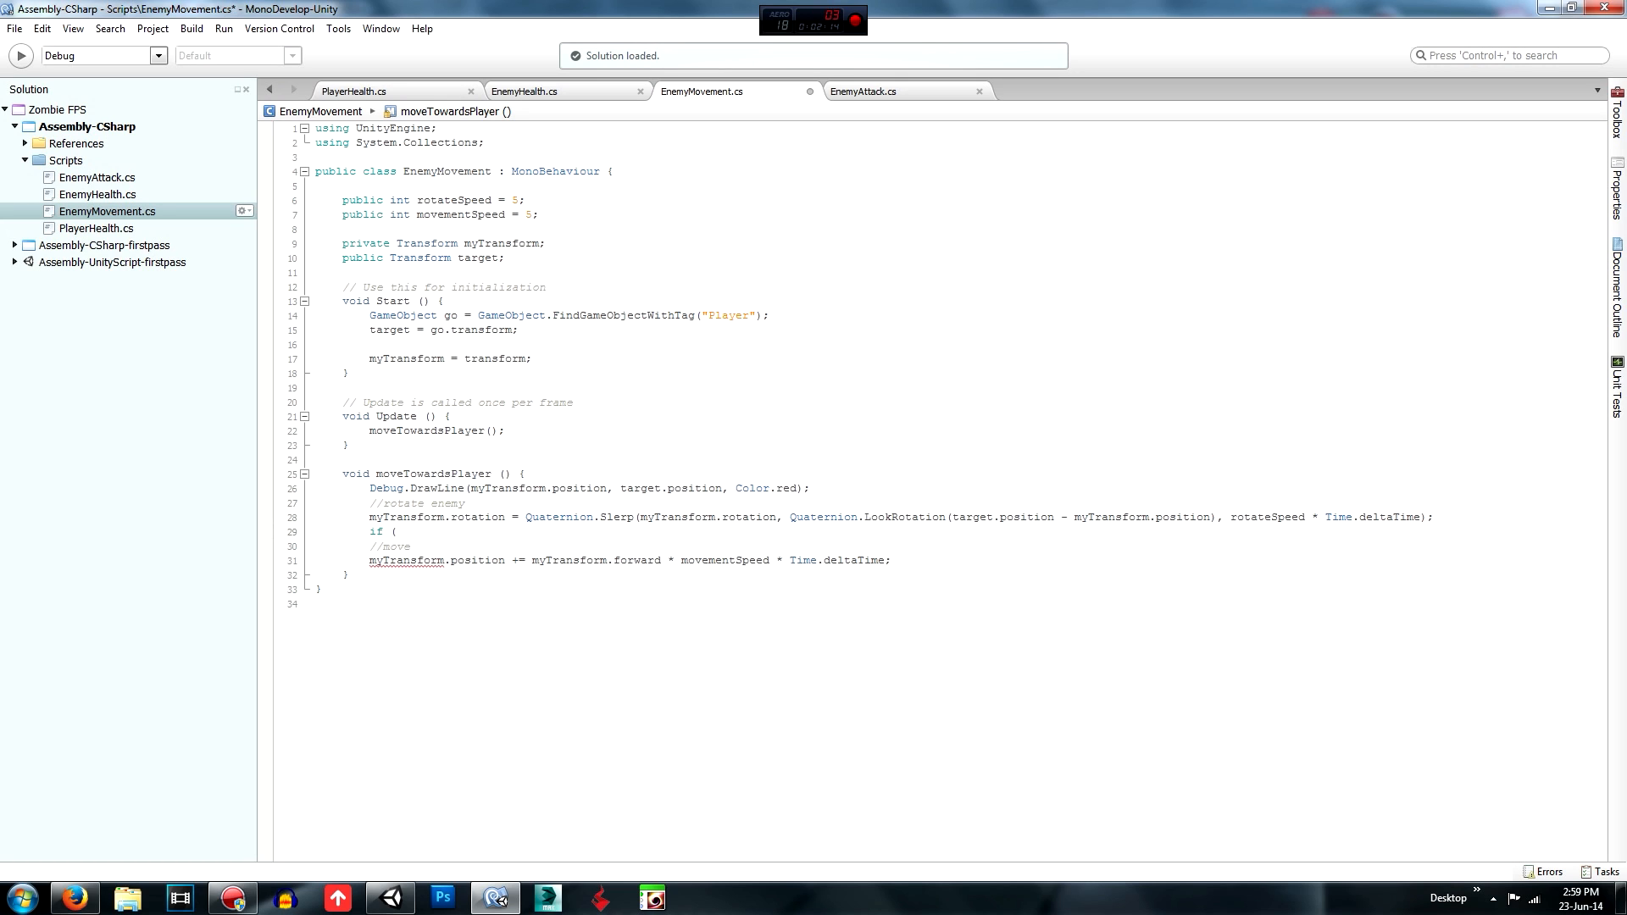
text(Vector3)
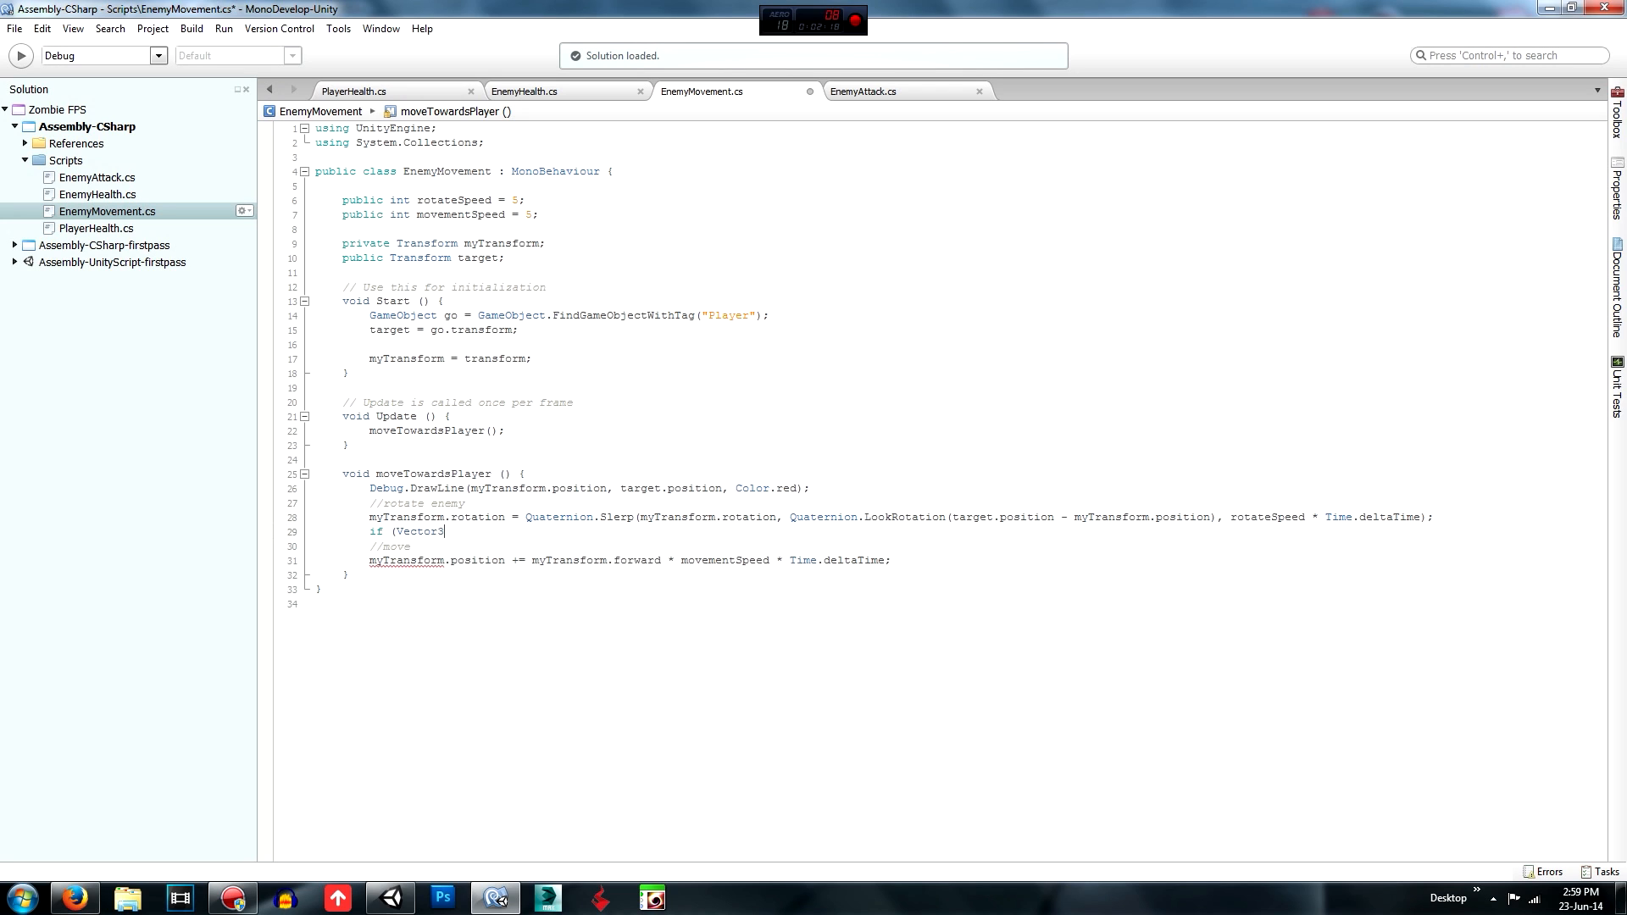
text(.Distance)
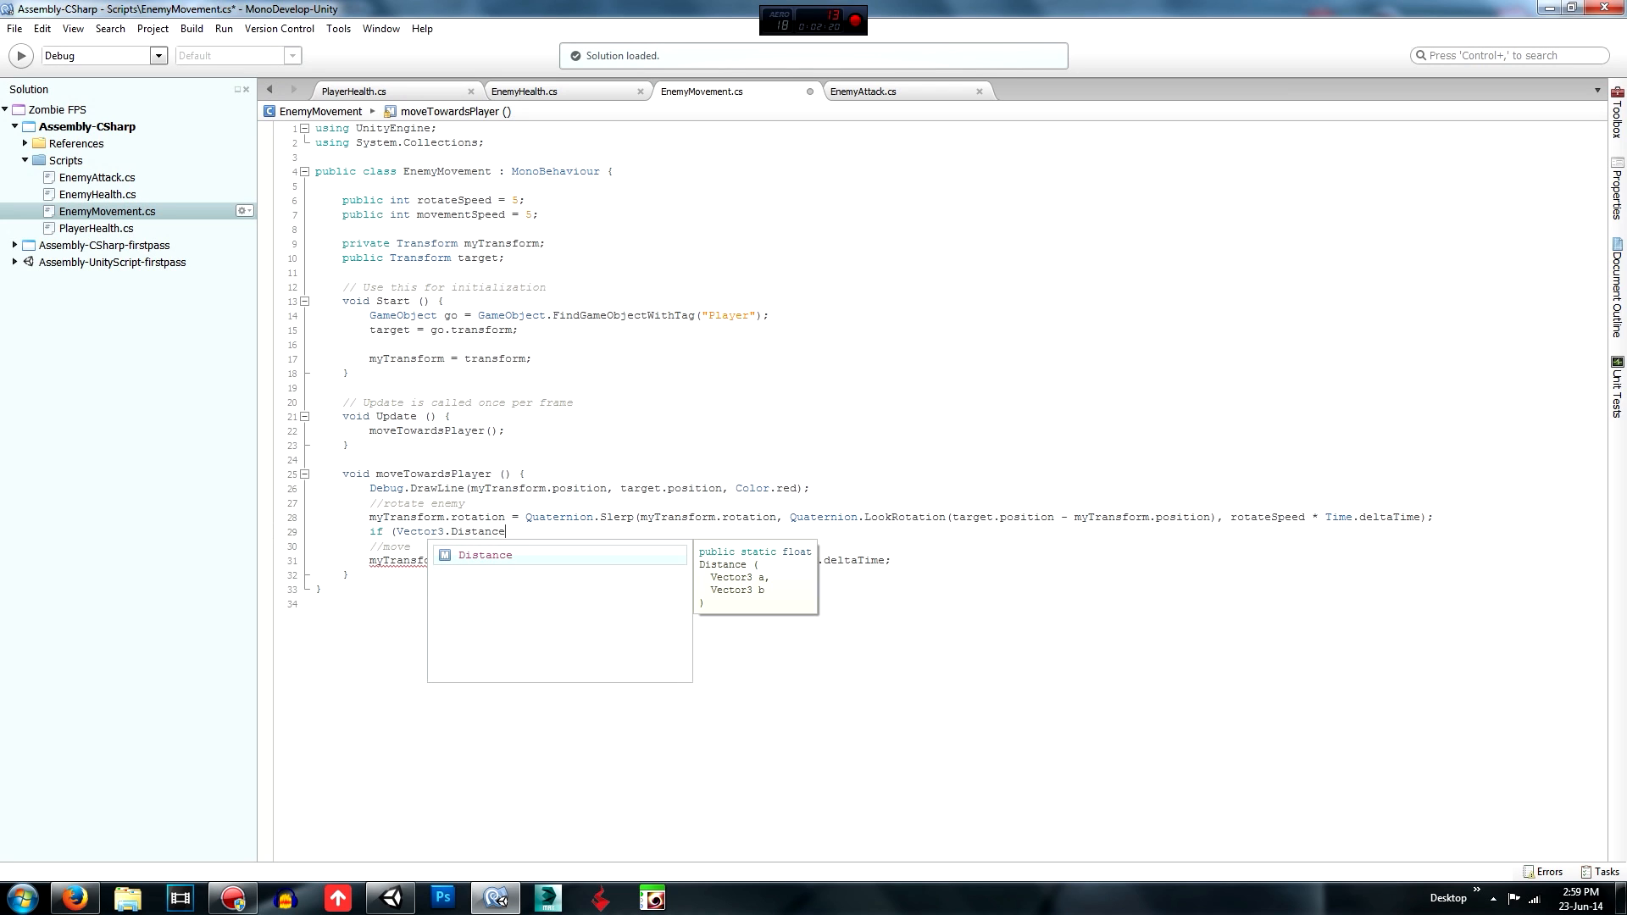
text((target)
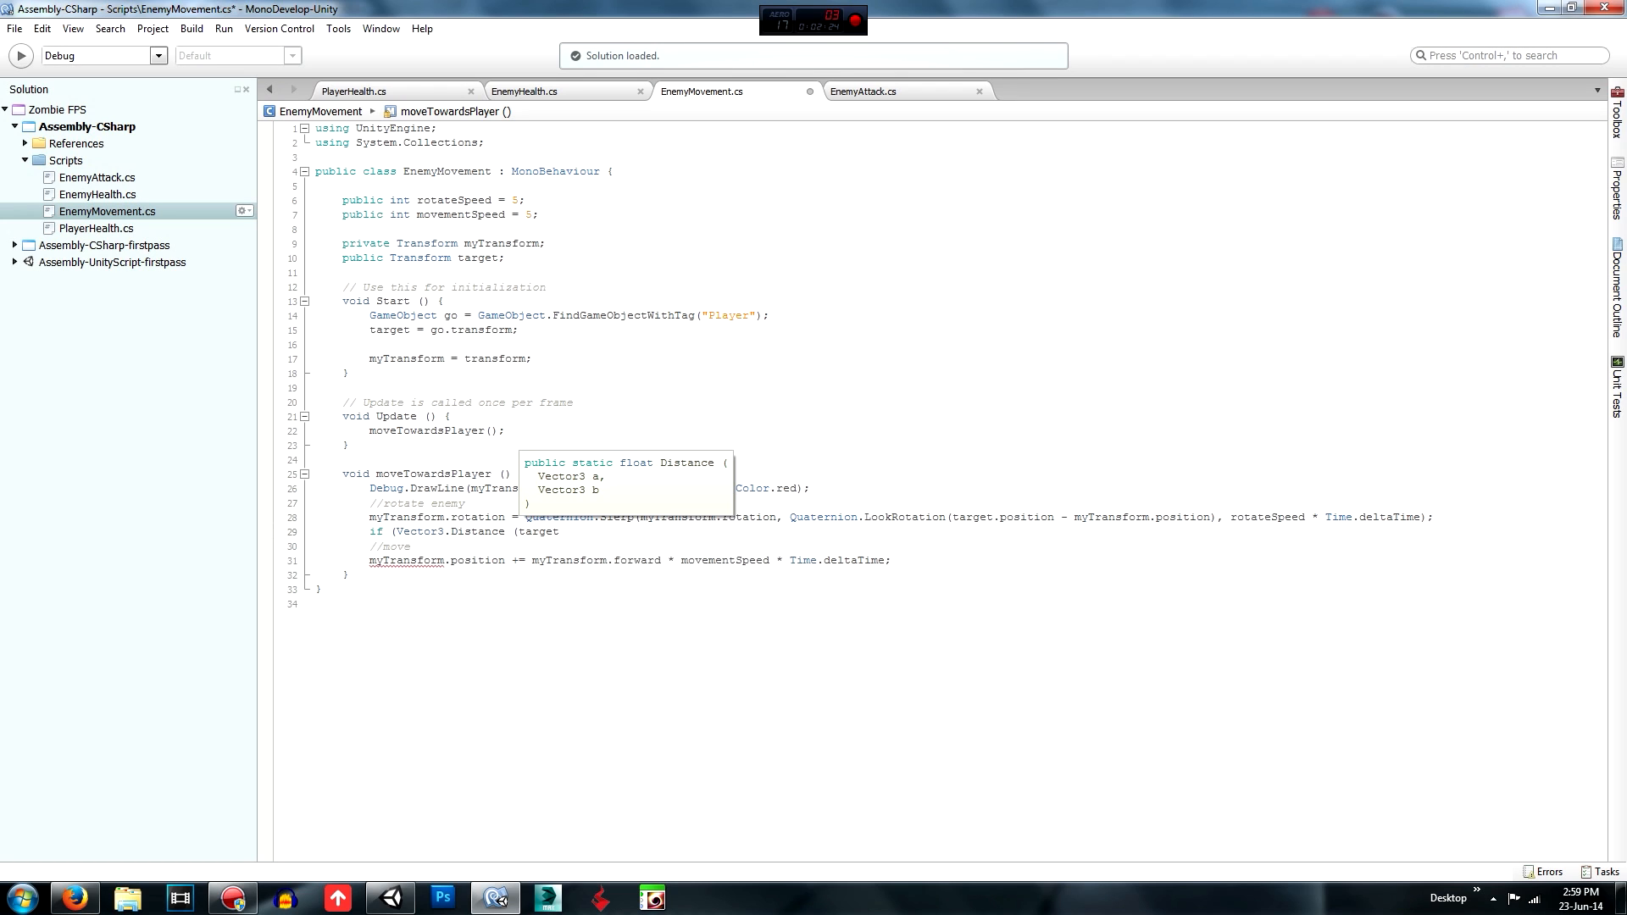
text(.position,)
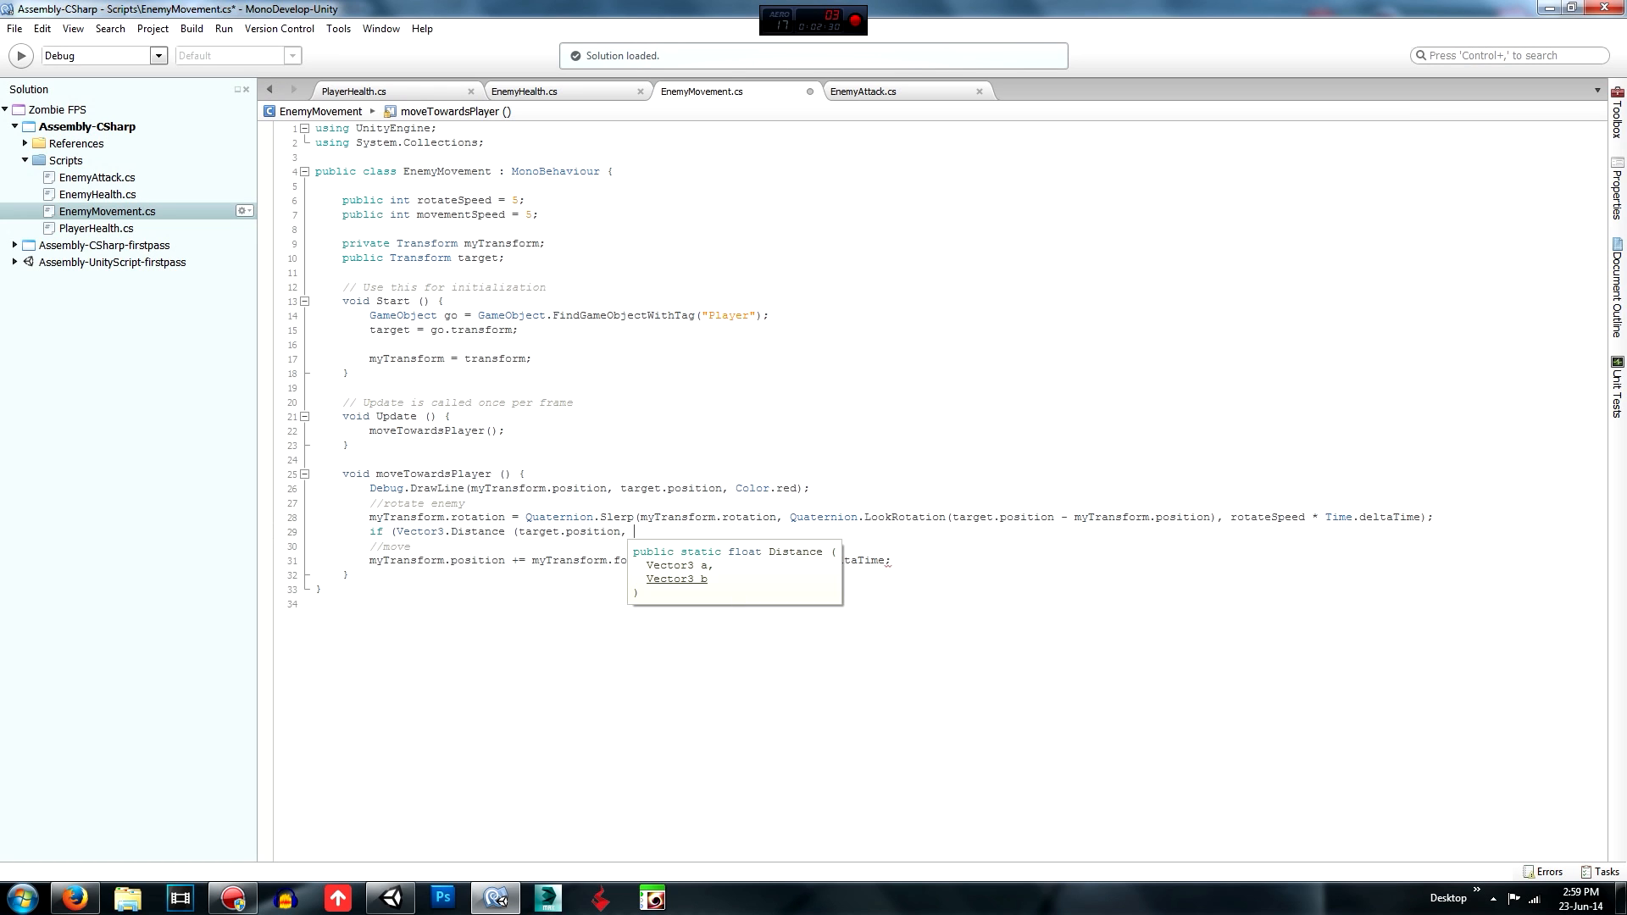
text(Transform)
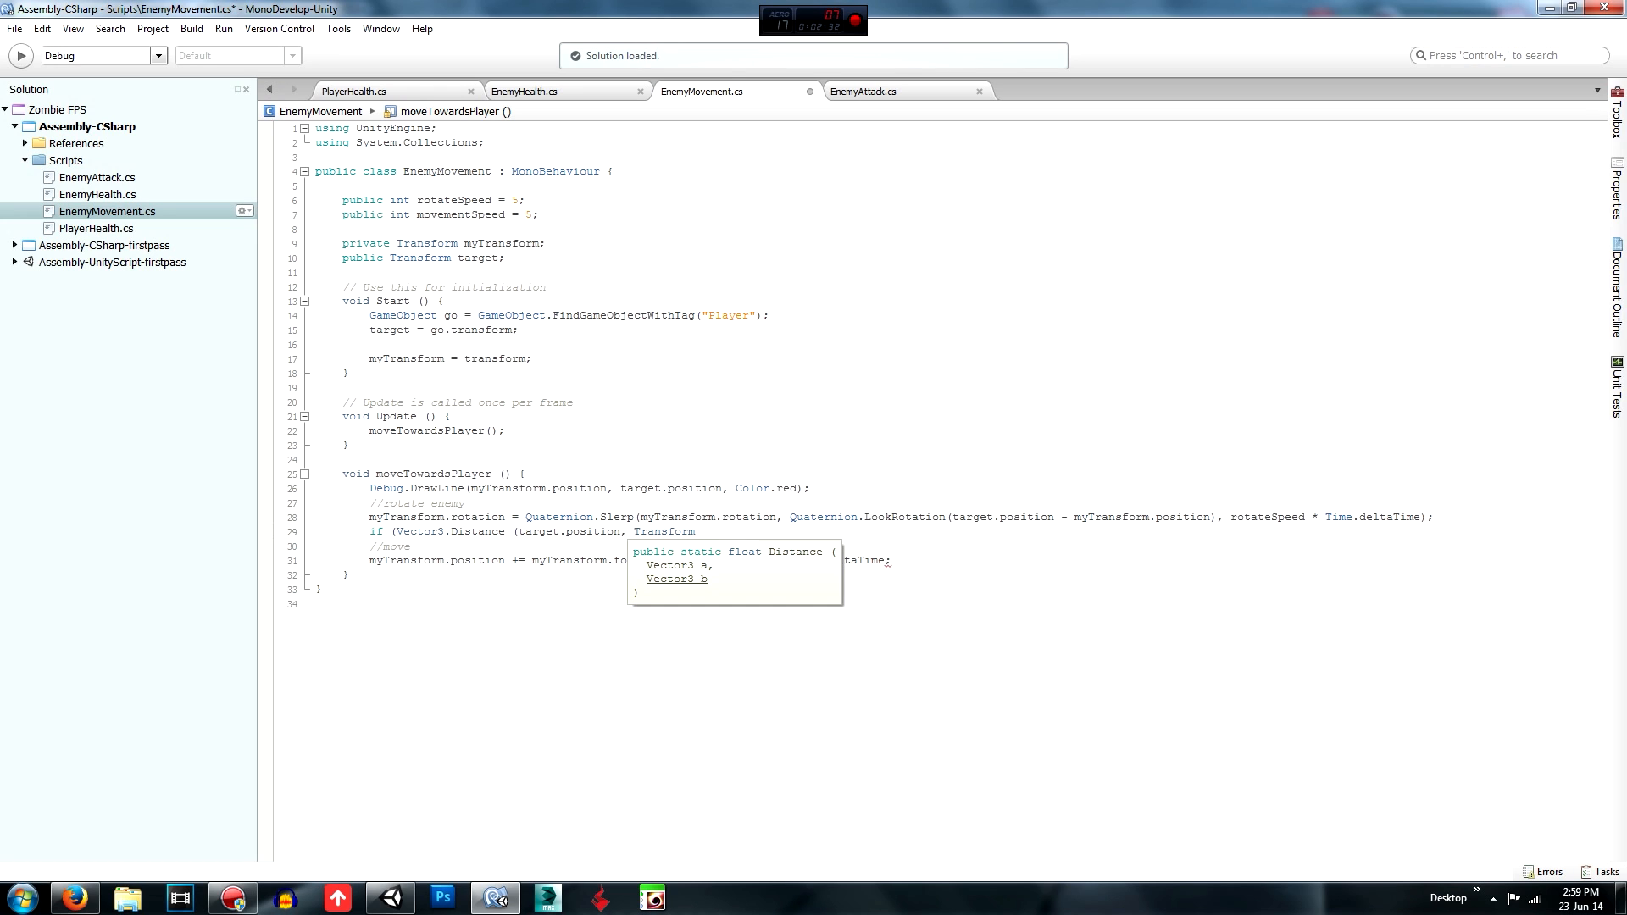
text(my)
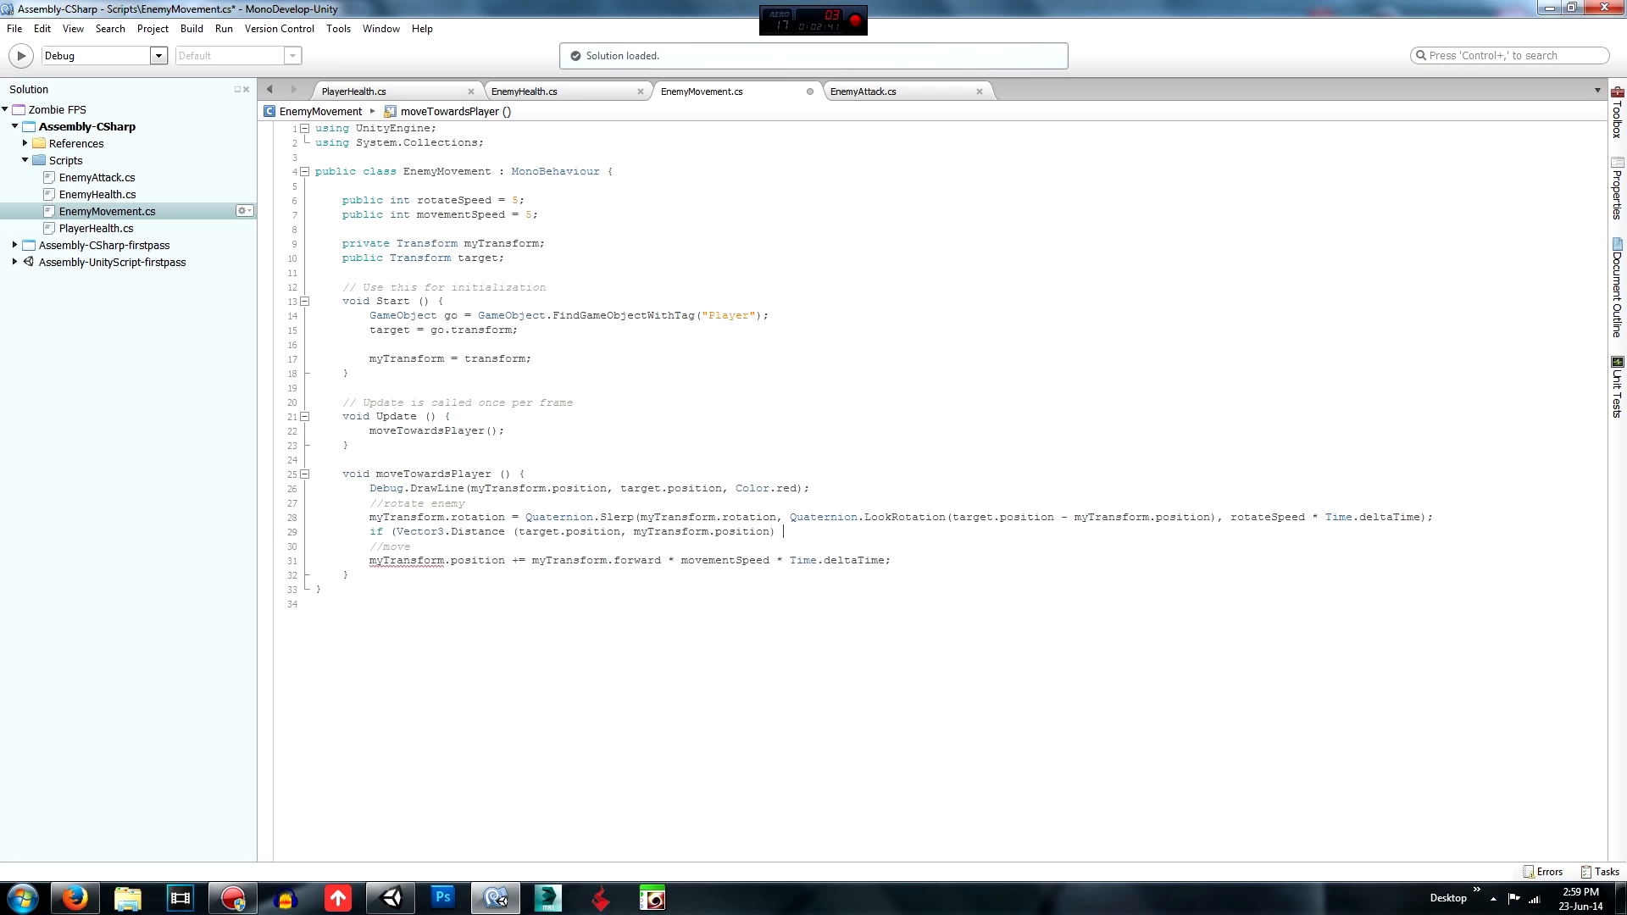
text(>)
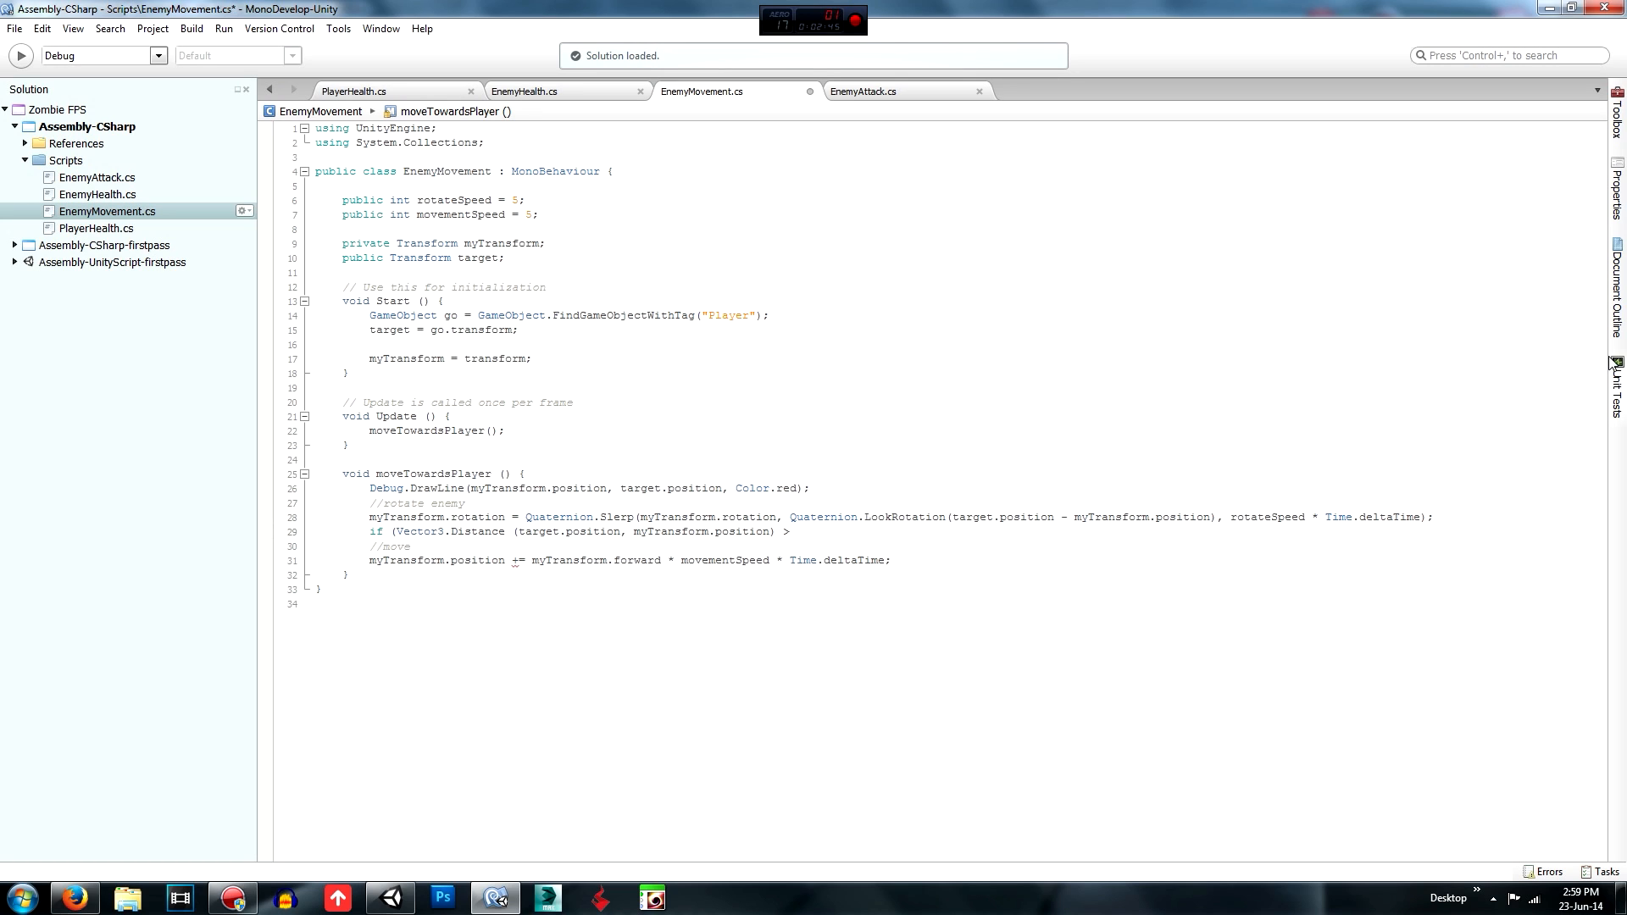
text(max)
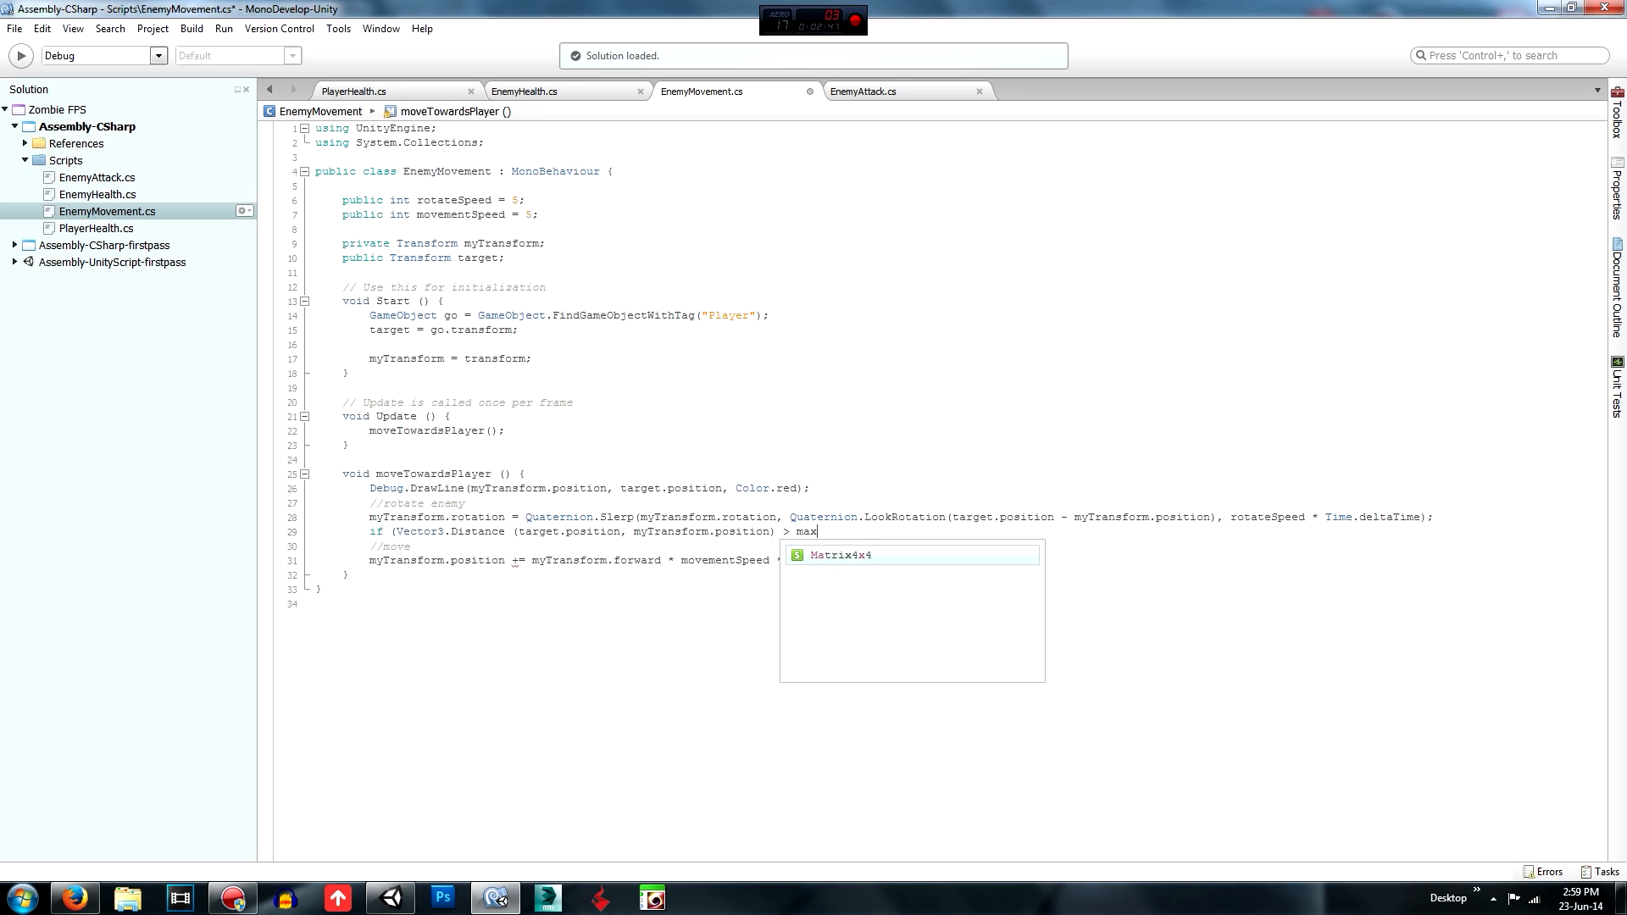
text(Distance)
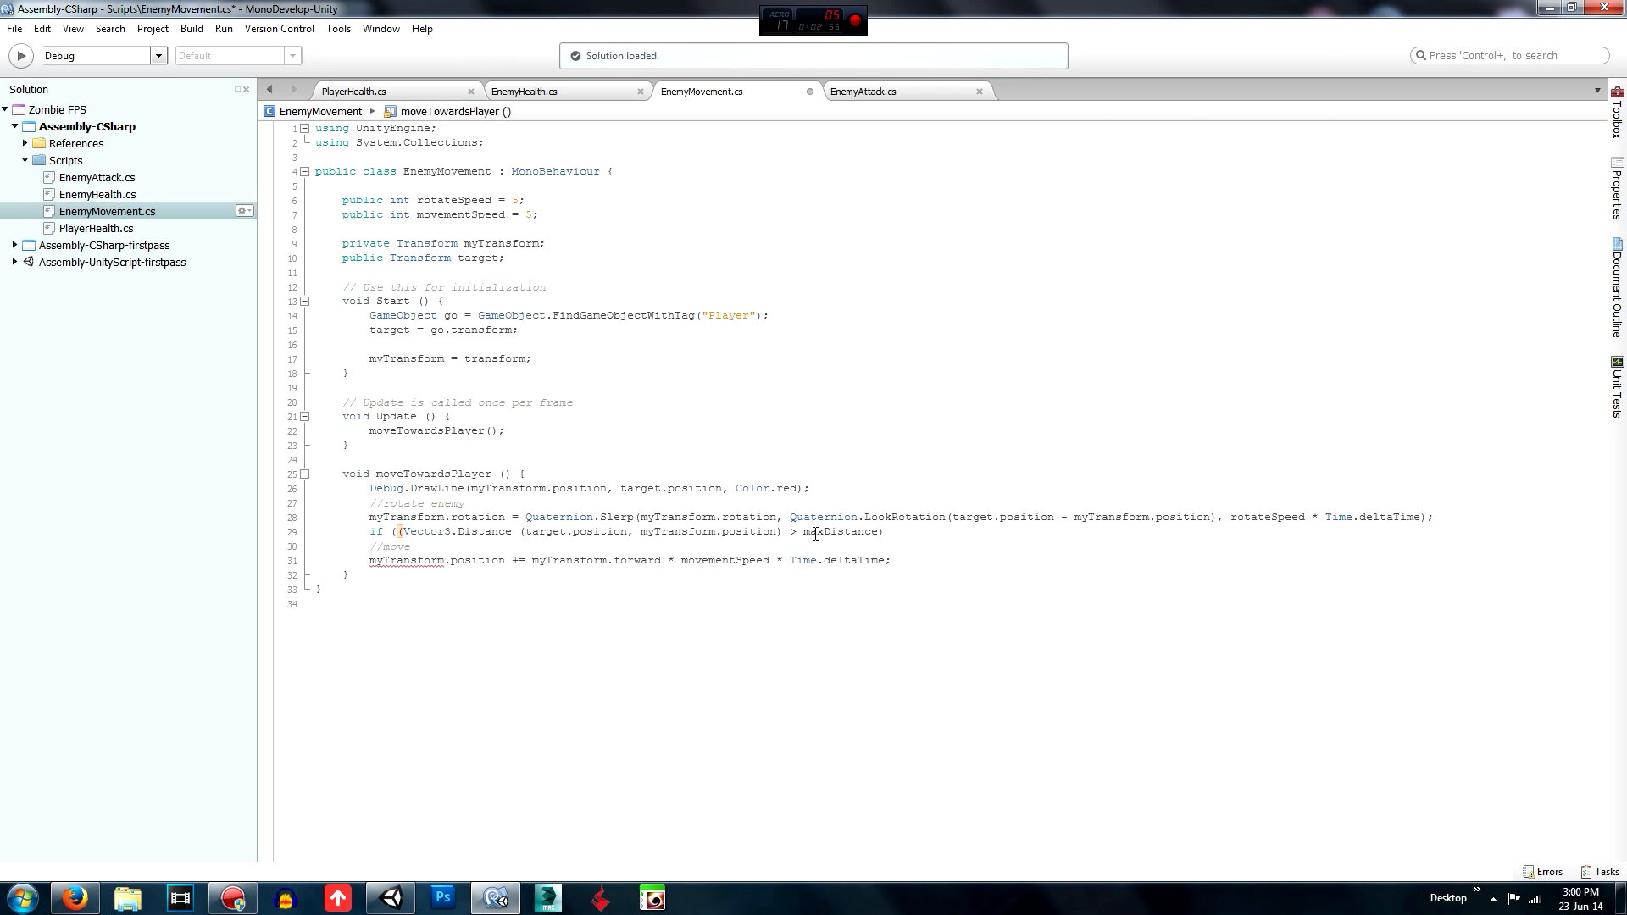
double_click(842, 531)
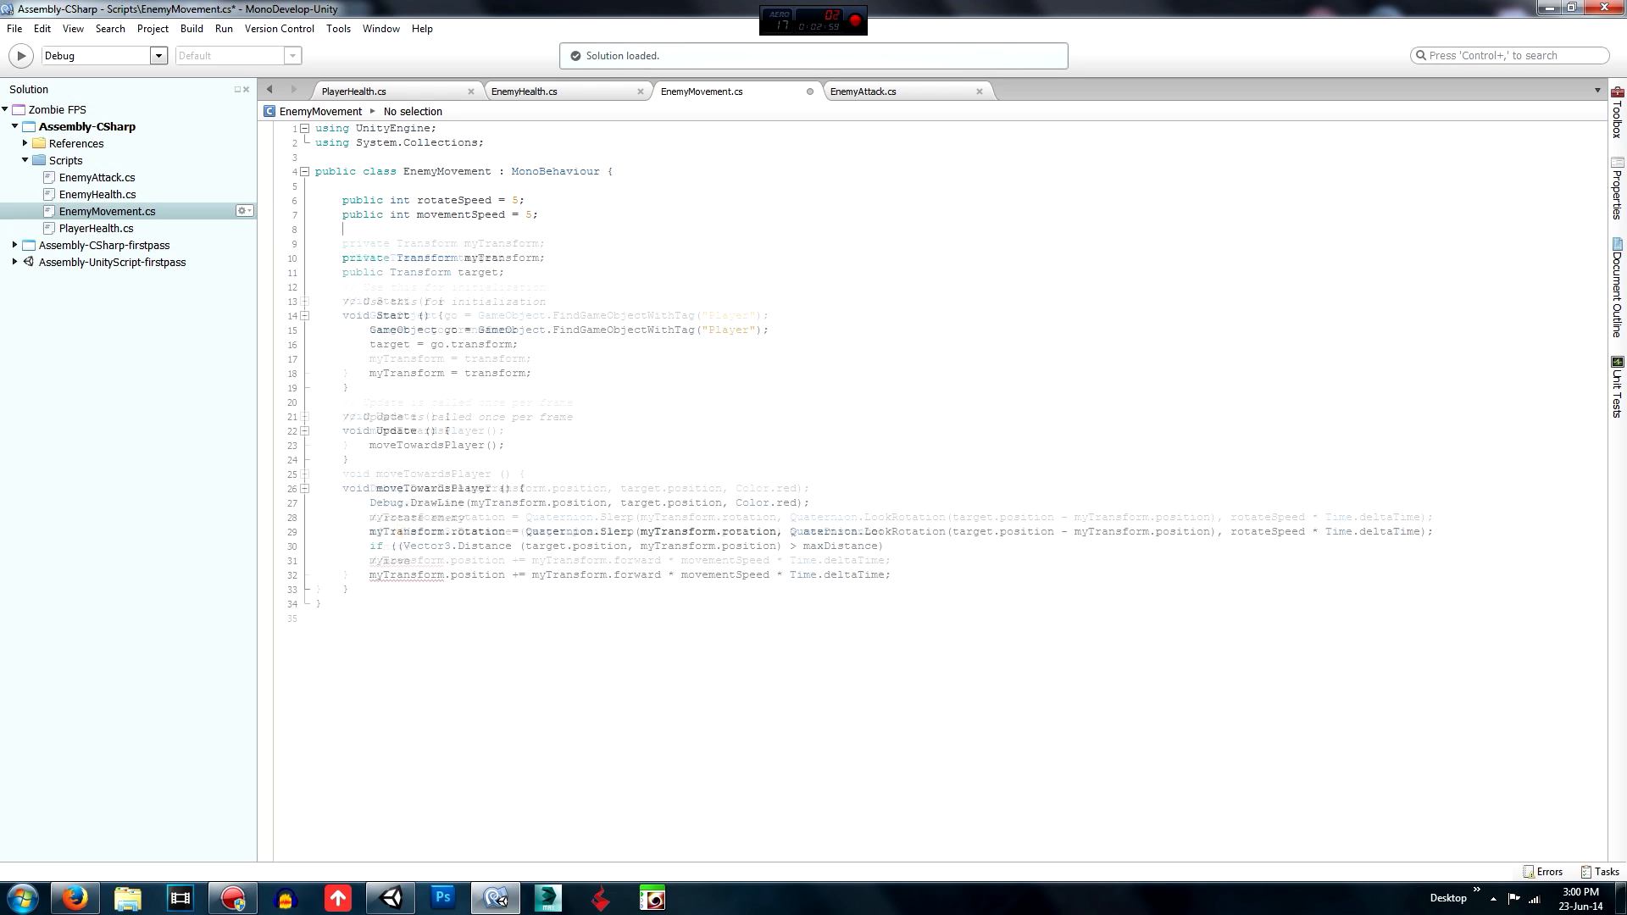
Declare public maxDistance = 2 in EnemyMovement.
text(public int)
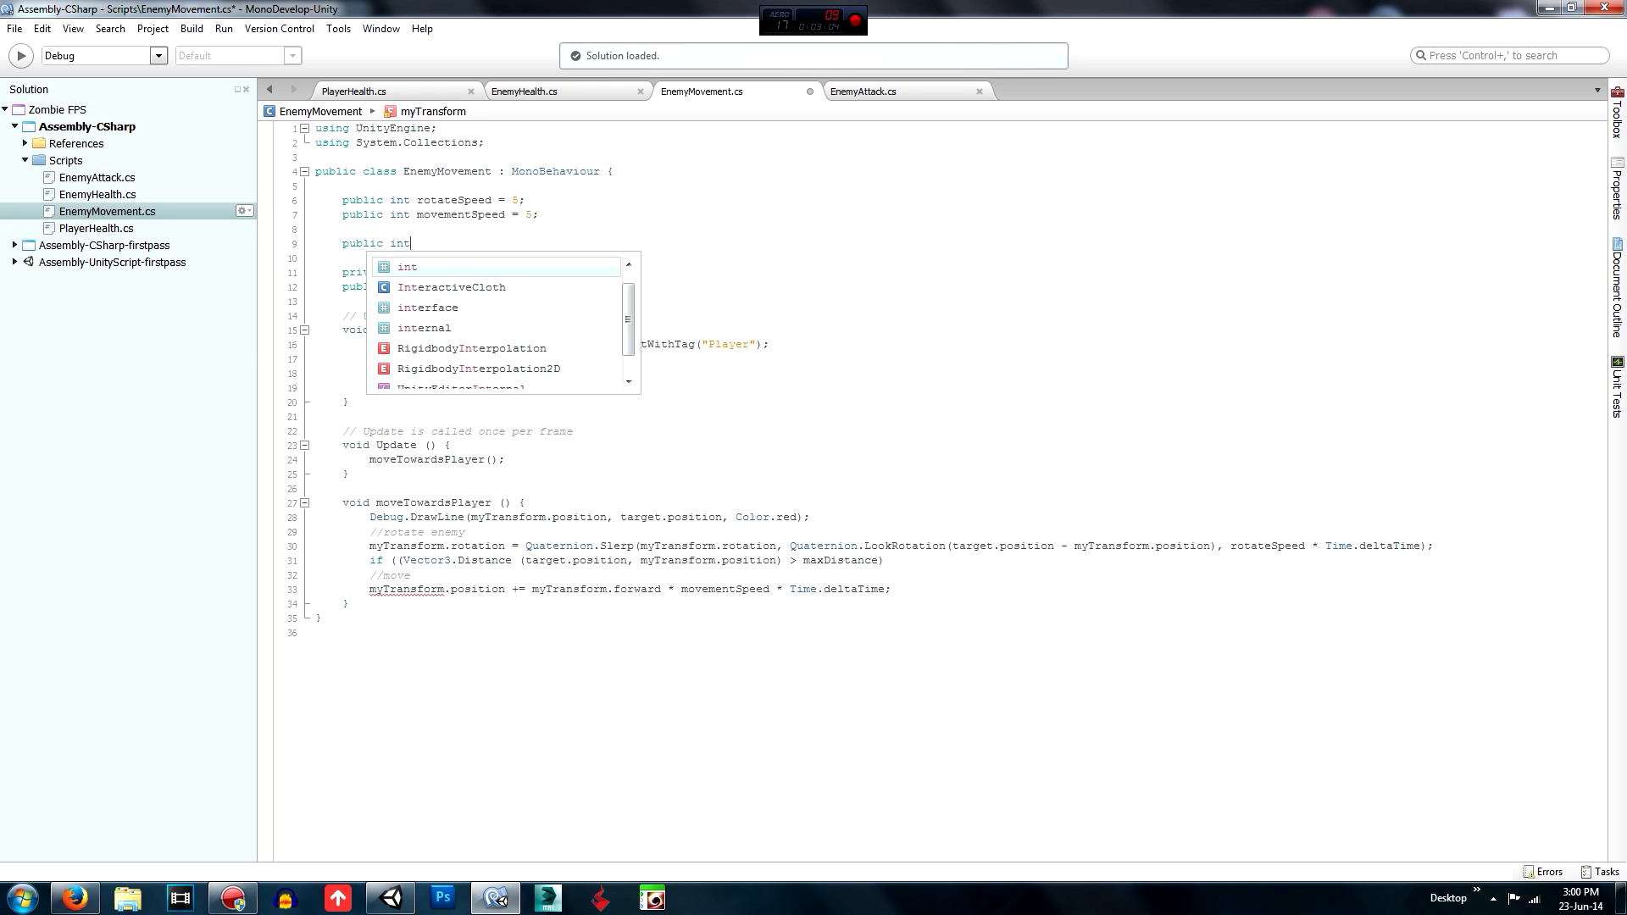
text(maxD)
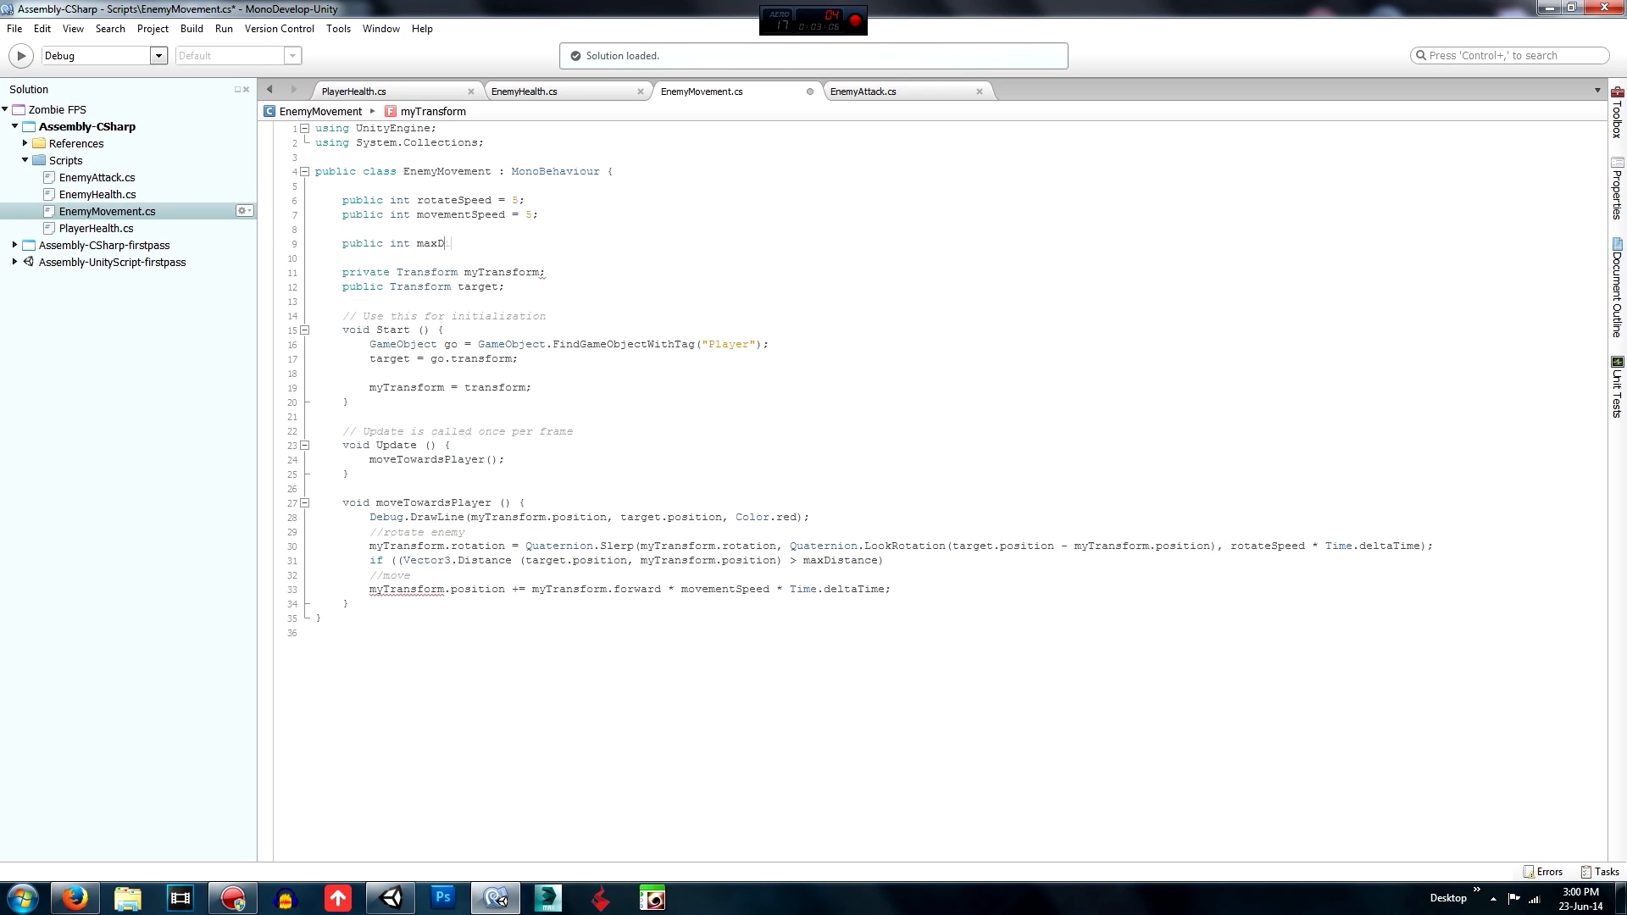
text(istance = 2;)
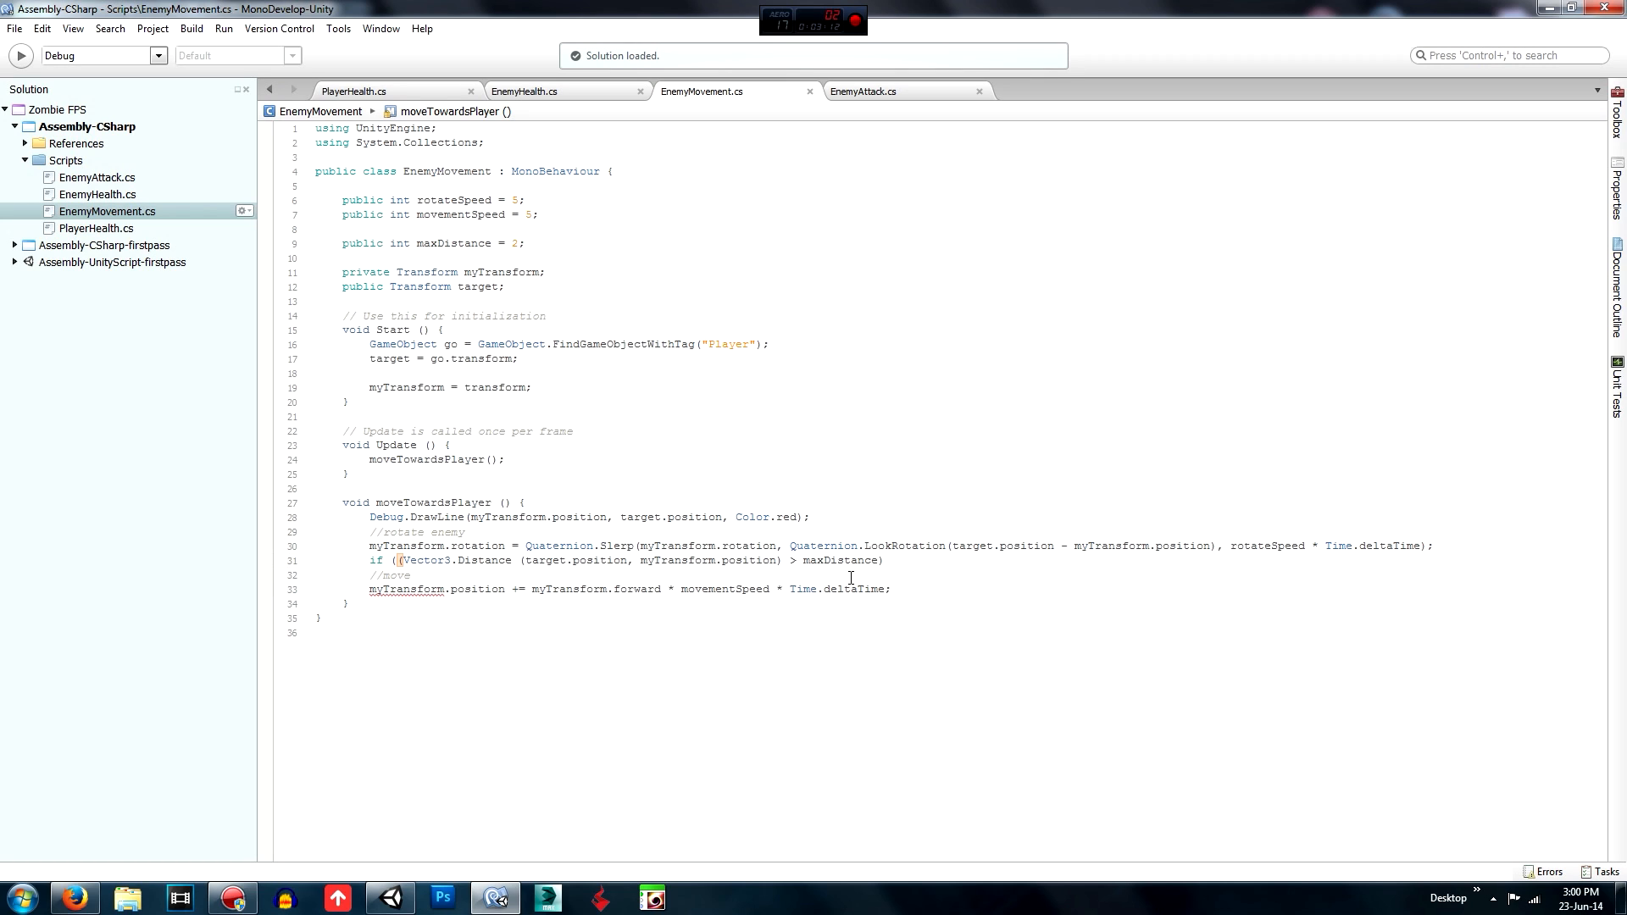
Enclose the move line in the if-block's braces so the script parses cleanly.
text({)
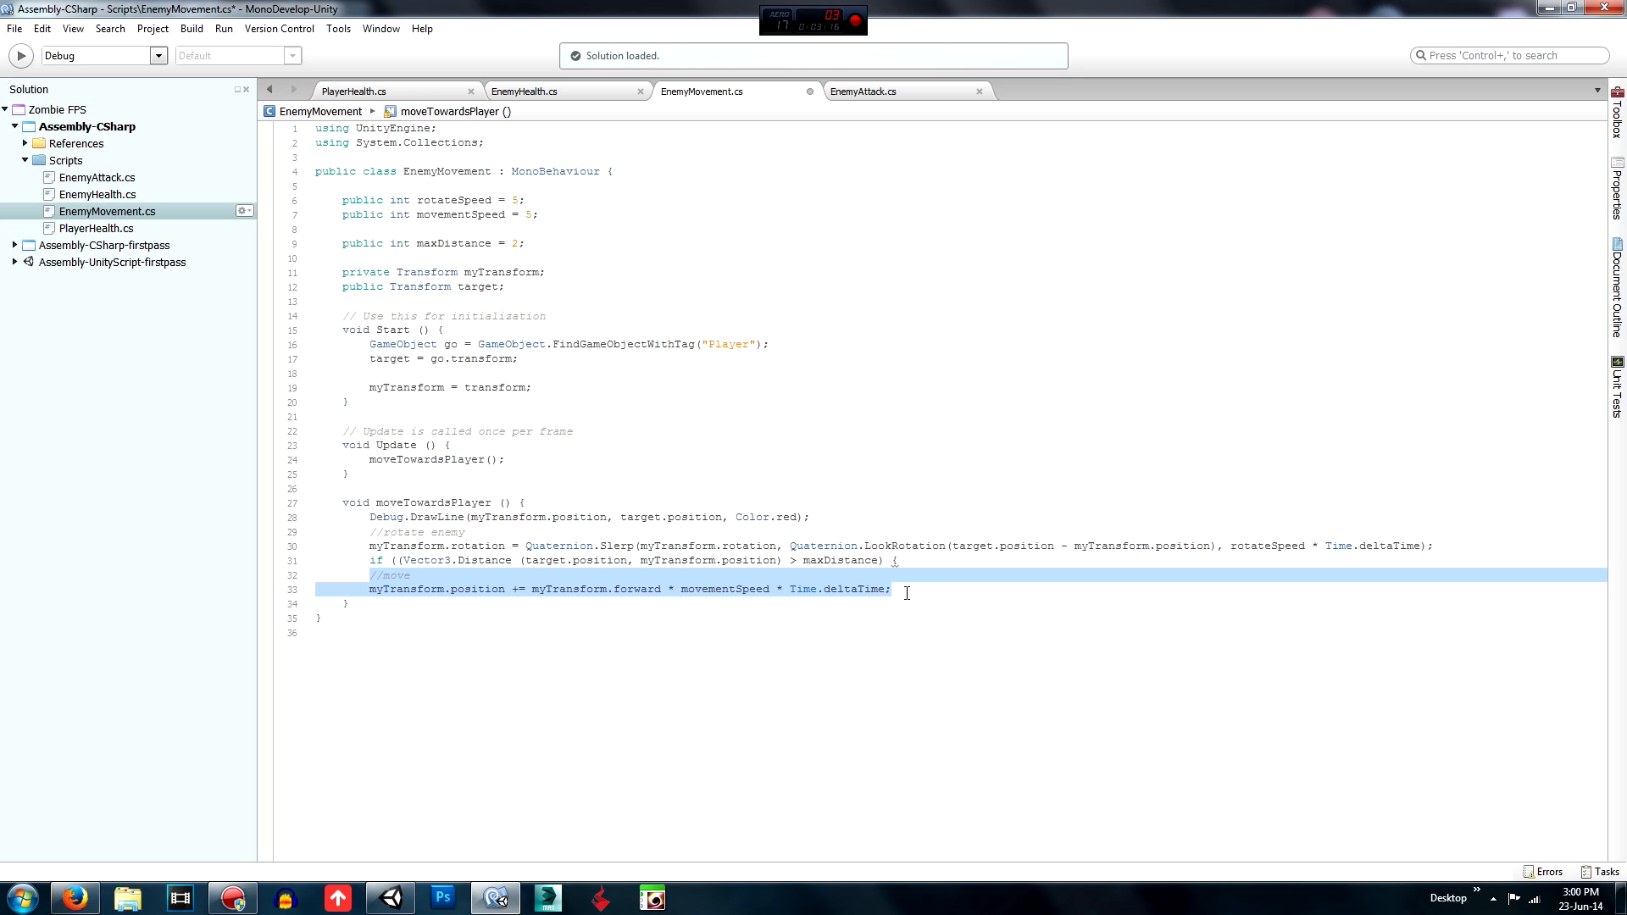
key(Return)
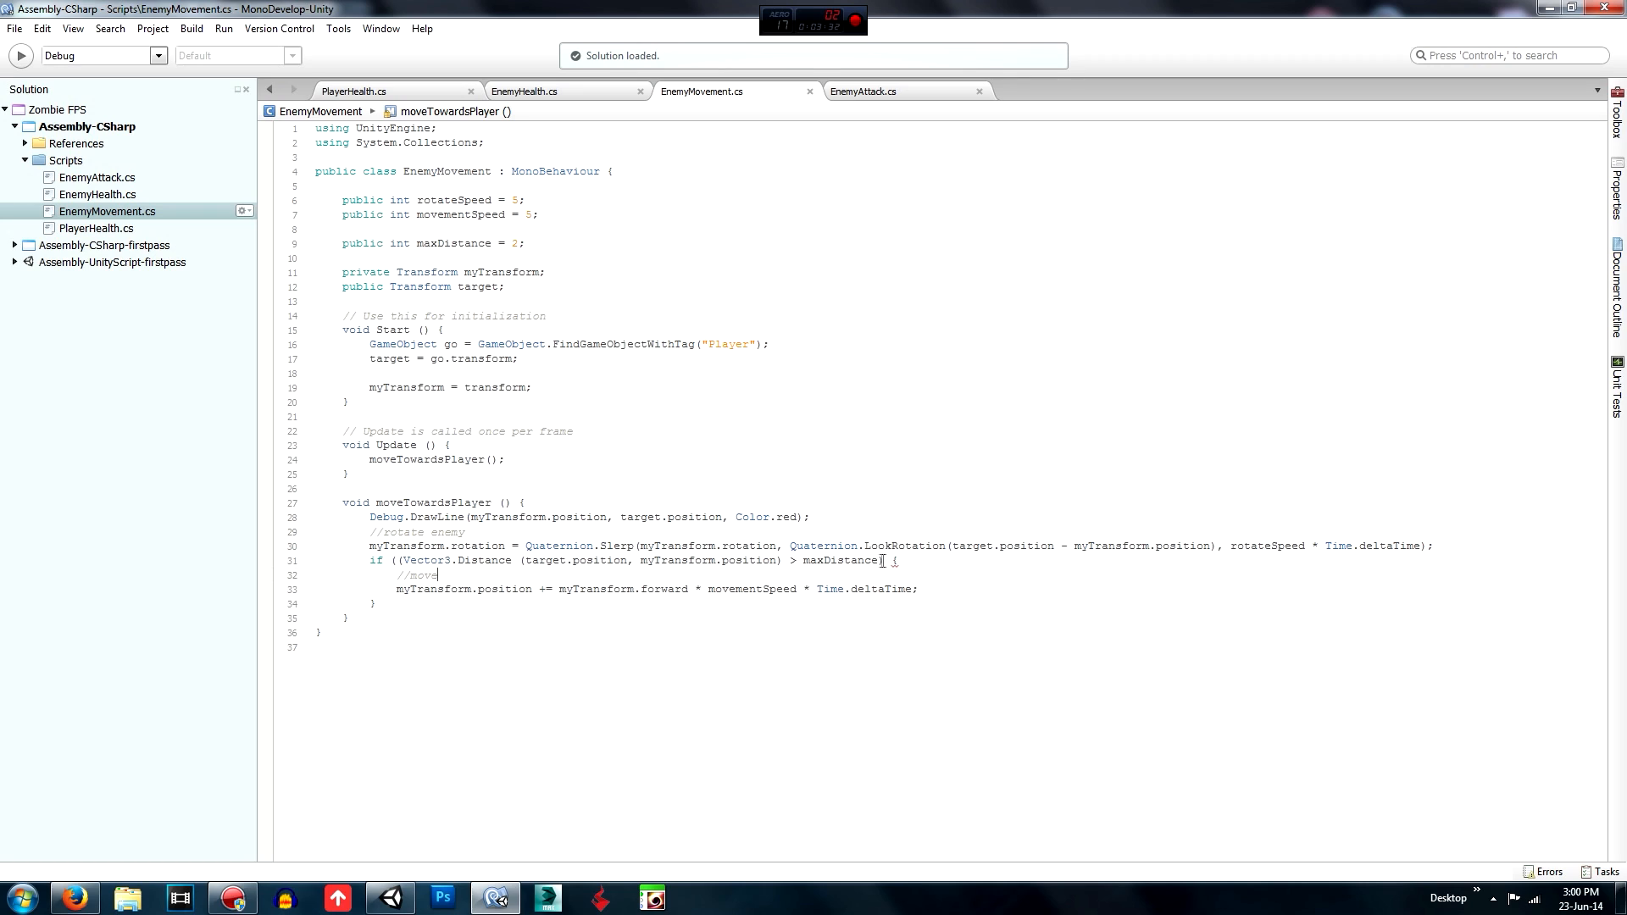
click(400, 561)
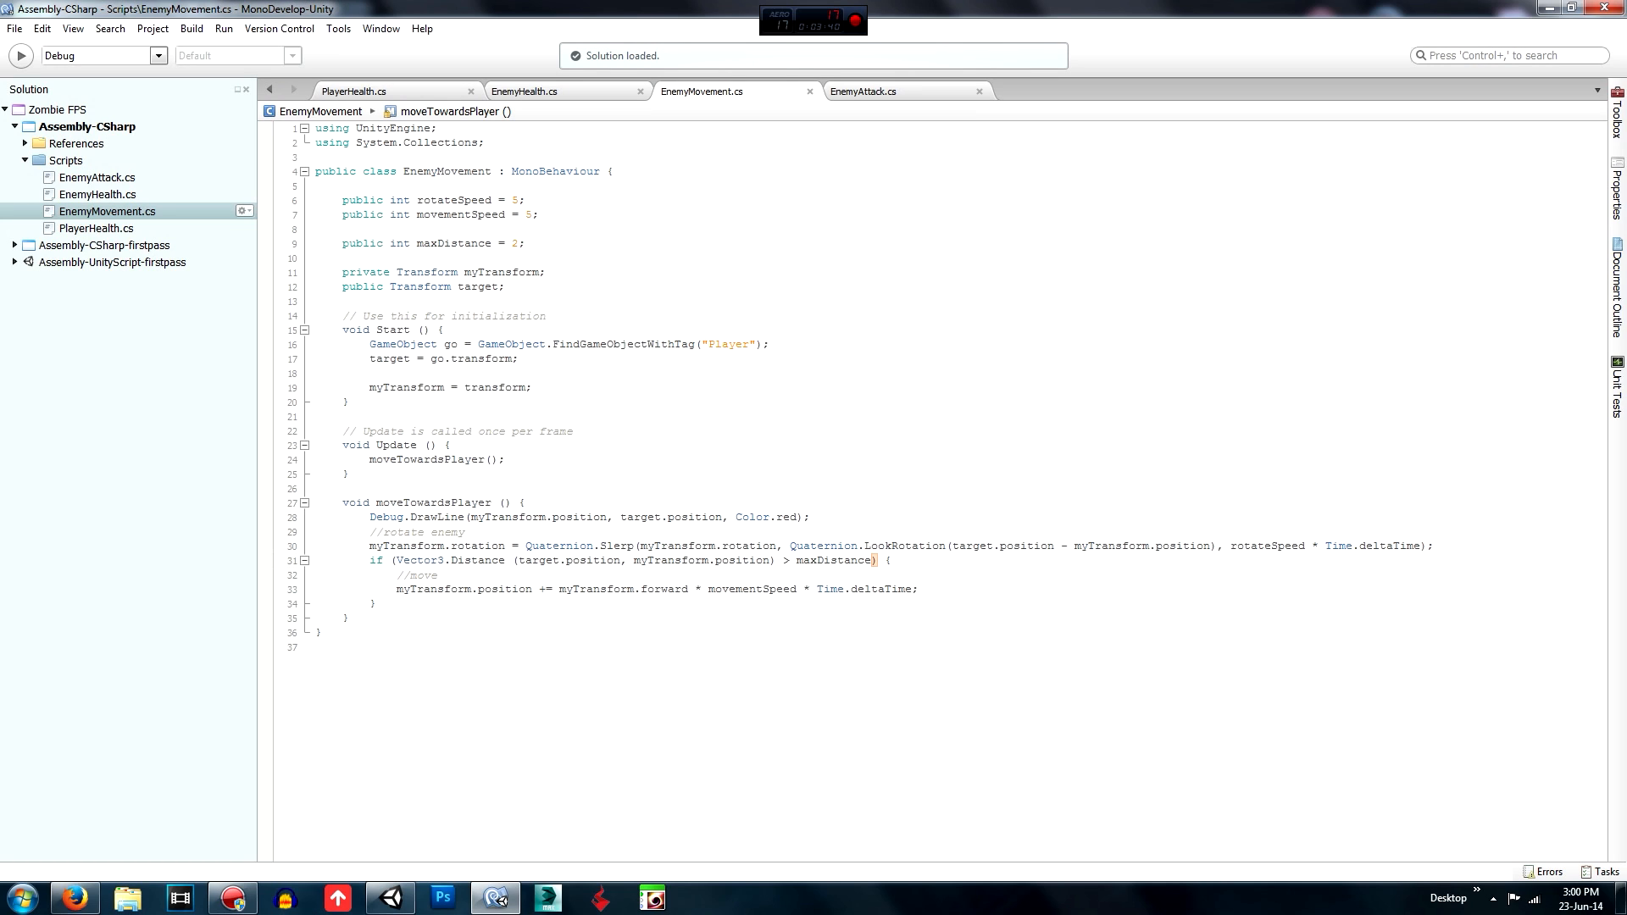
mouse_move(390, 898)
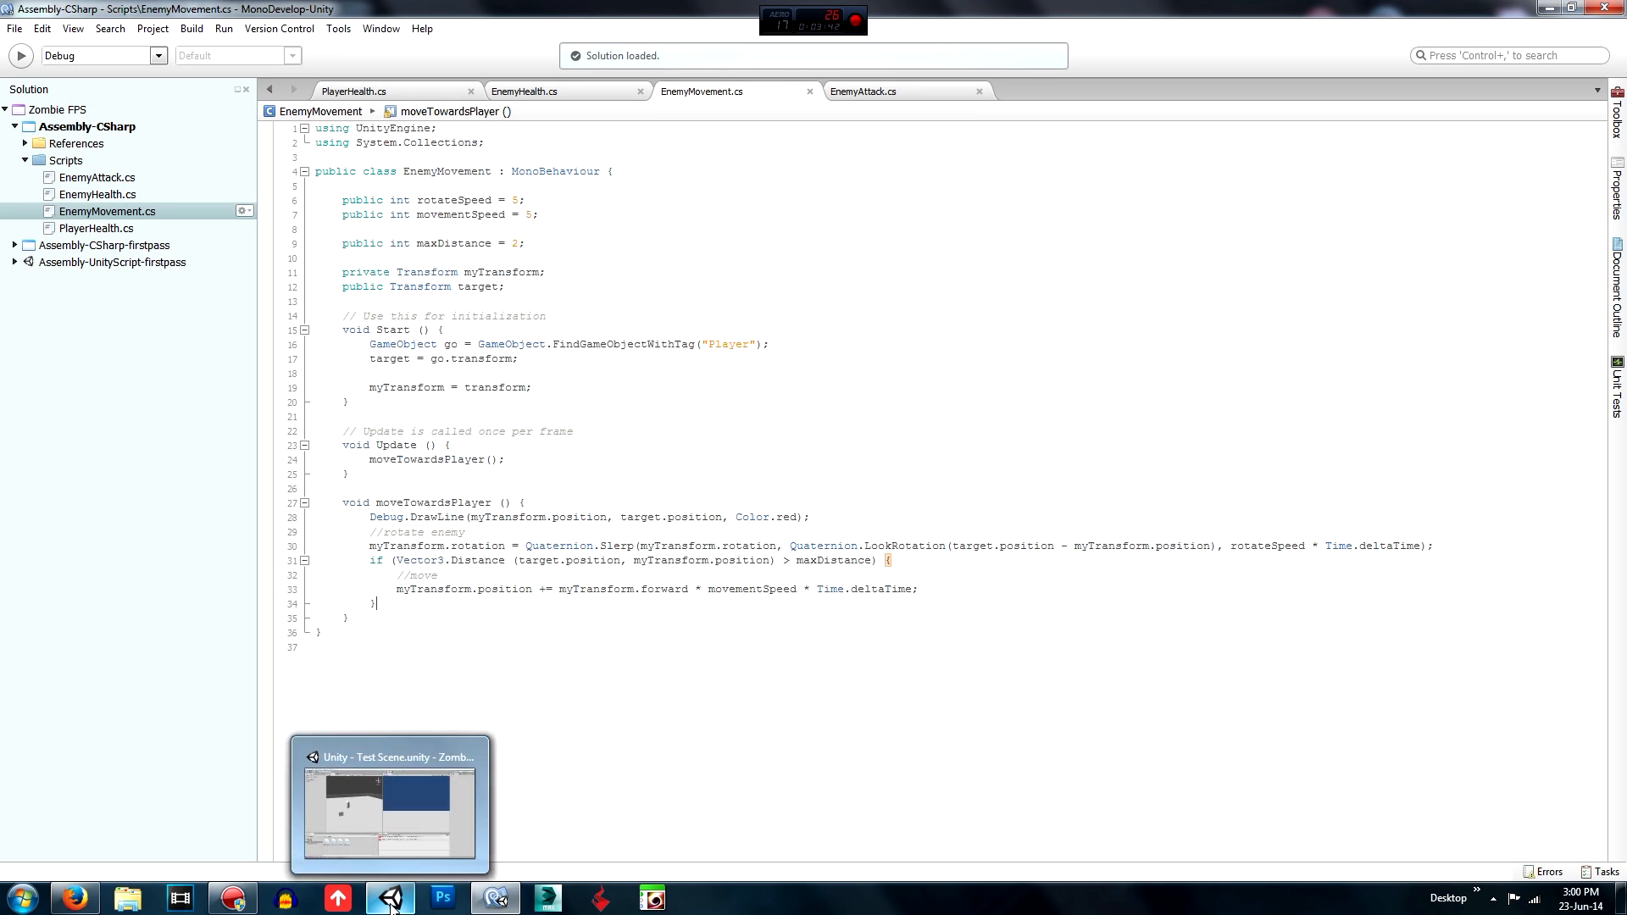
Return to Unity, clear the old parsing errors from the Console and check recompilation is clean.
click(389, 802)
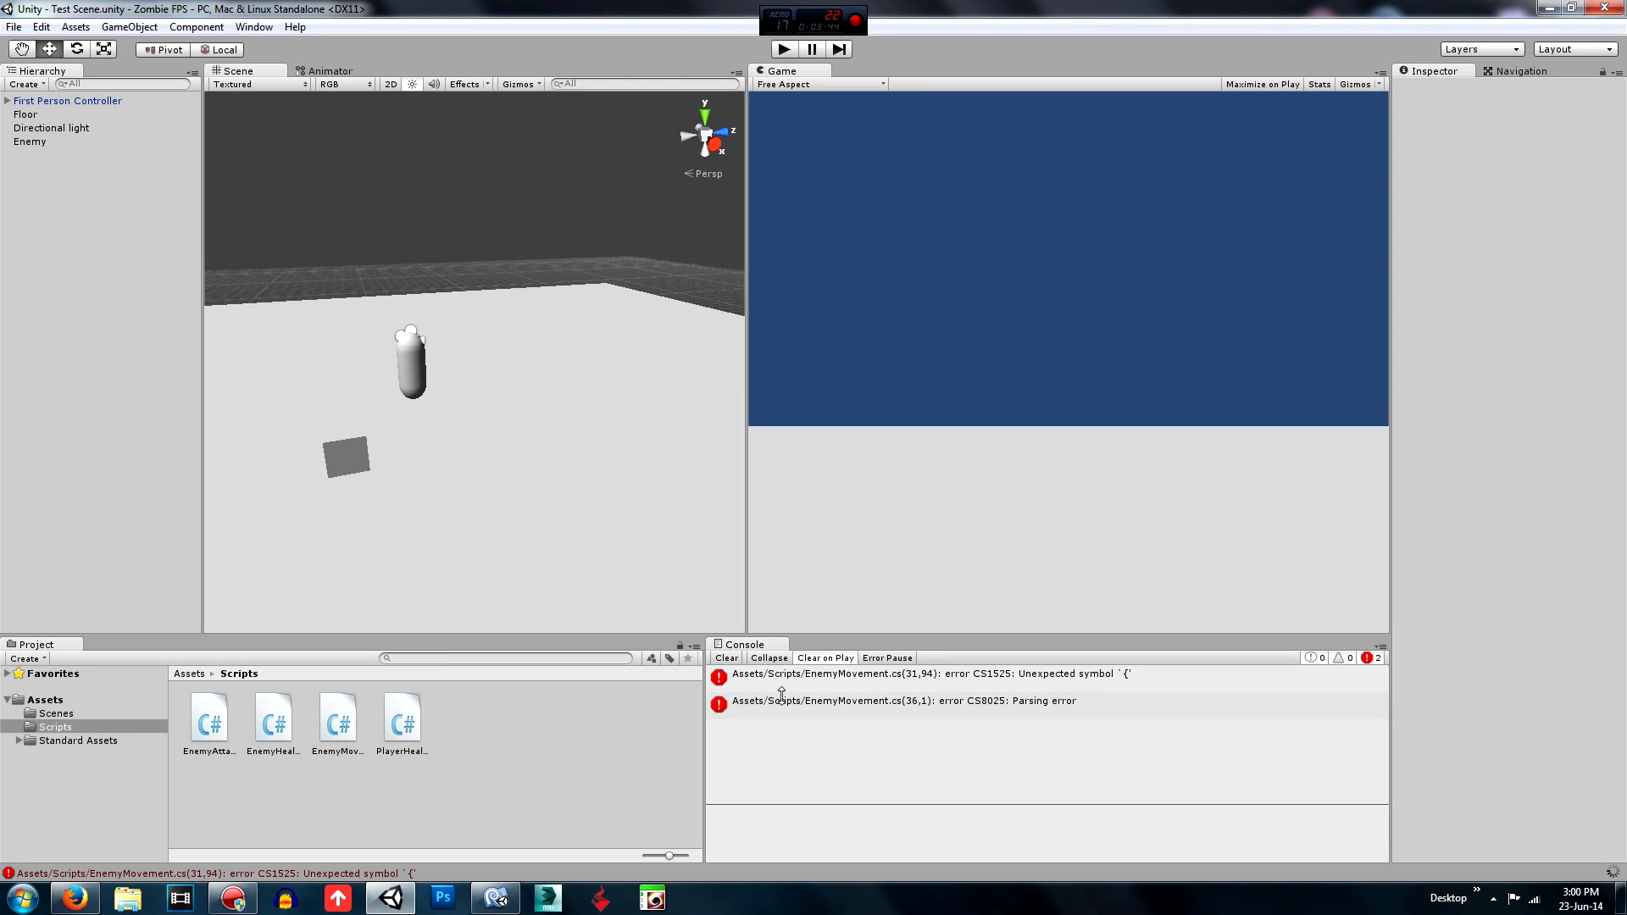
click(726, 658)
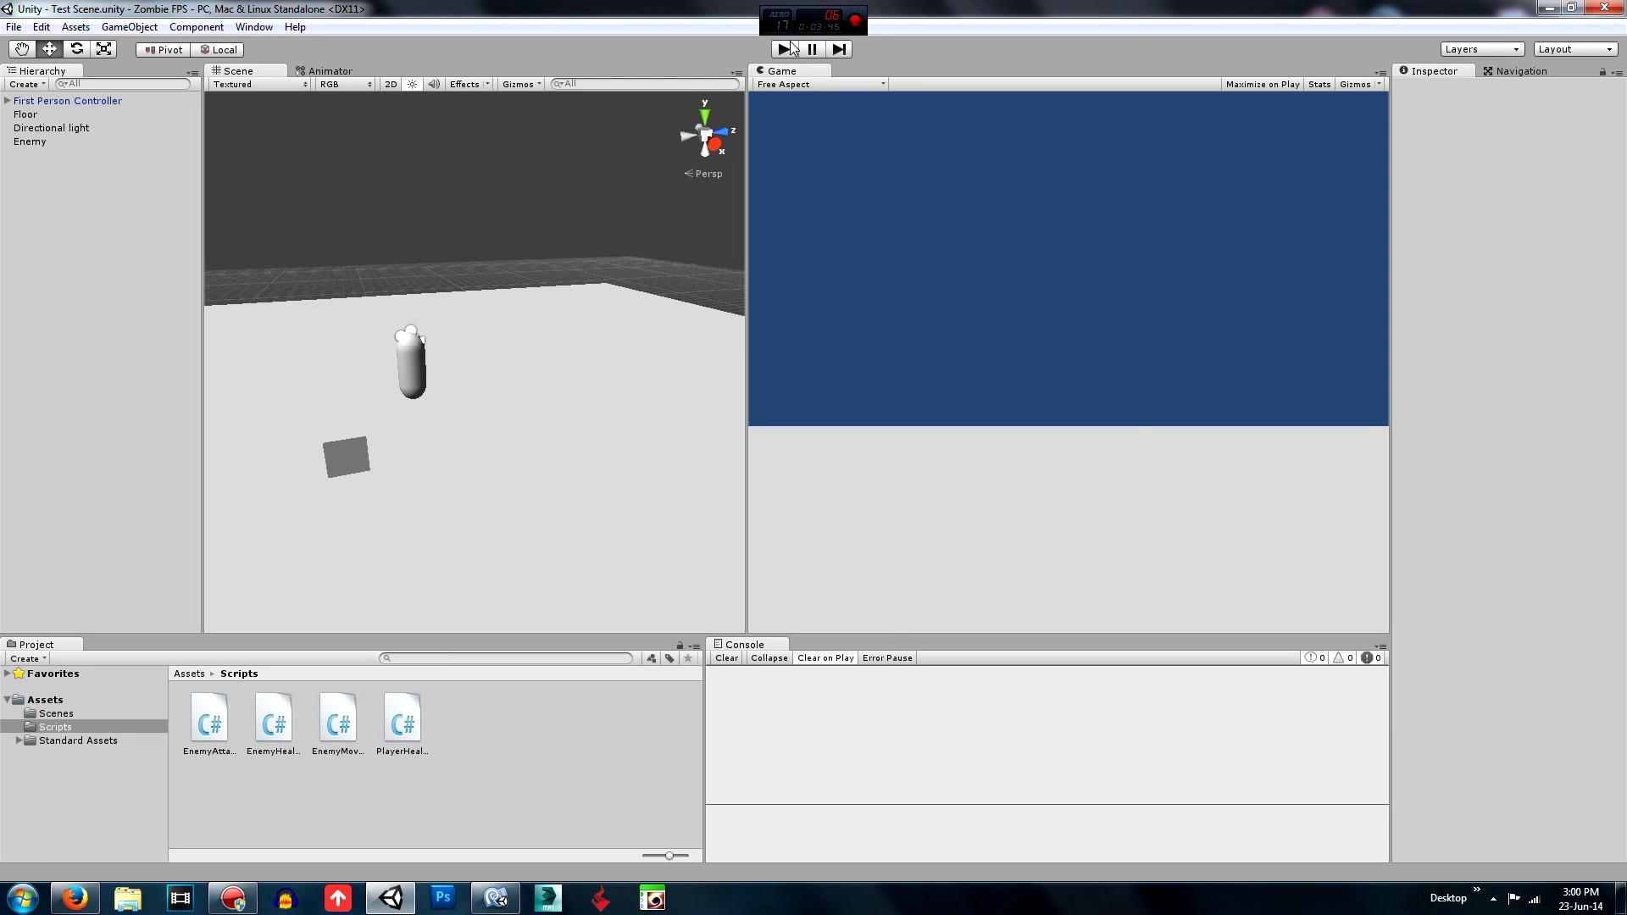
click(785, 49)
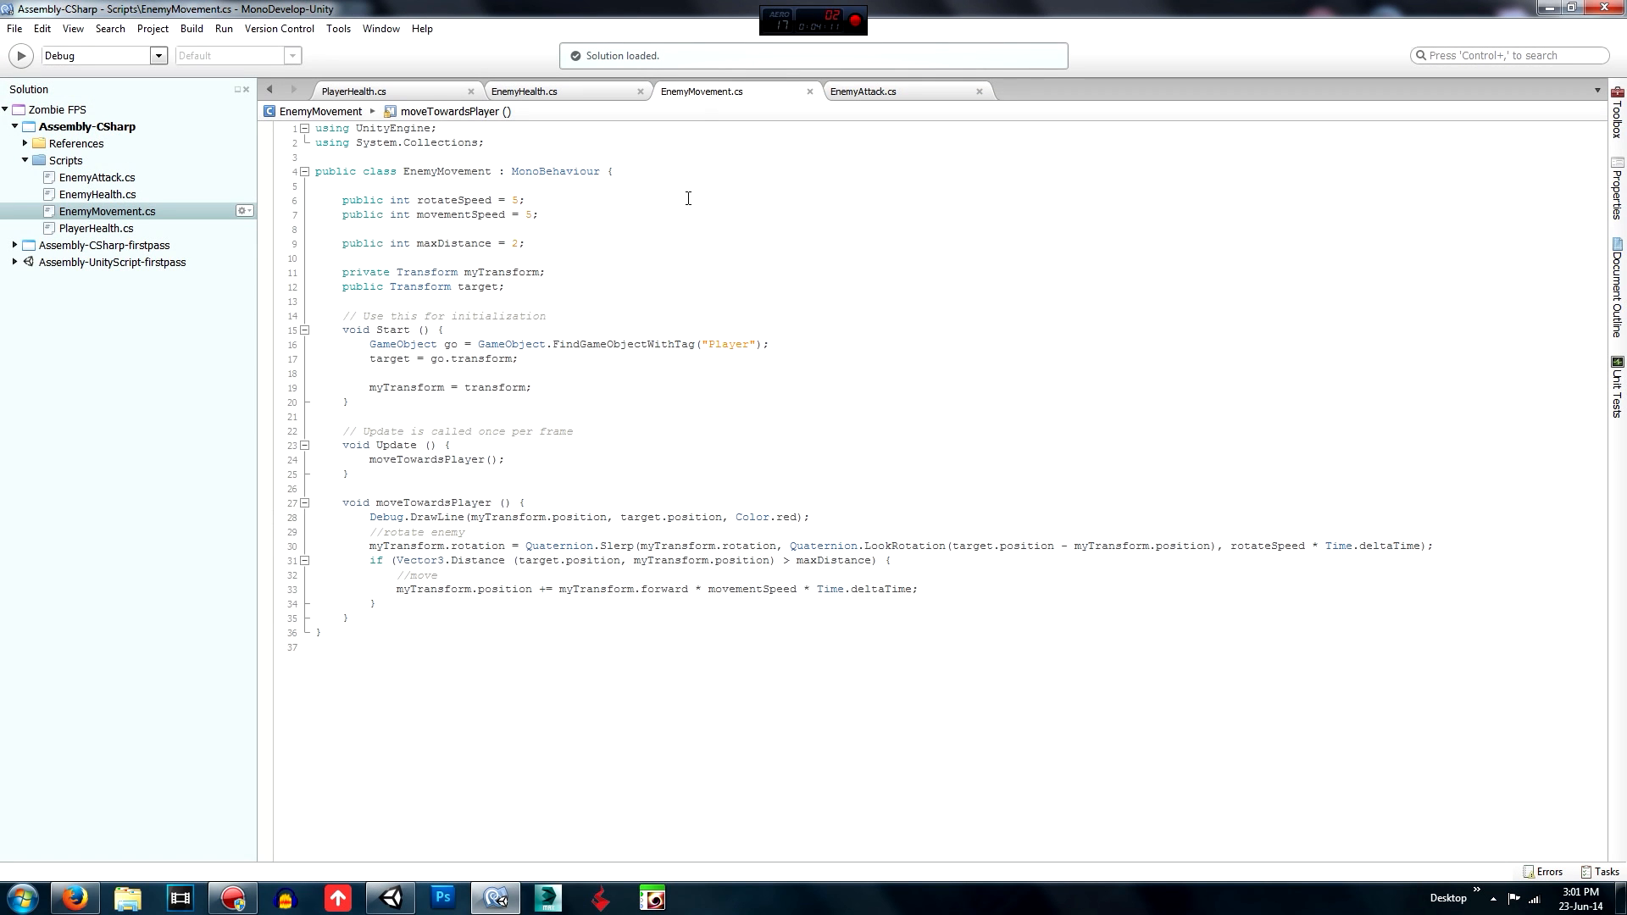
Switch to EnemyHealth.cs and place the cursor inside its Update method.
click(524, 90)
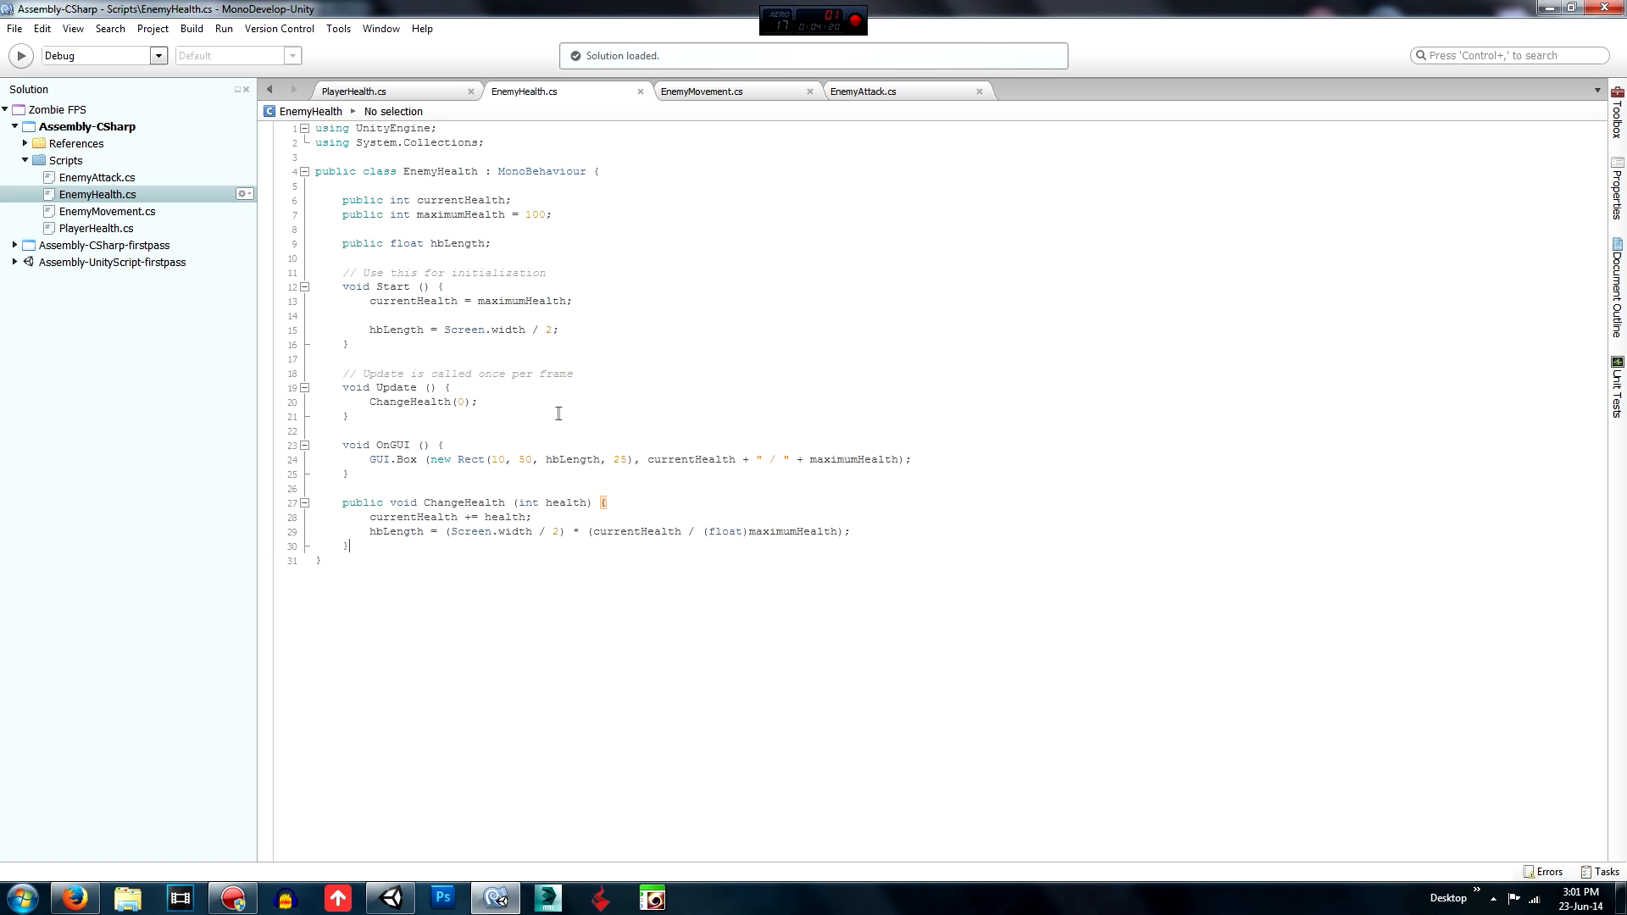
click(478, 404)
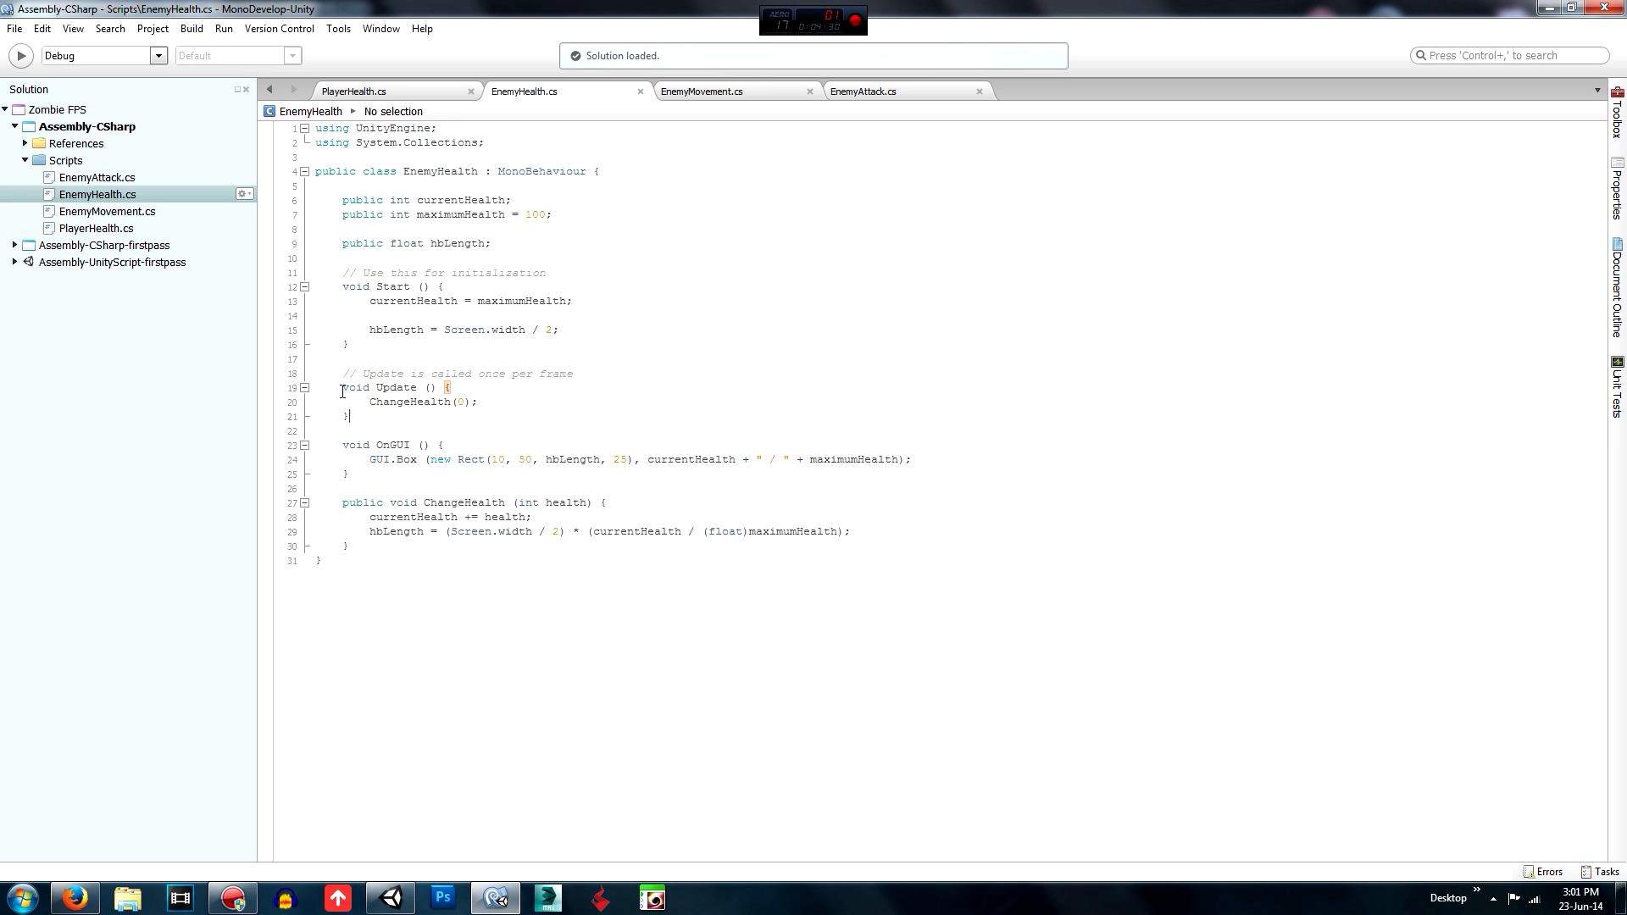
click(478, 403)
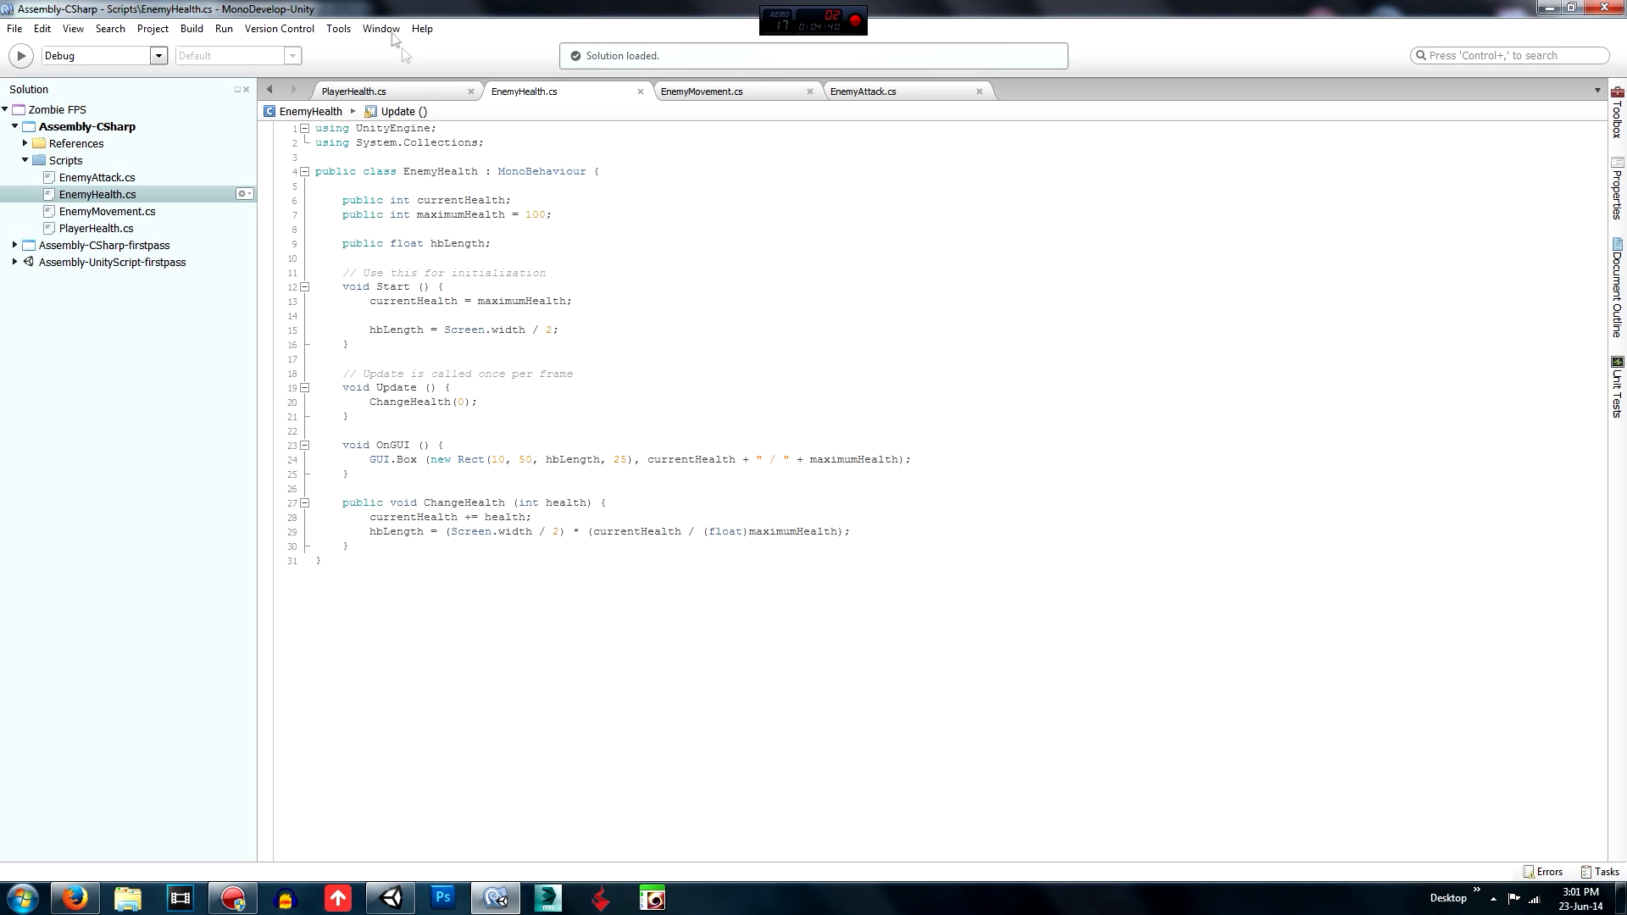
click(477, 403)
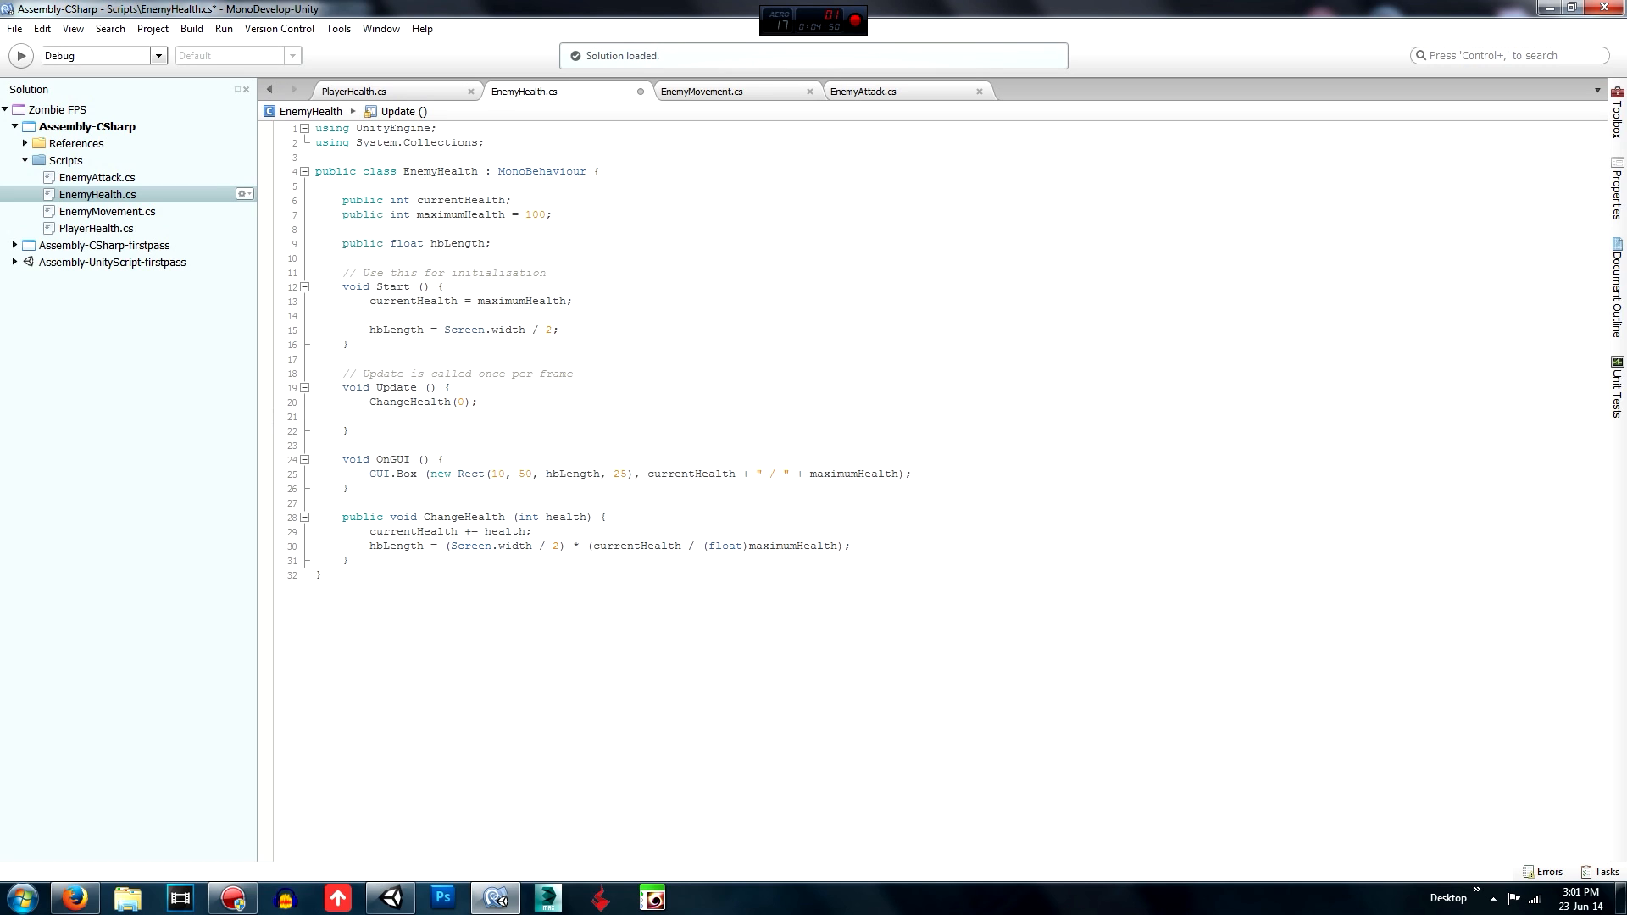
Add a temporary Dead(); call in Update and start a void Dead() method below ChangeHealth.
text(C)
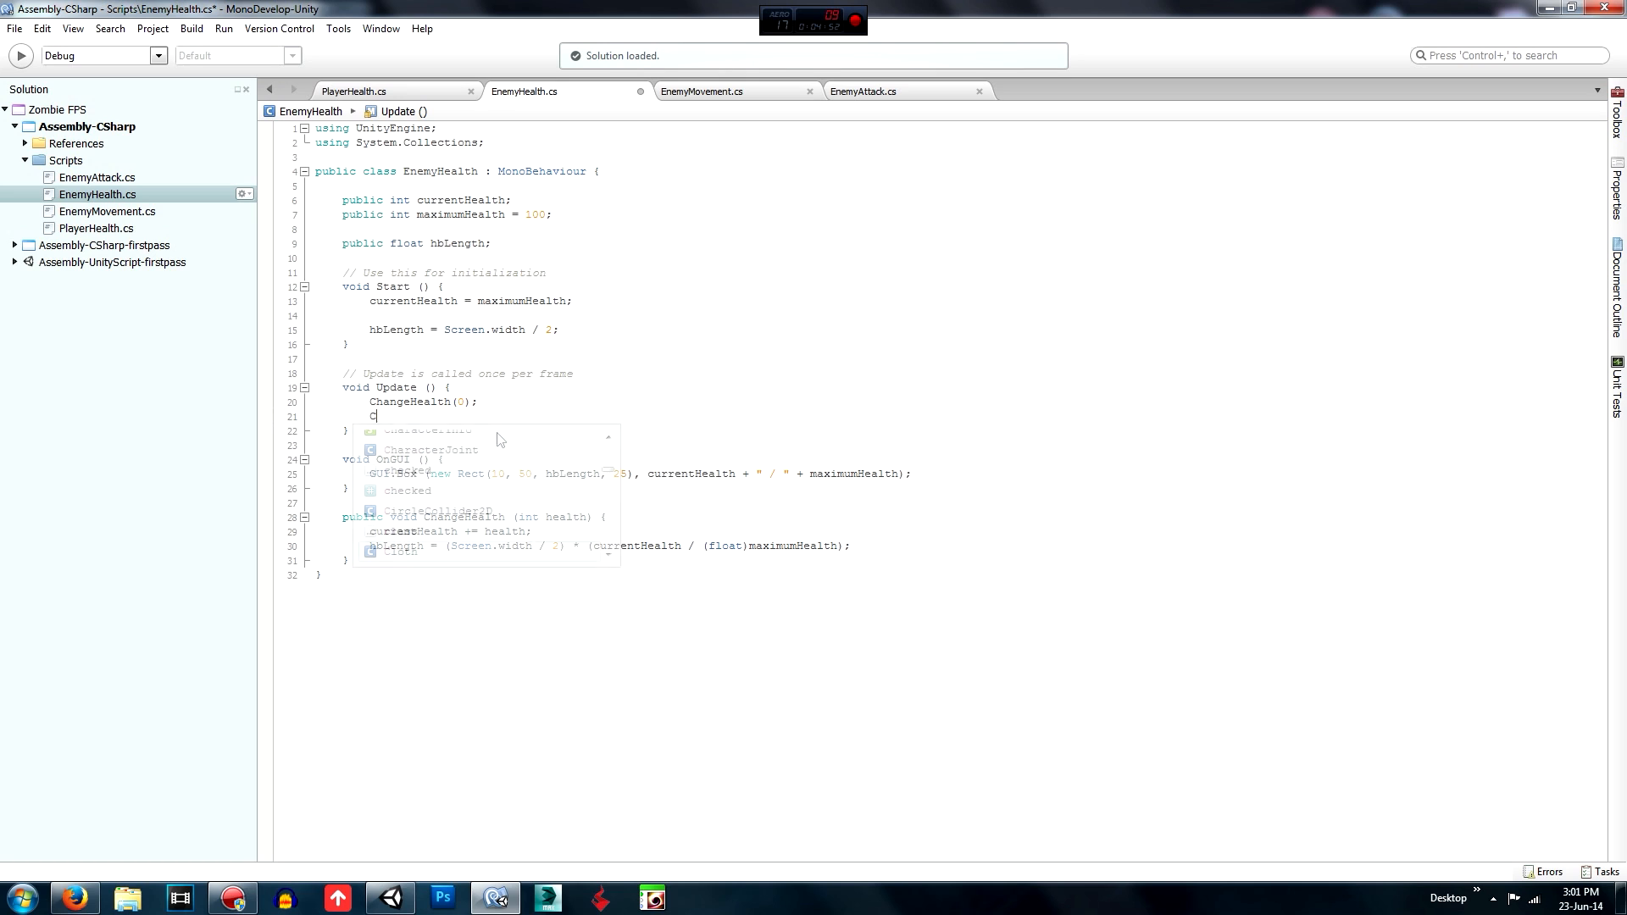
text(Dead()
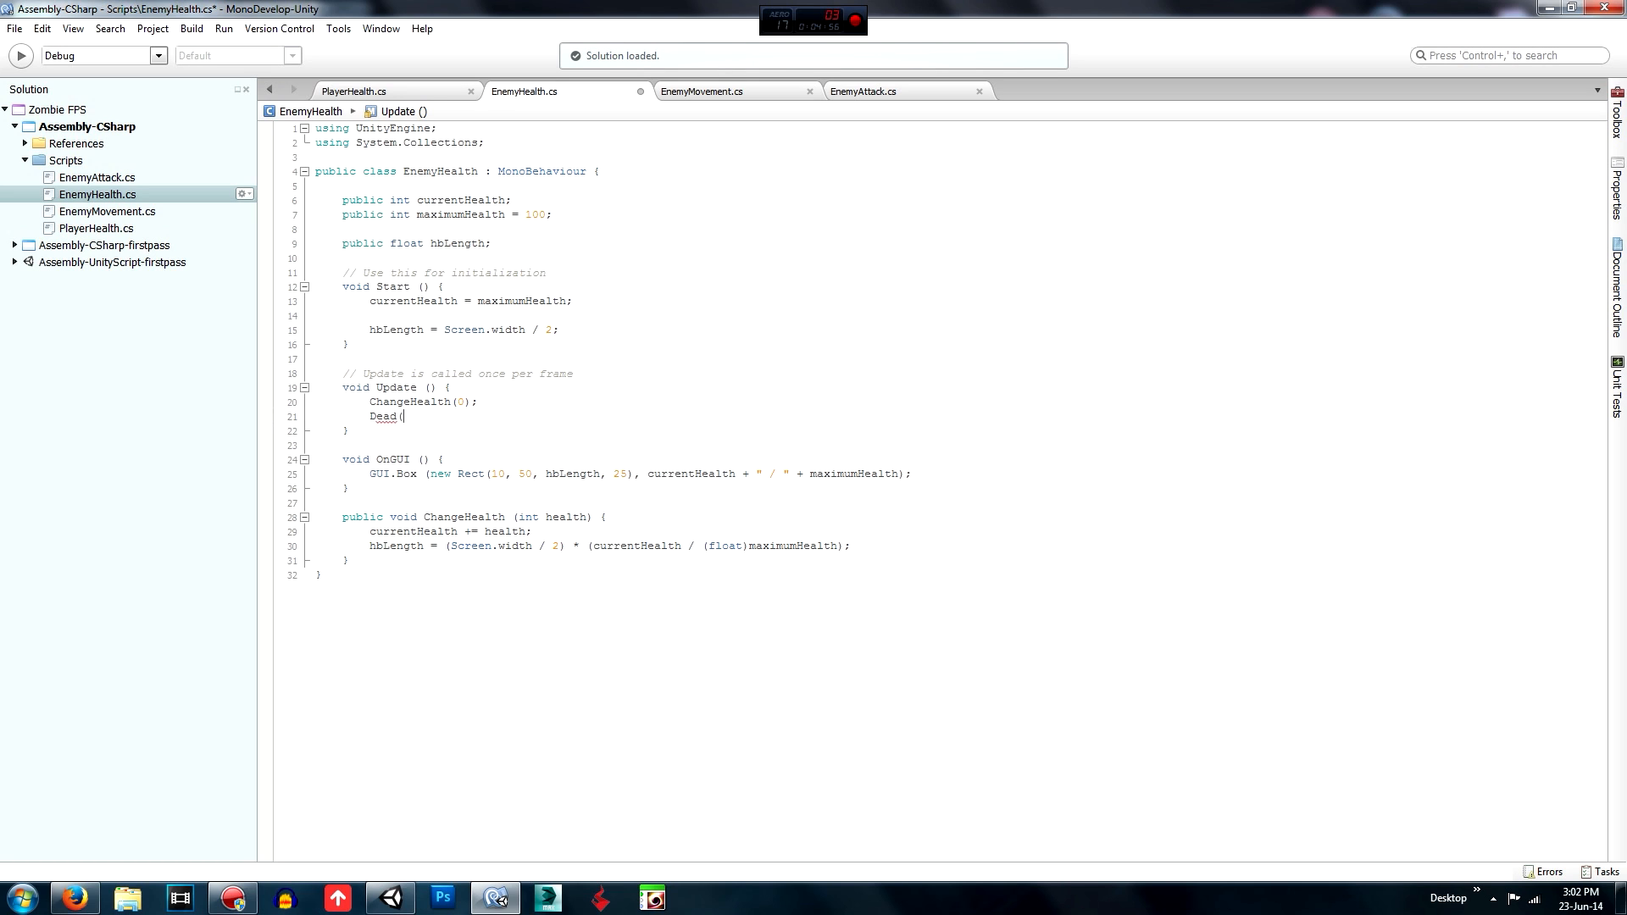
text();)
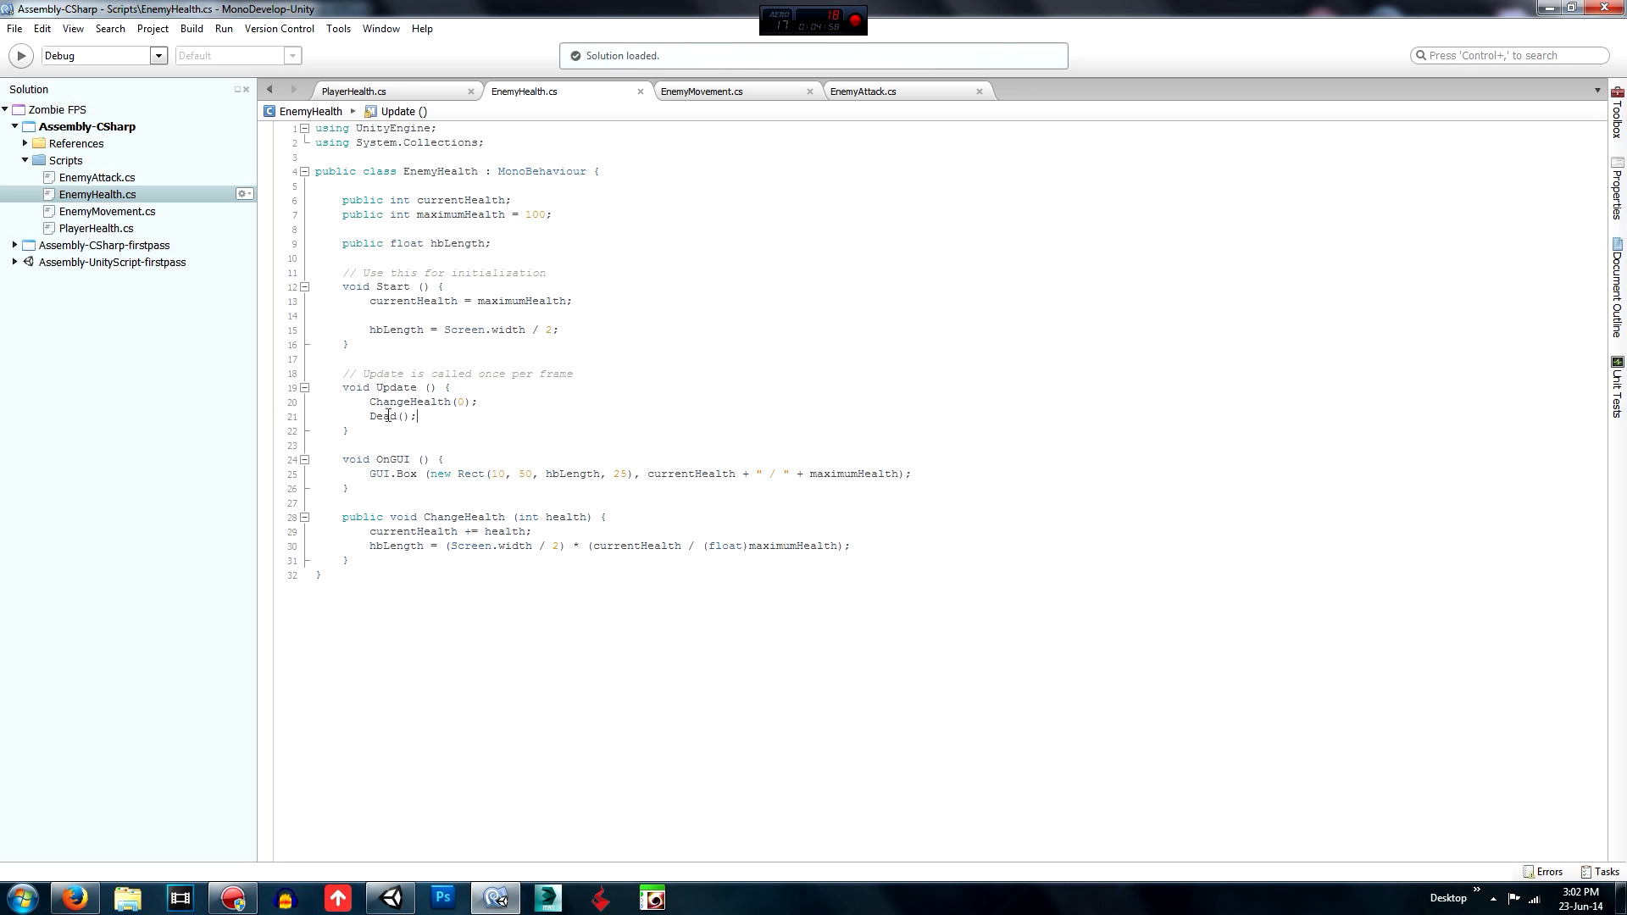
click(368, 561)
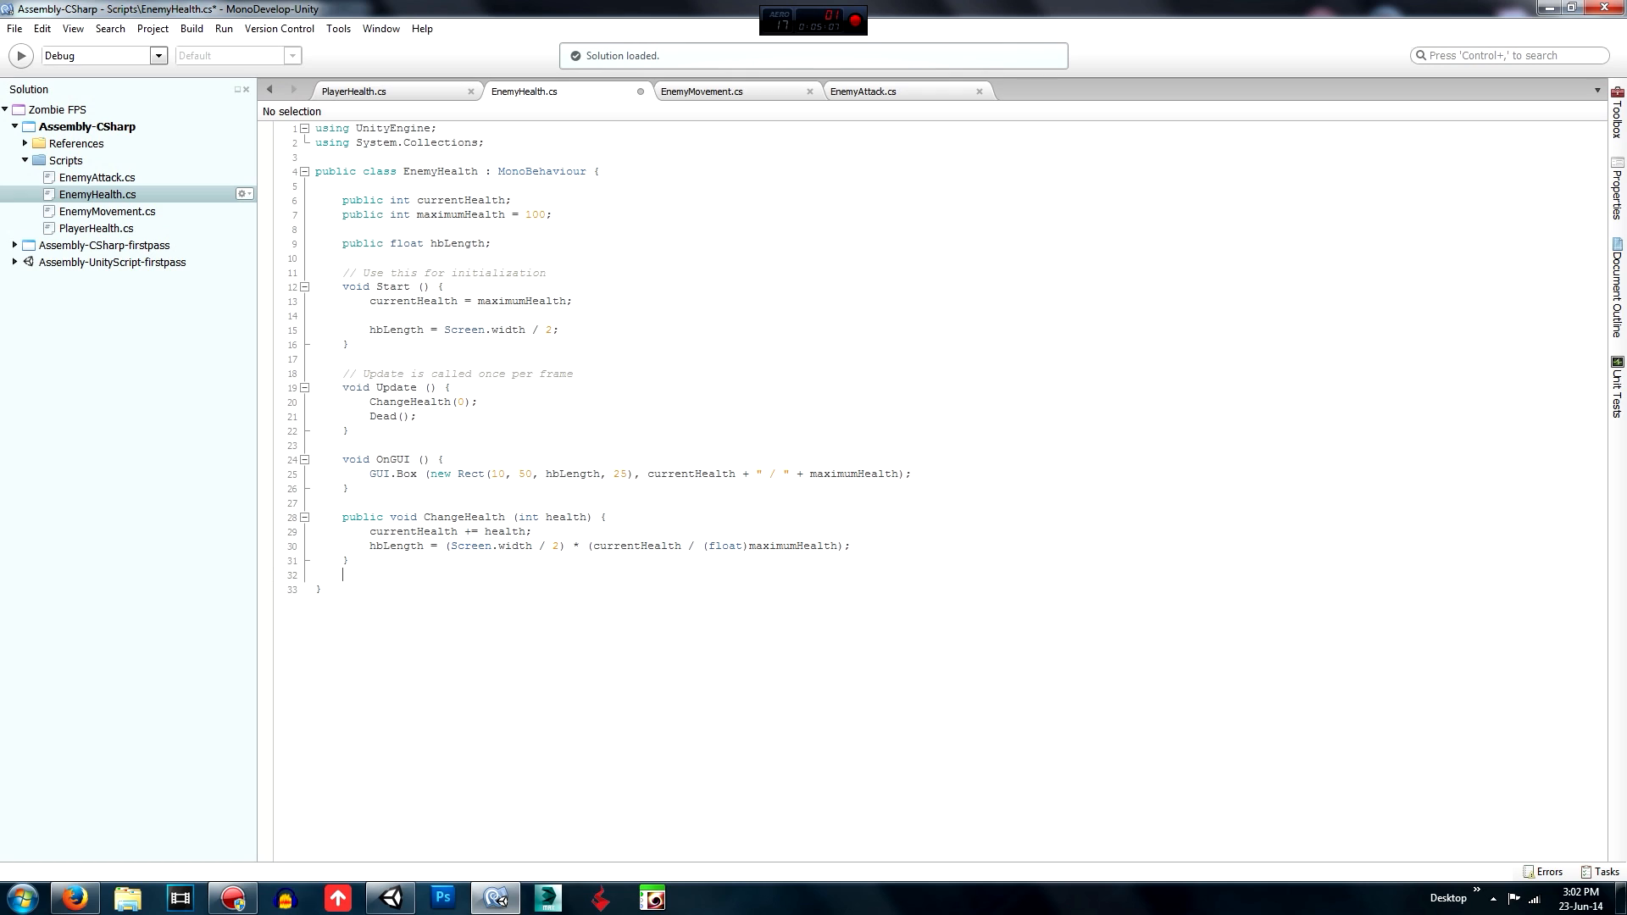
text(void)
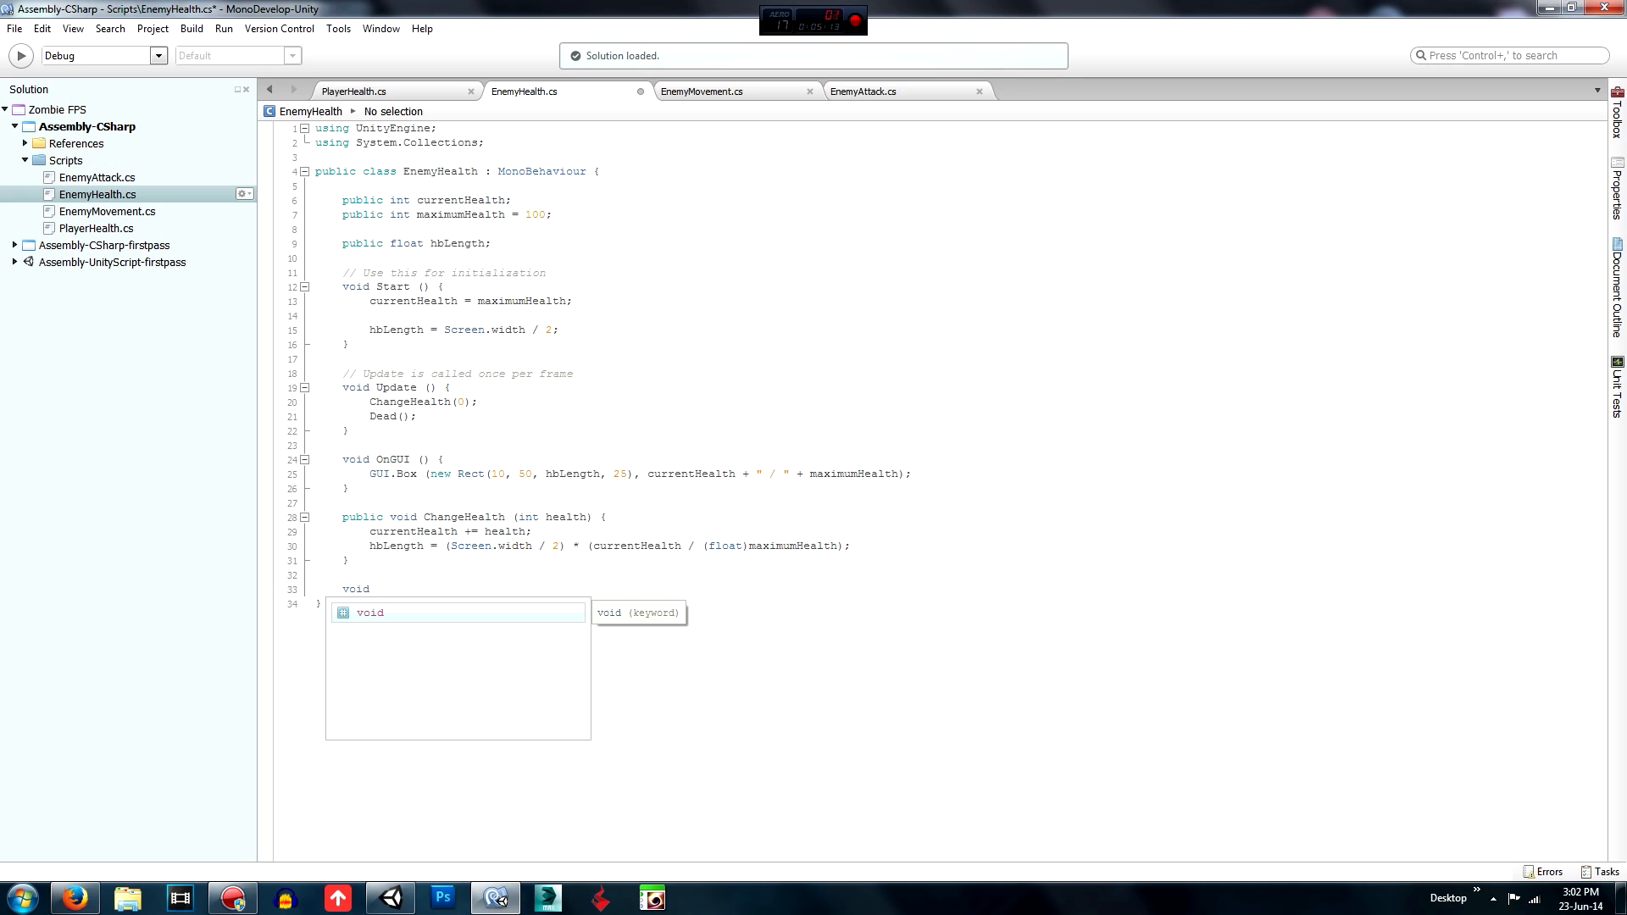
text(Dead () {)
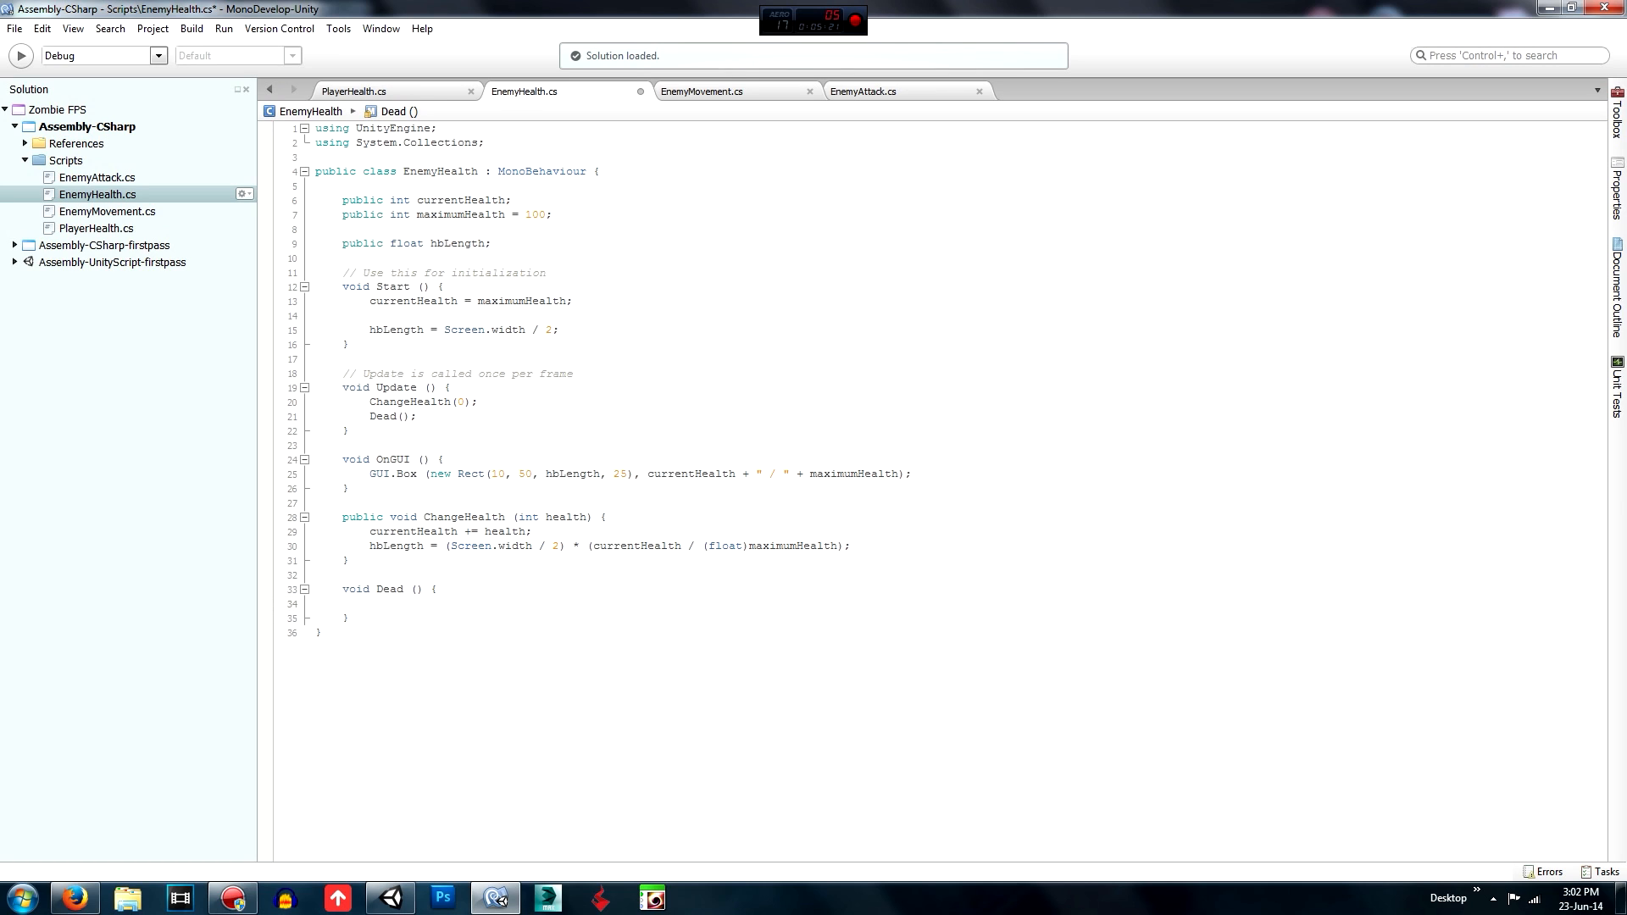
Make Dead() call Destroy(this.gameObject).
click(371, 604)
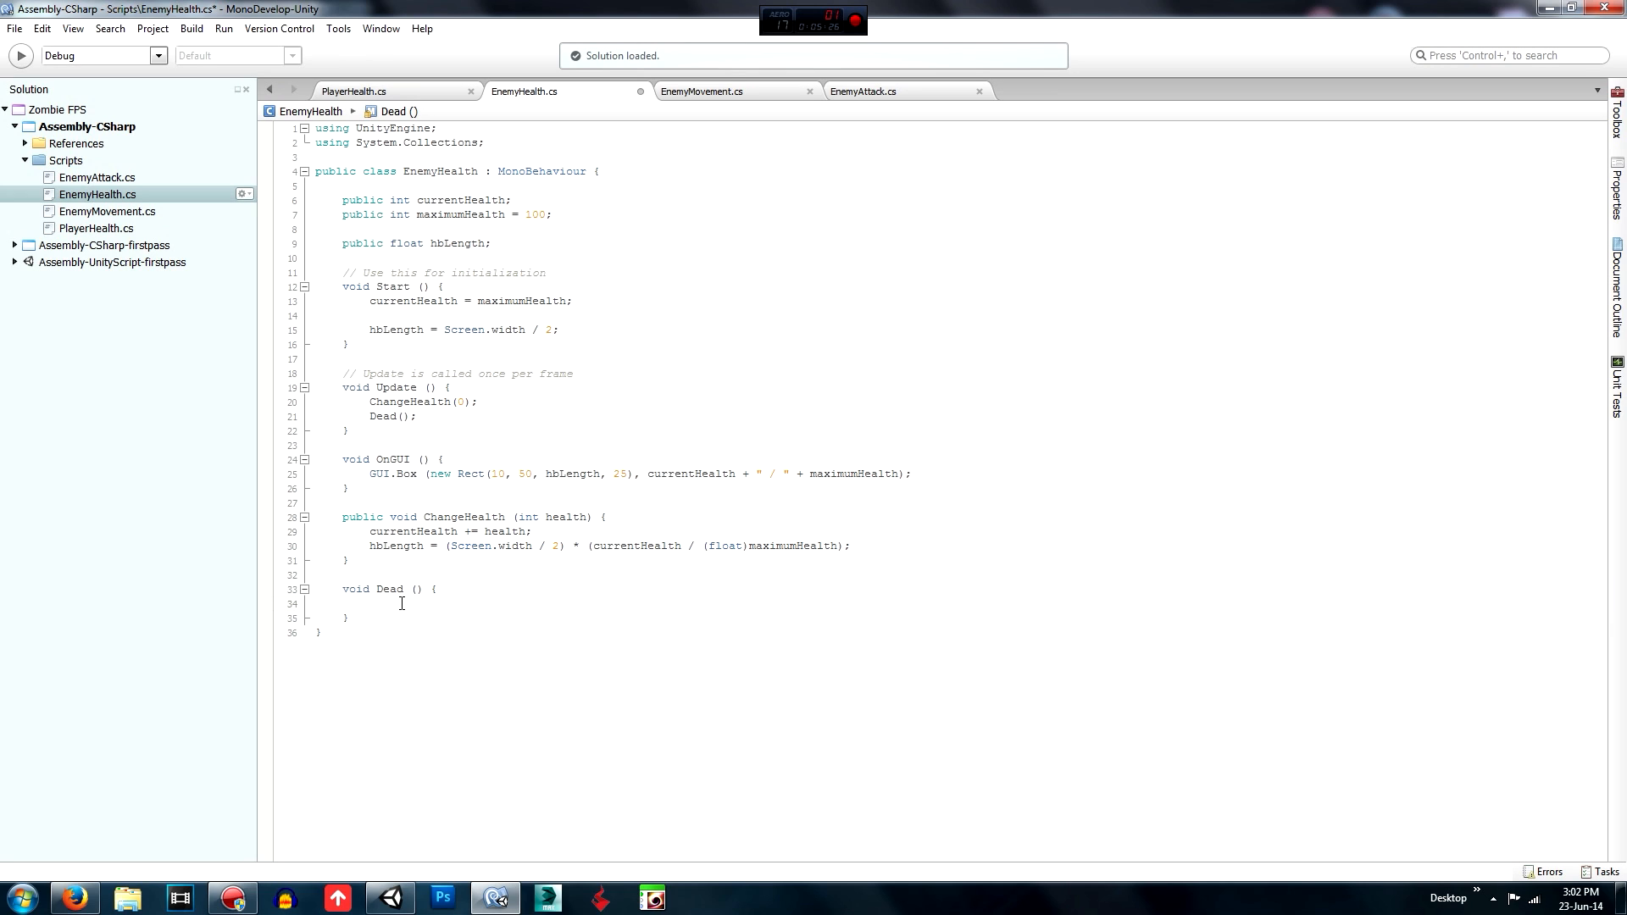
click(371, 603)
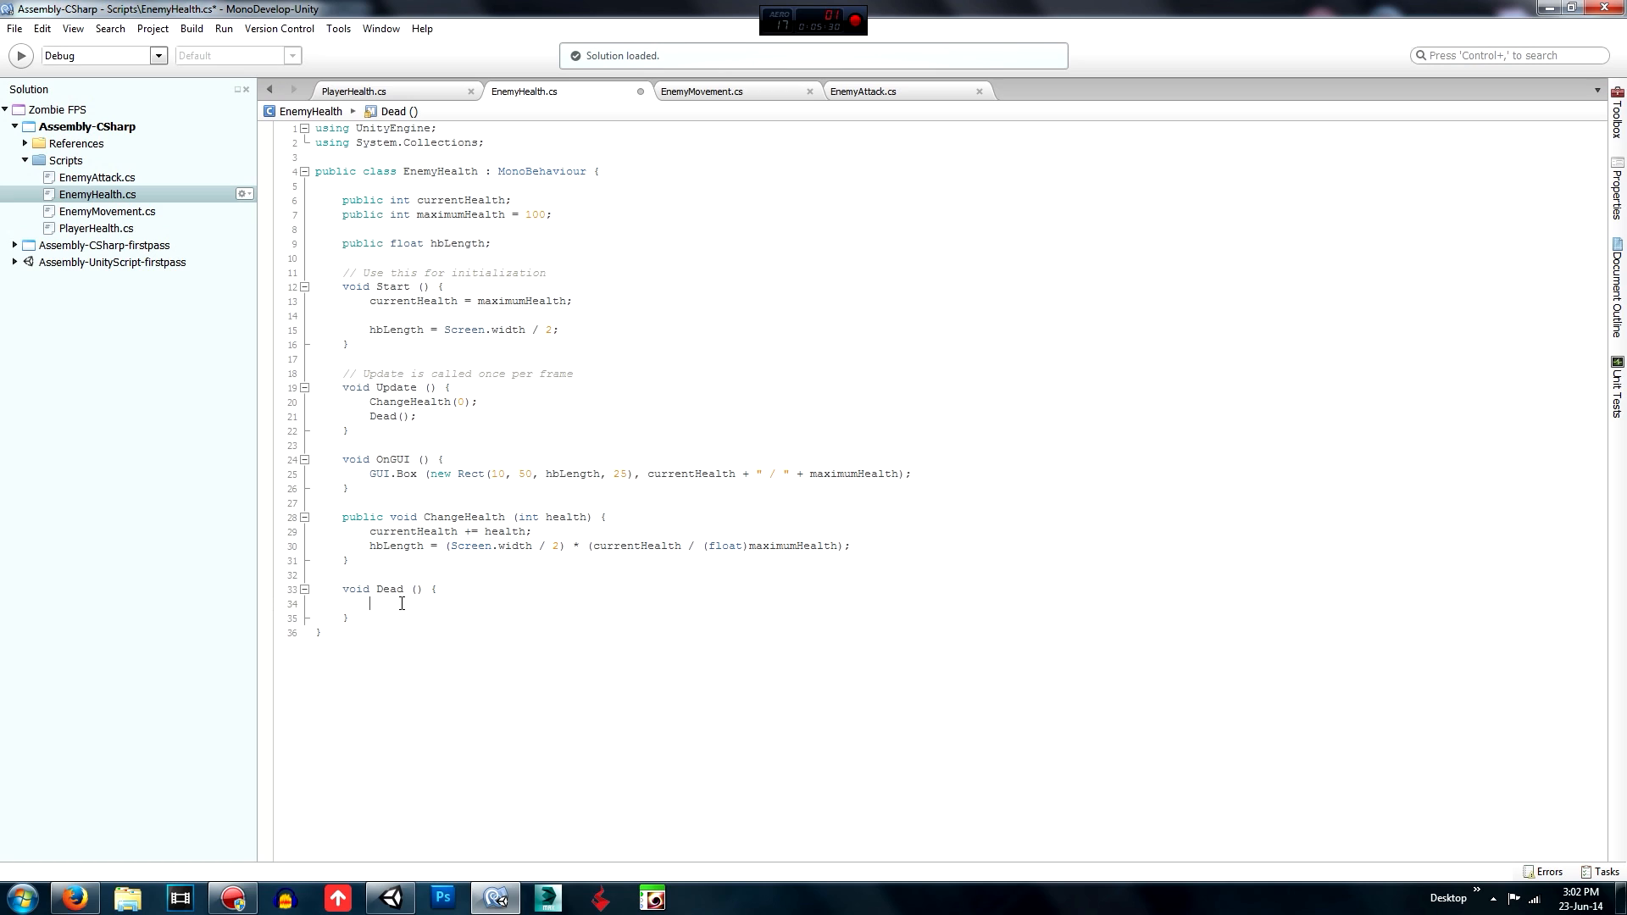
text(Destroy)
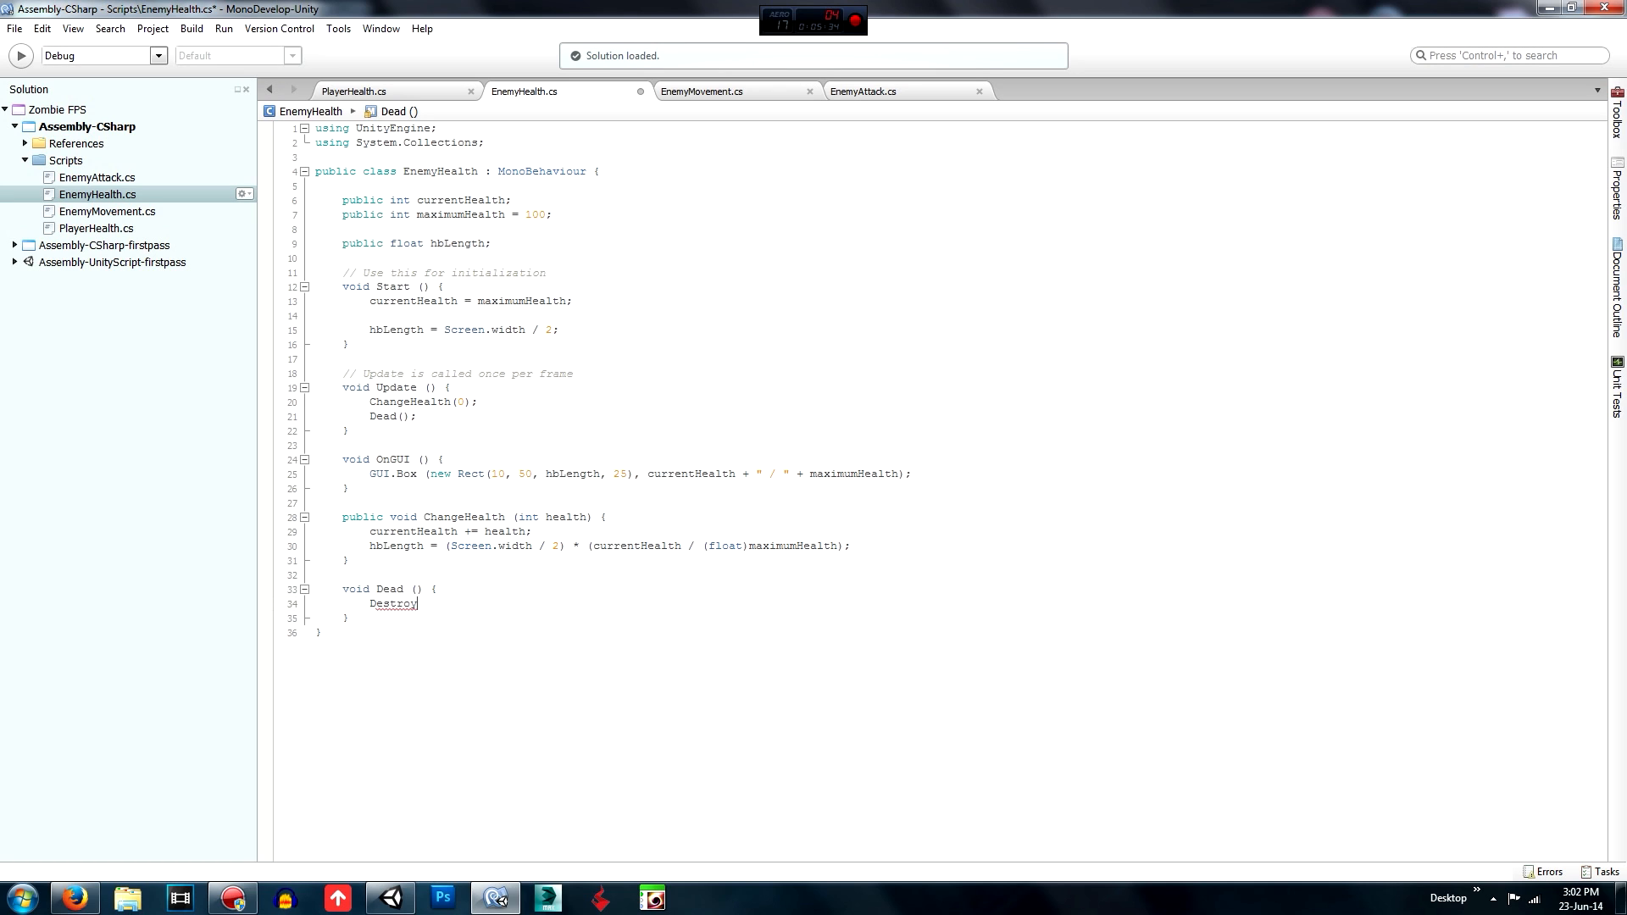
text((this.gameObject)
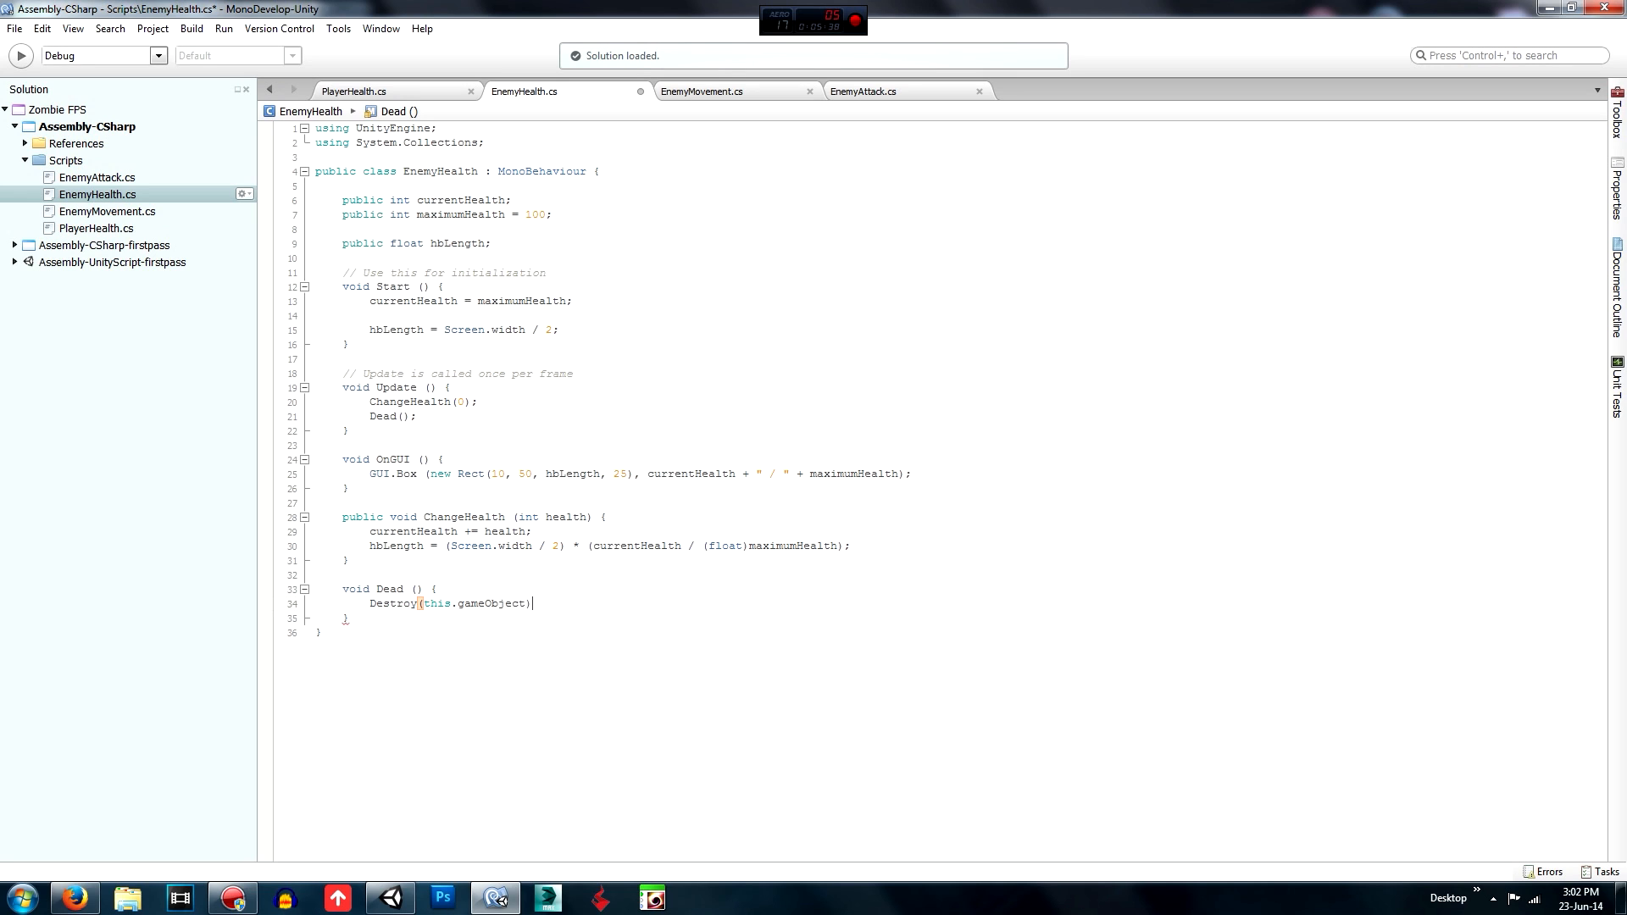
text(;)
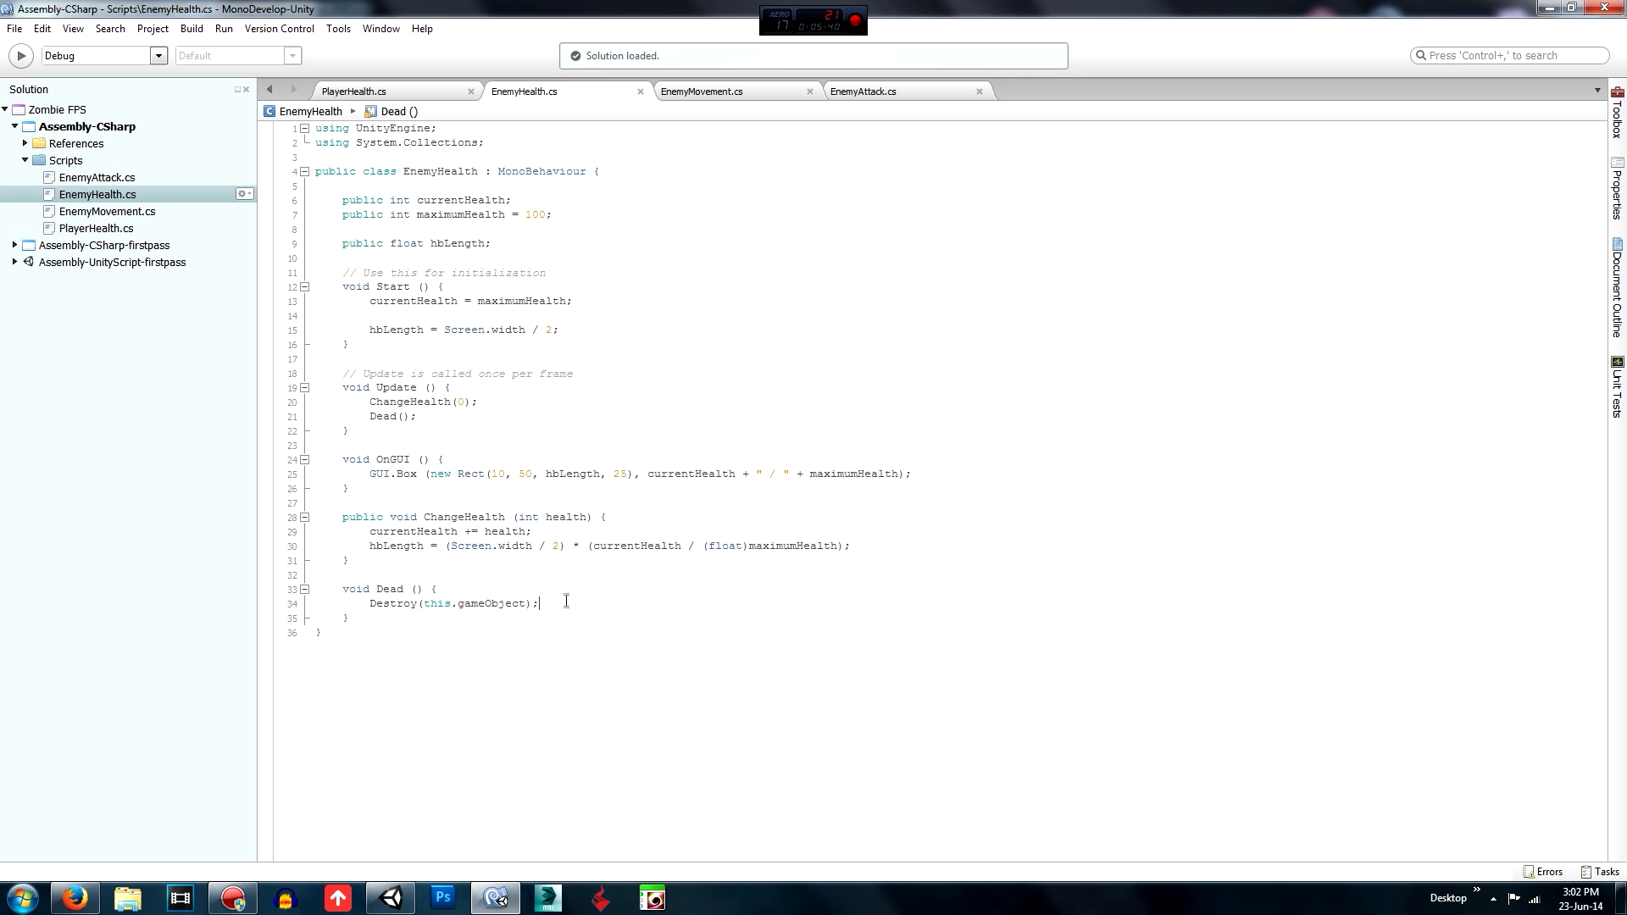
Remove the temporary Dead(); call from Update and tidy the Dead method body.
double_click(390, 417)
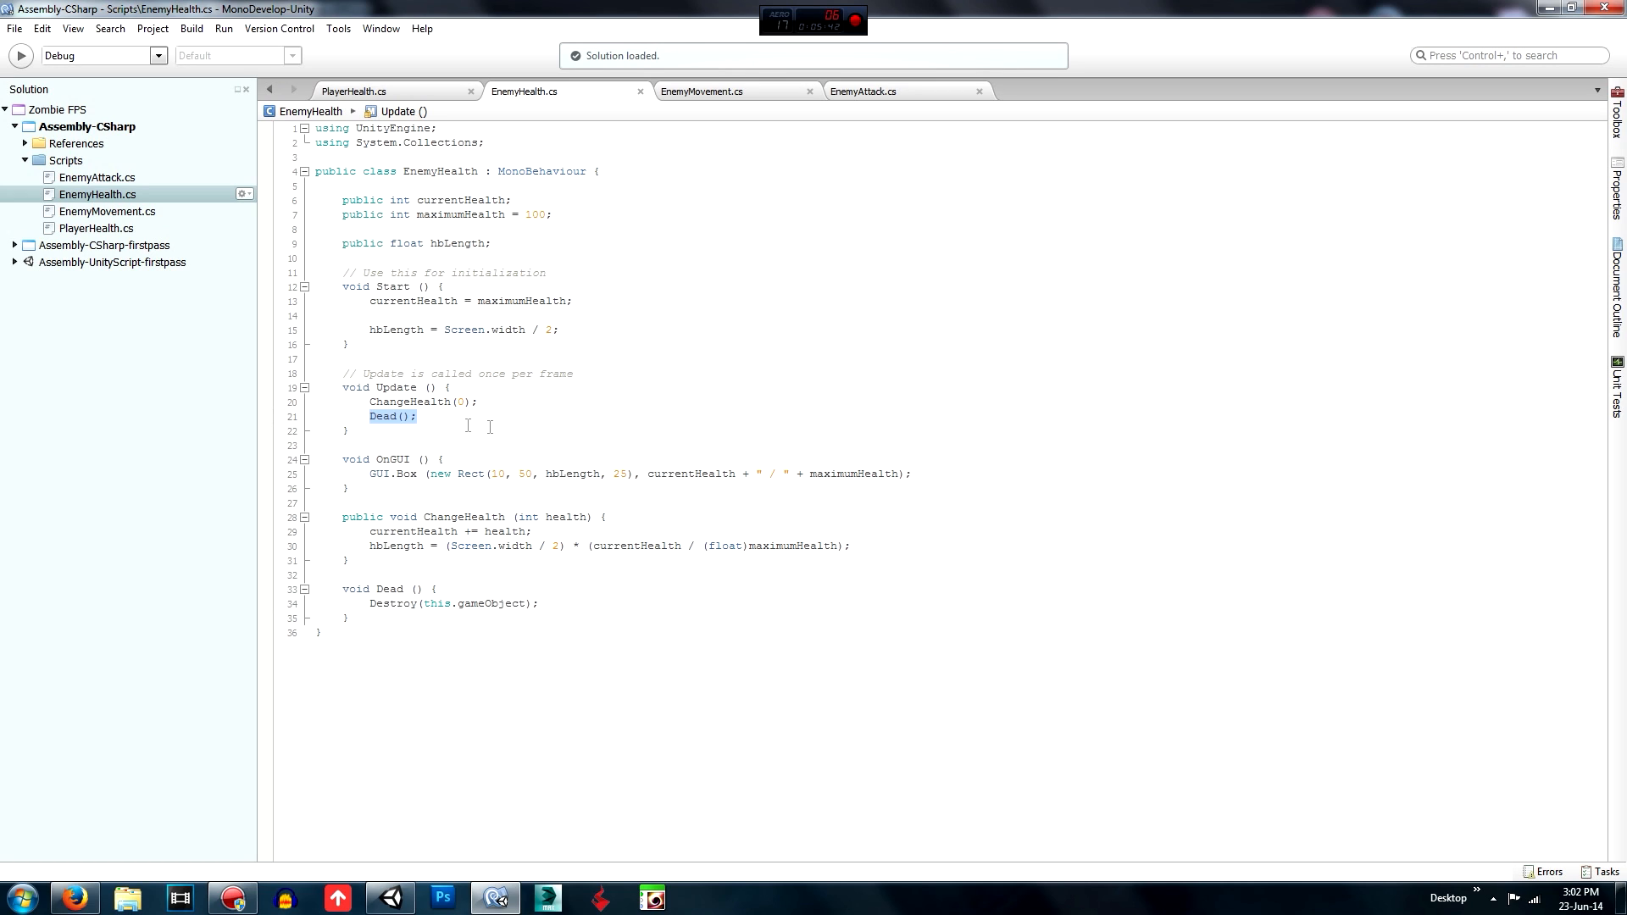
click(417, 417)
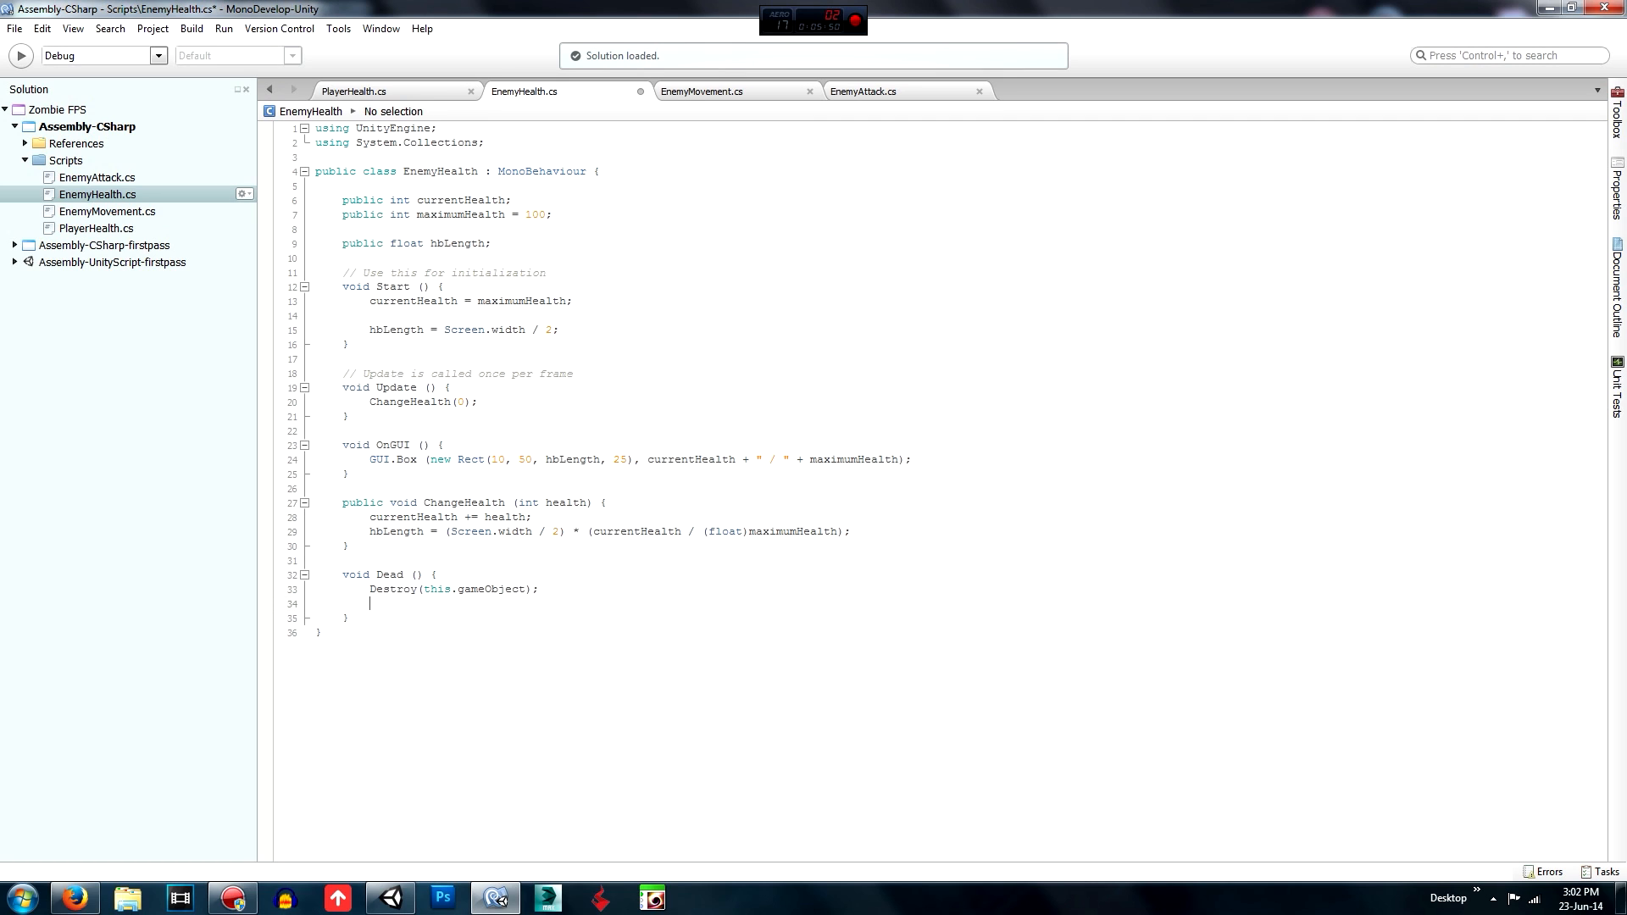
click(317, 603)
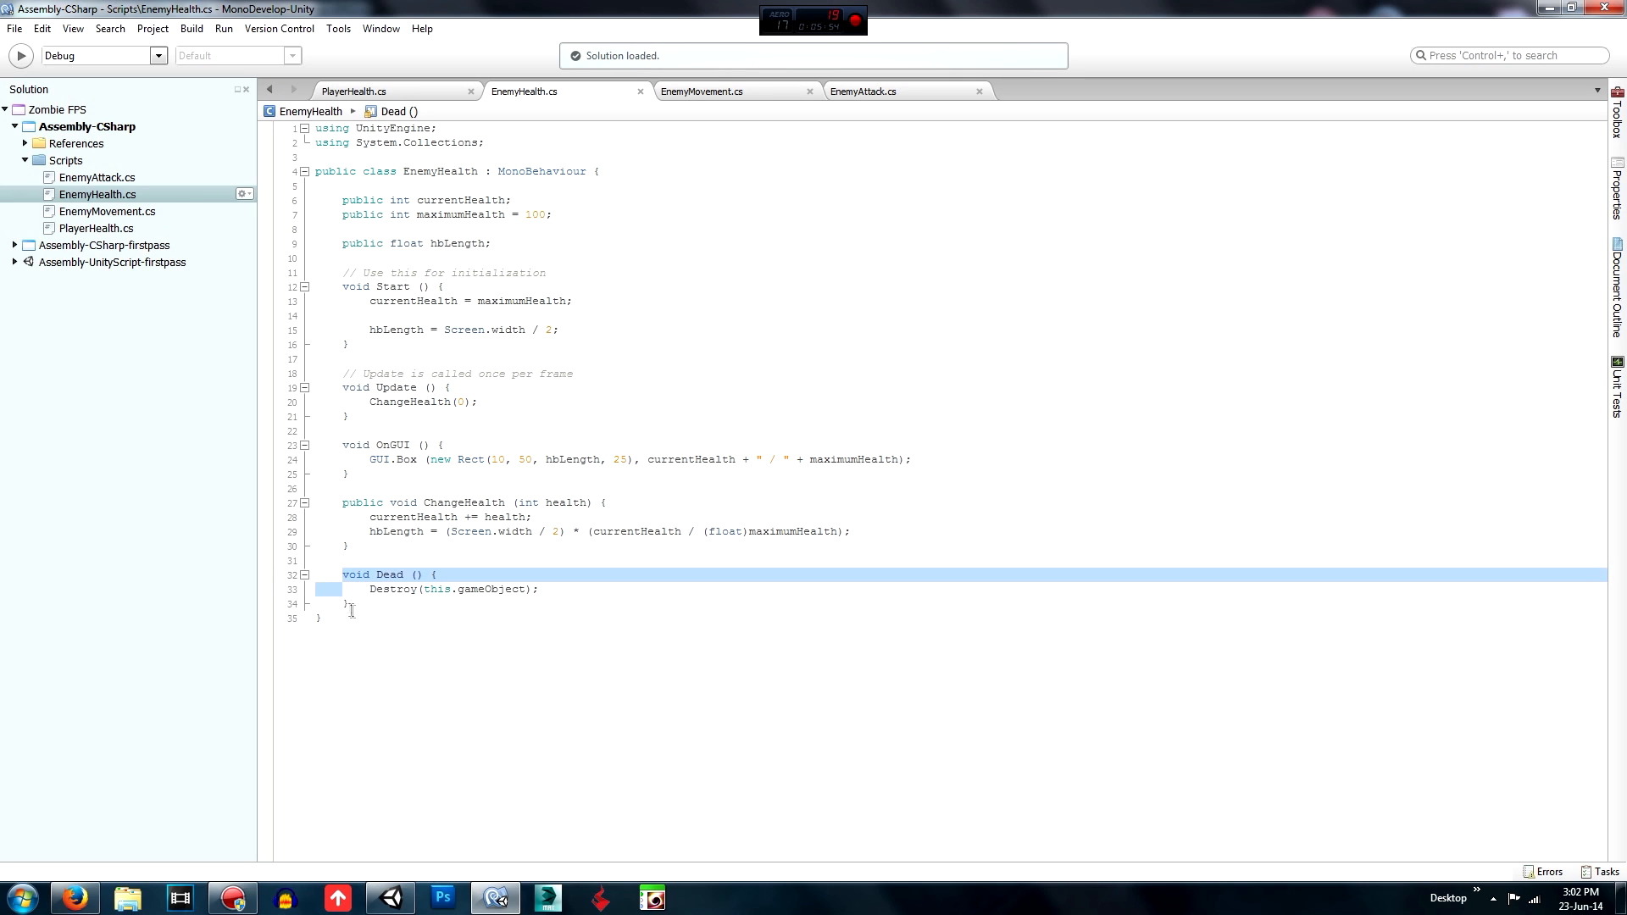
click(540, 590)
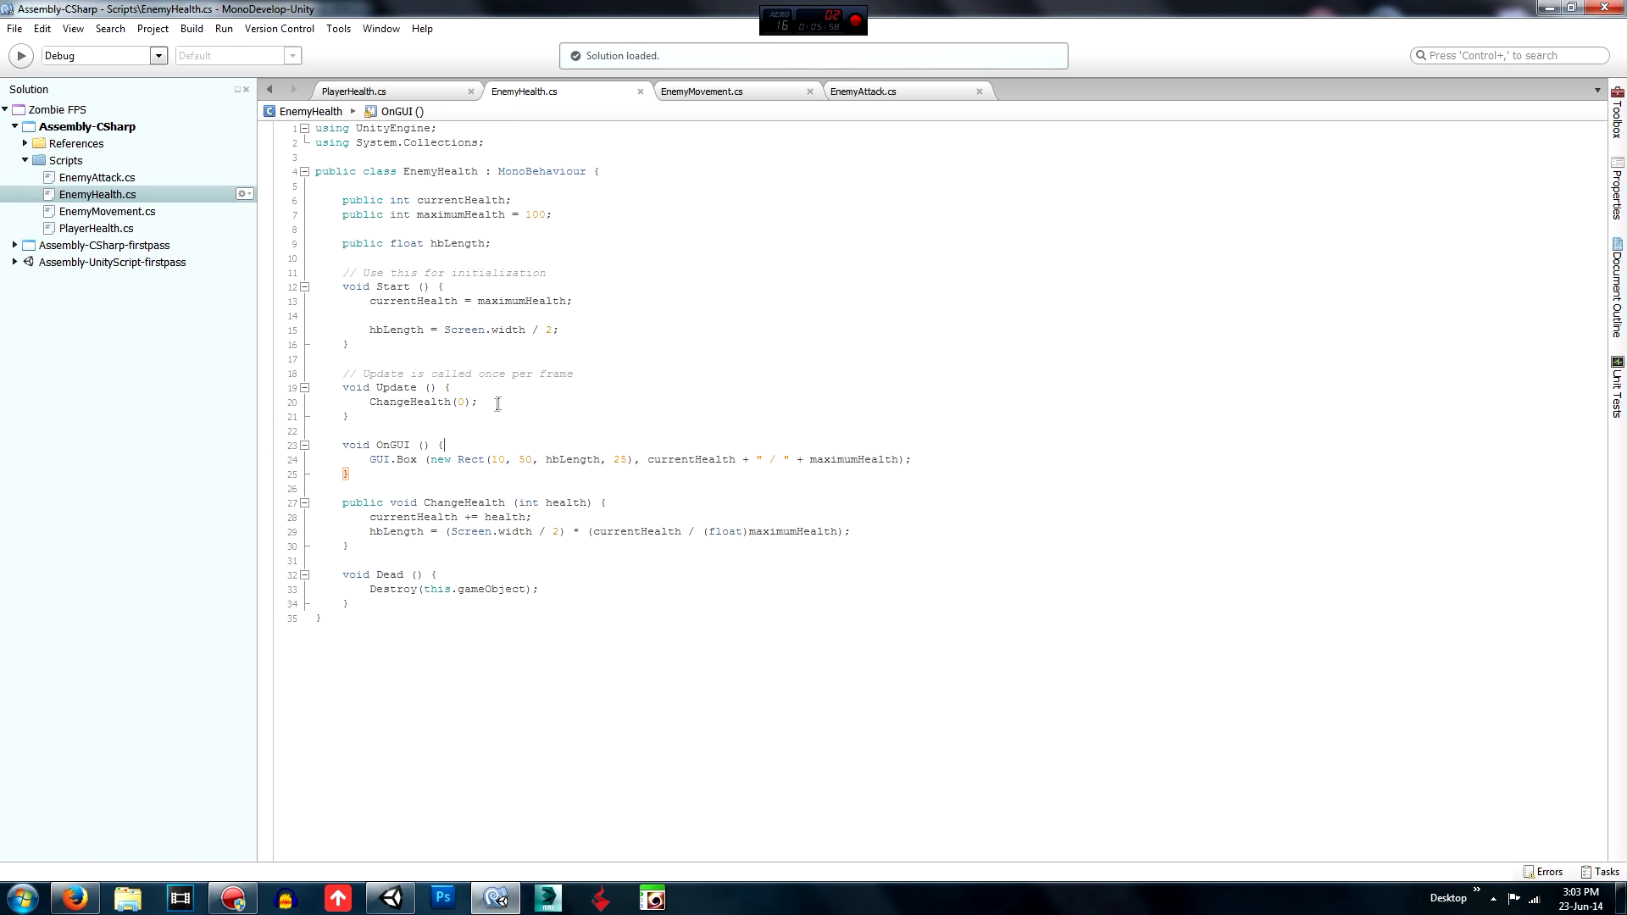
Add if (currentHealth <= 0) { Dead(); } at the end of EnemyHealth's ChangeHealth.
click(476, 404)
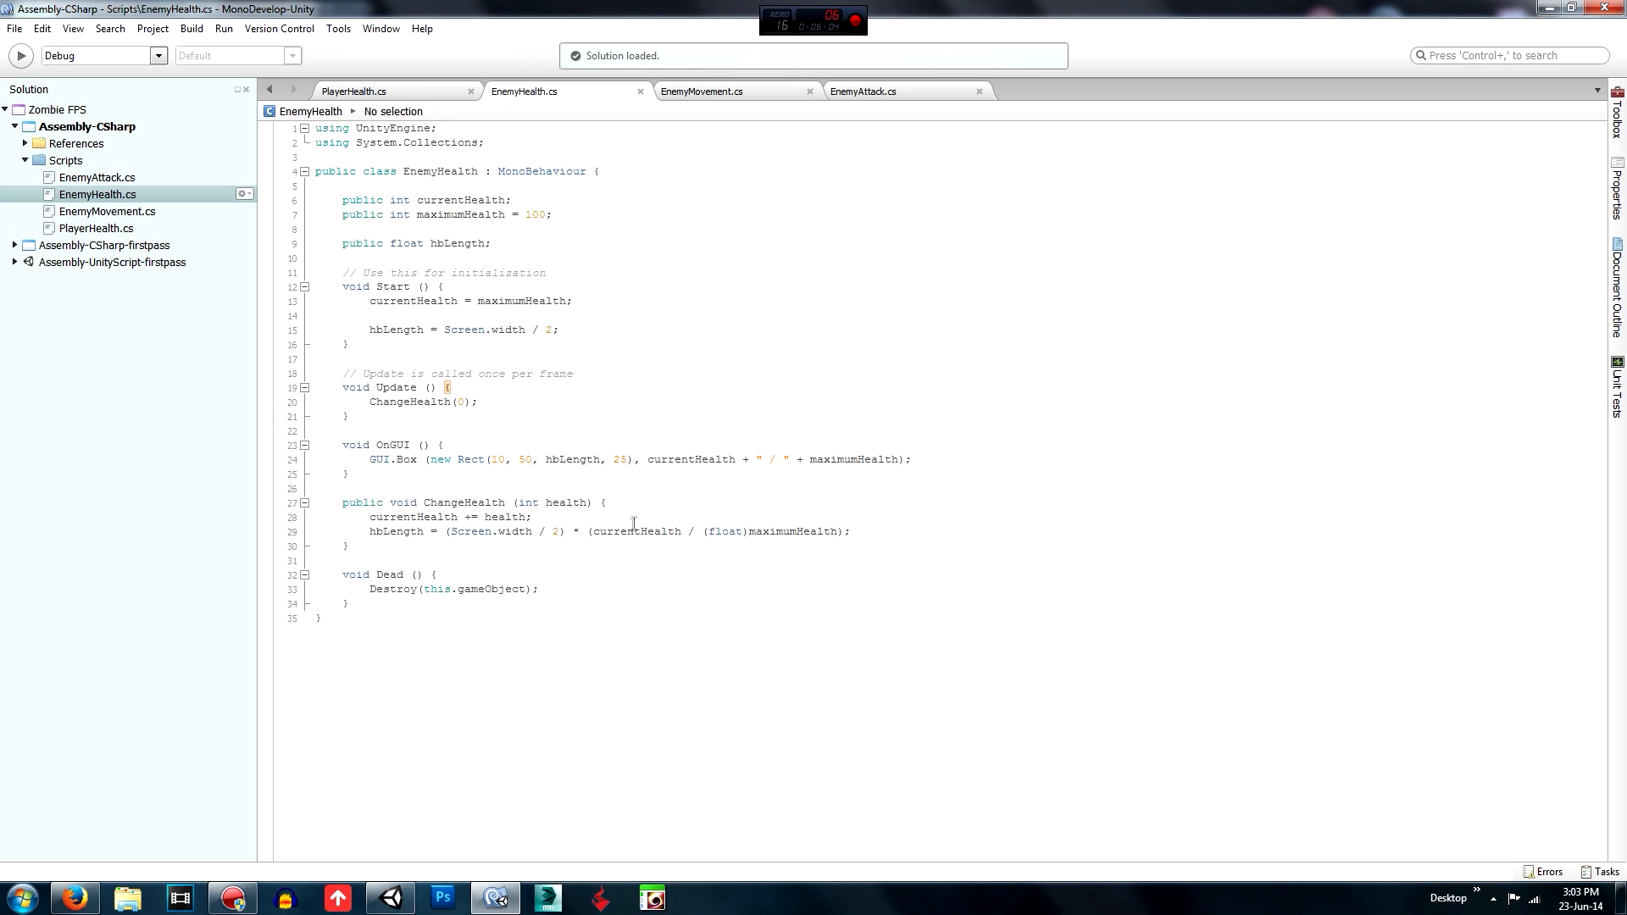
click(852, 532)
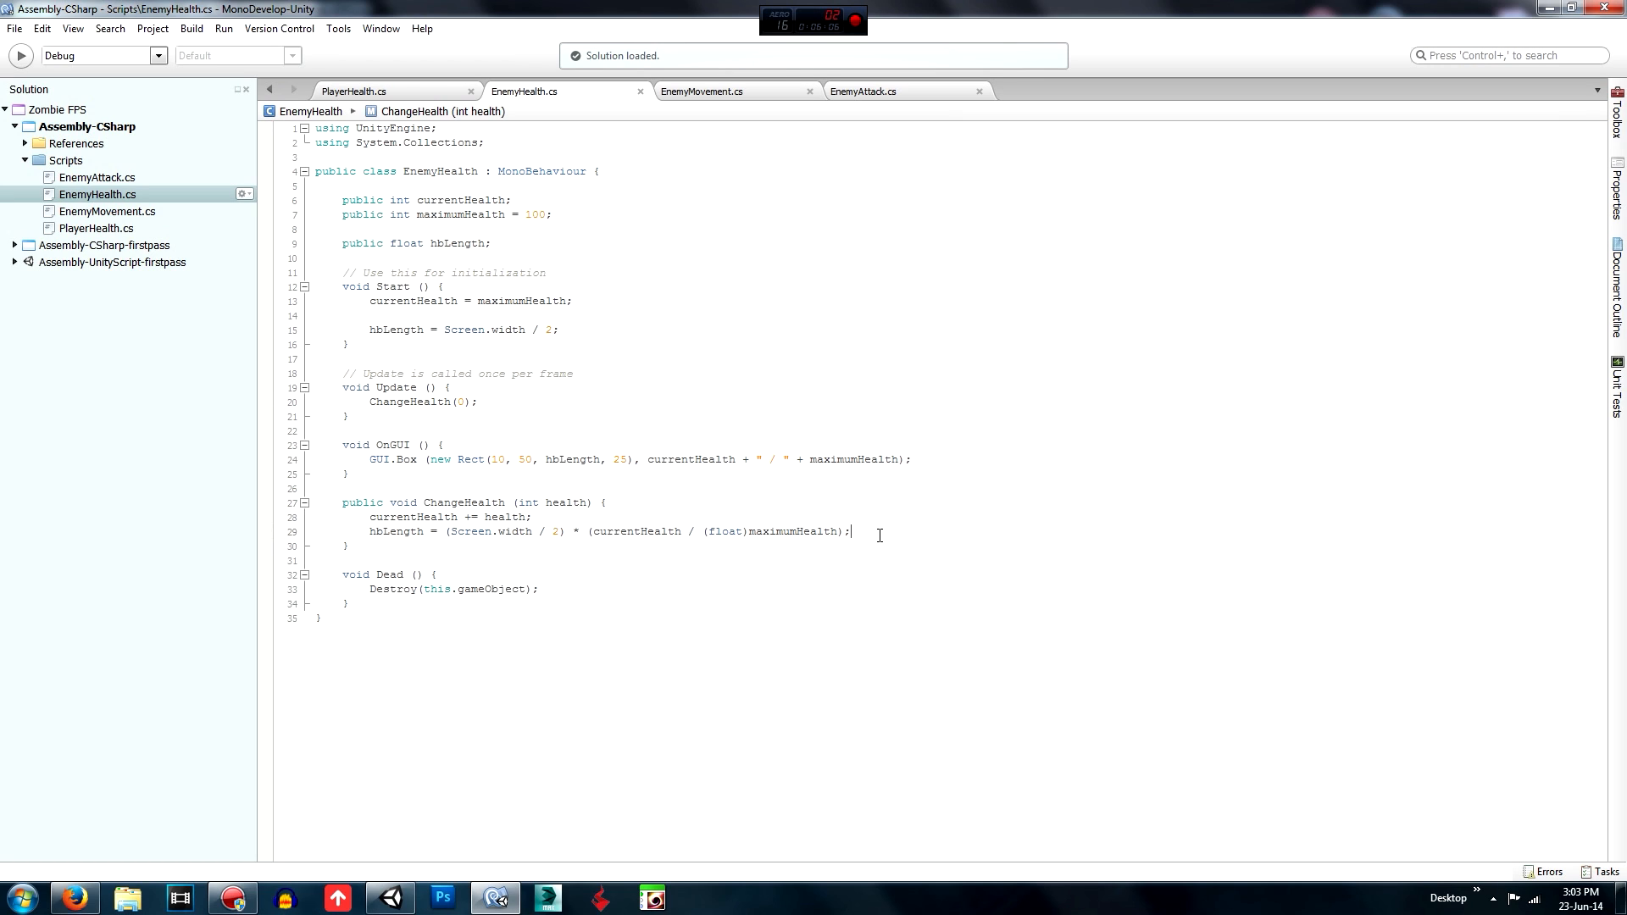
text(if ()
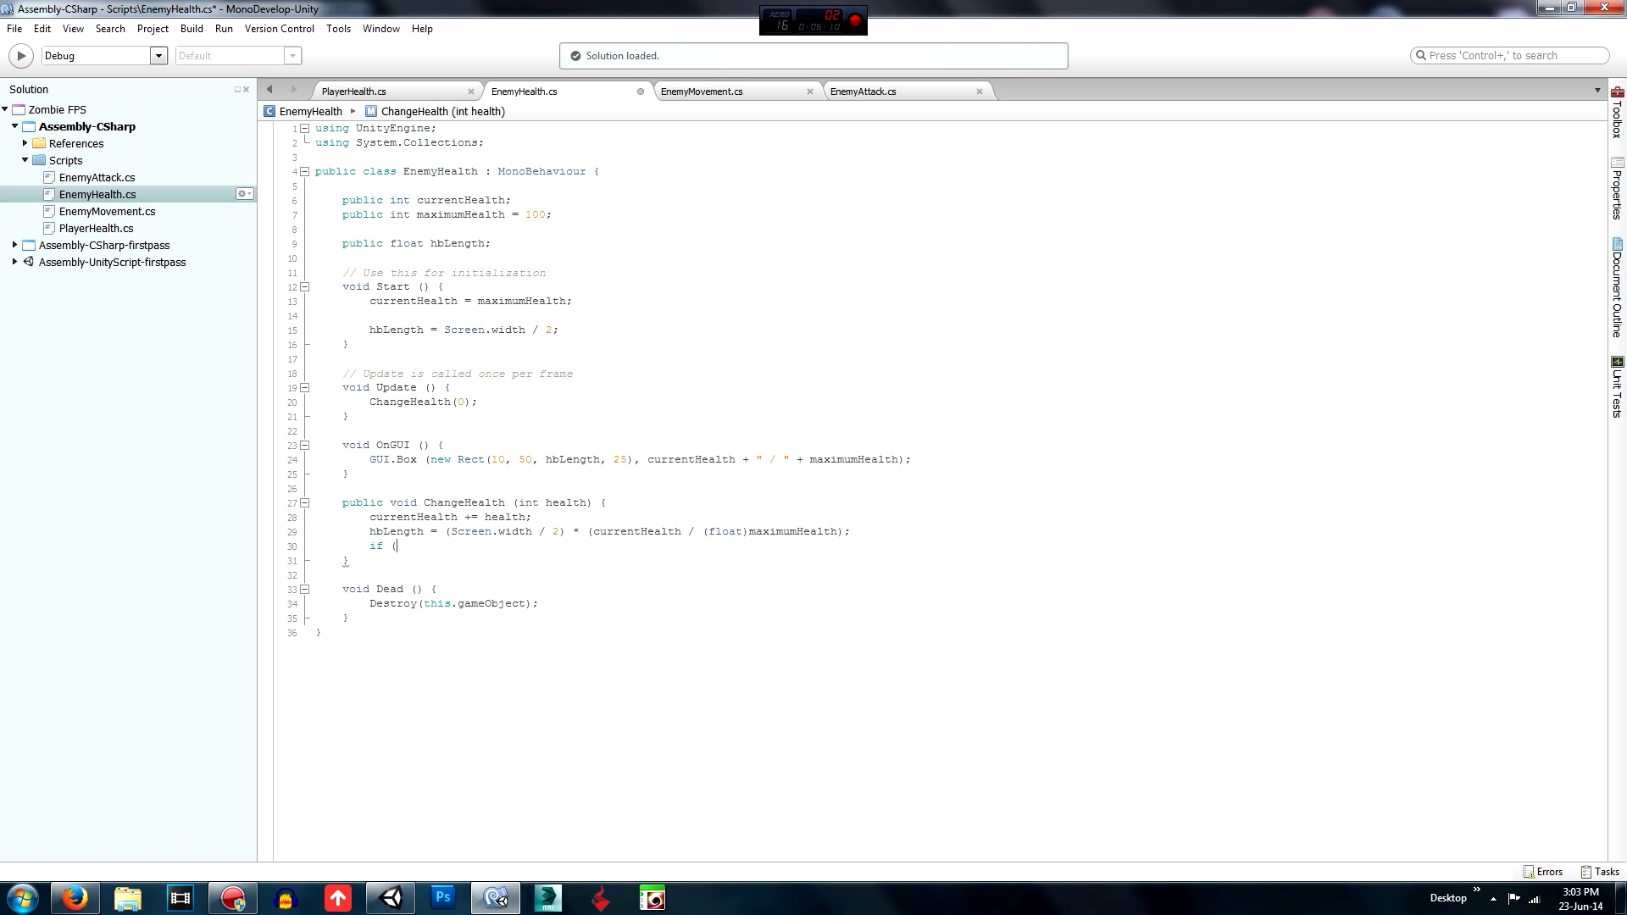
text(currentHealth >)
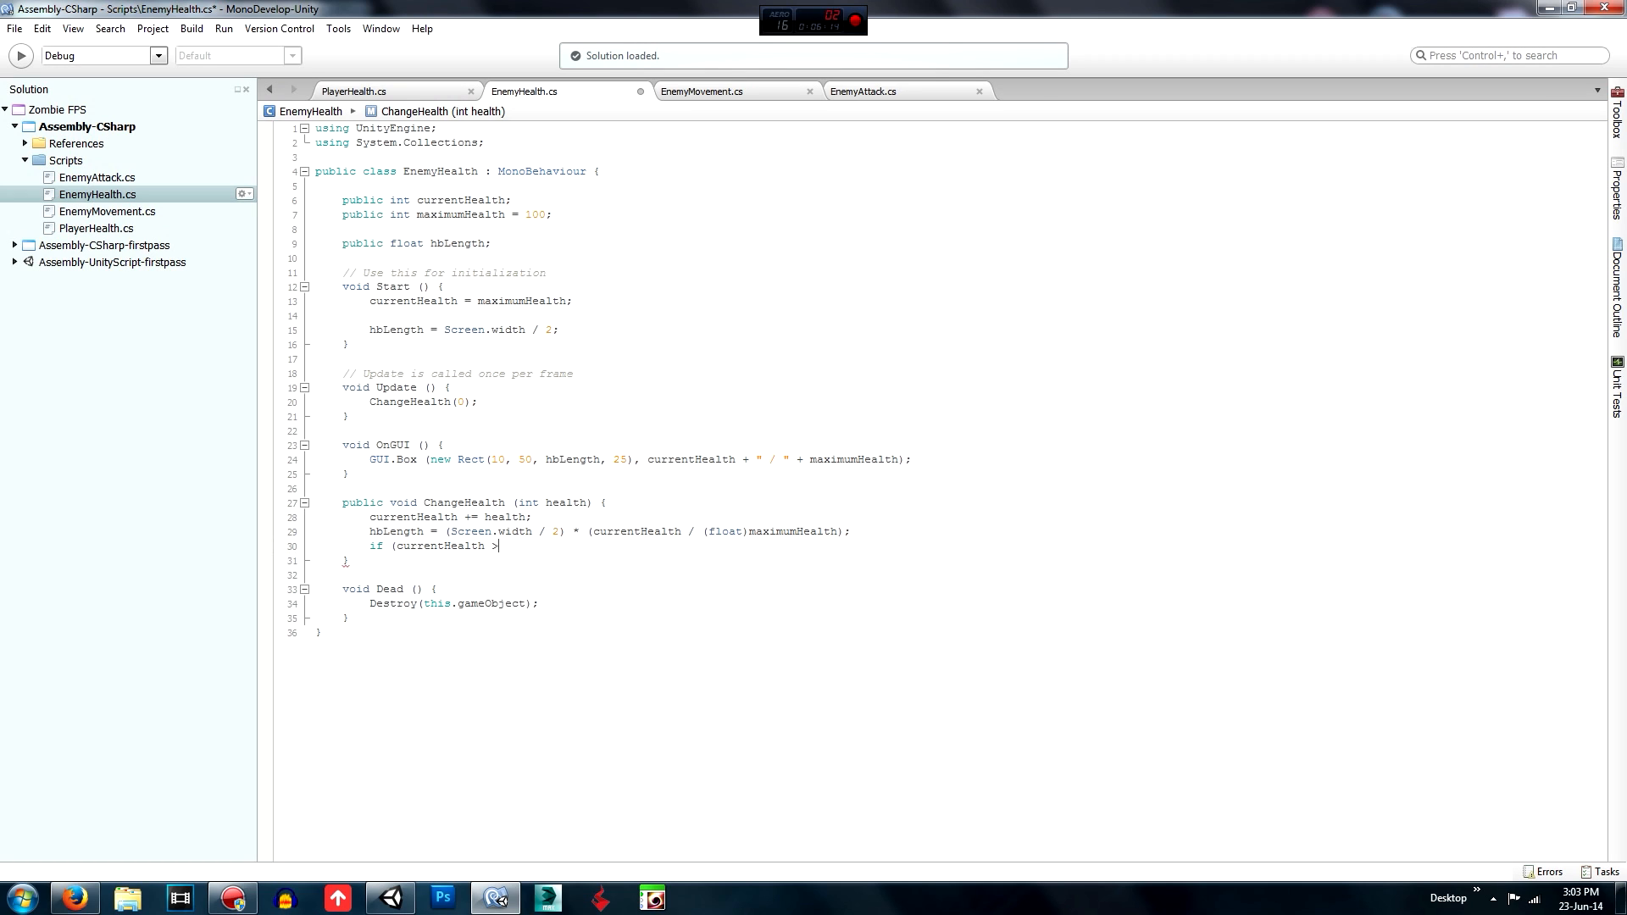
text(<)
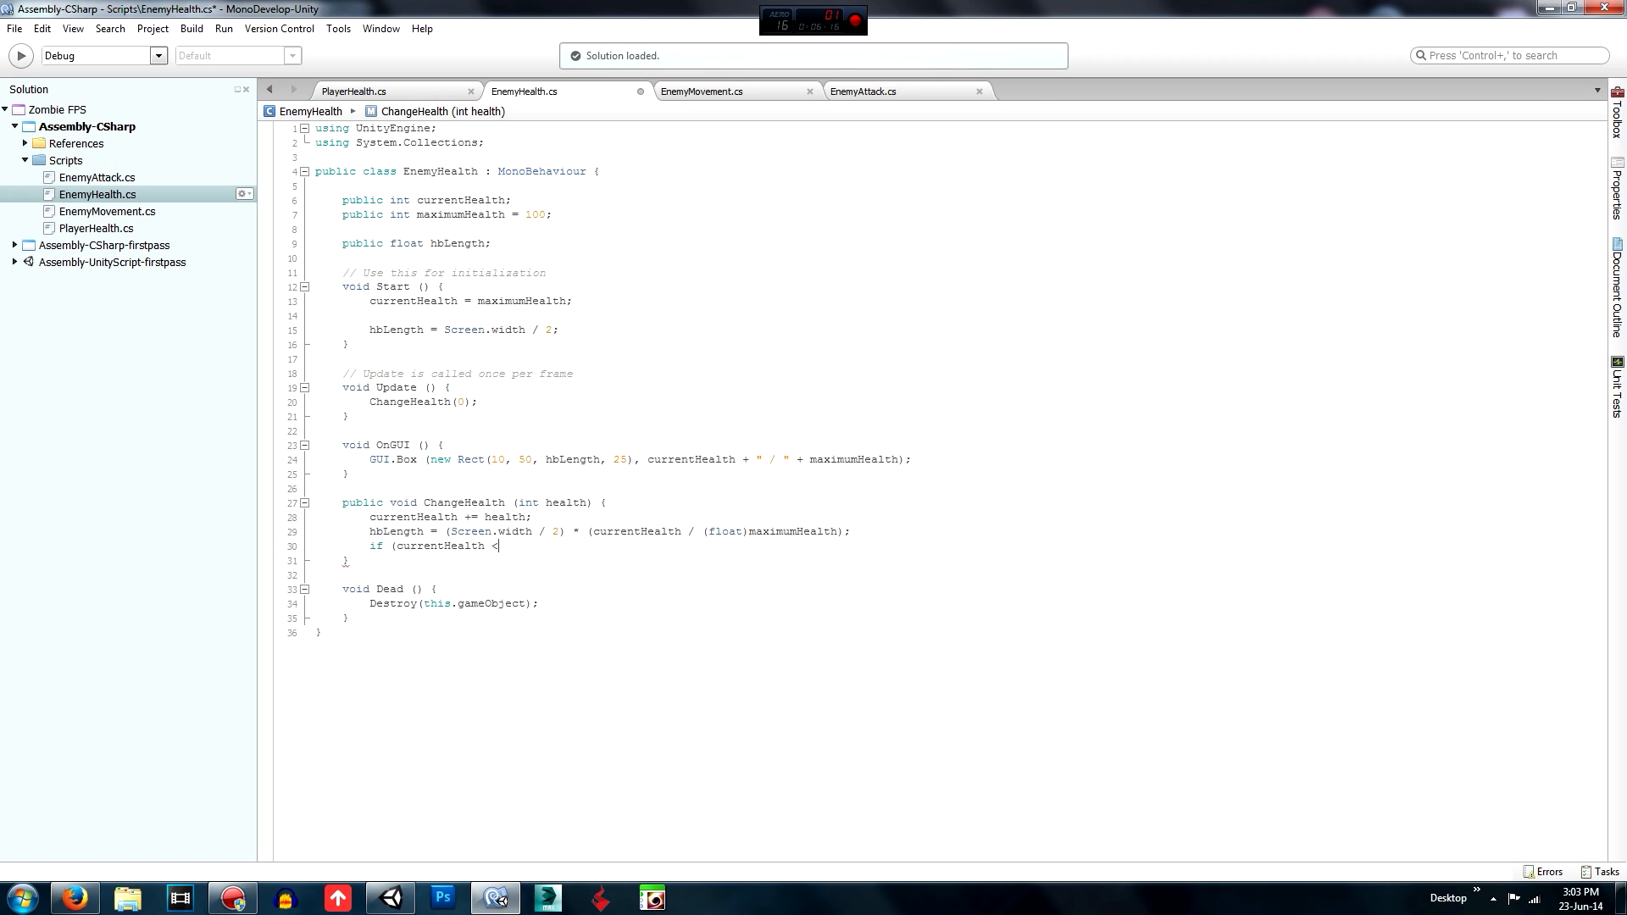
text(= 0) {)
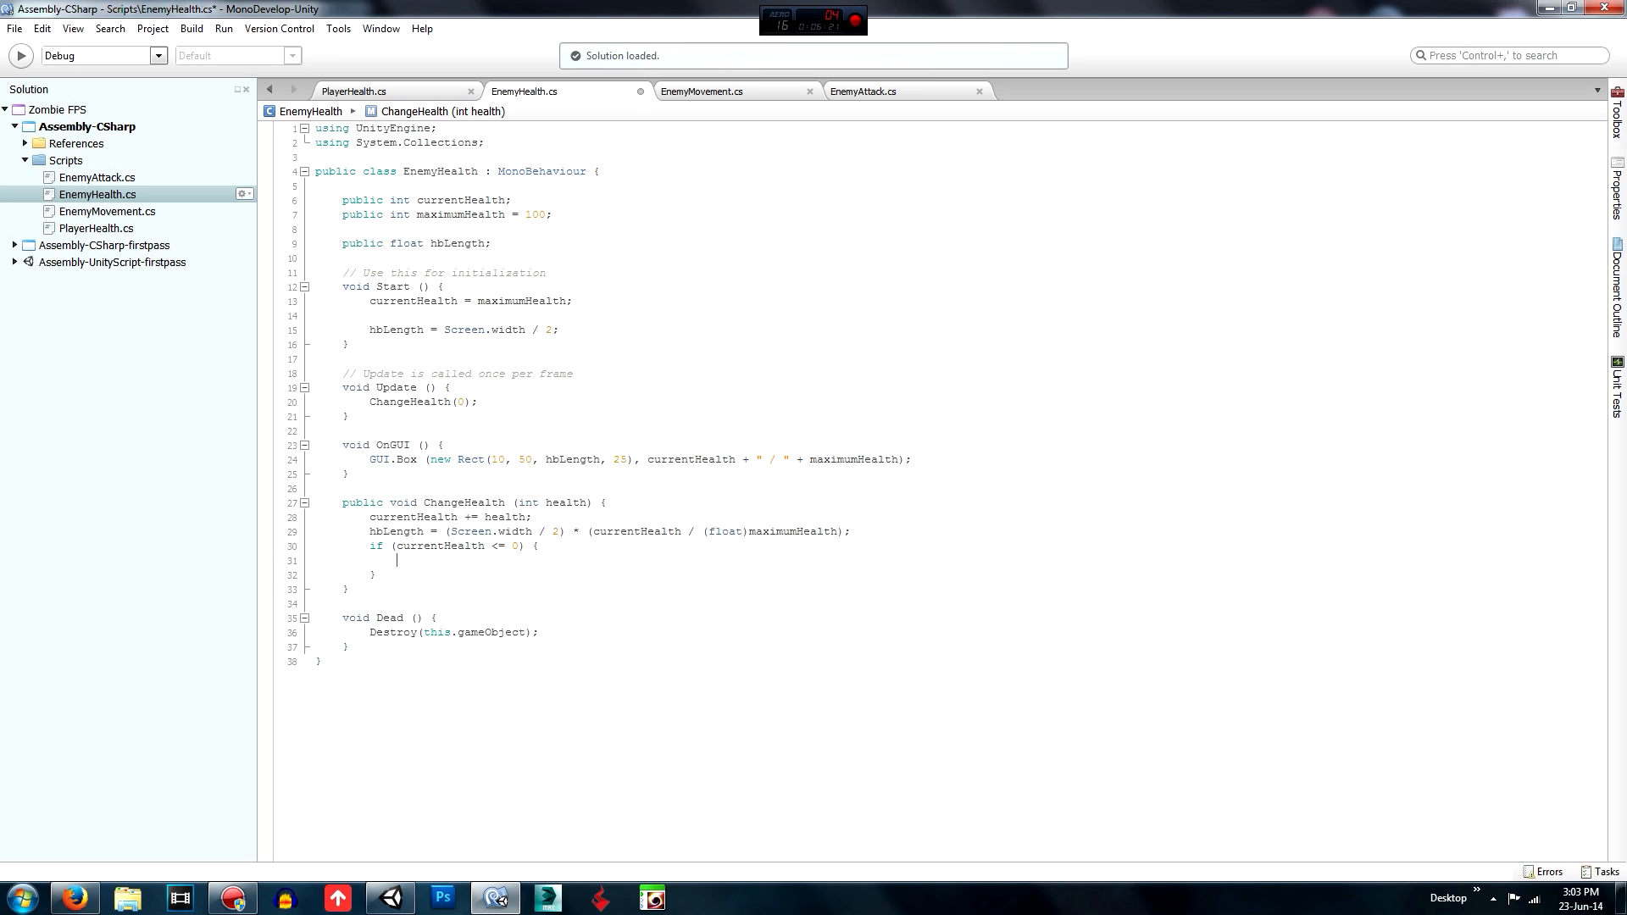
text(Dead ();)
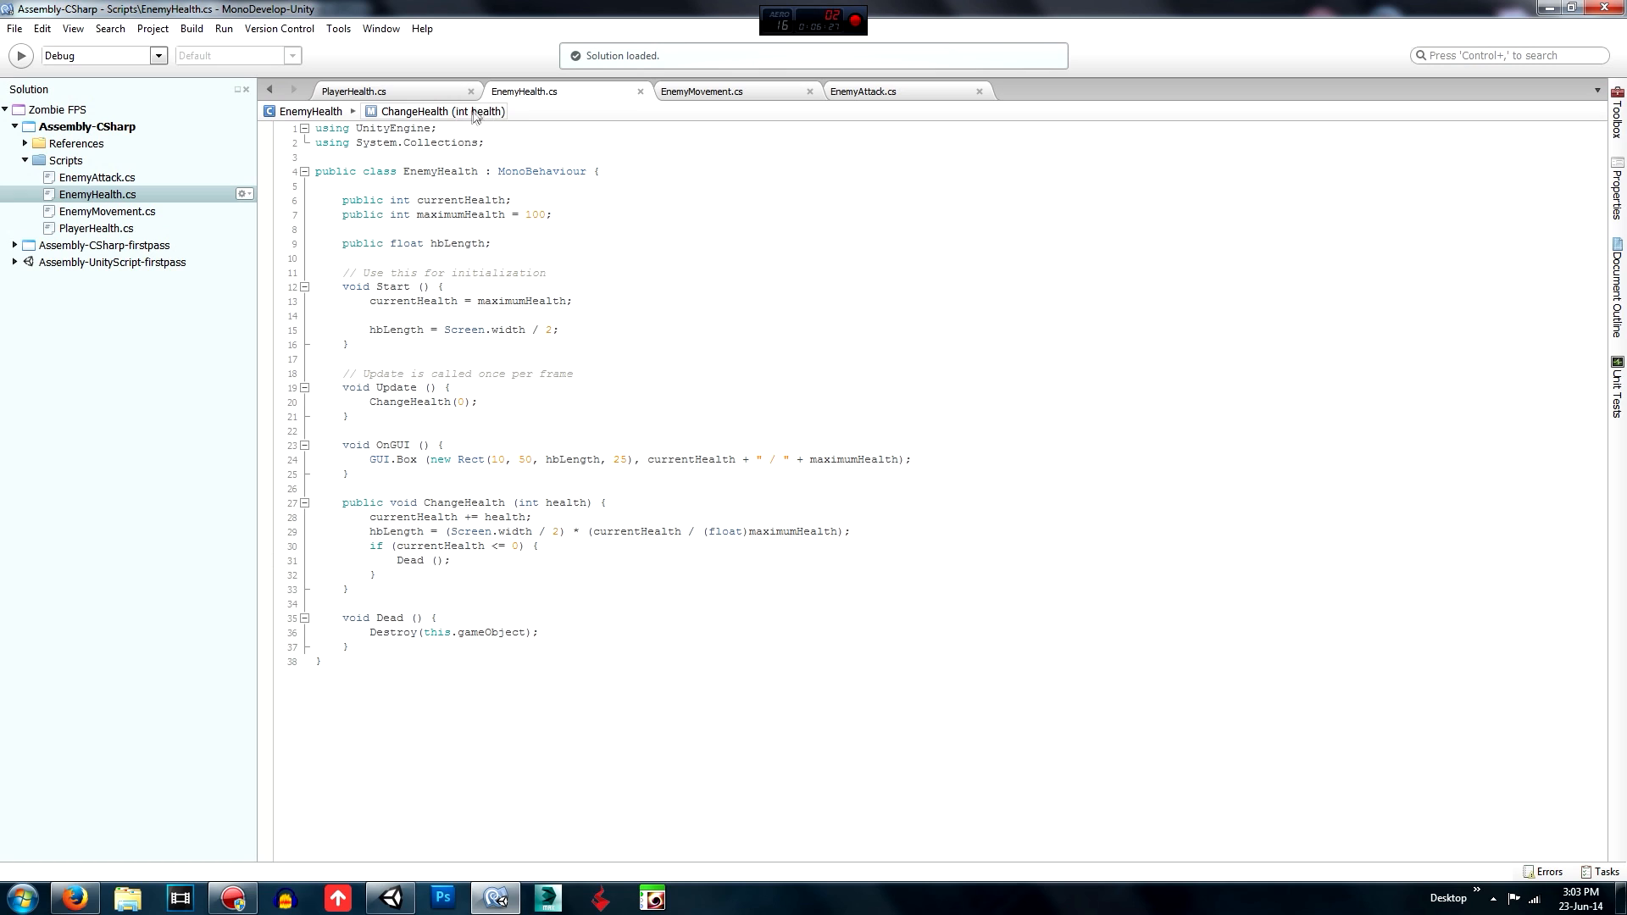
mouse_move(499, 251)
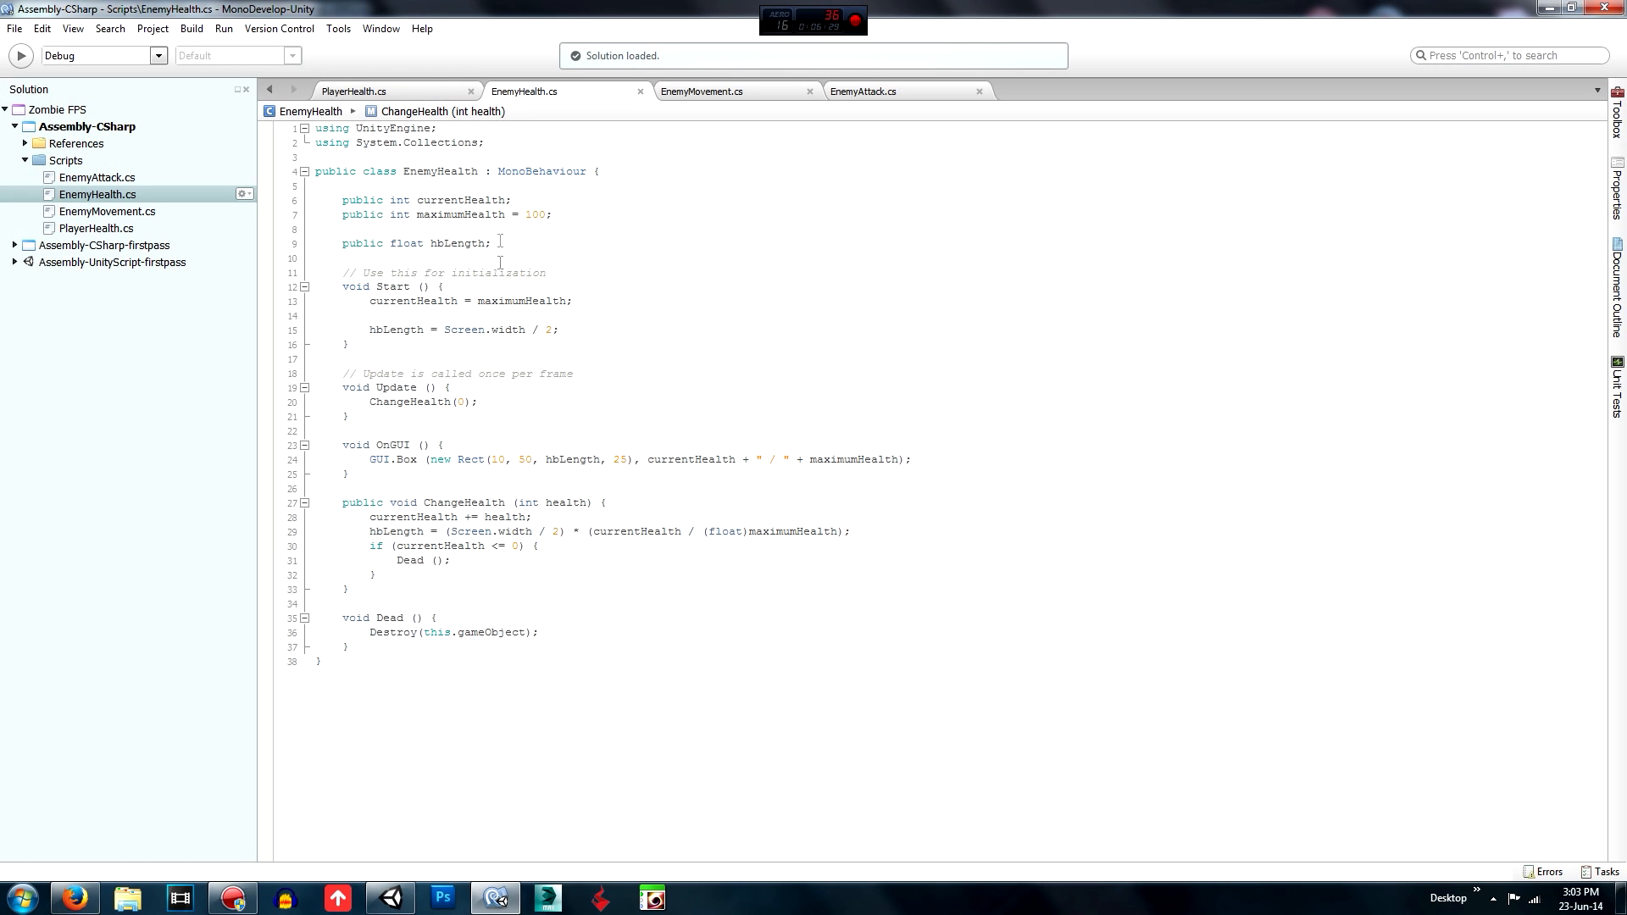
Tidy the spacing around ChangeHealth and Dead, then move to PlayerHealth.cs.
click(449, 561)
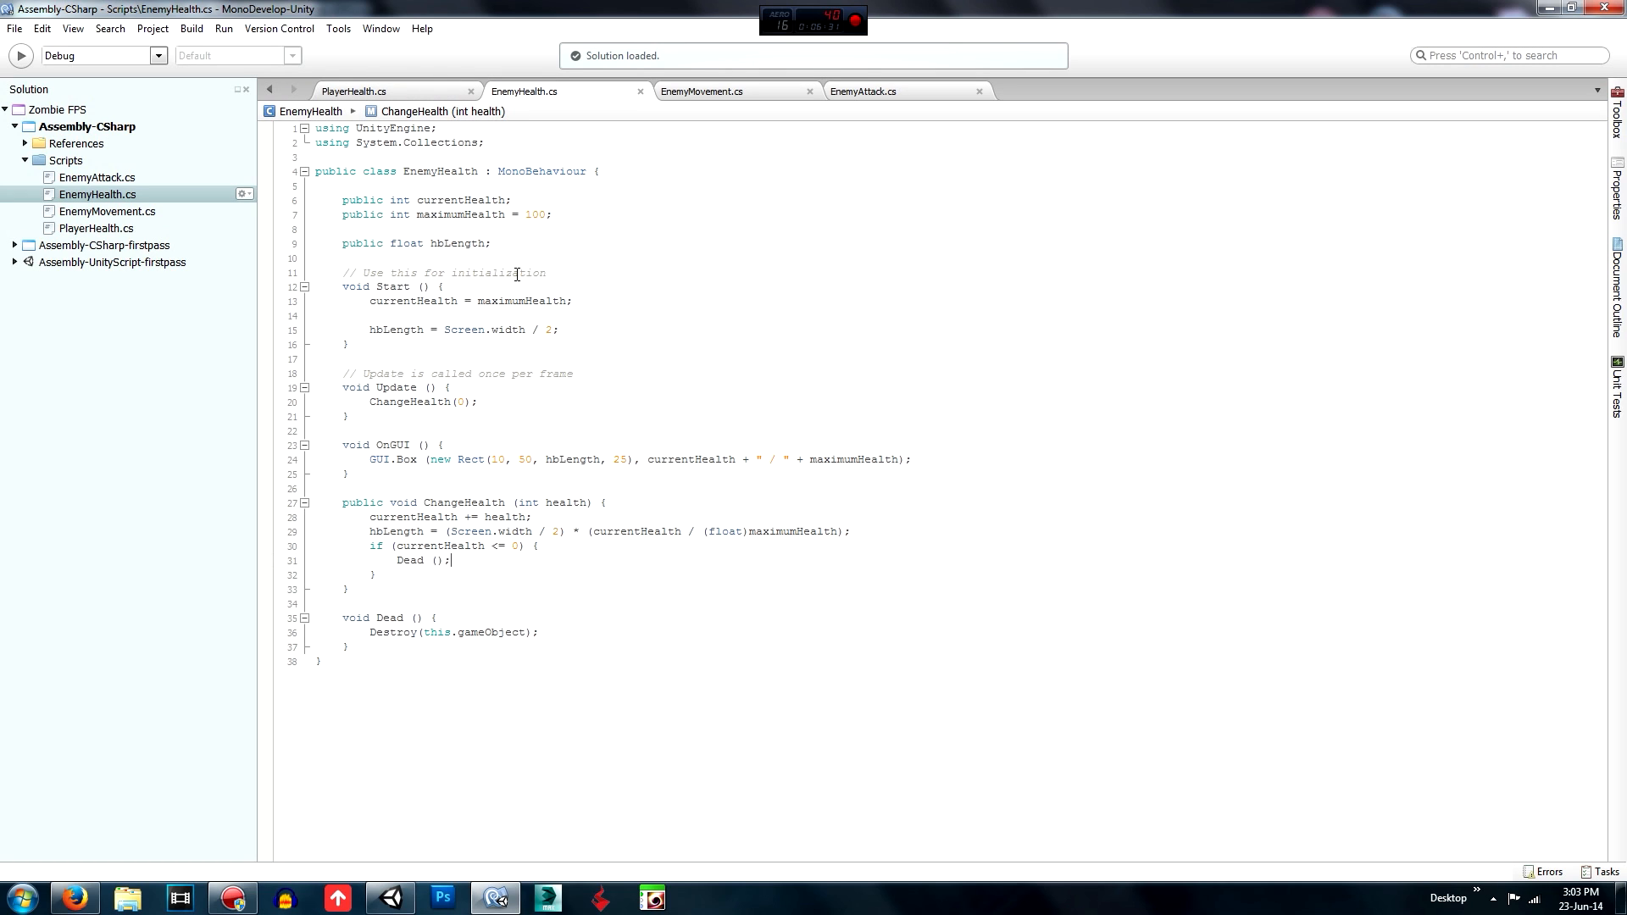
mouse_move(425, 553)
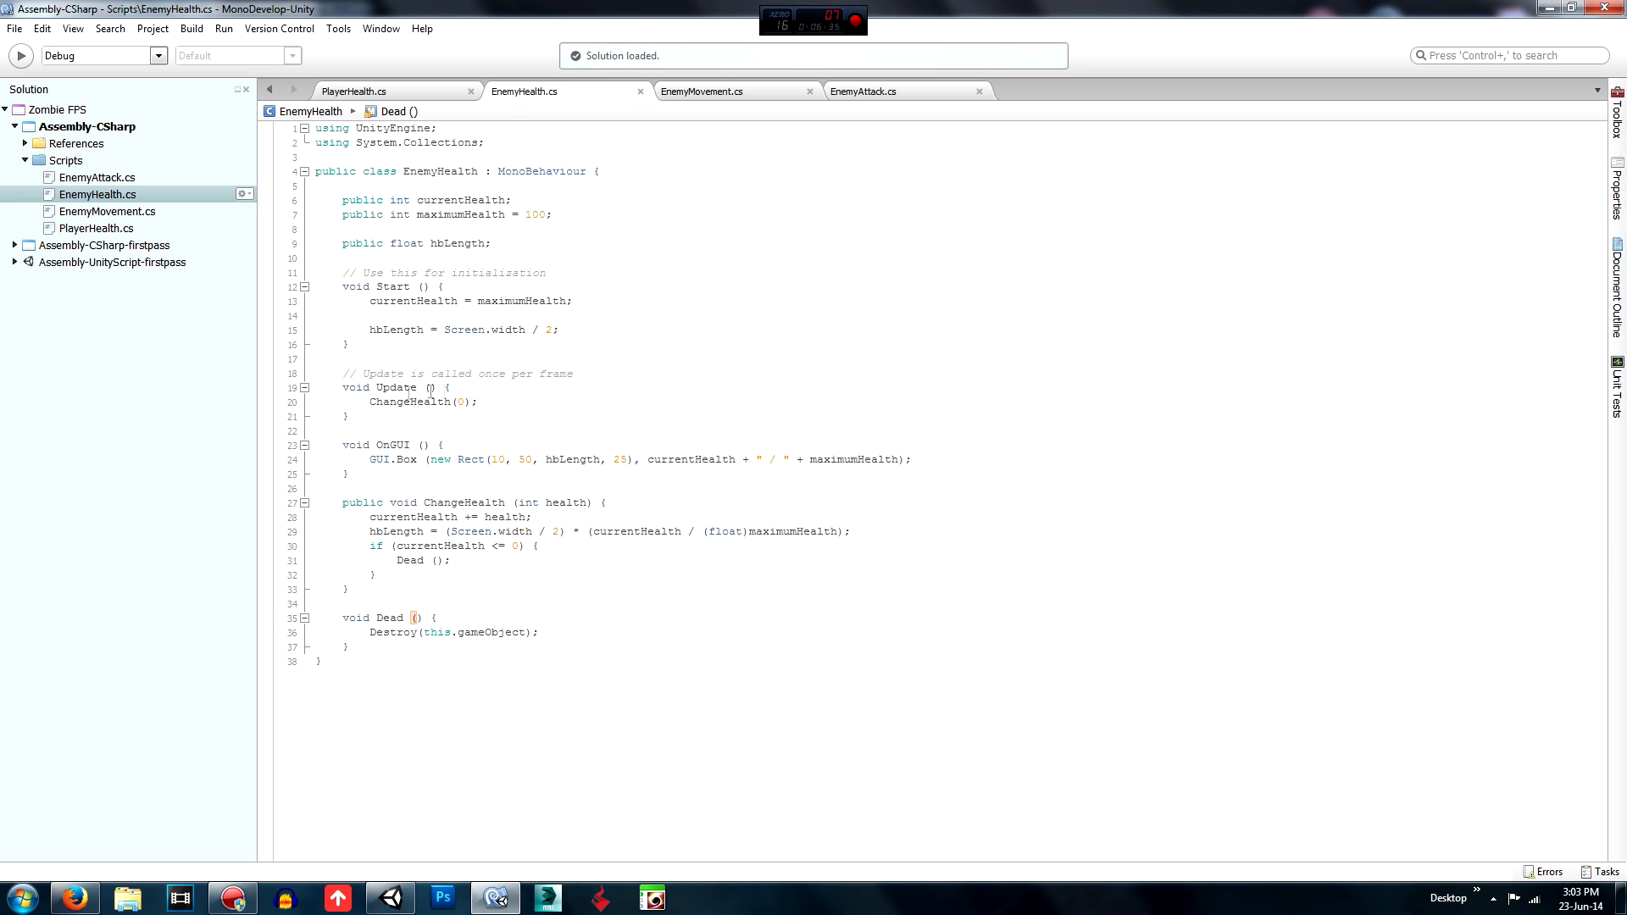
click(351, 646)
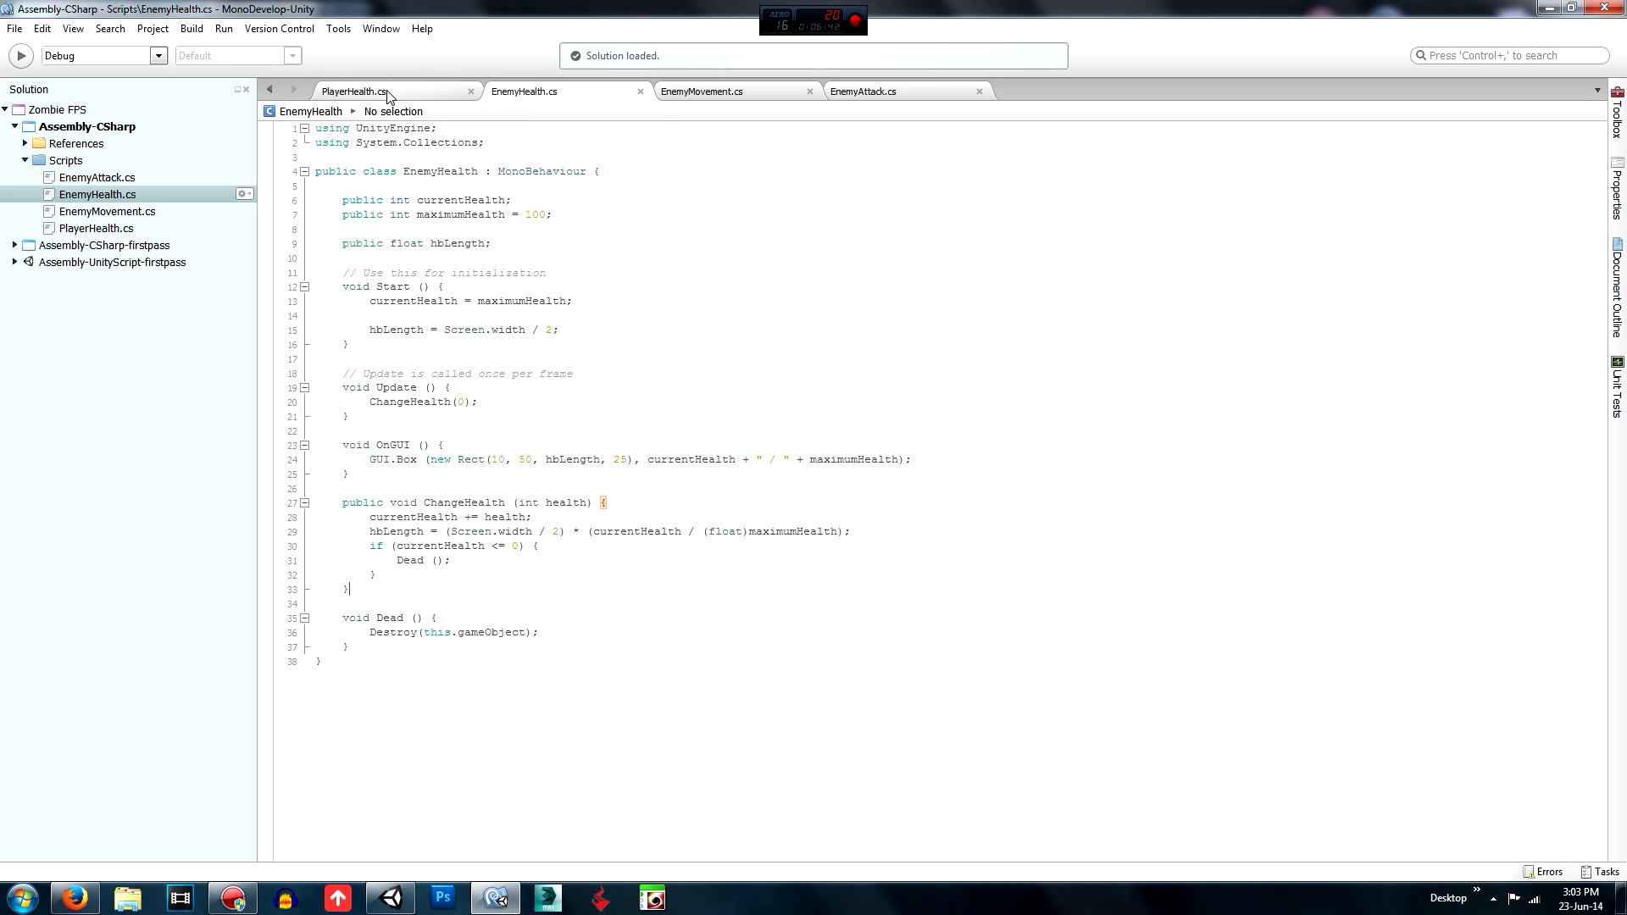
mouse_move(464, 100)
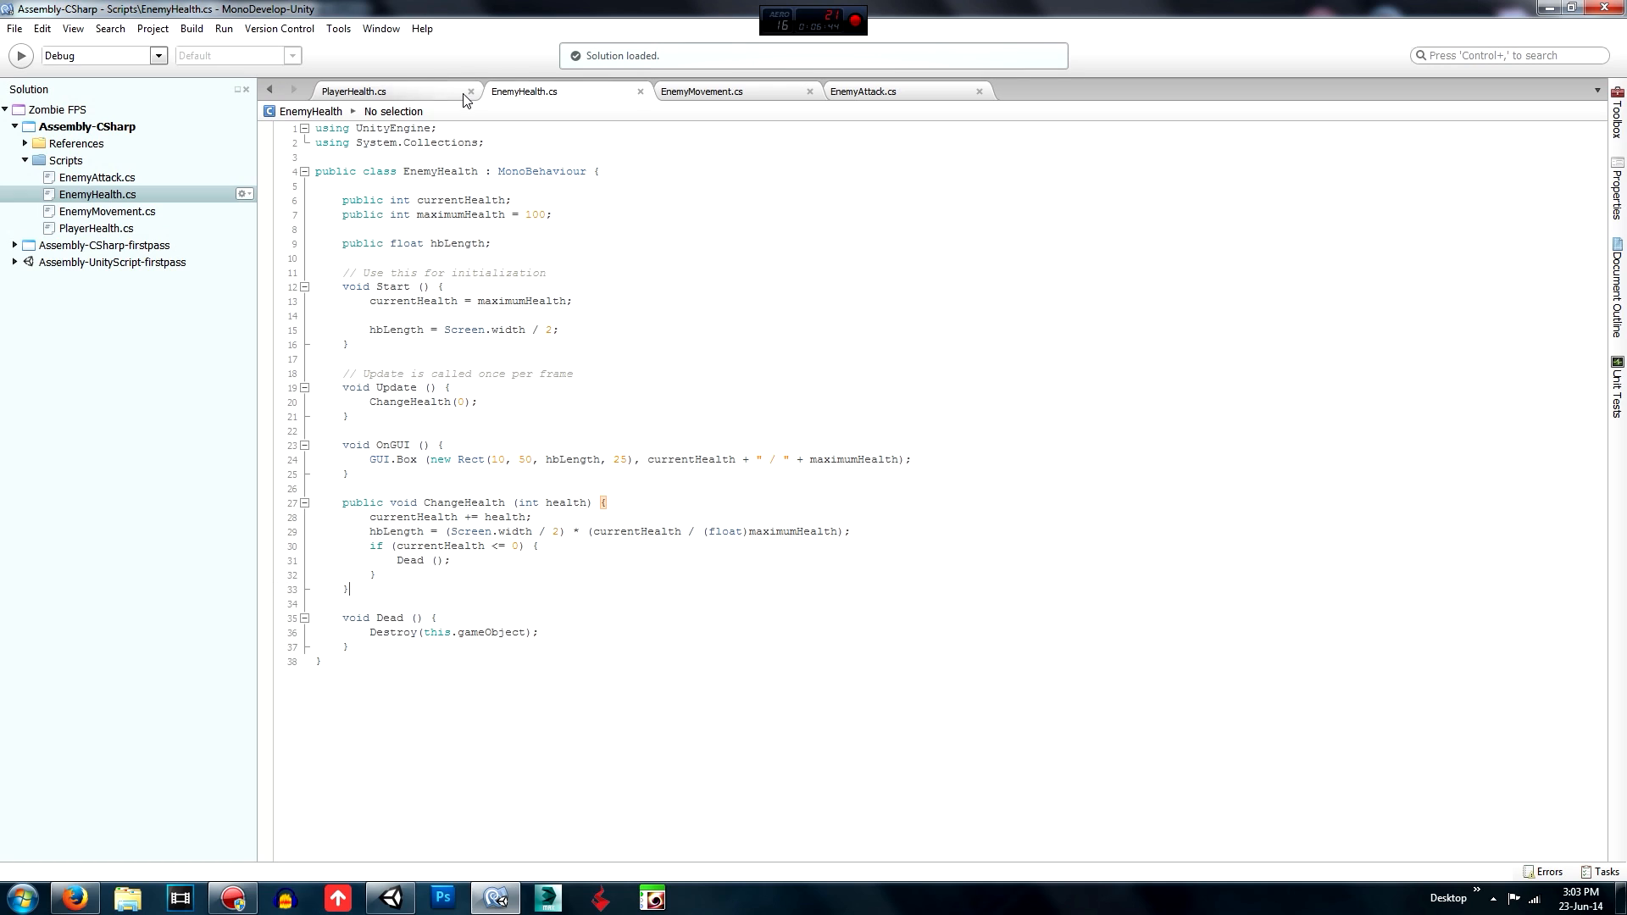
click(354, 92)
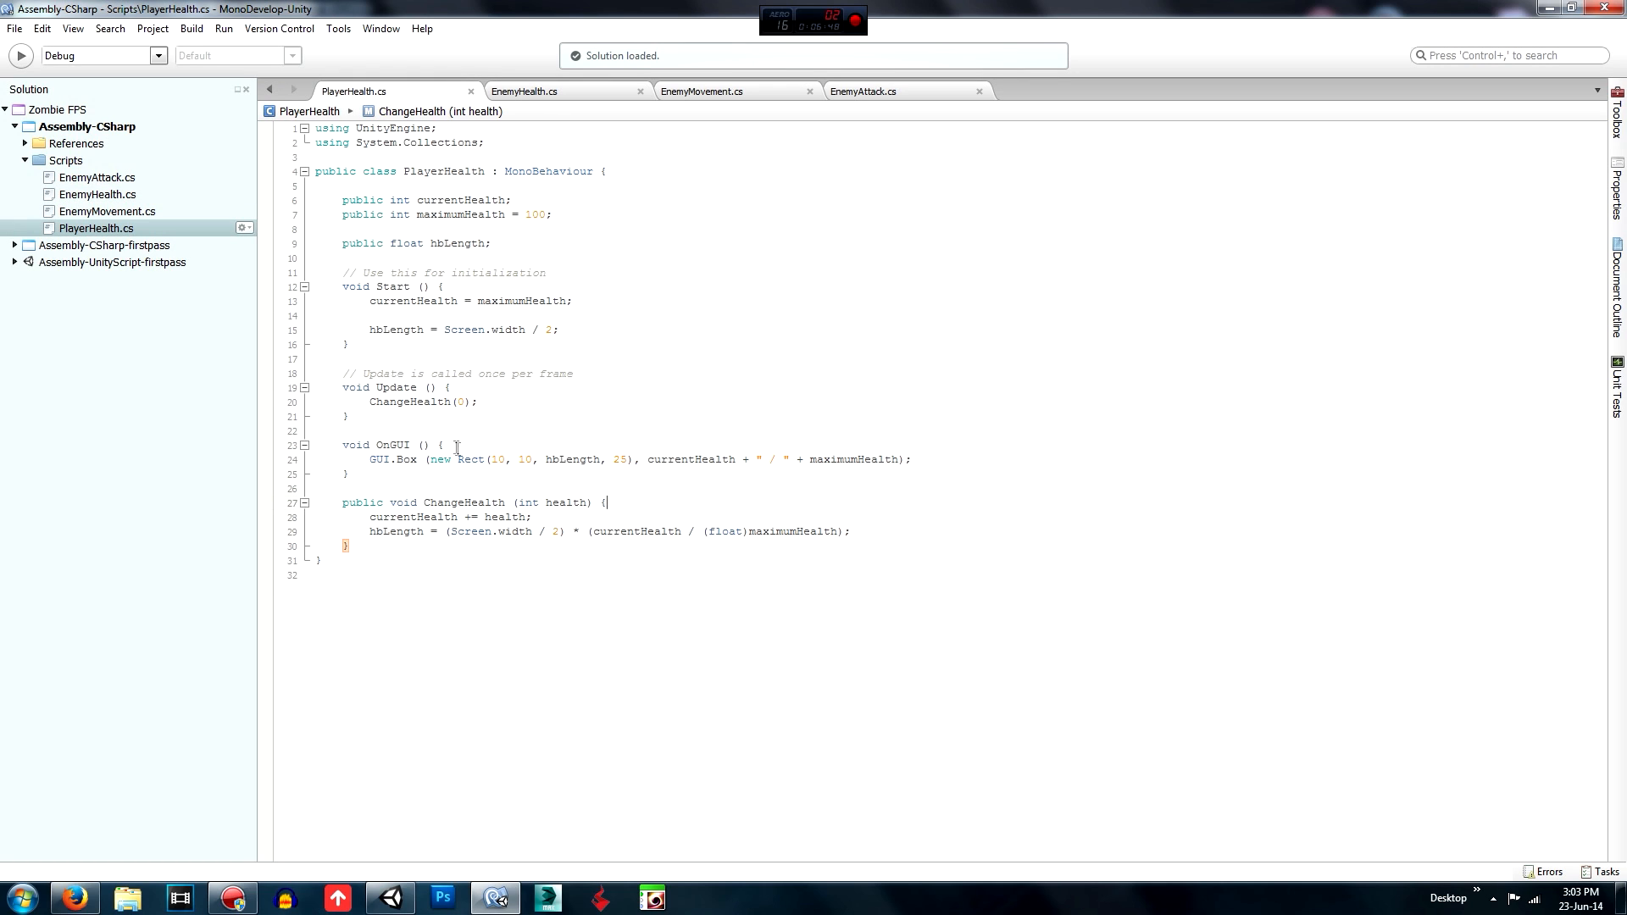
Add if (currentHealth <= 0) { Dead(); } inside PlayerHealth's ChangeHealth.
key(Return)
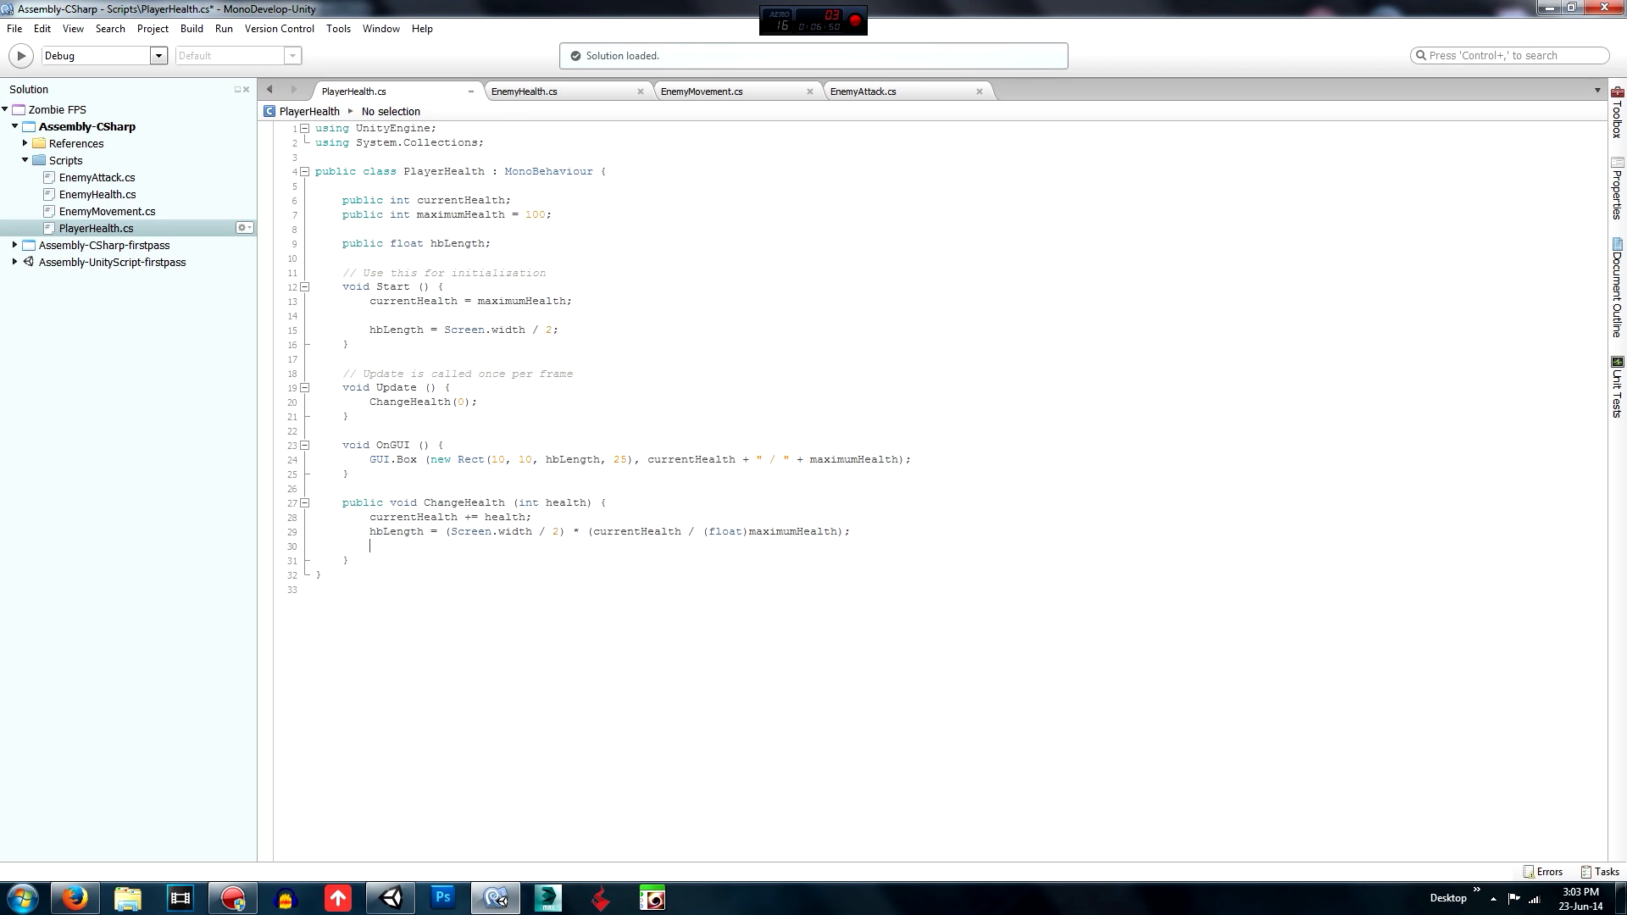
text(if ()
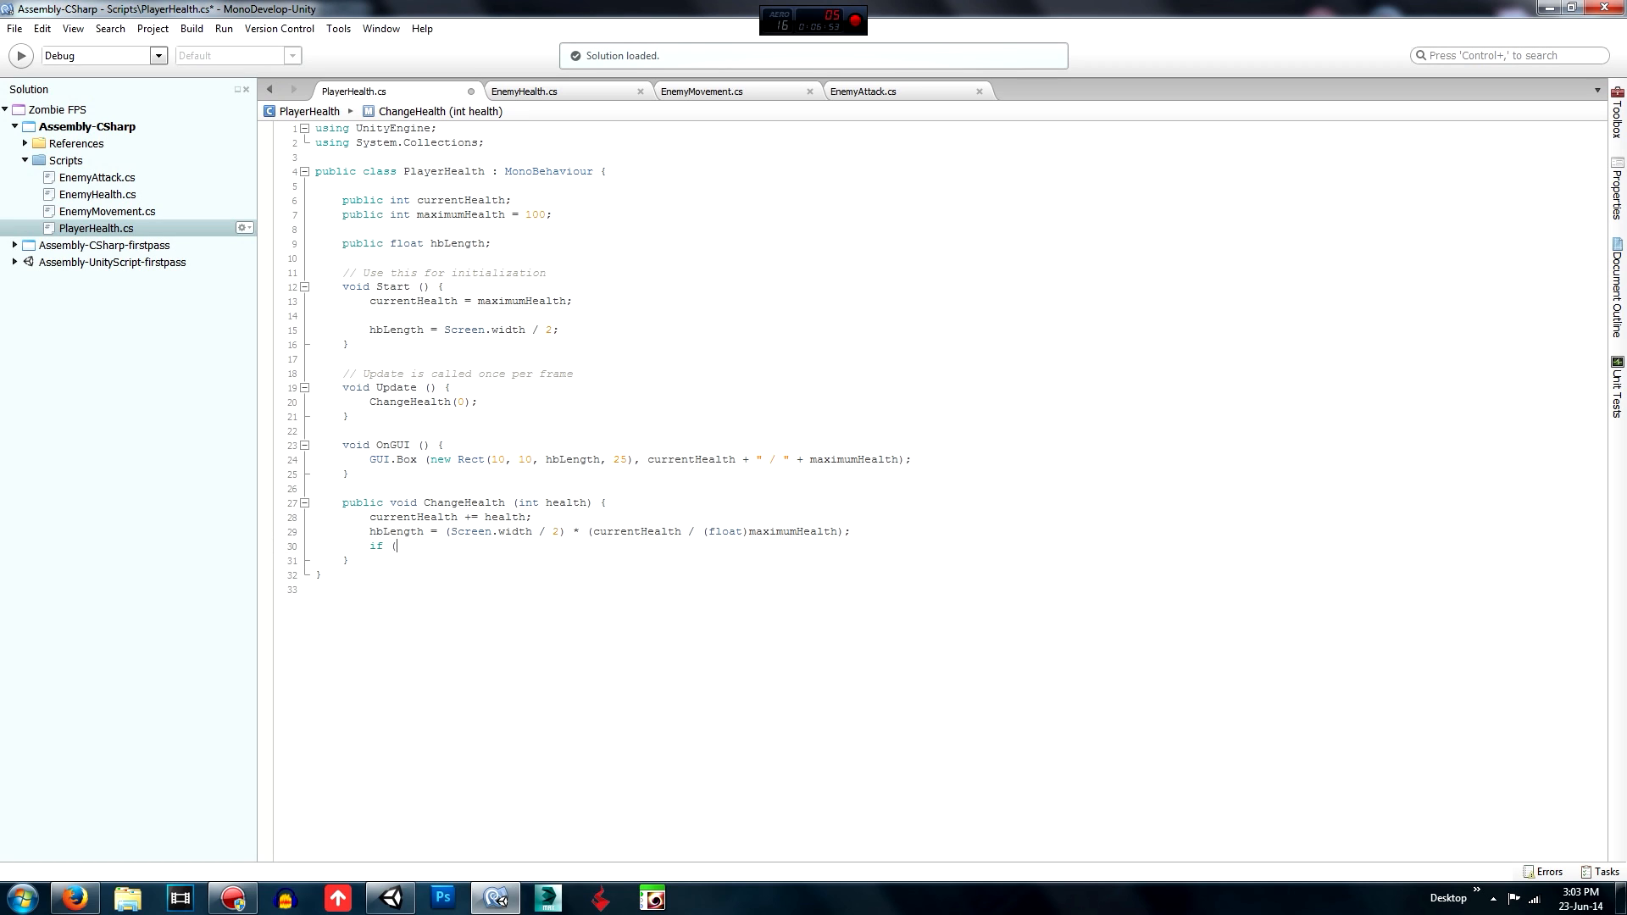
text(currentHealth)
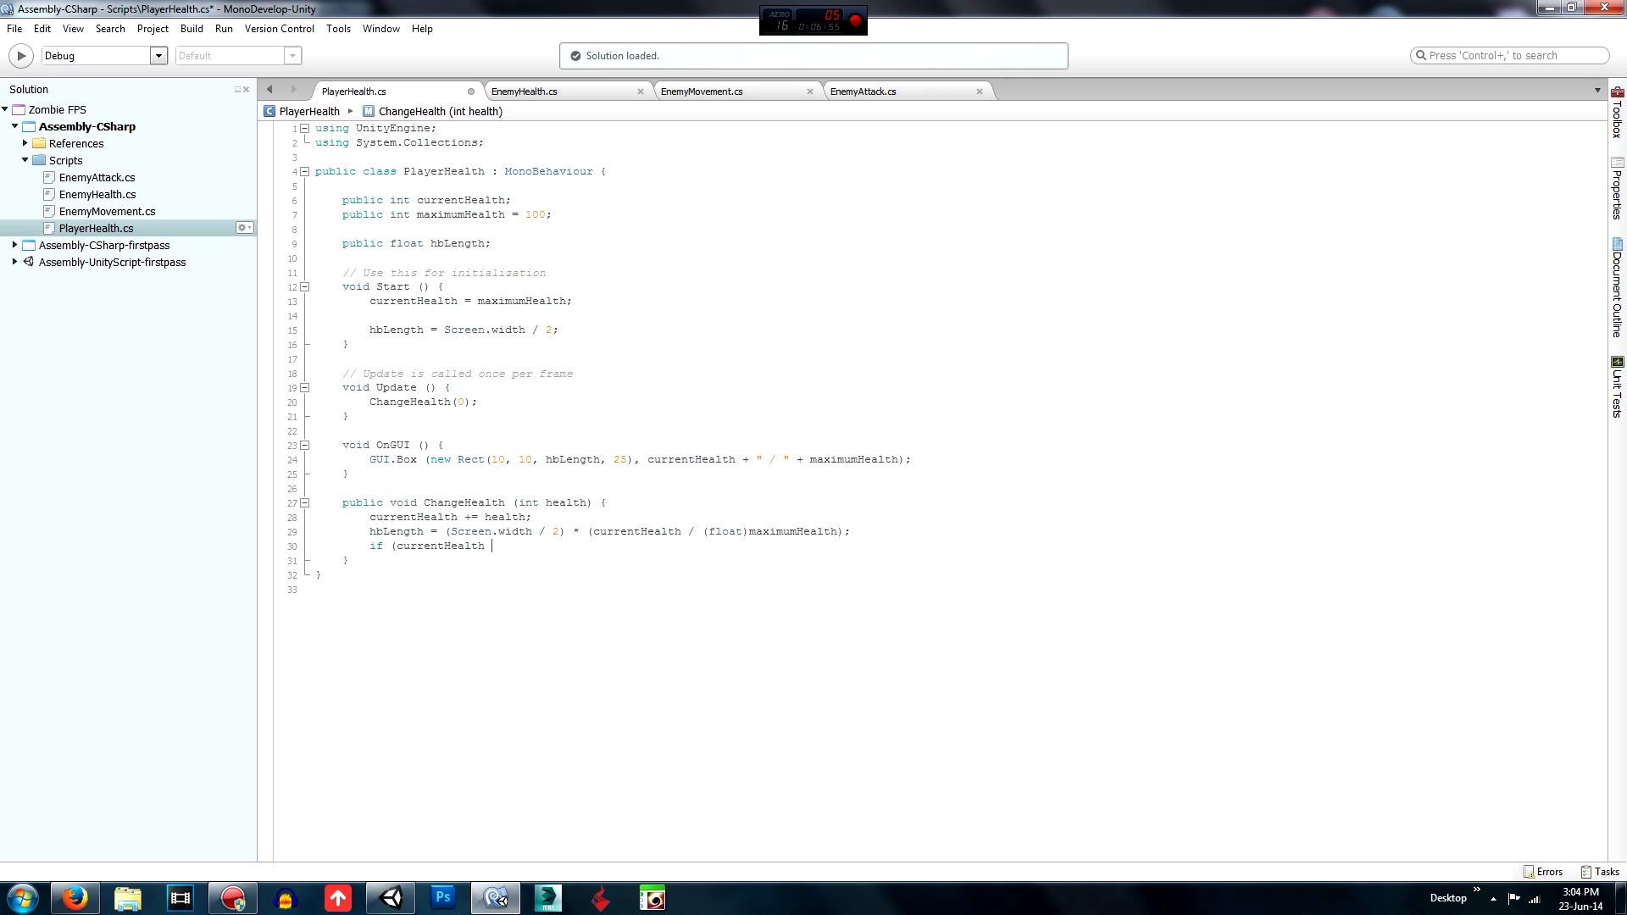
text(<=)
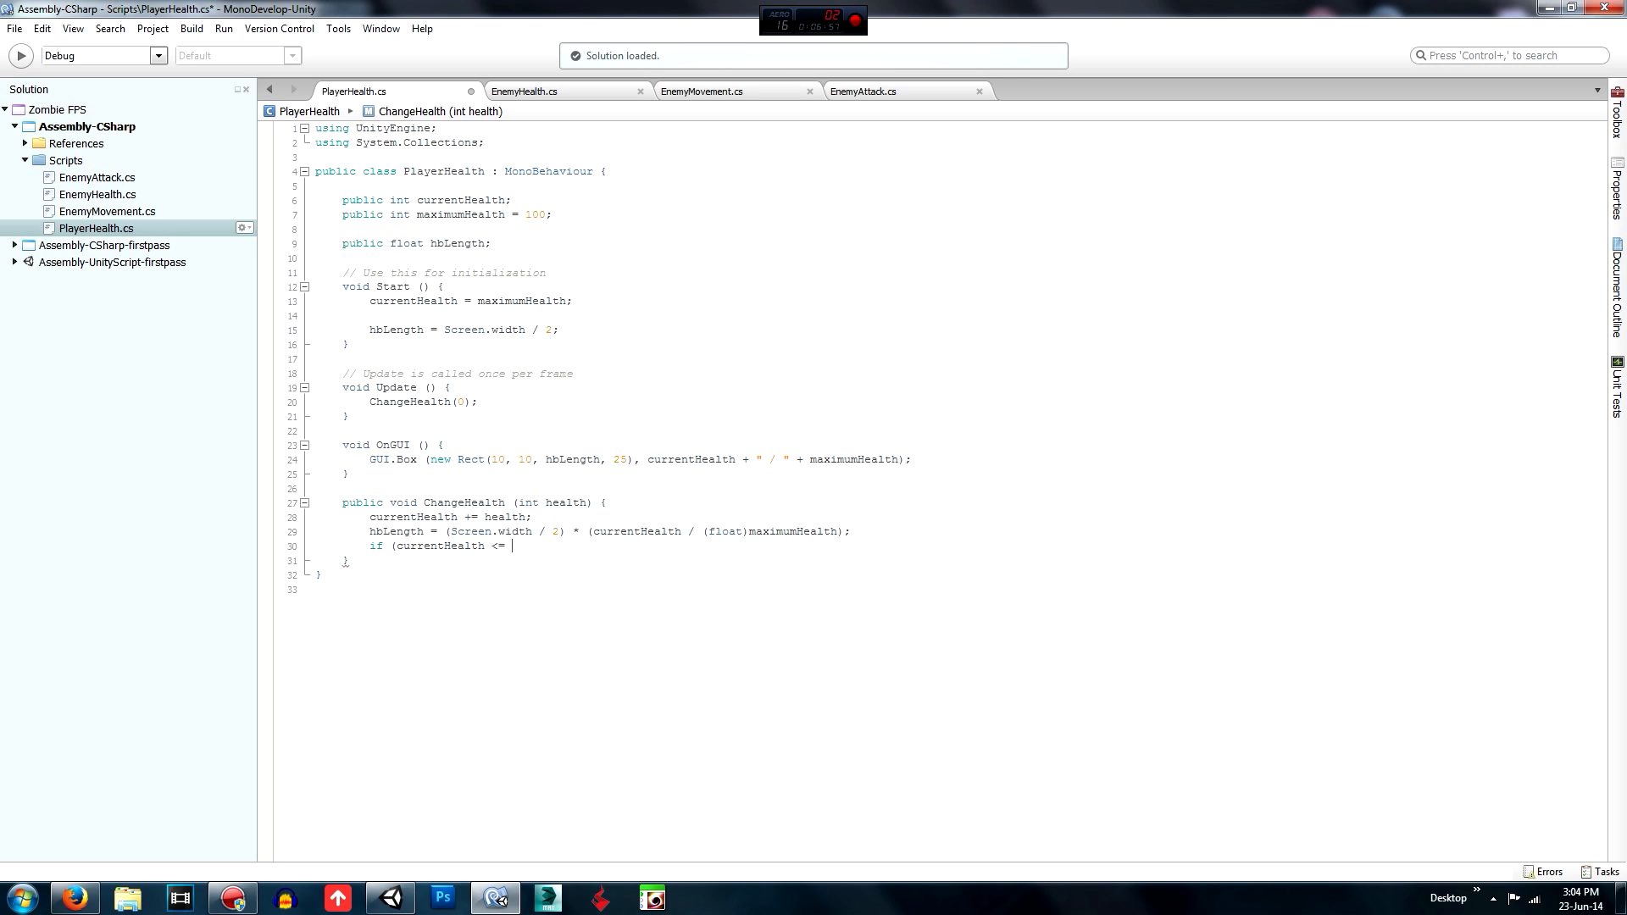
text(0) {)
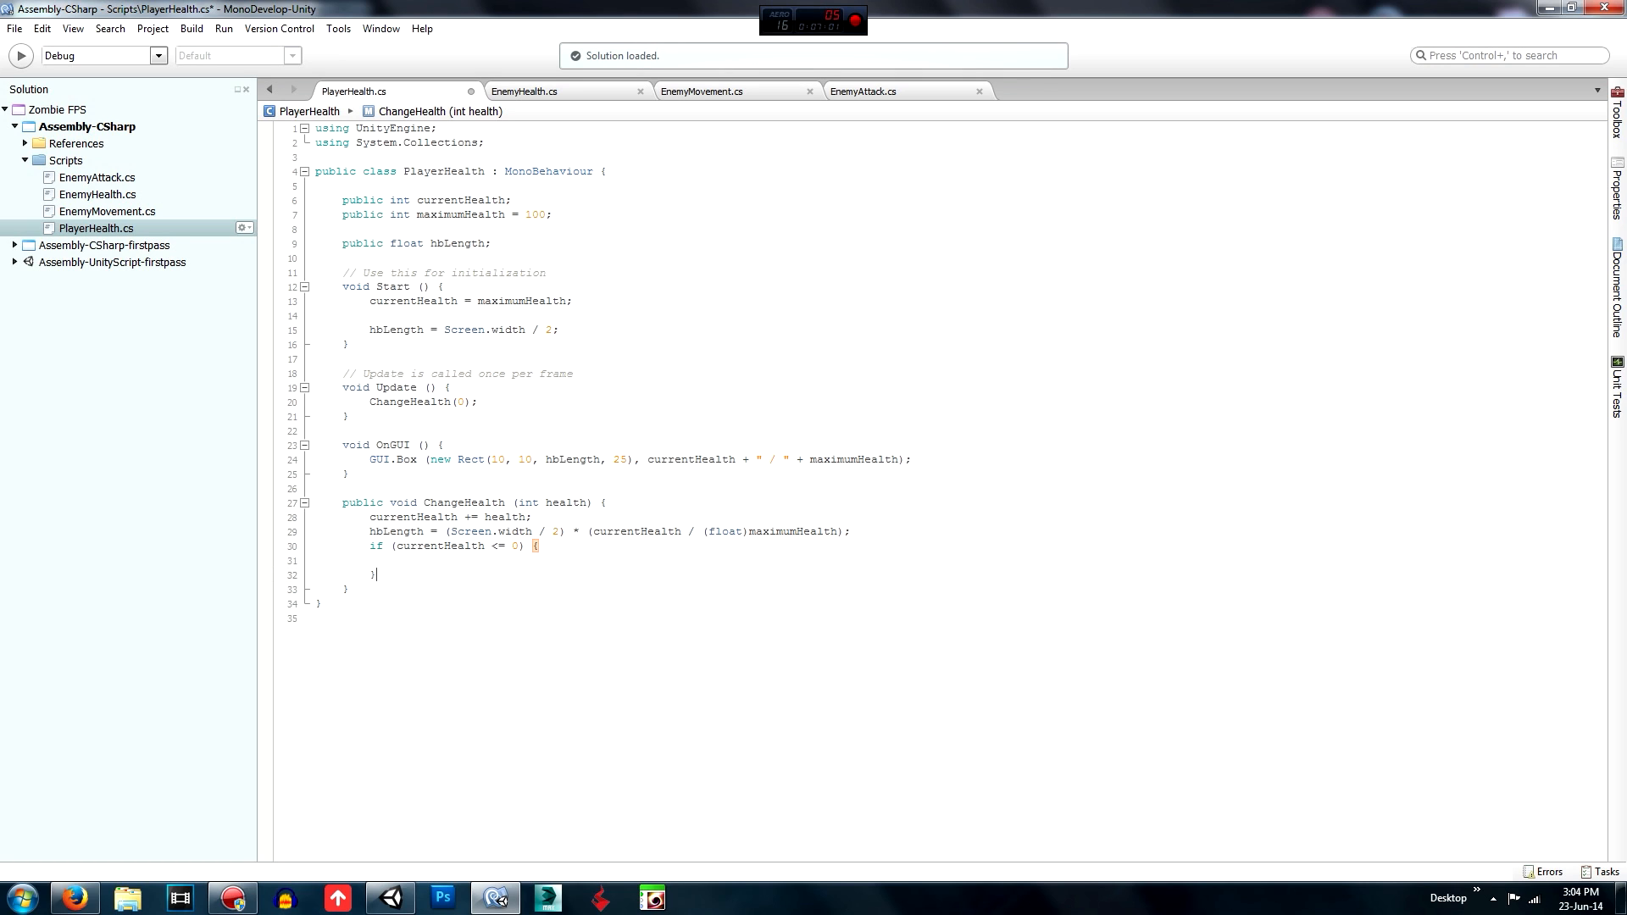
text(dead)
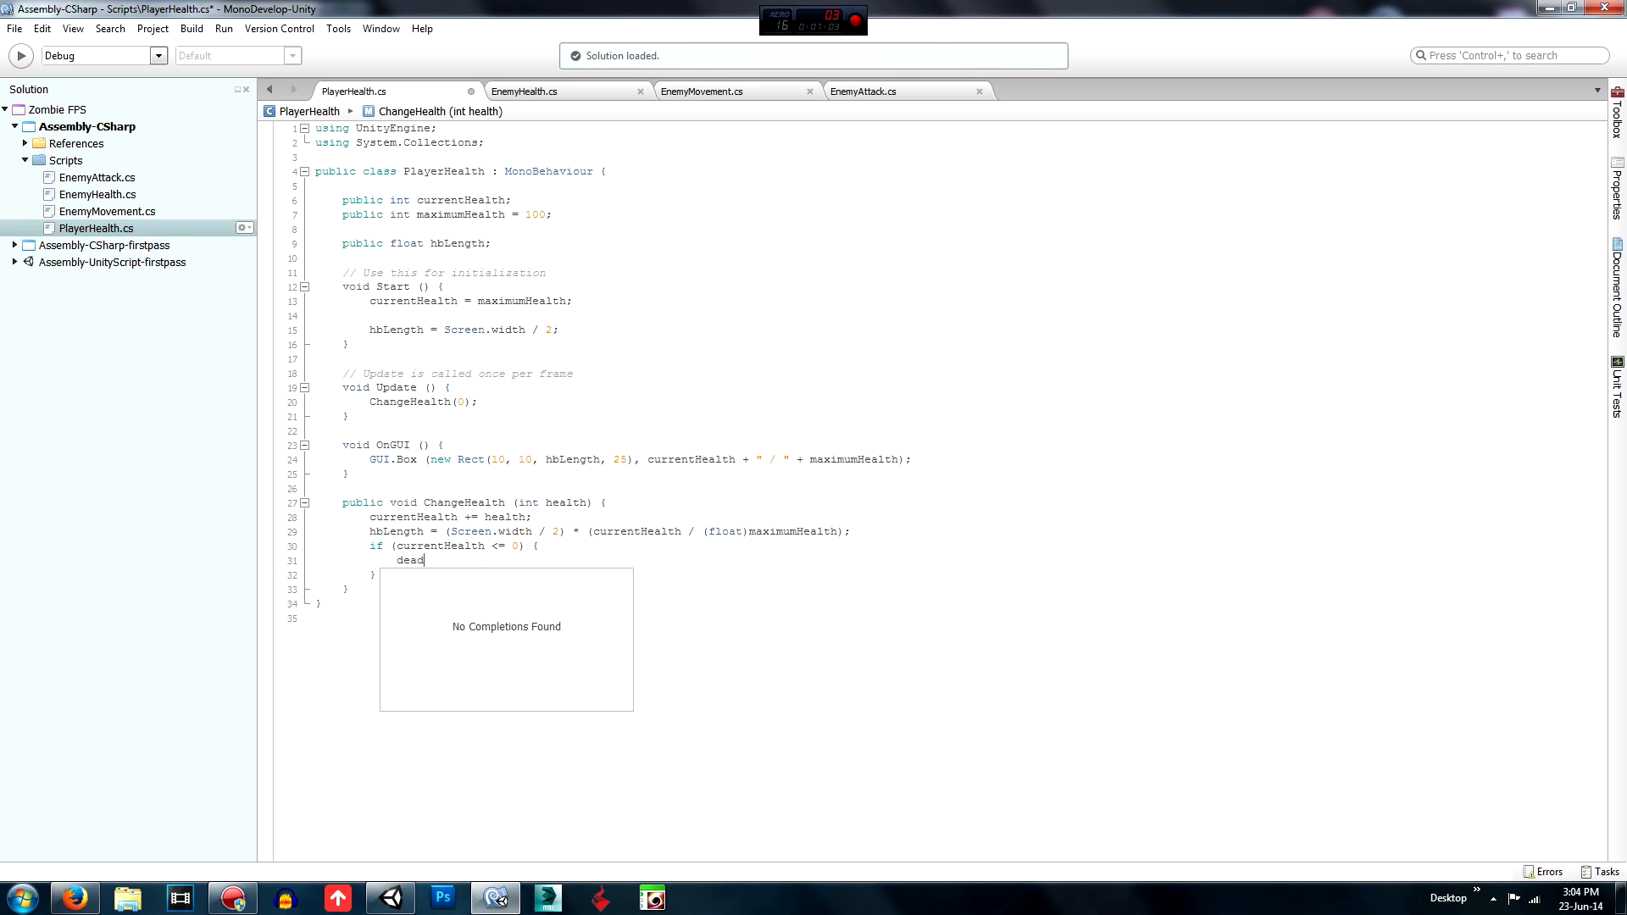
text(Dead)
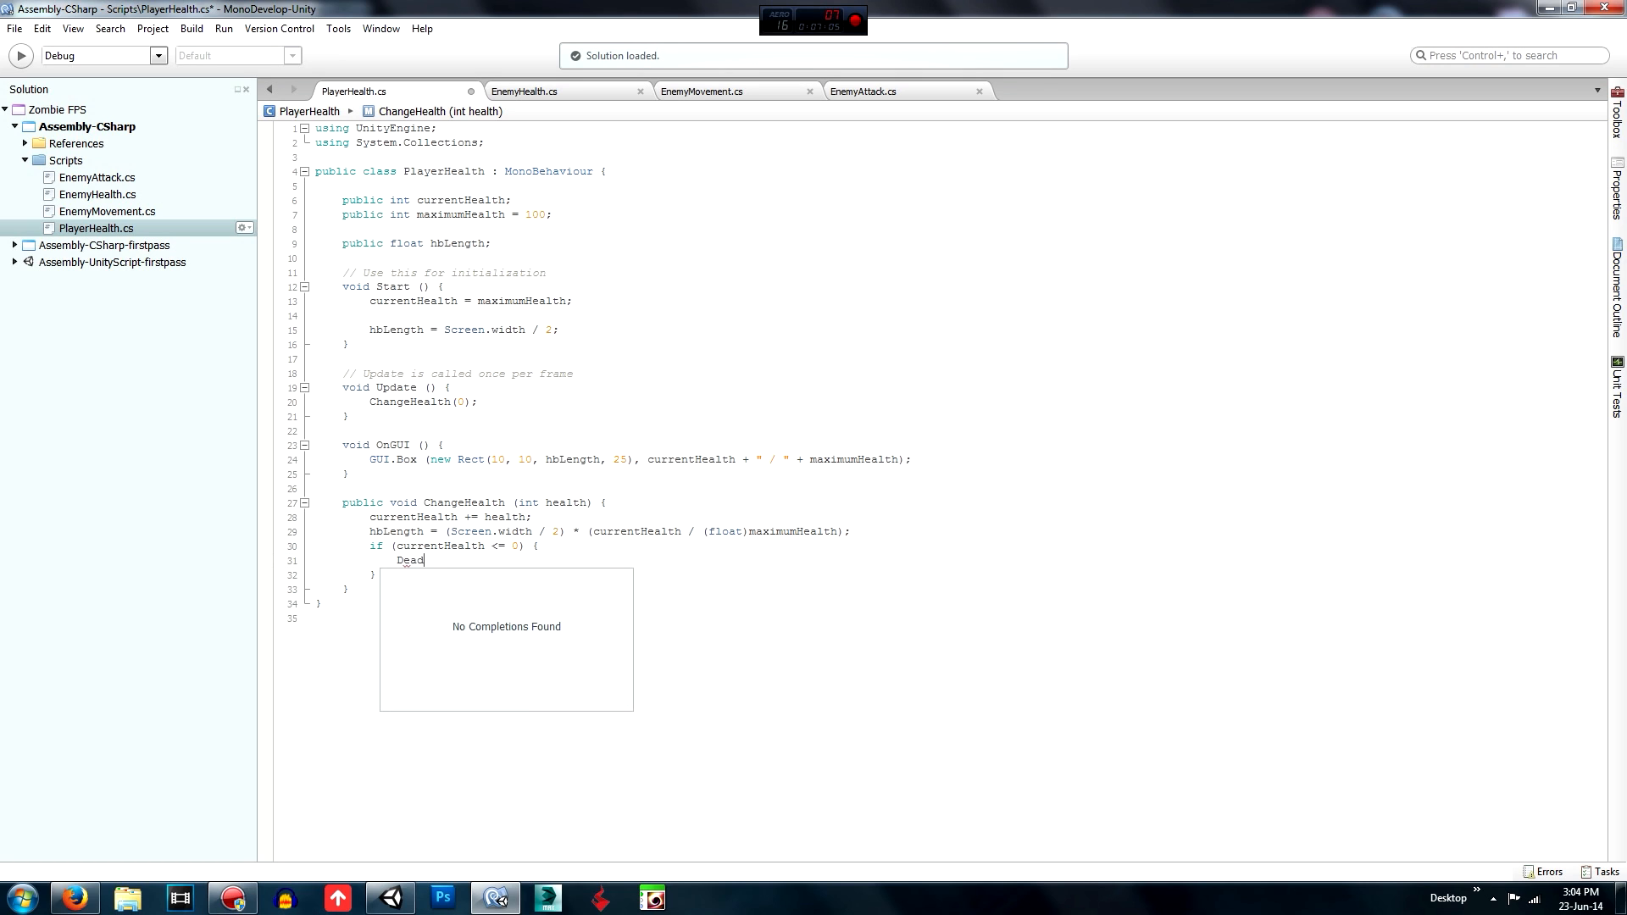
text(();)
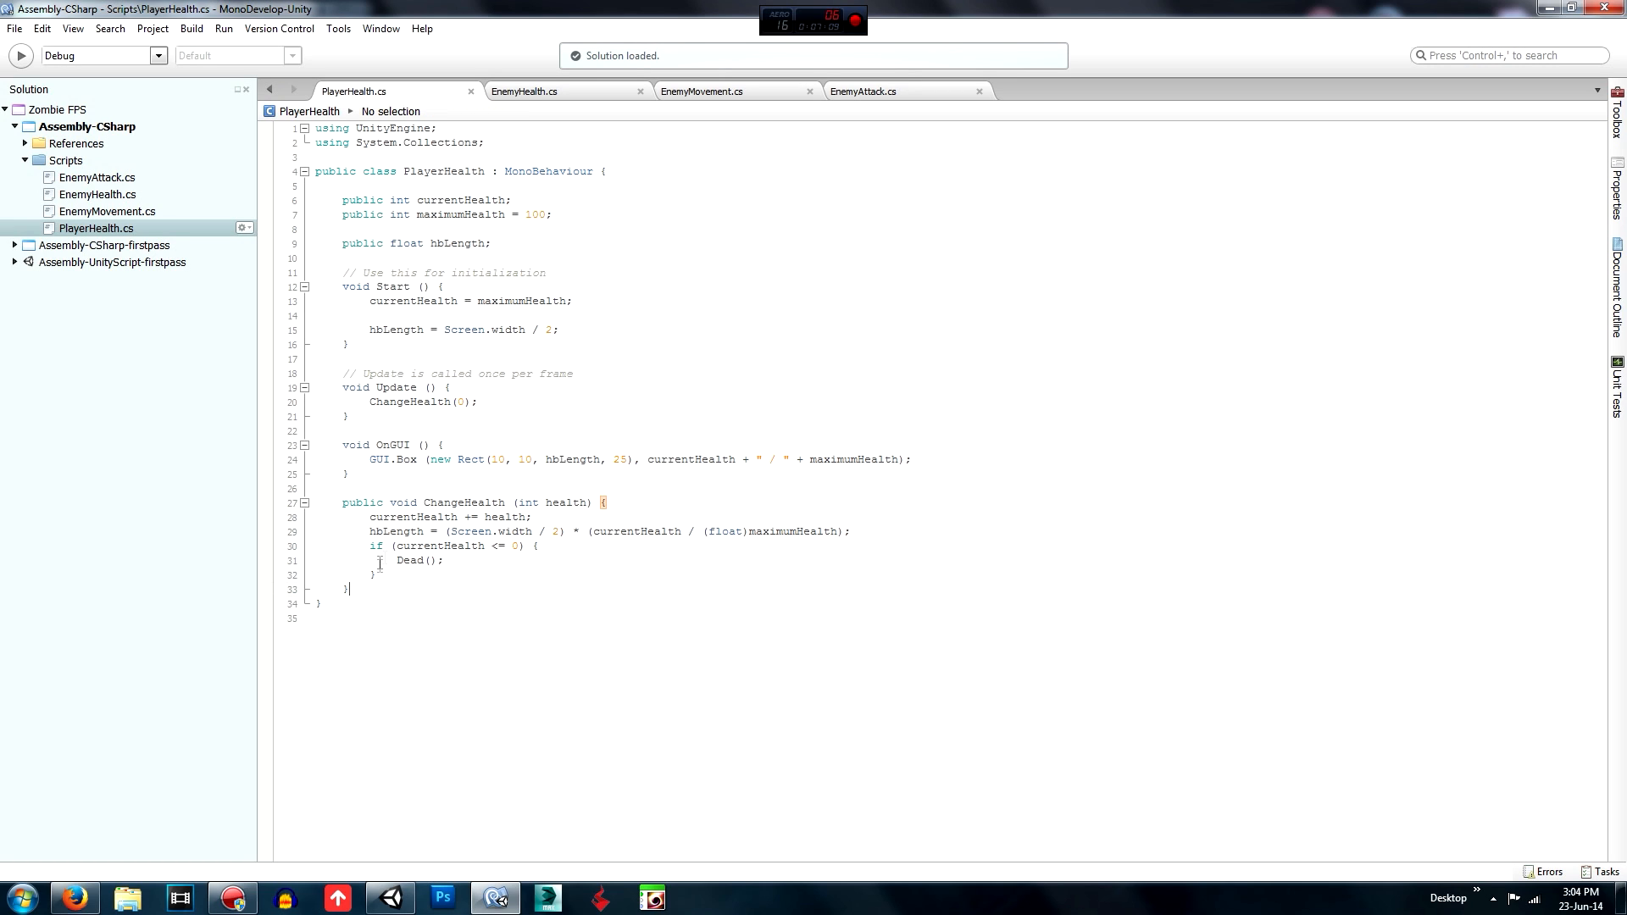
click(430, 561)
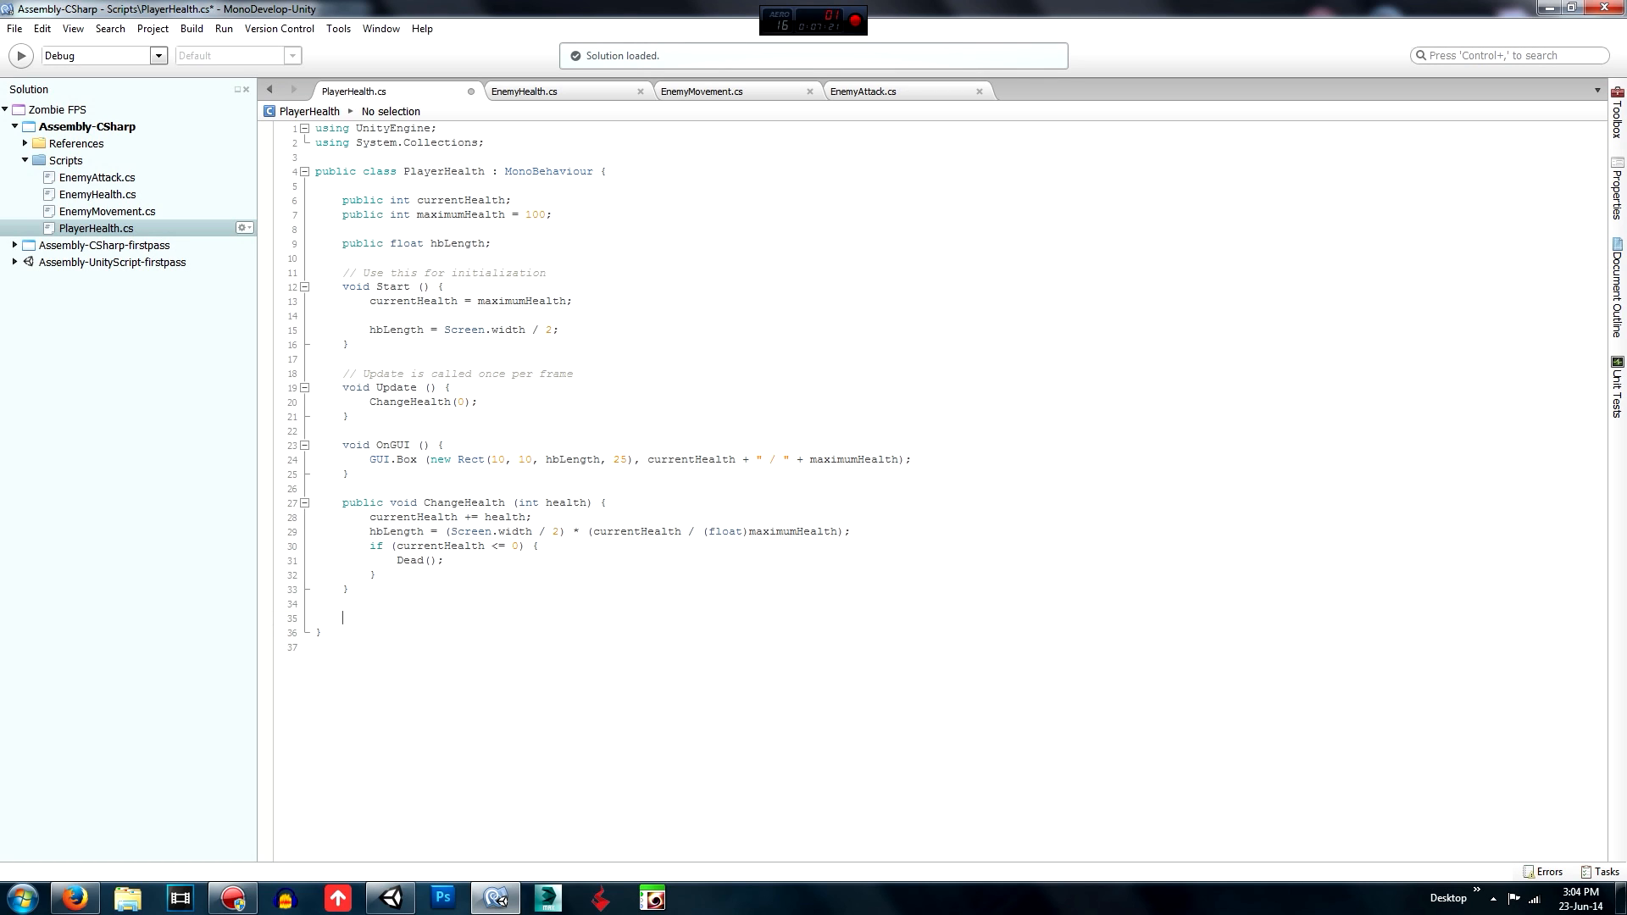
Add a void Dead() method to PlayerHealth that calls Destroy(this.gameObject).
text(void)
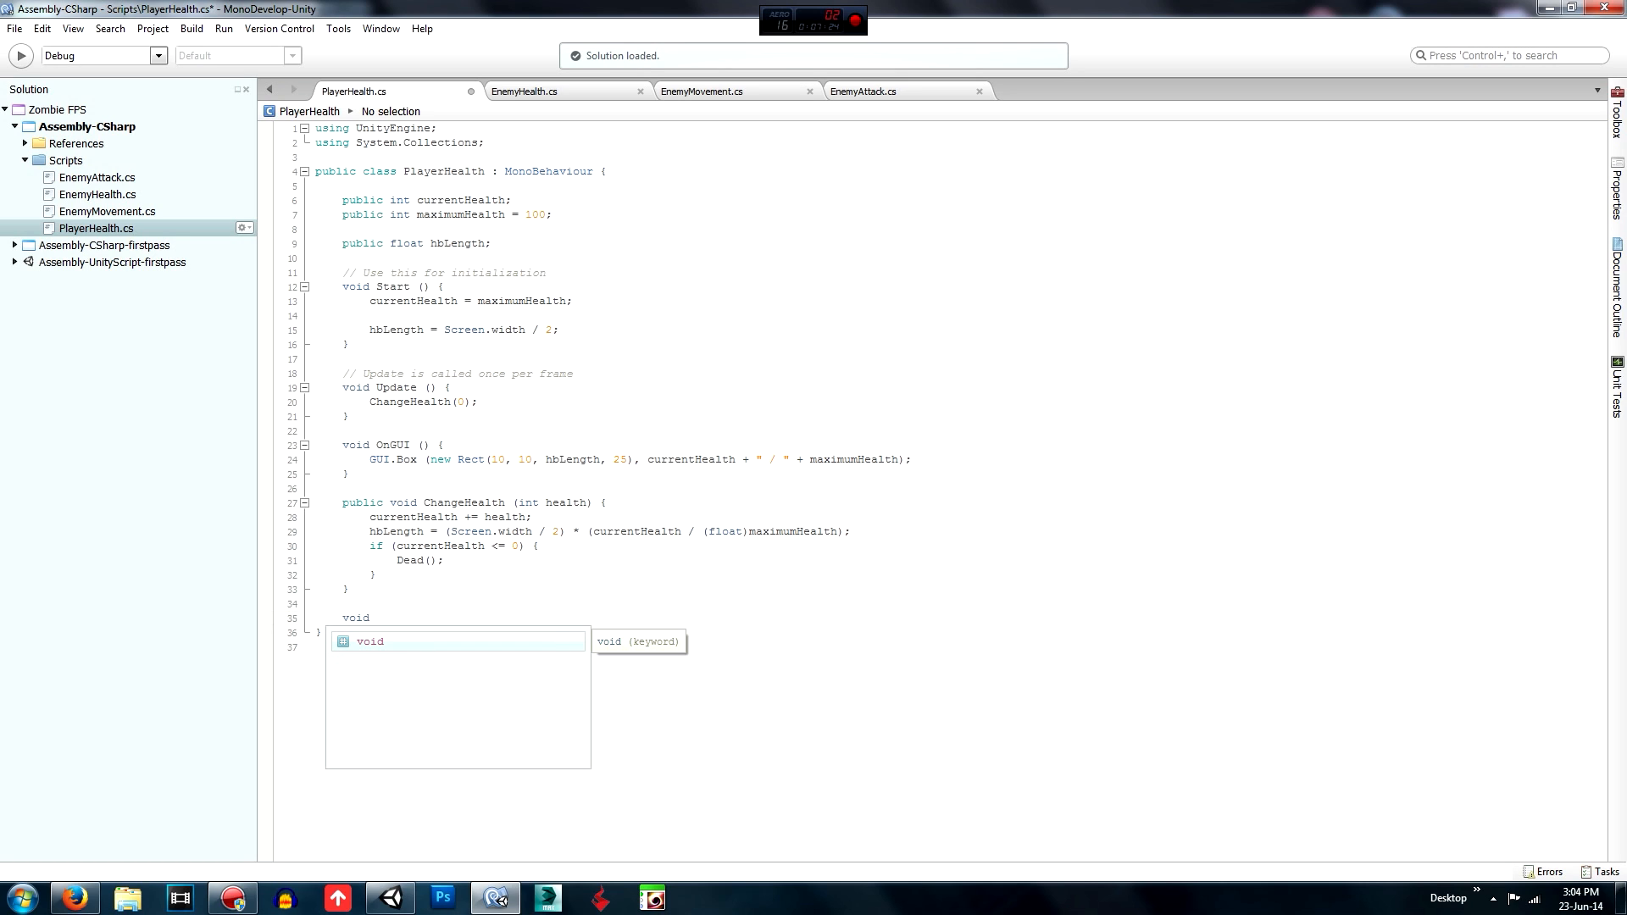
text(De)
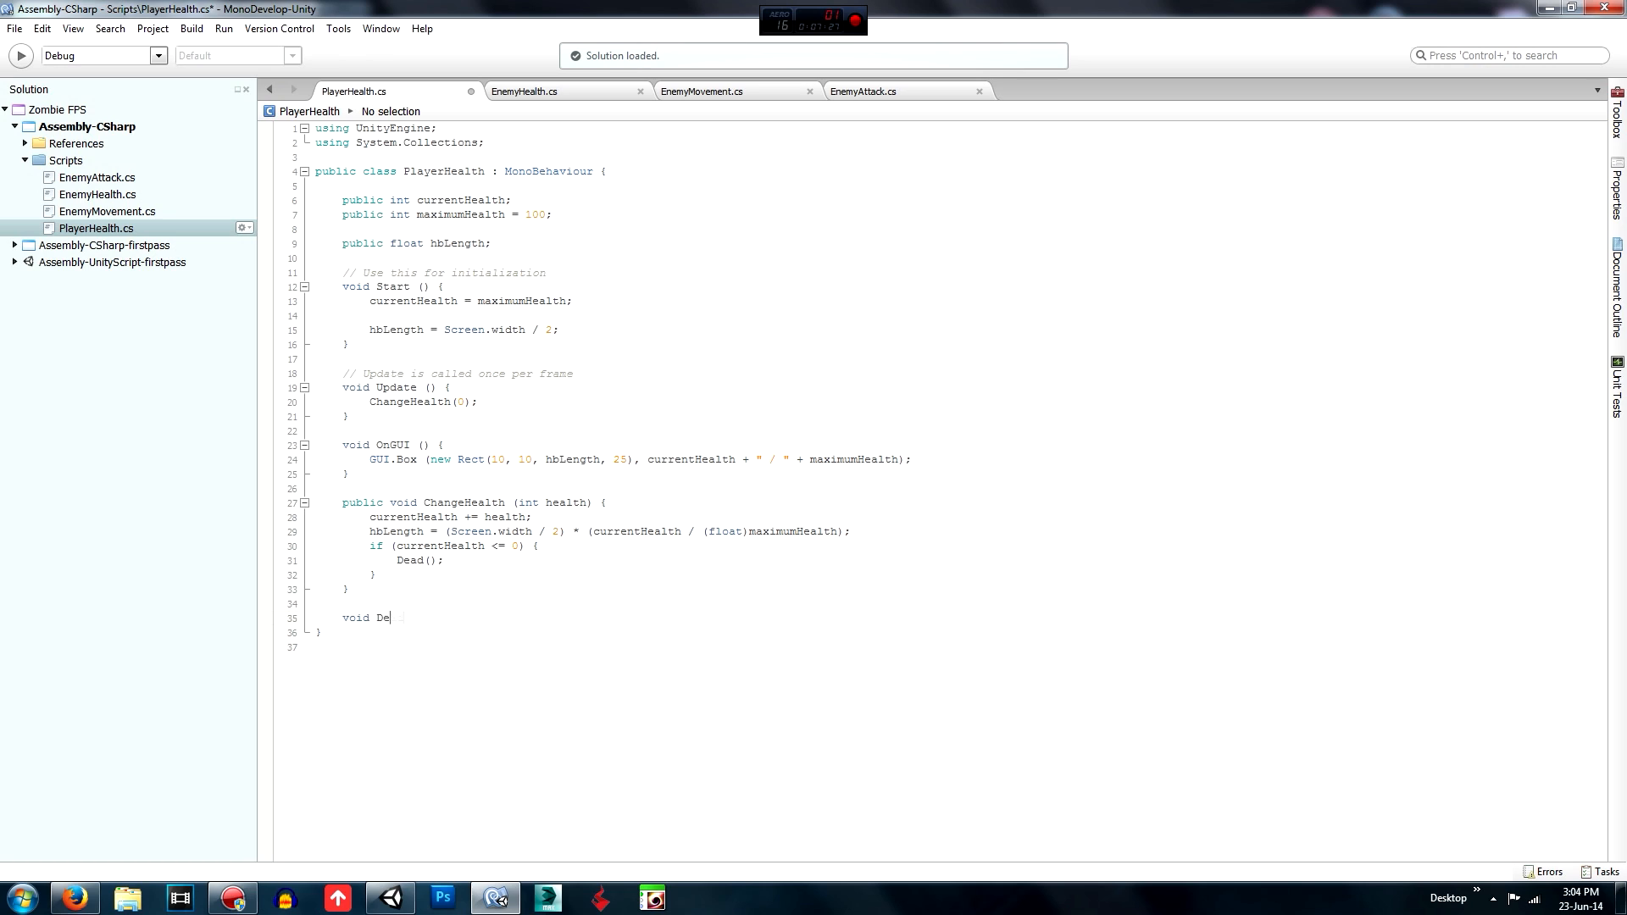
text(ad () {)
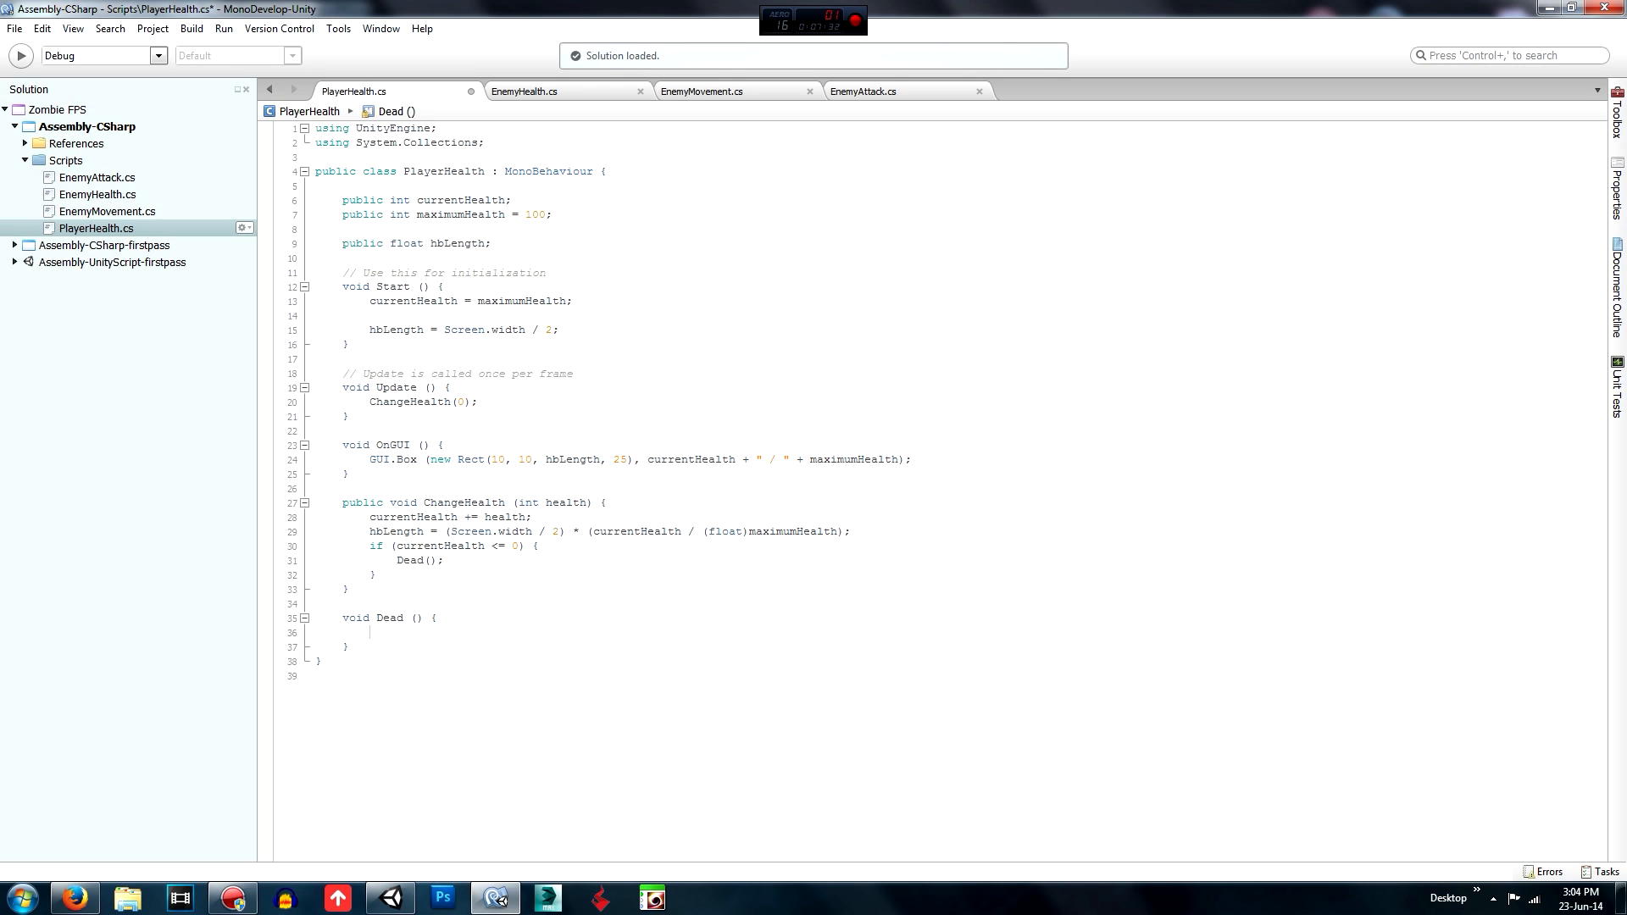
text(Det)
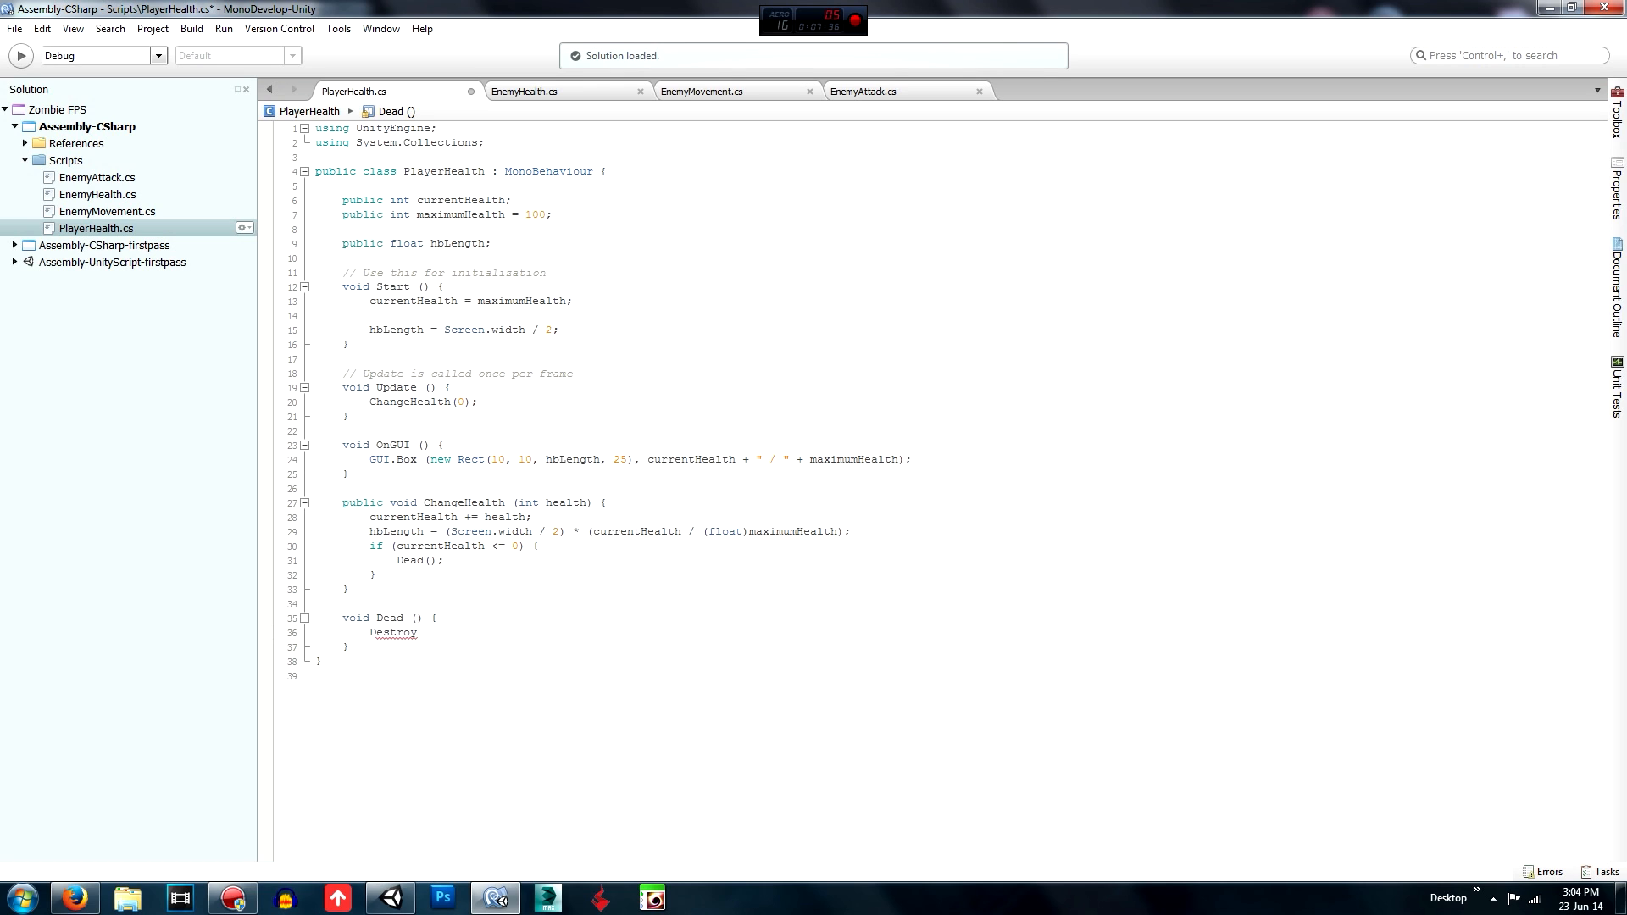
text((this.animation.)
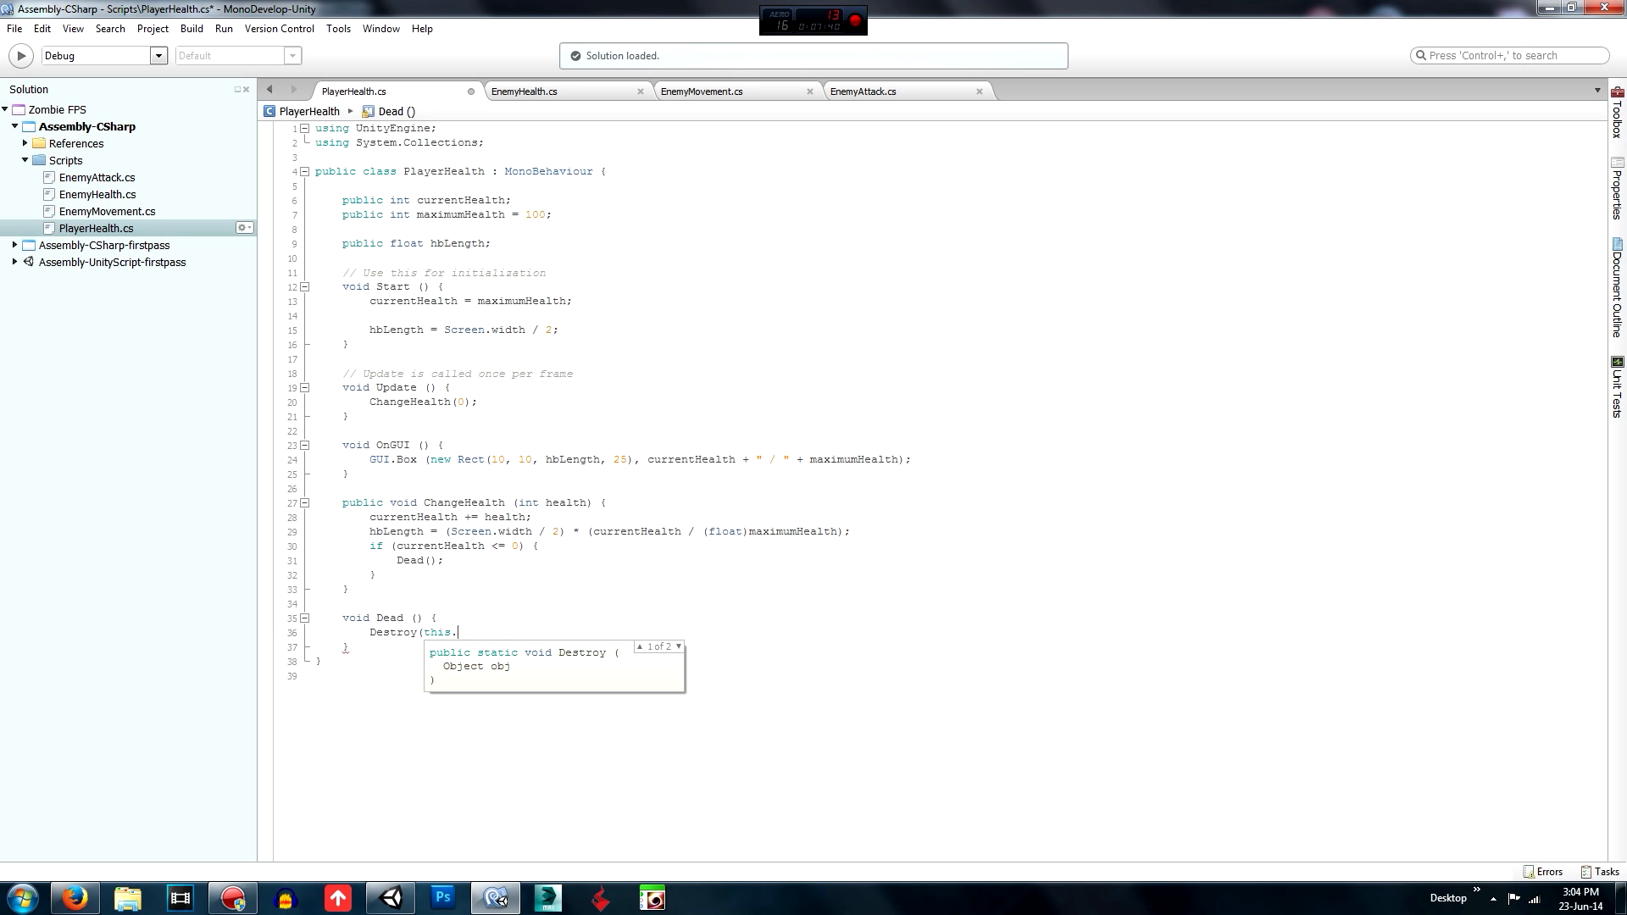
text(gameObject)
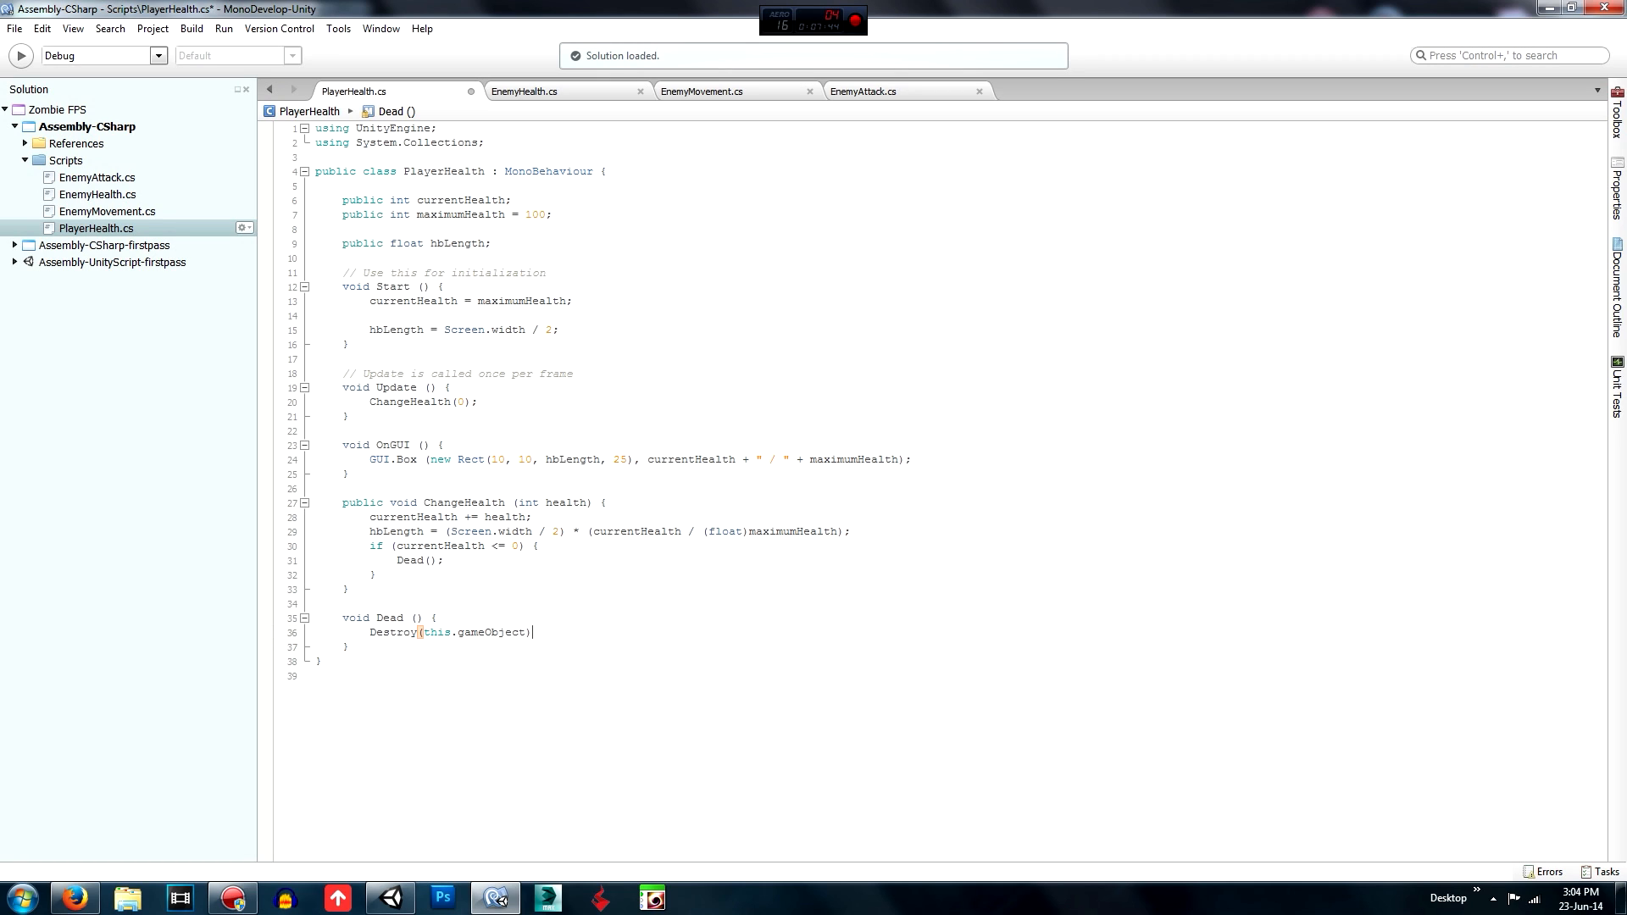
Log "You died" with Debug.Log inside PlayerHealth's Dead method.
key(Return)
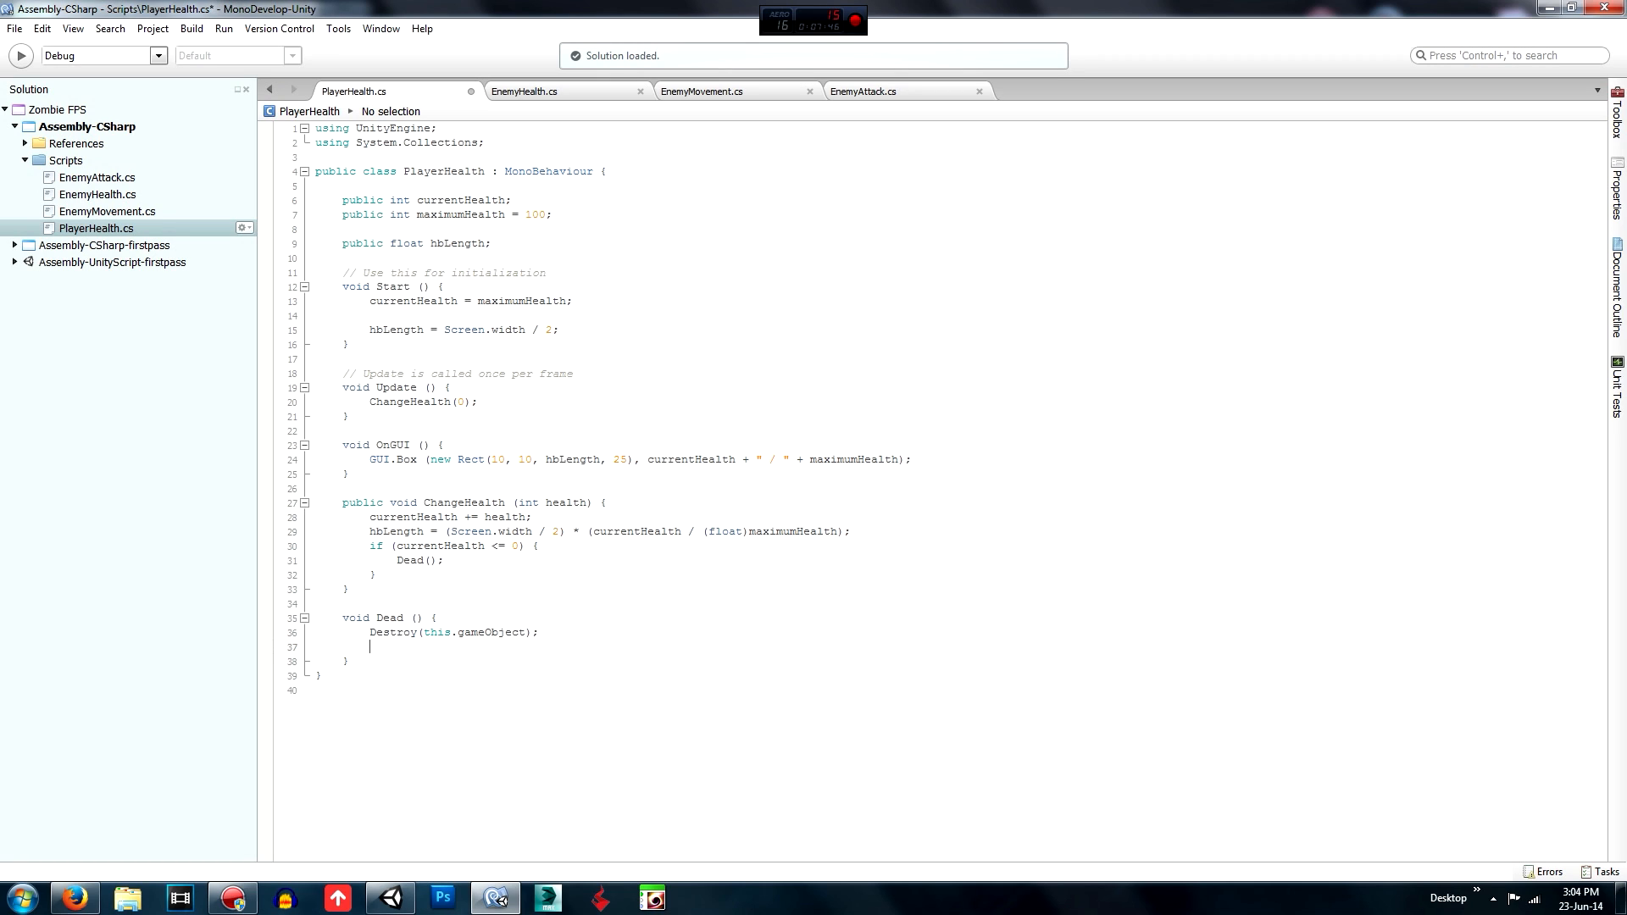
text(Debug)
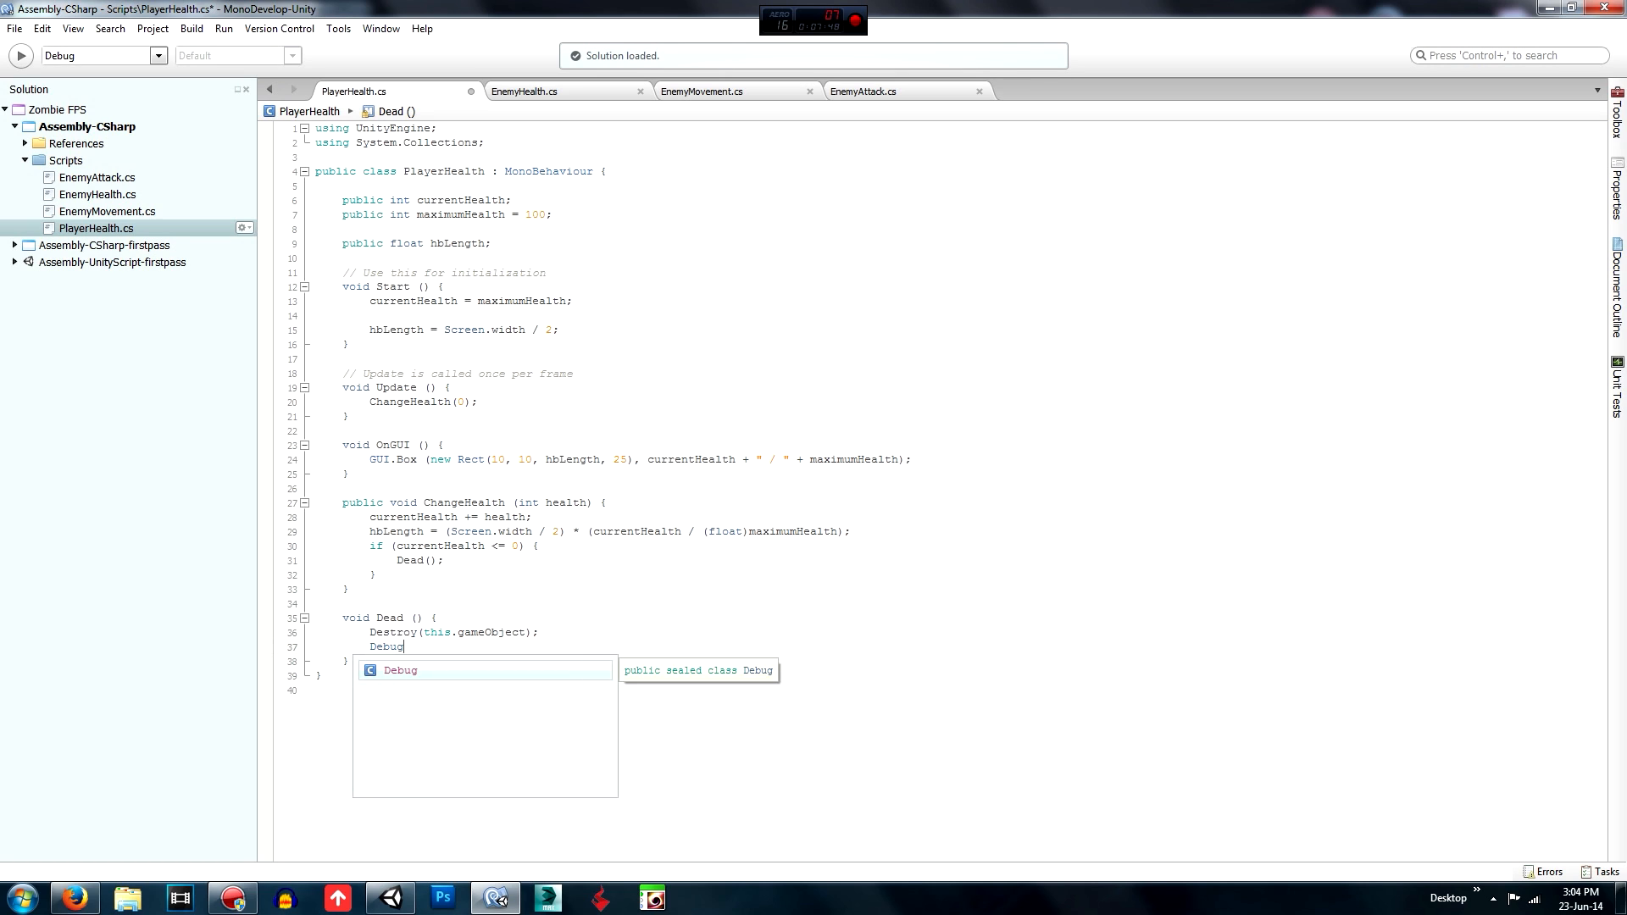
text(.Log (")
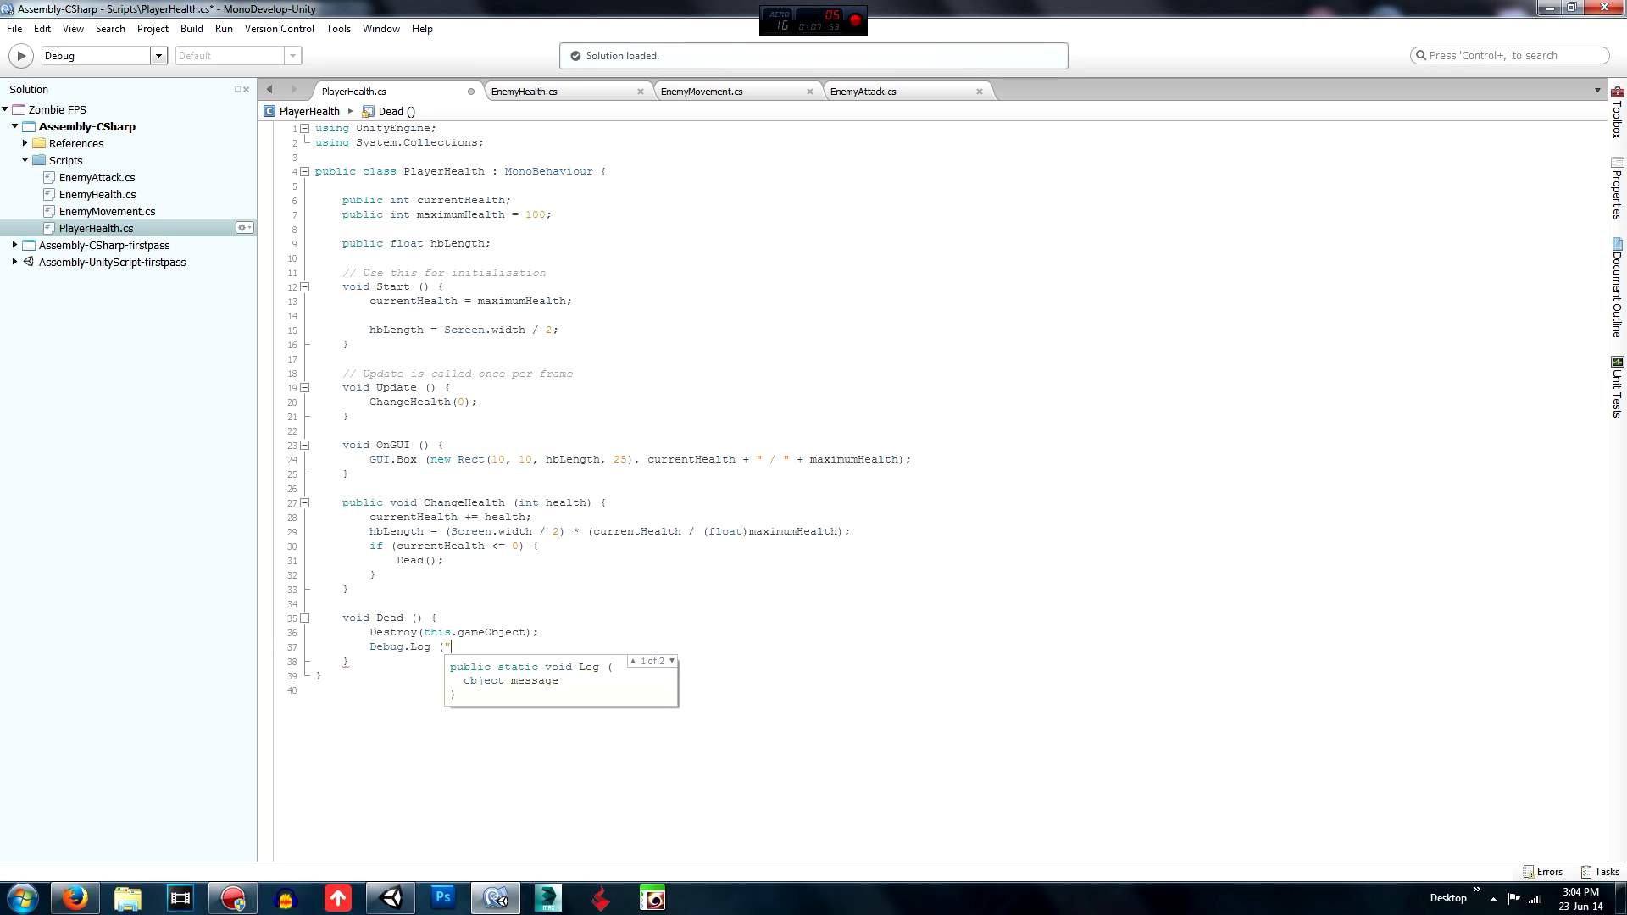
text(You d)
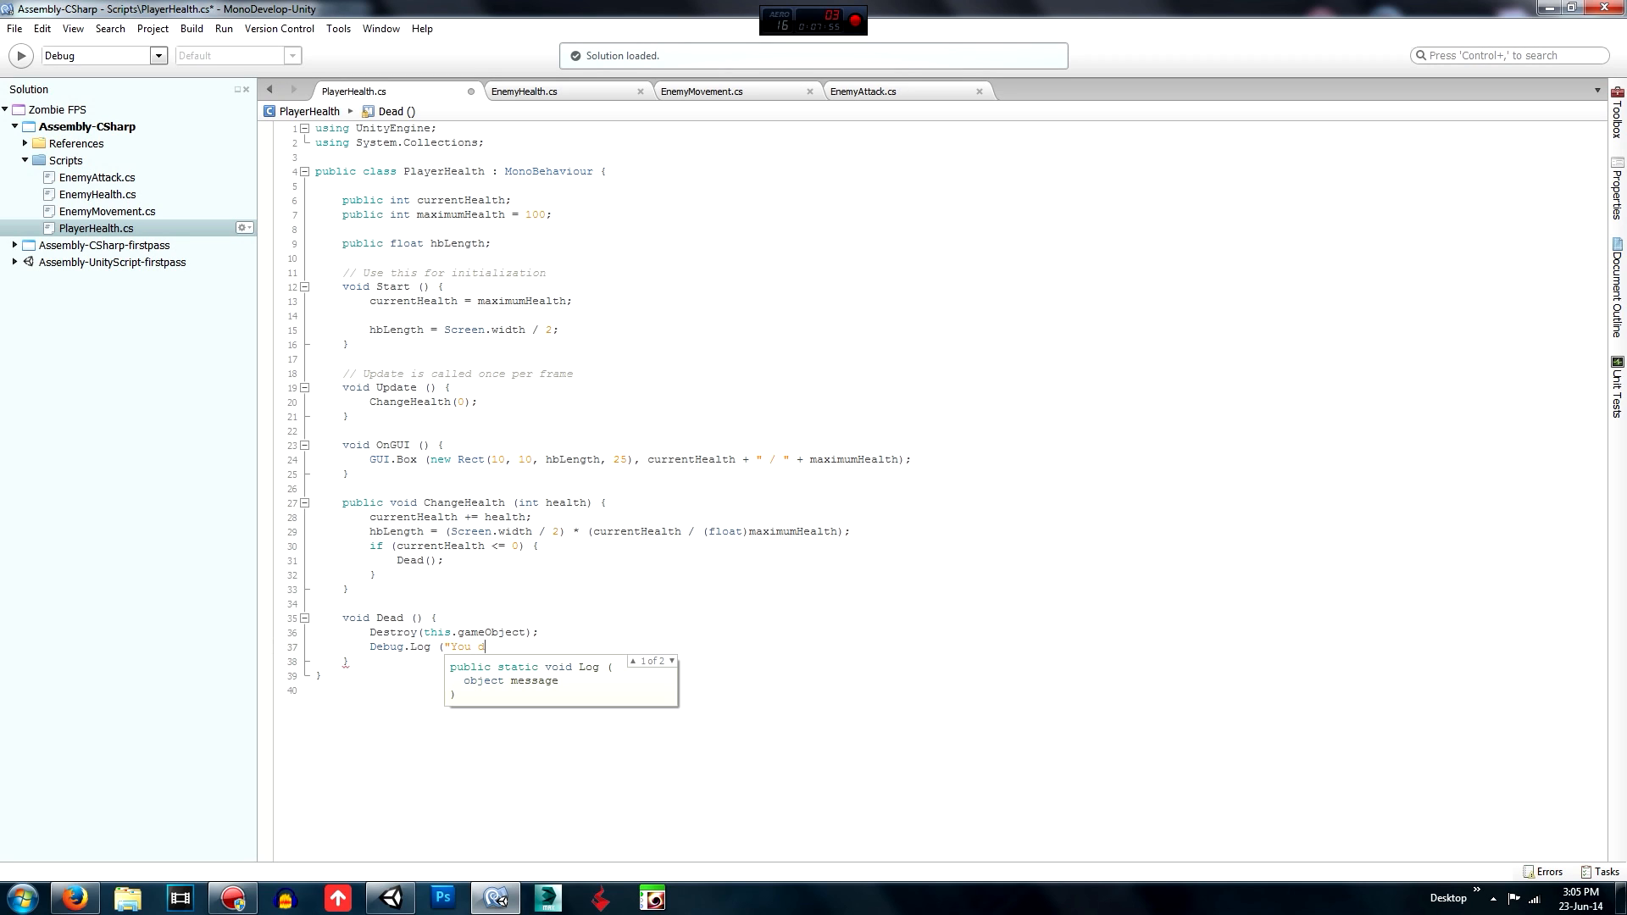
text(ied");)
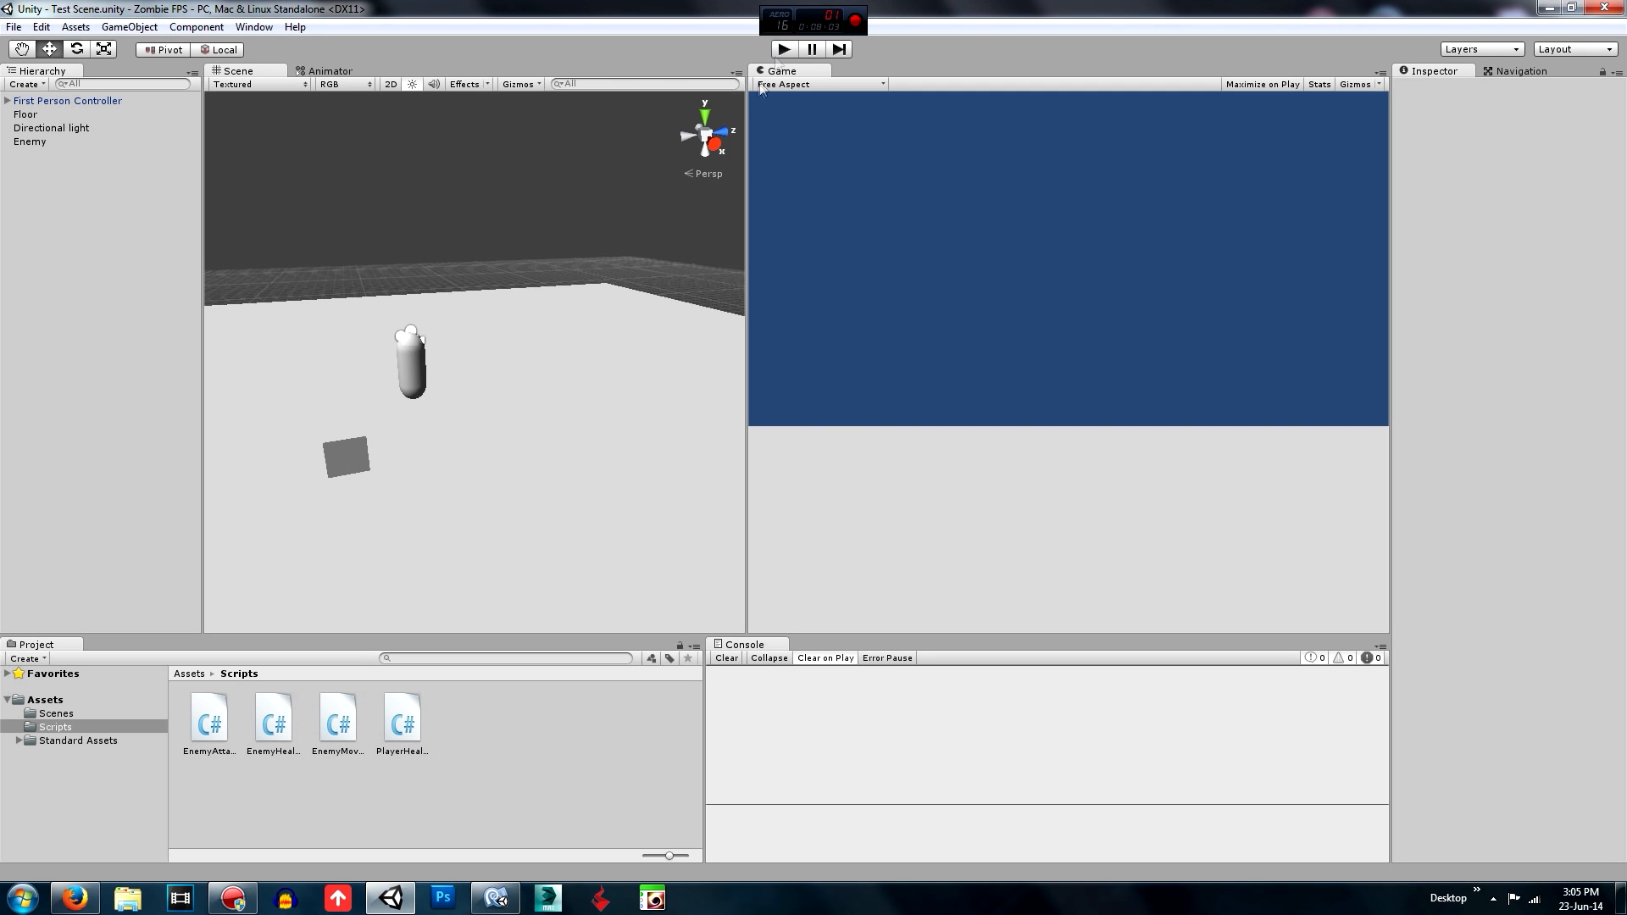
Play-test until the player is destroyed and MissingReferenceException errors flood the console, then stop.
click(783, 49)
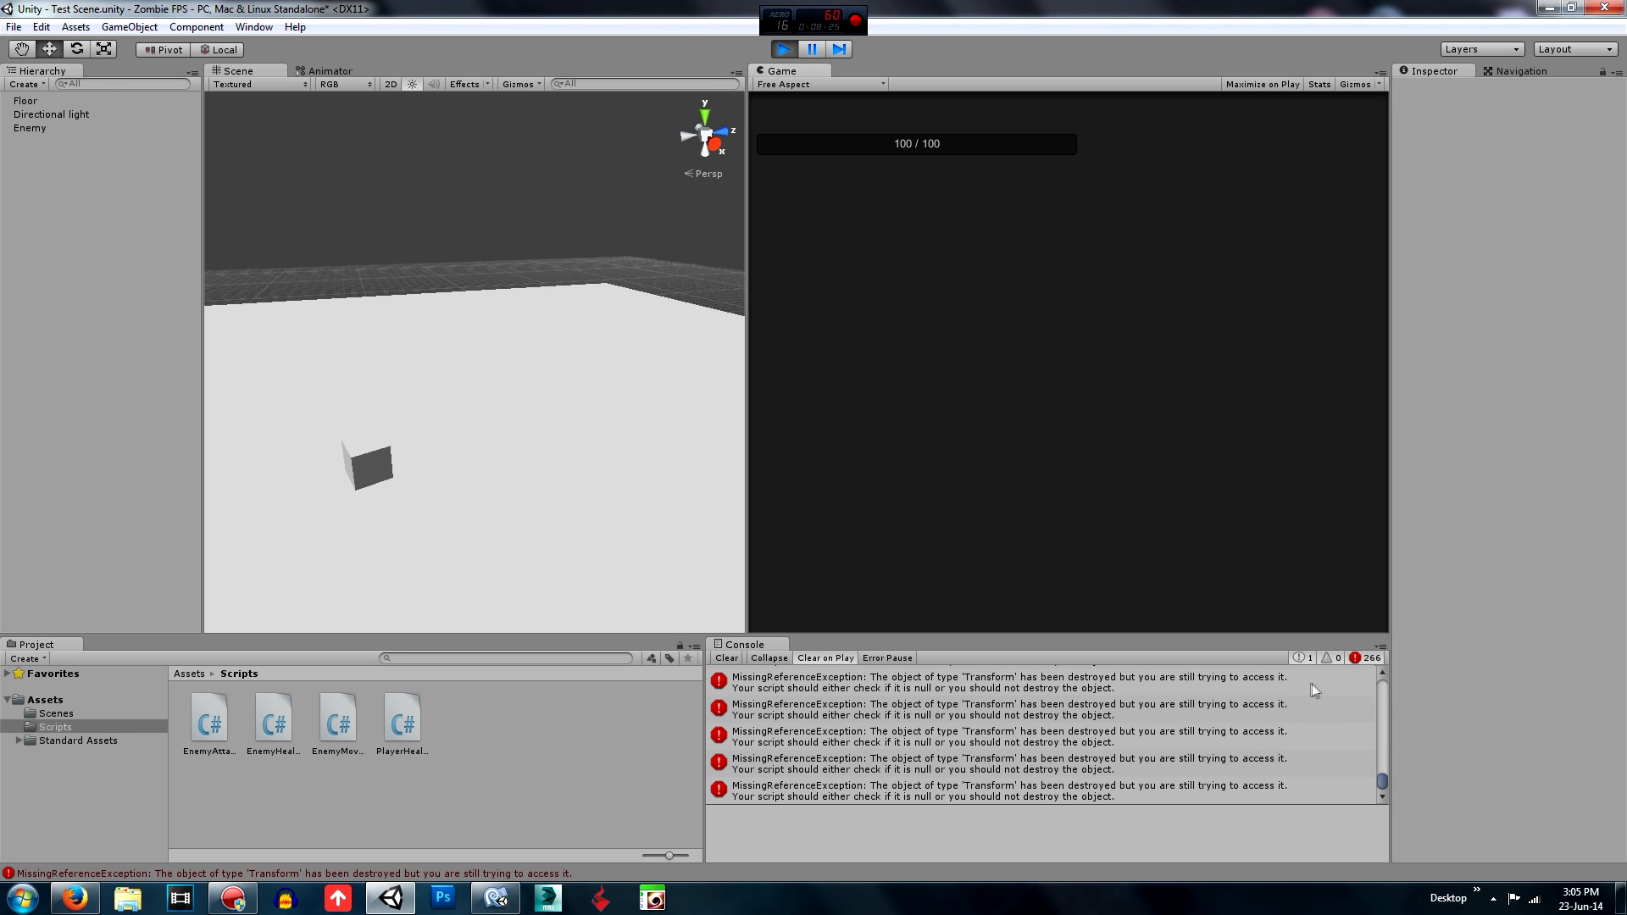
mouse_move(455, 333)
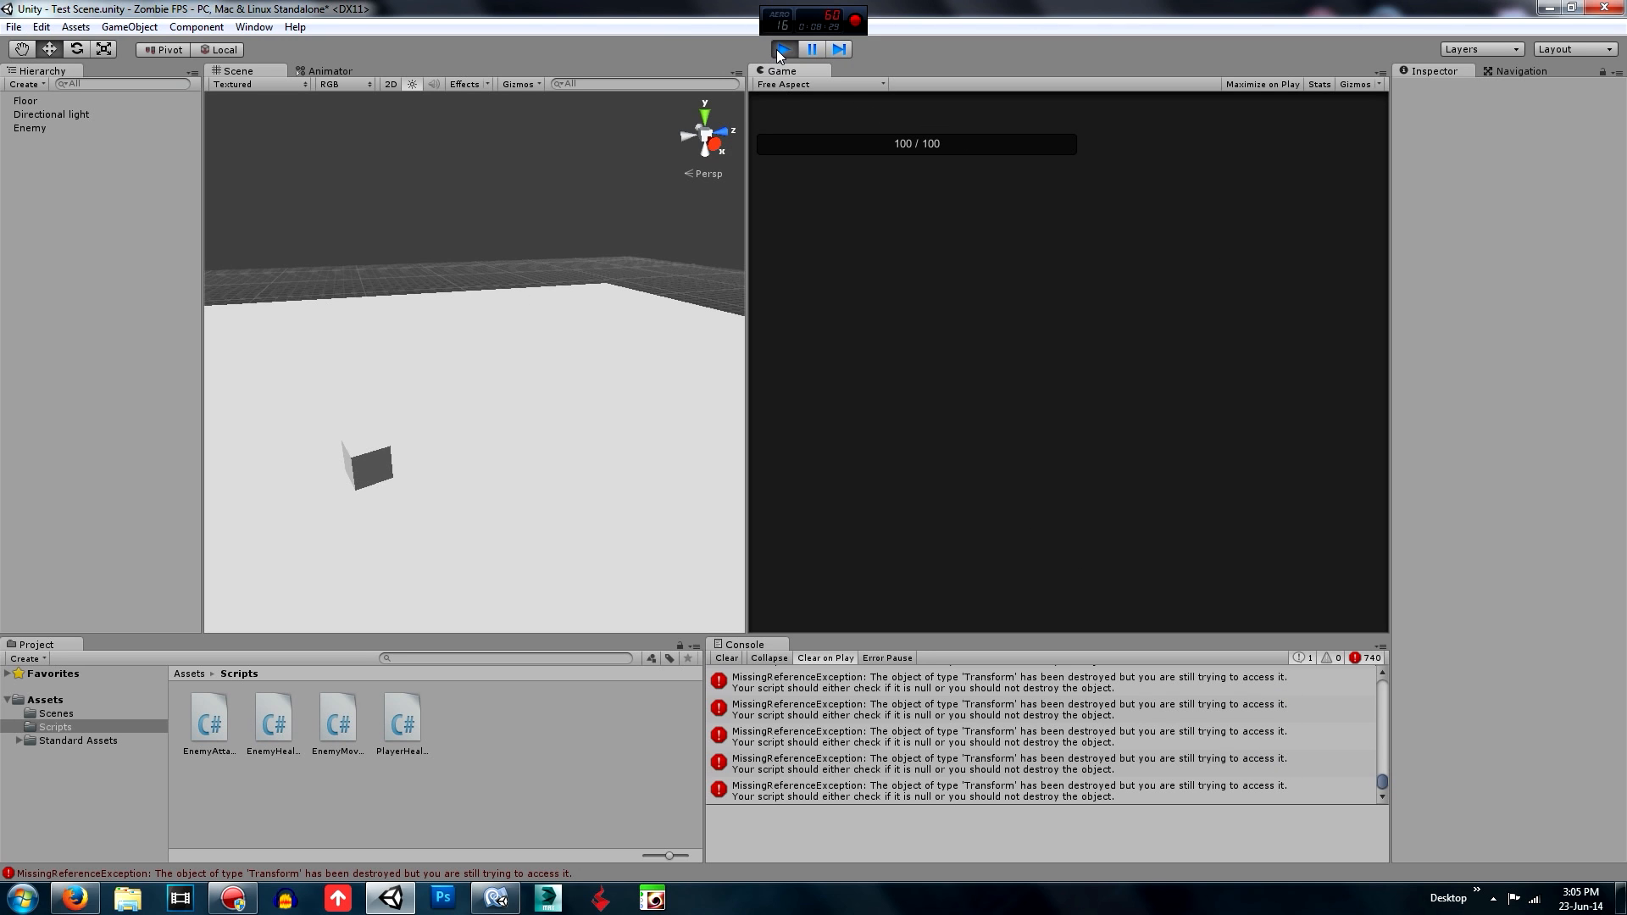
click(781, 49)
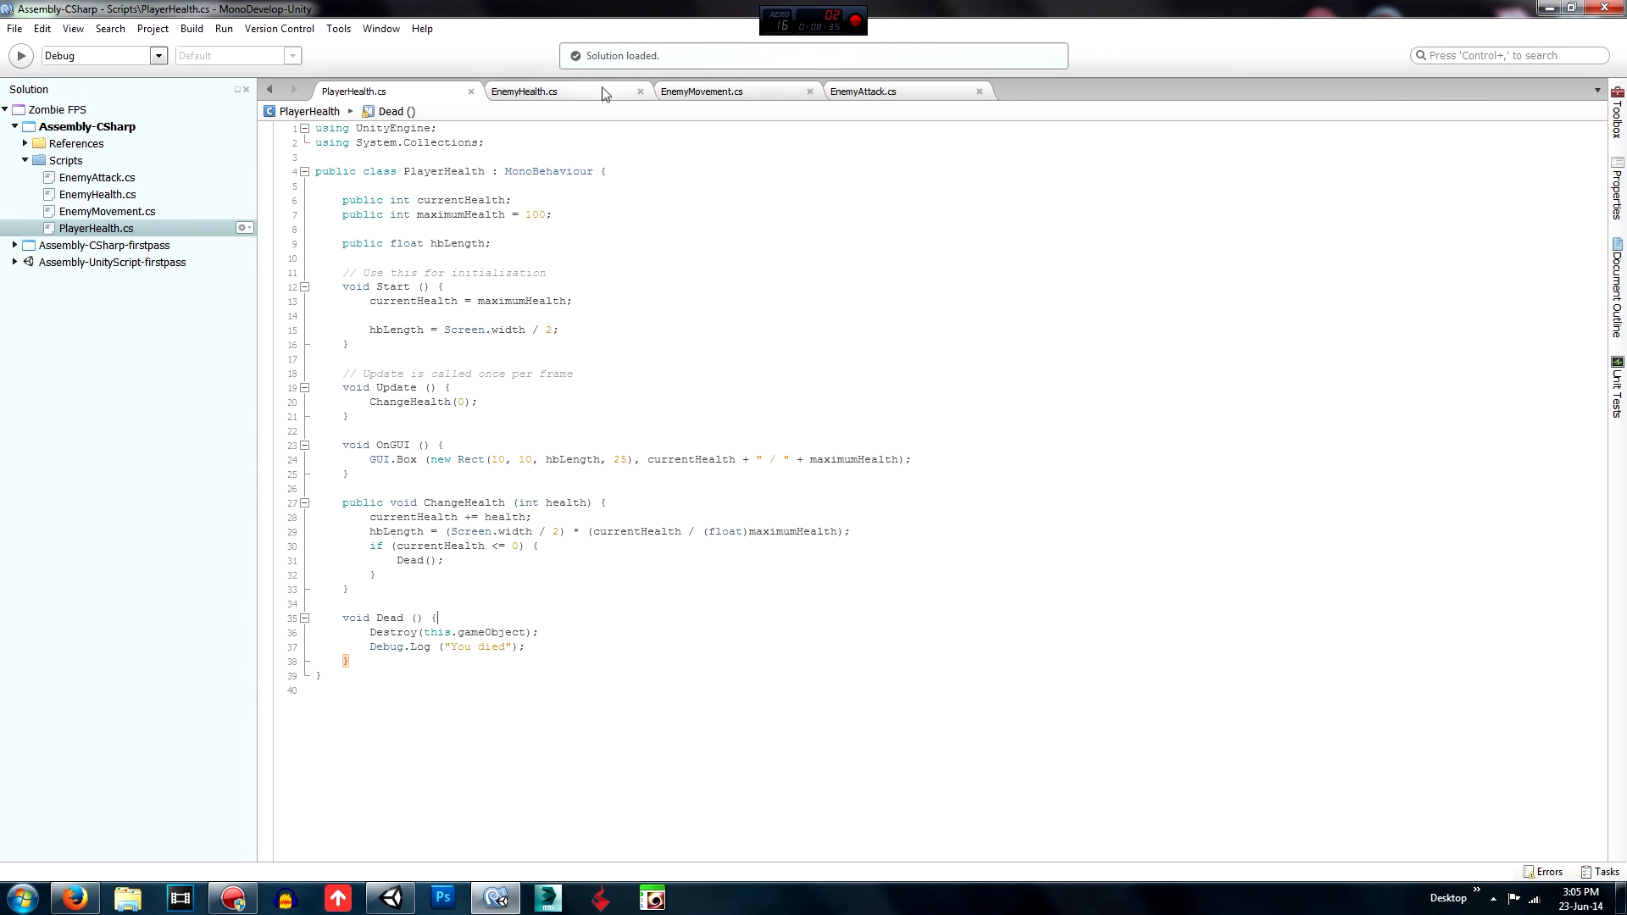
Review EnemyAttack.cs from the top, where Update calls Attack within maxDistance.
click(862, 92)
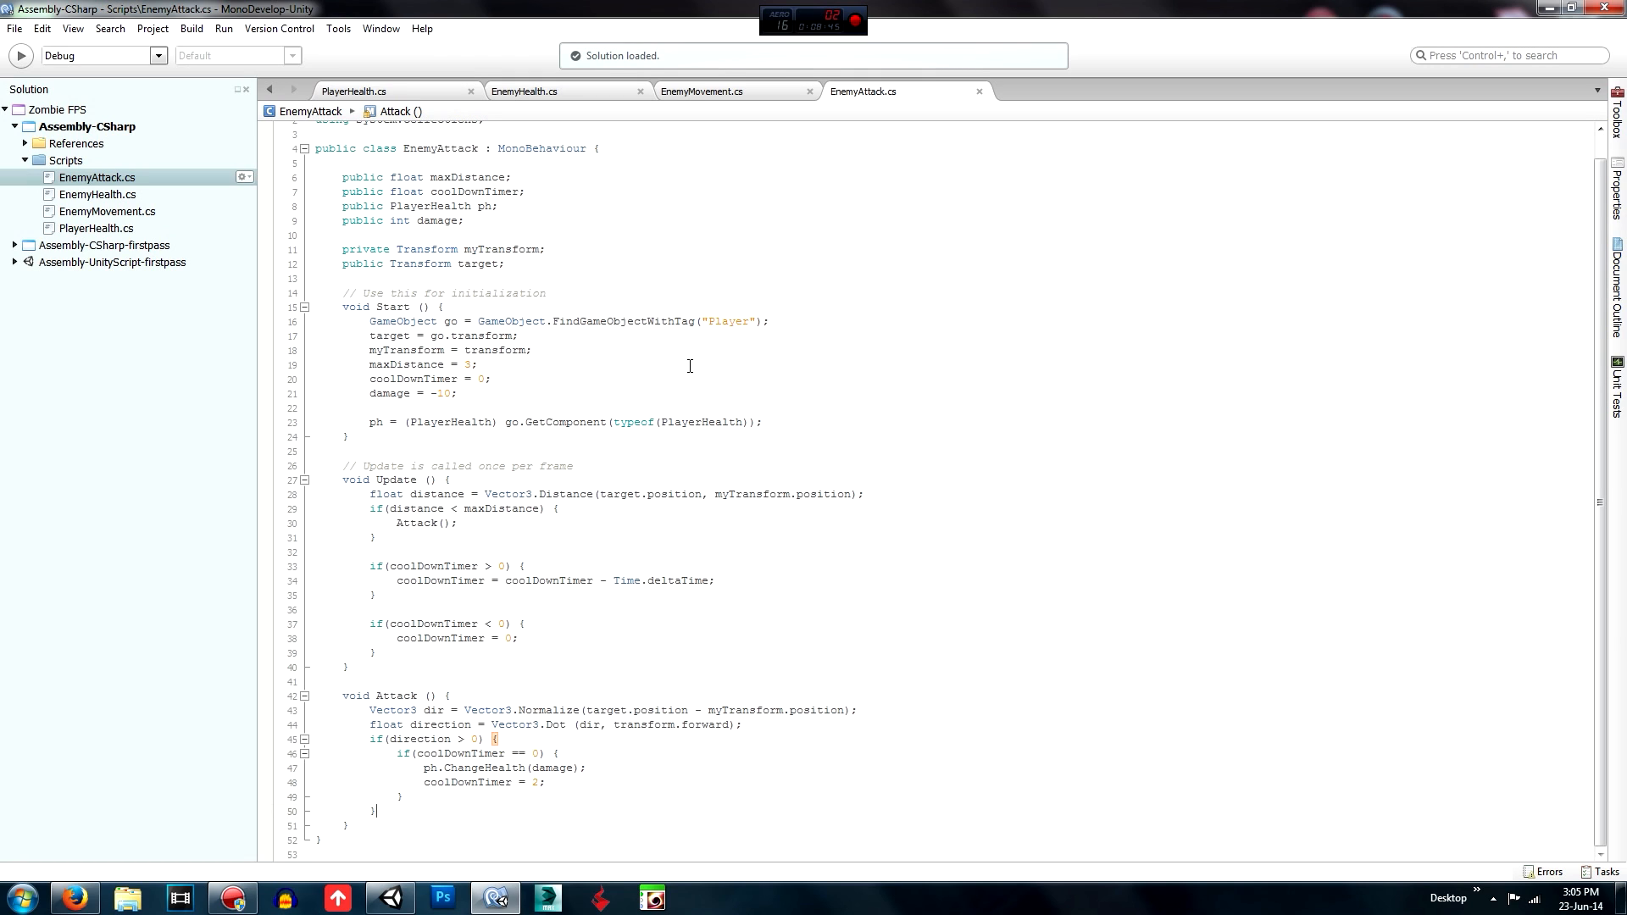
mouse_move(683, 359)
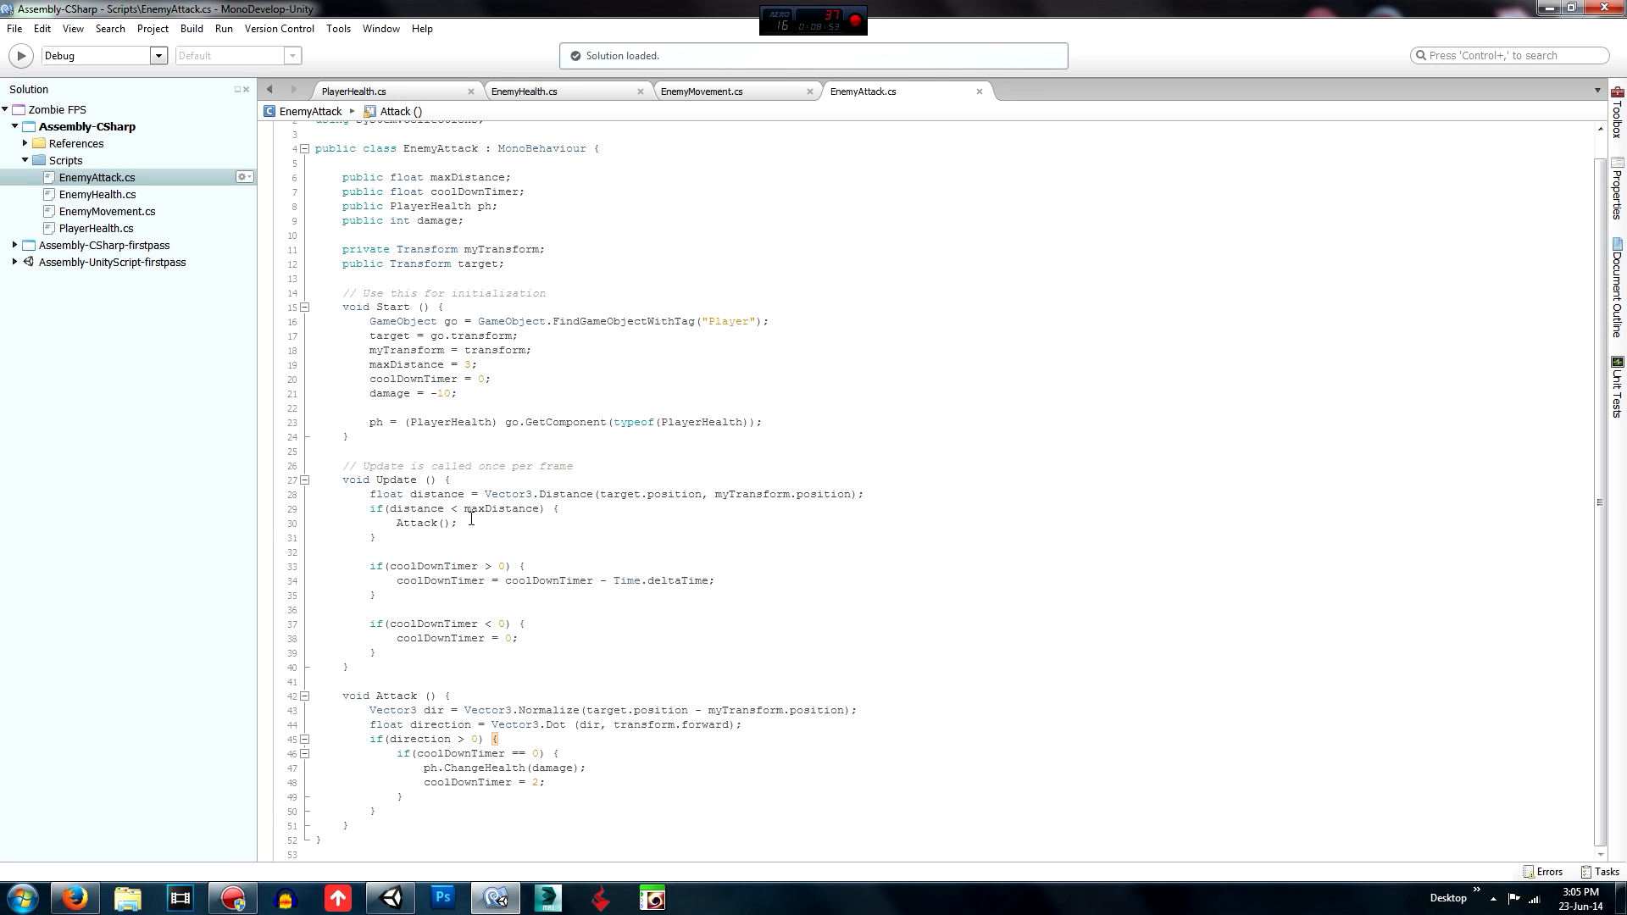
scroll(up, 3)
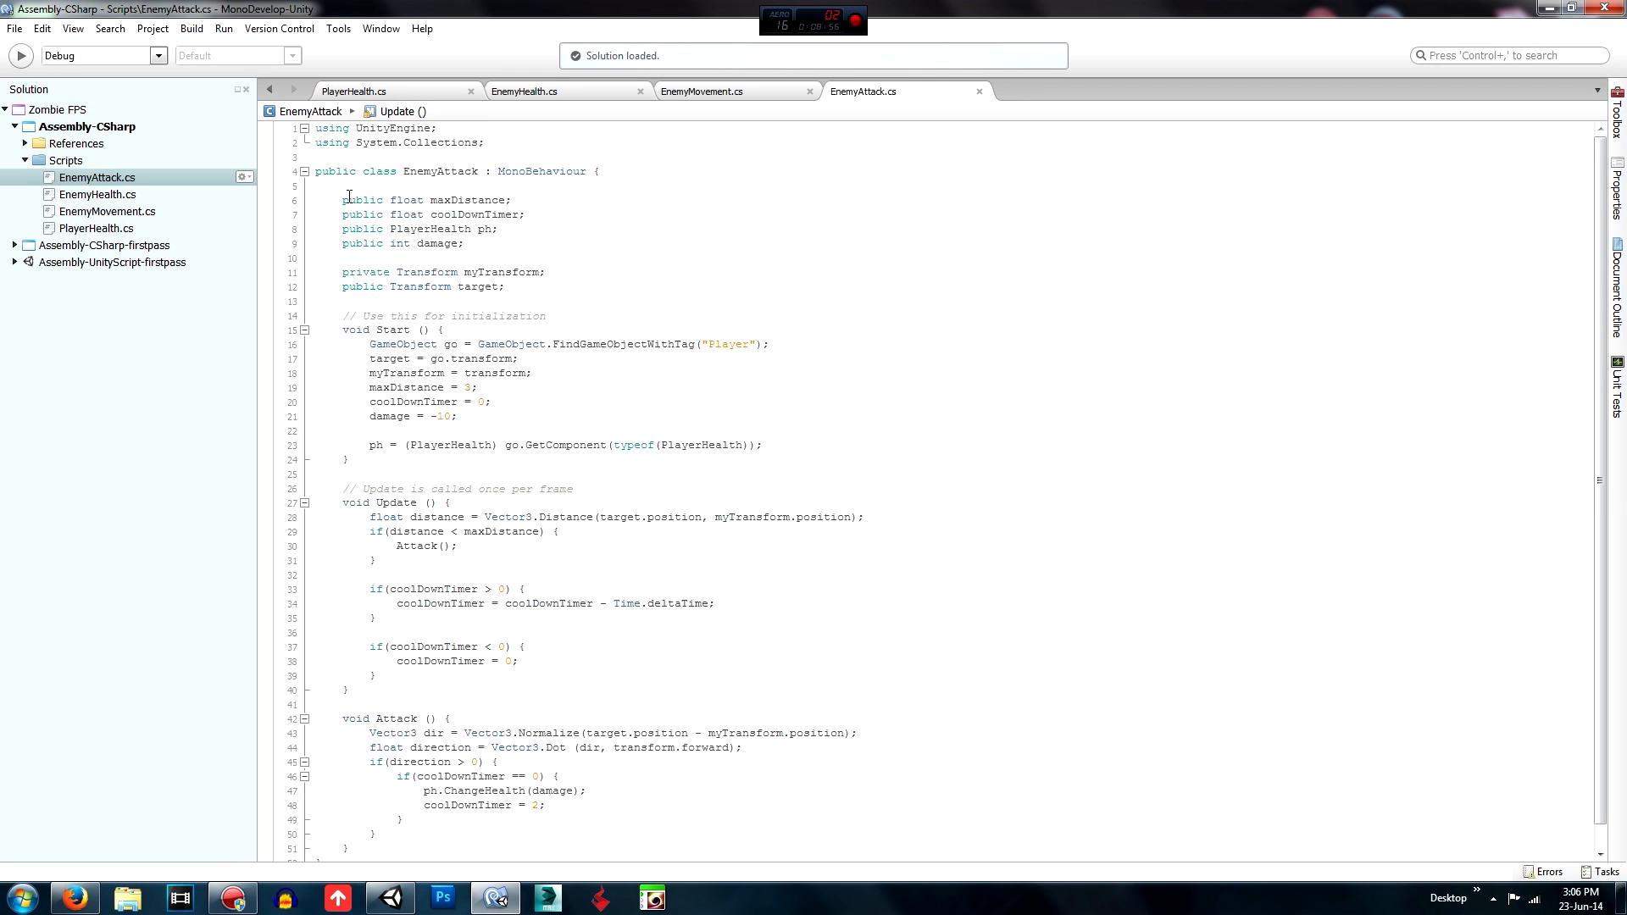
click(456, 546)
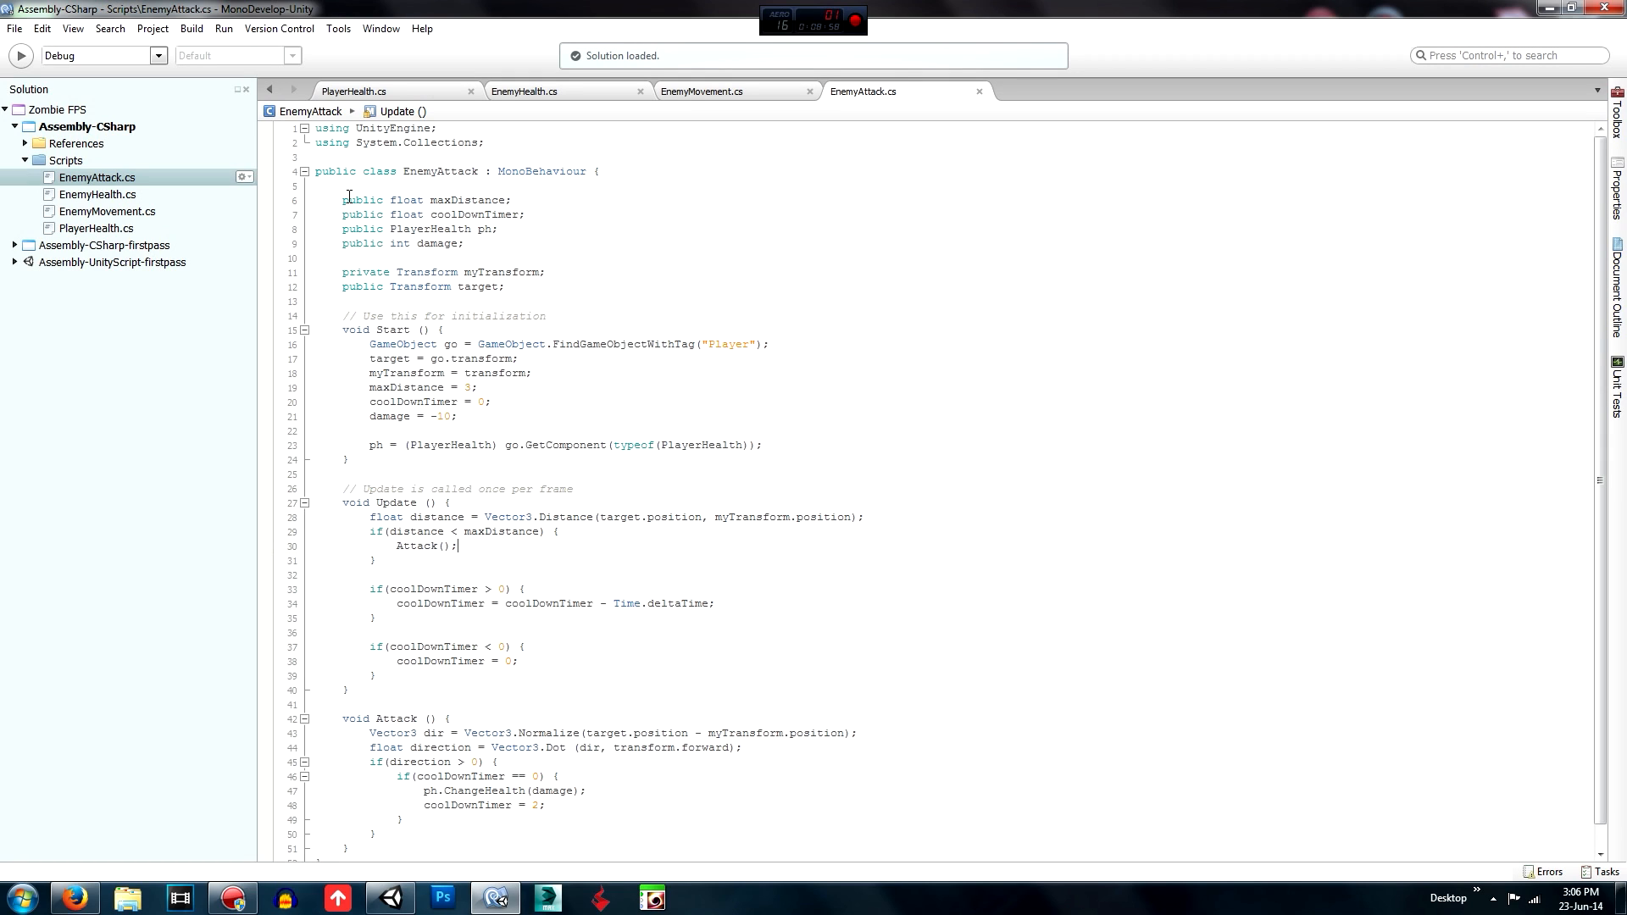